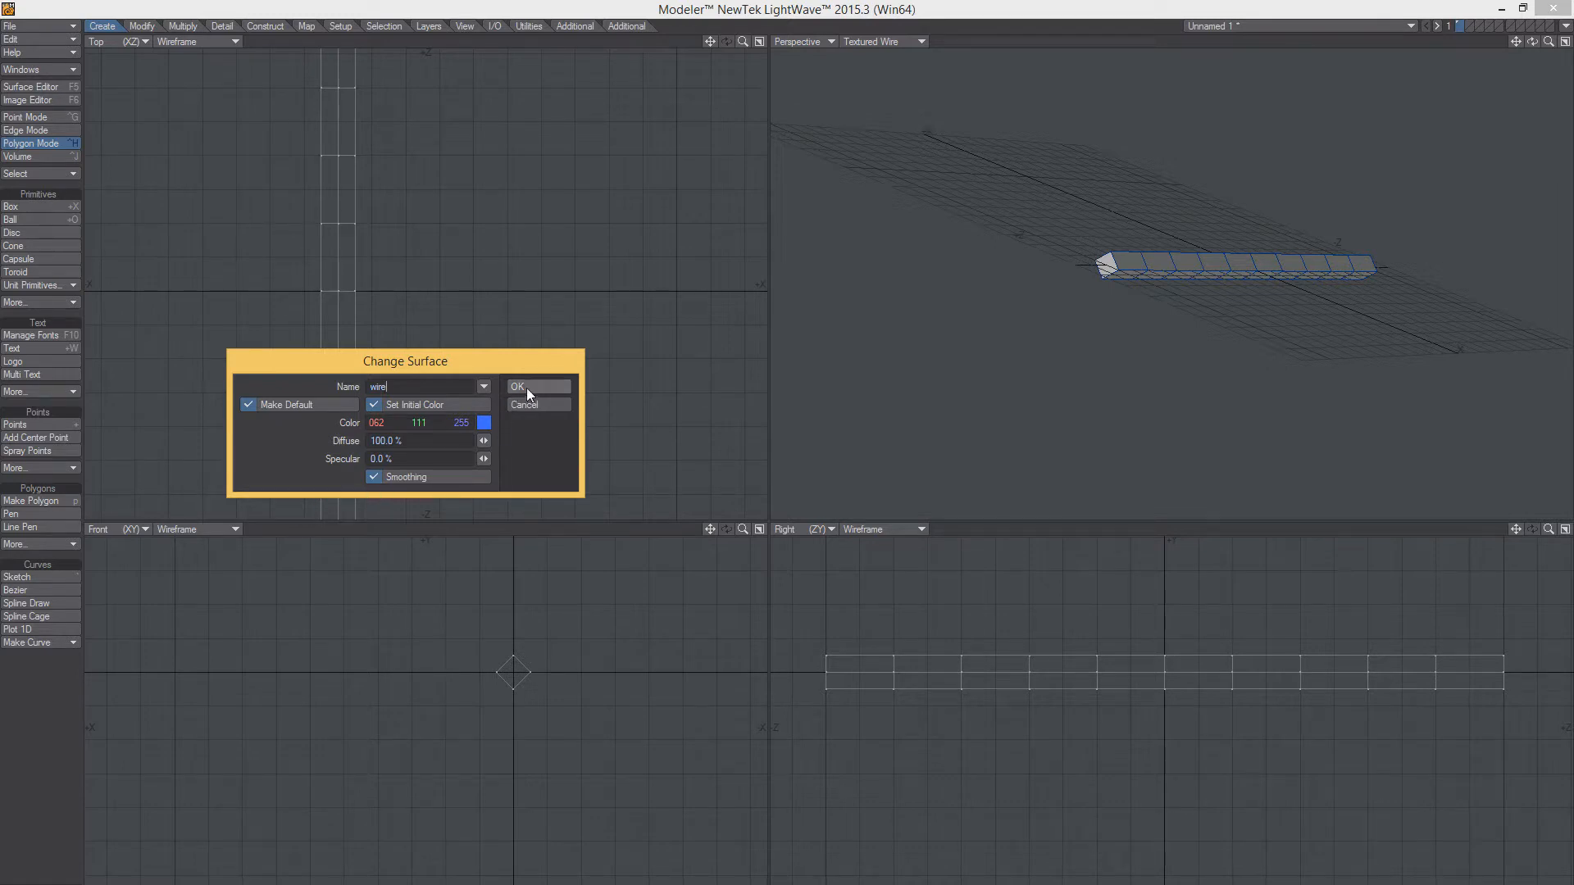
Confirm the blue 'wire' surface and bring up the Surface Editor
{"action": "left_click", "coordinate": [516, 387]}
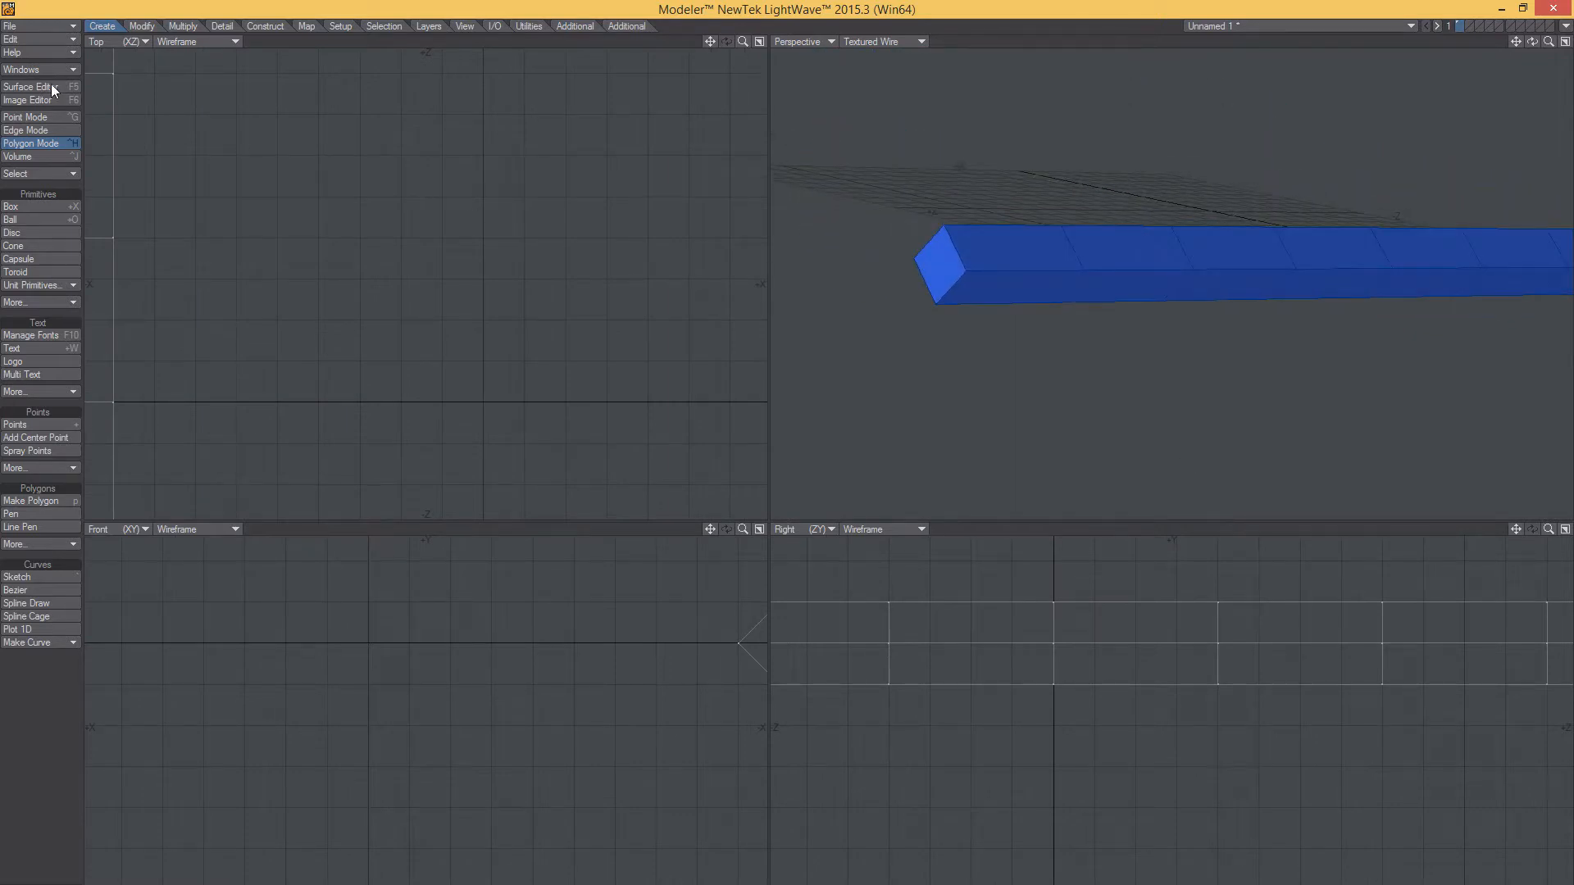
{"action": "left_click", "coordinate": [28, 87]}
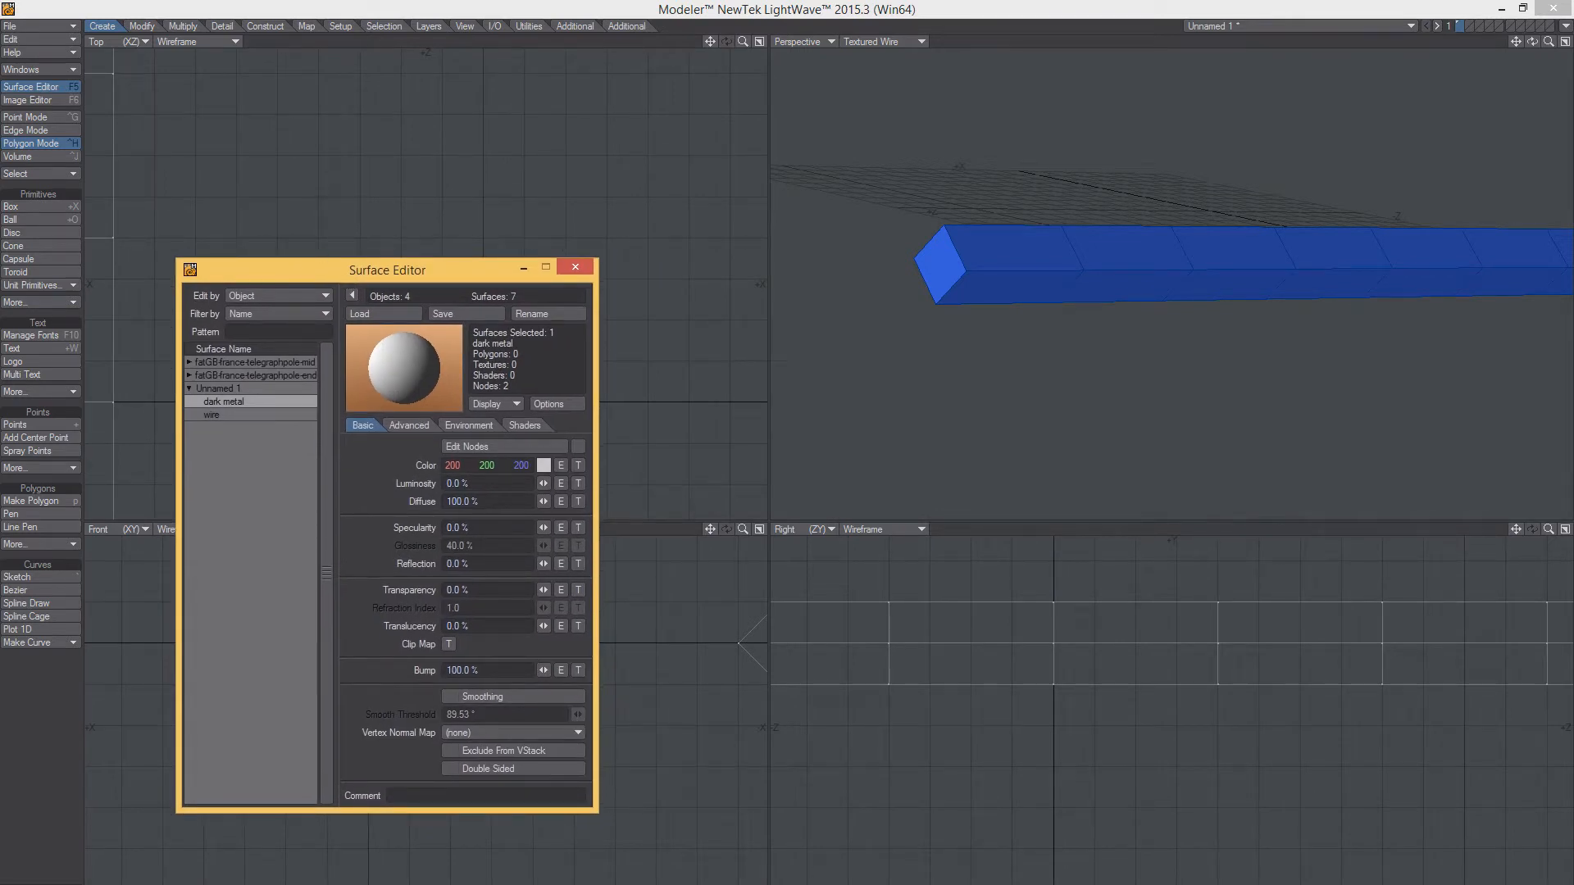
Enable Smoothing on the wire surface, raise its Smooth Threshold, and close the editor
{"action": "left_click", "coordinate": [449, 695]}
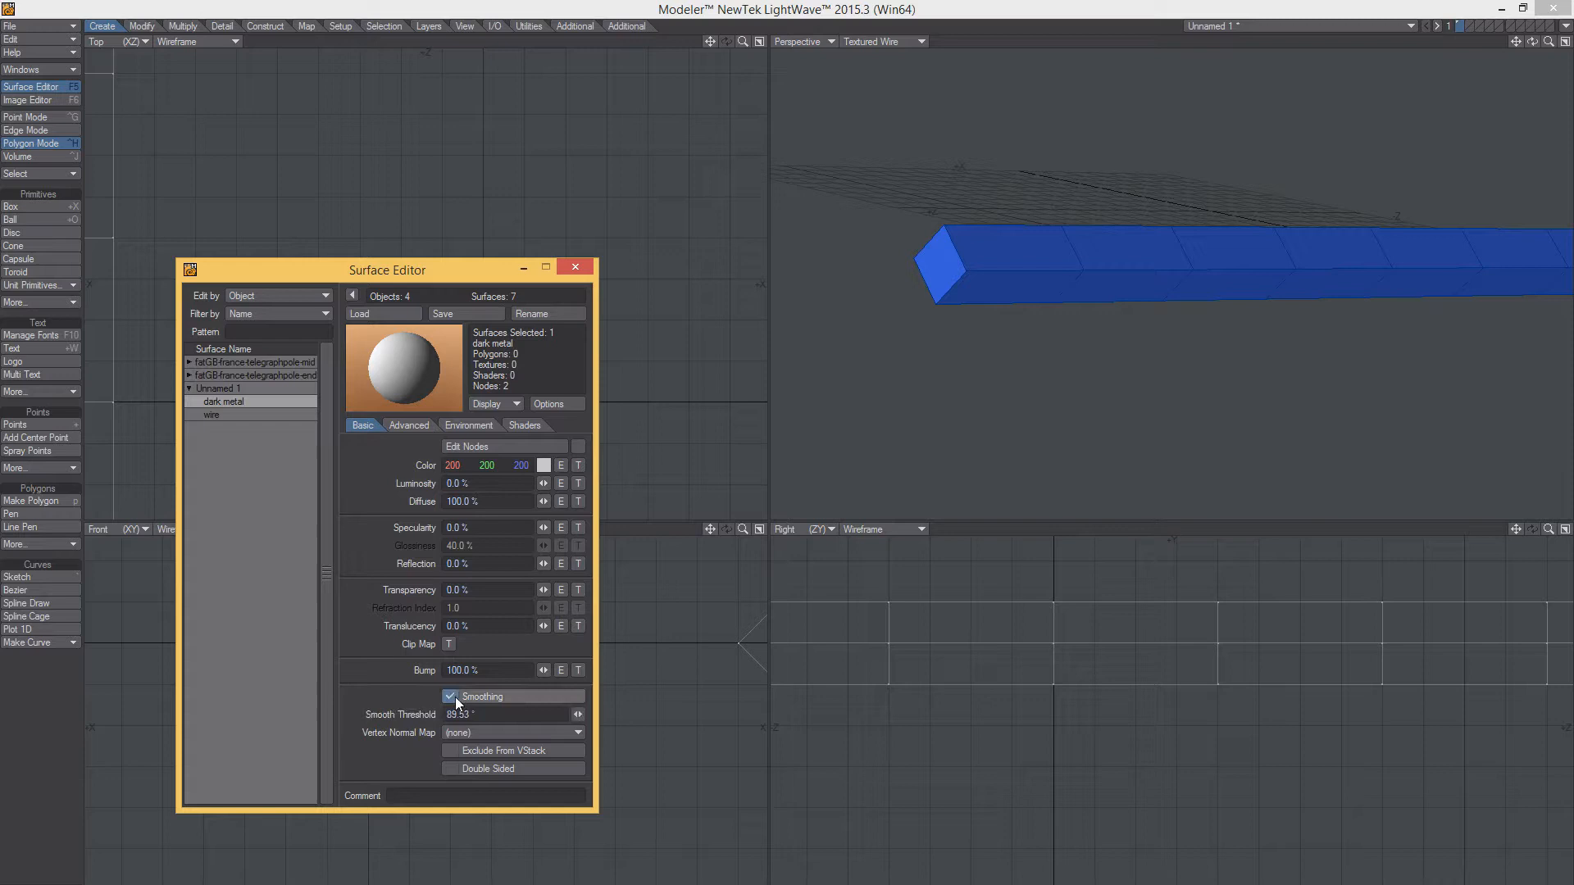
{"action": "left_click", "coordinate": [211, 415]}
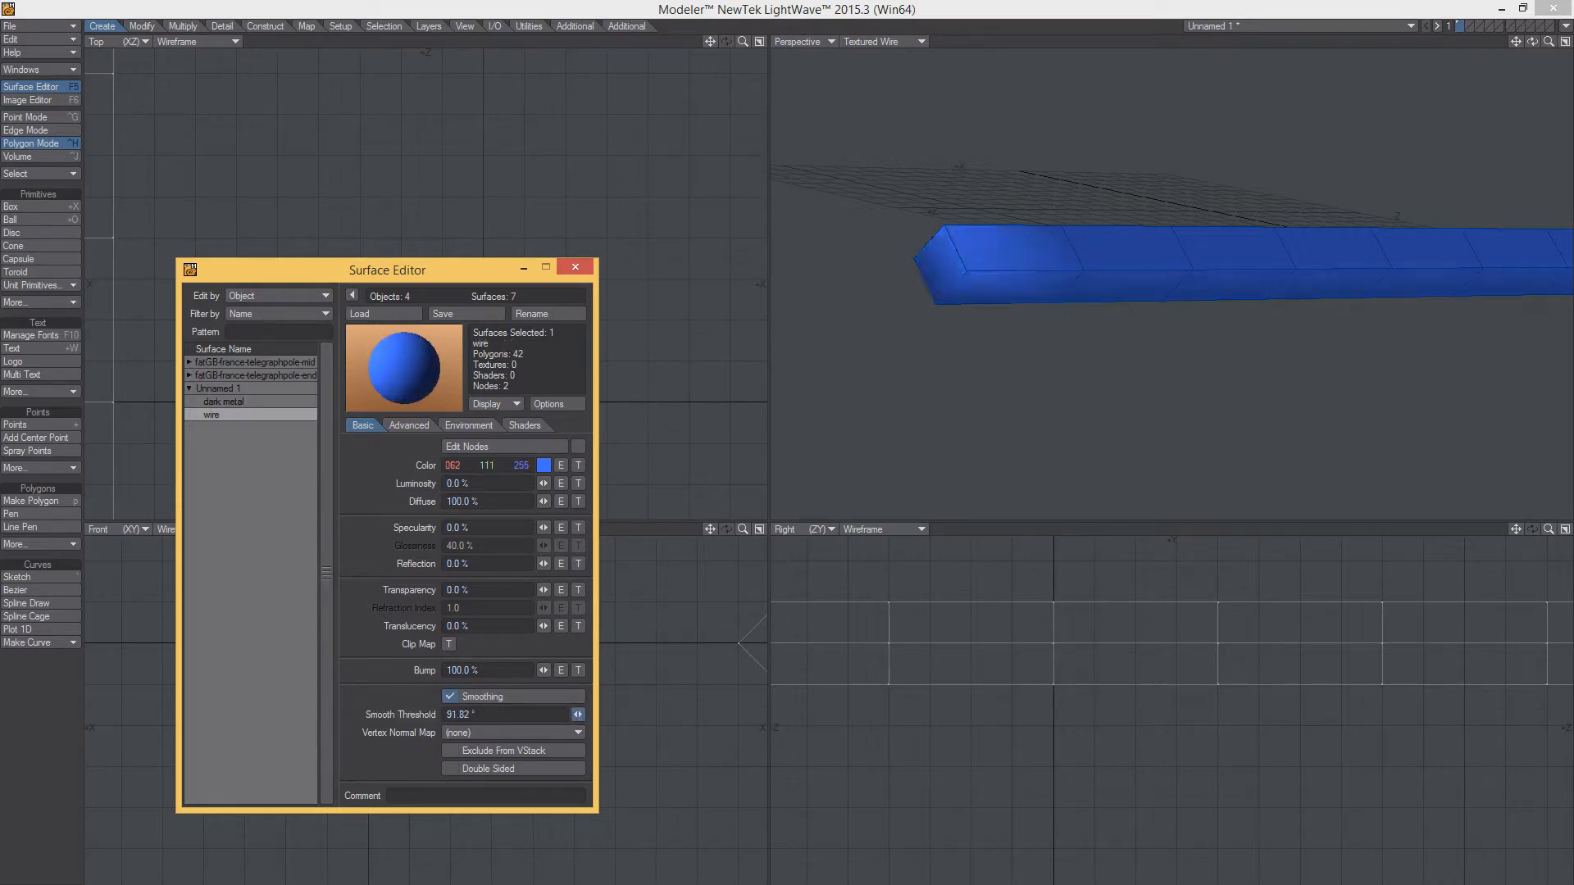
{"action": "left_click", "coordinate": [577, 718]}
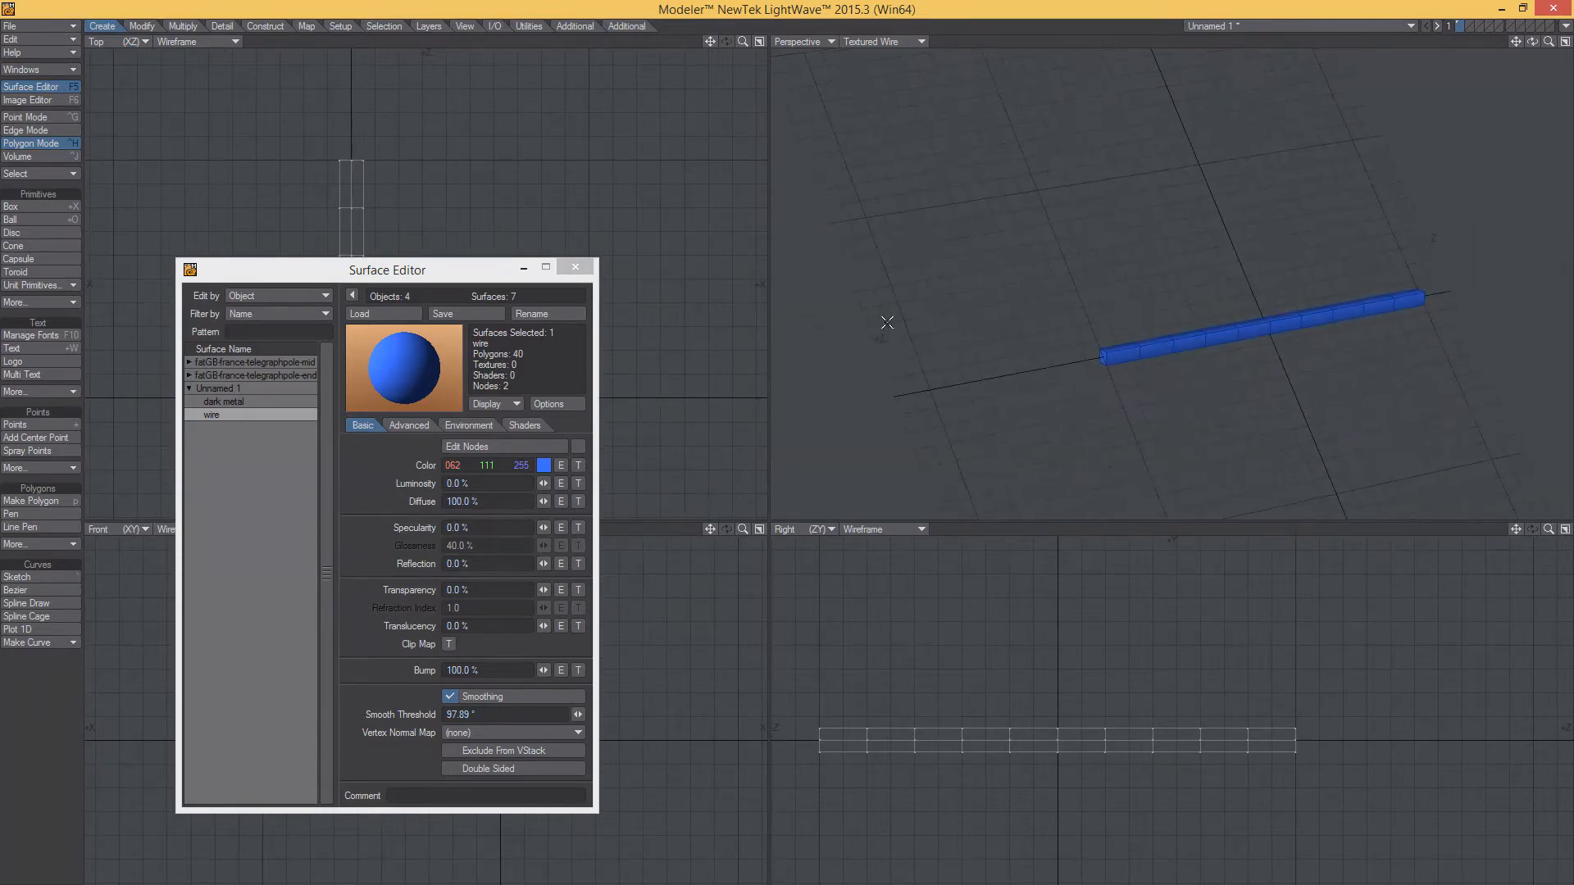
{"action": "left_click", "coordinate": [574, 267]}
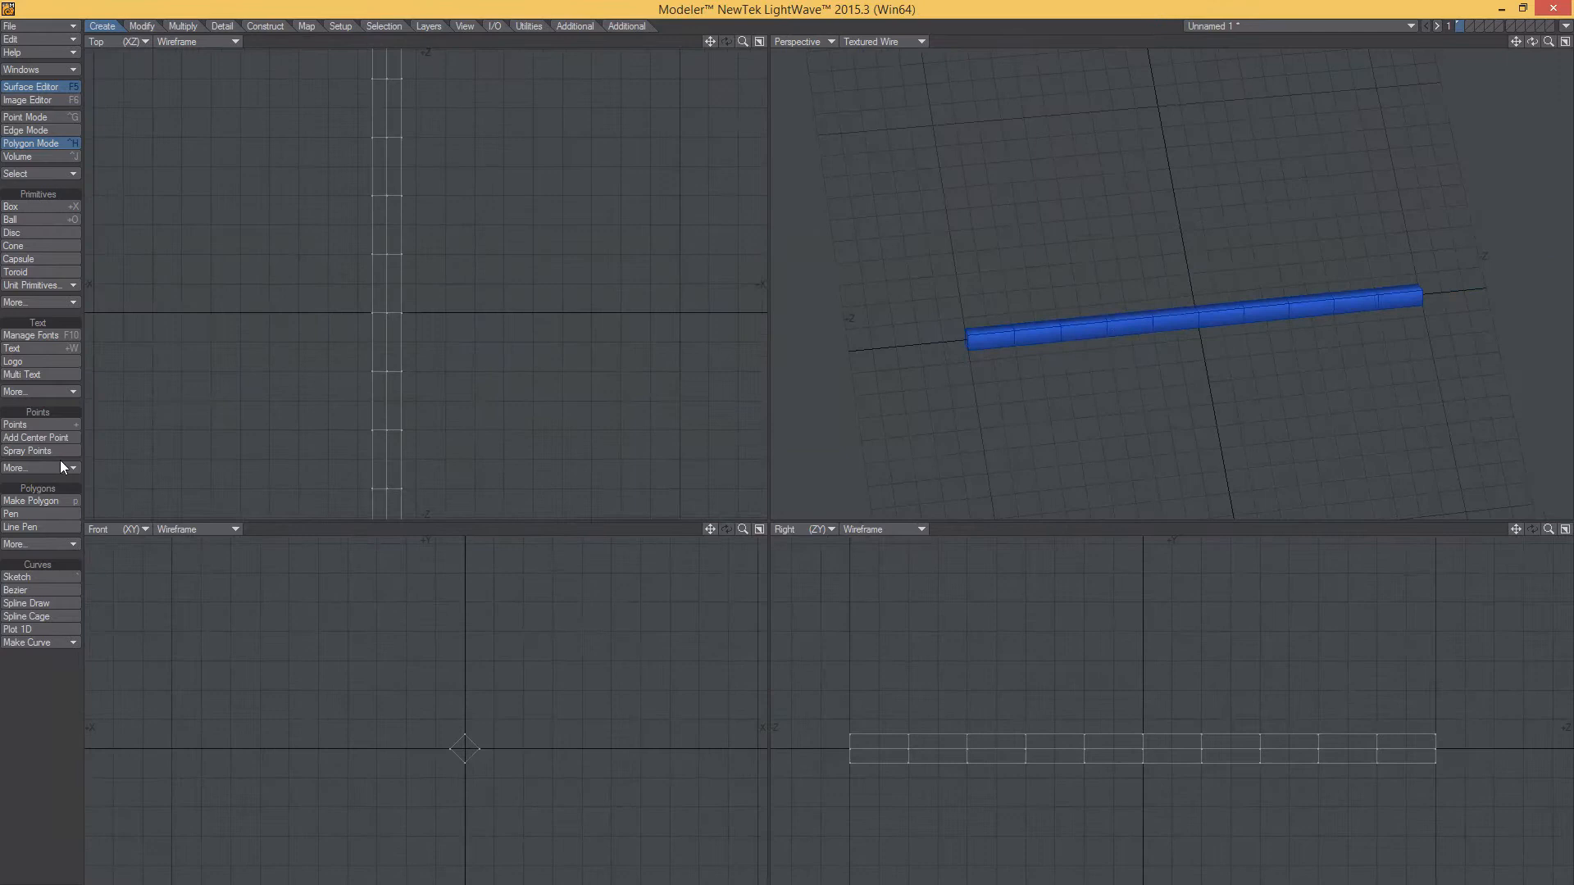
Assign cylindrical UVs around the Z axis to the wire, targeting the 'Texture' map
{"action": "left_click", "coordinate": [307, 25]}
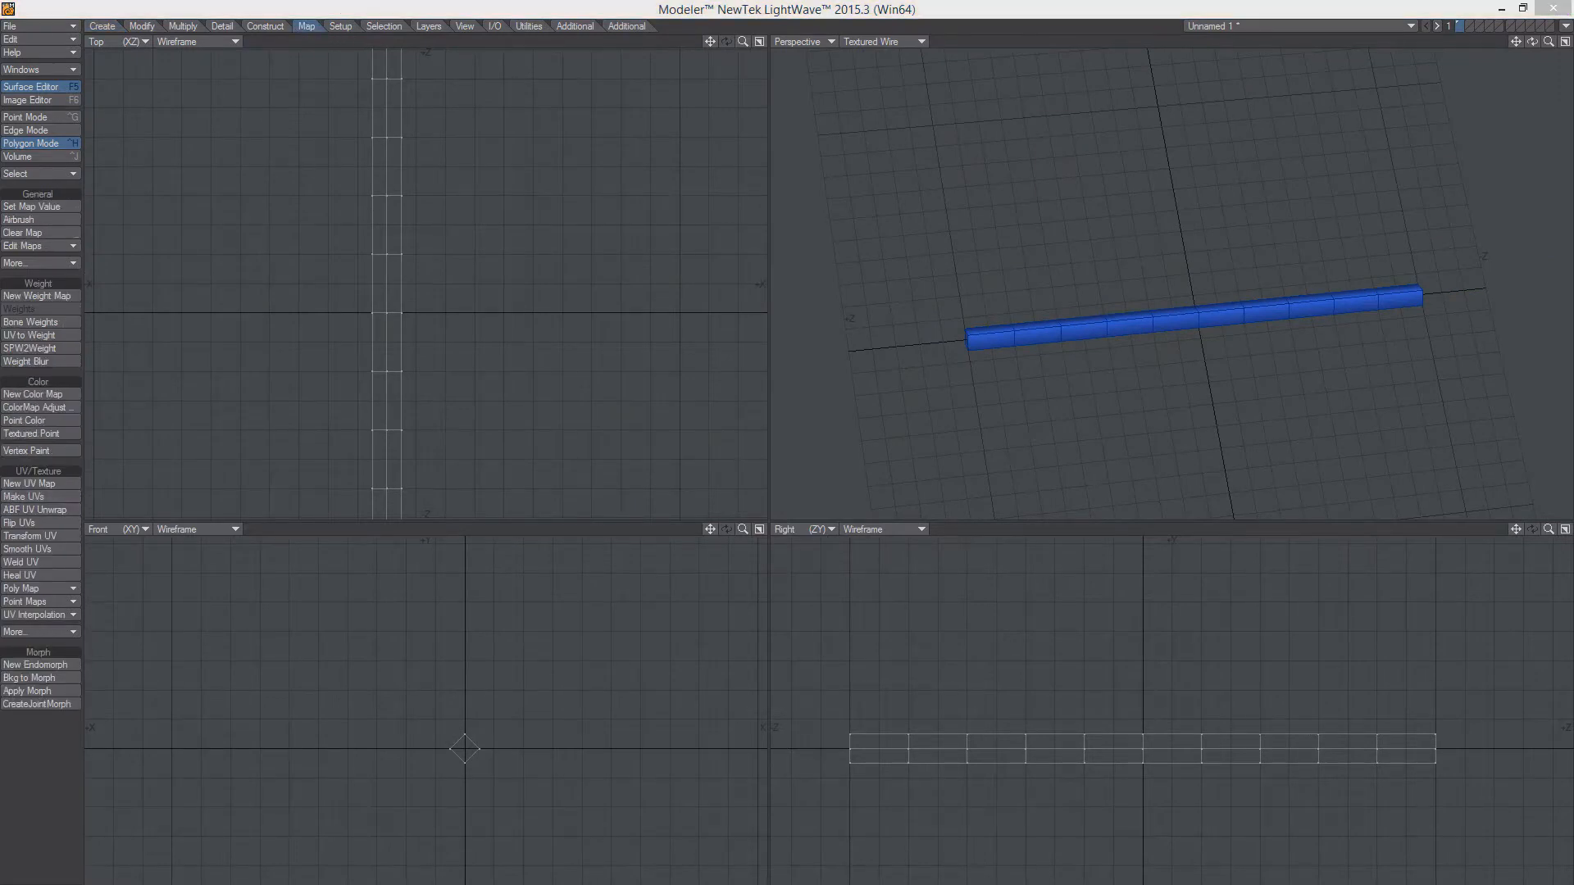
{"action": "left_click", "coordinate": [29, 482]}
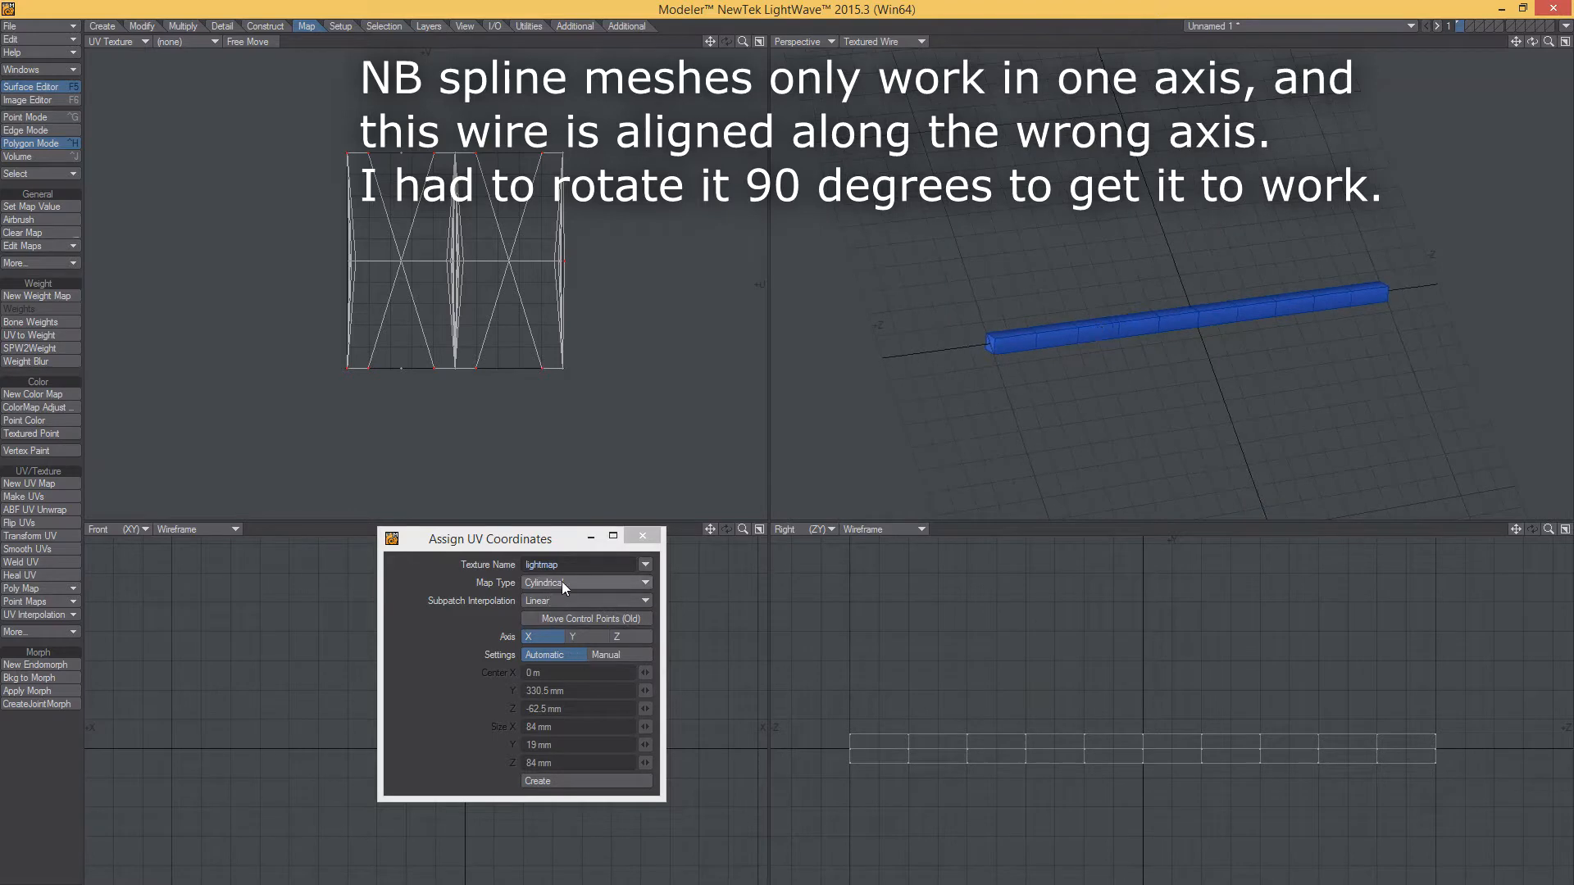
{"action": "left_click", "coordinate": [630, 636]}
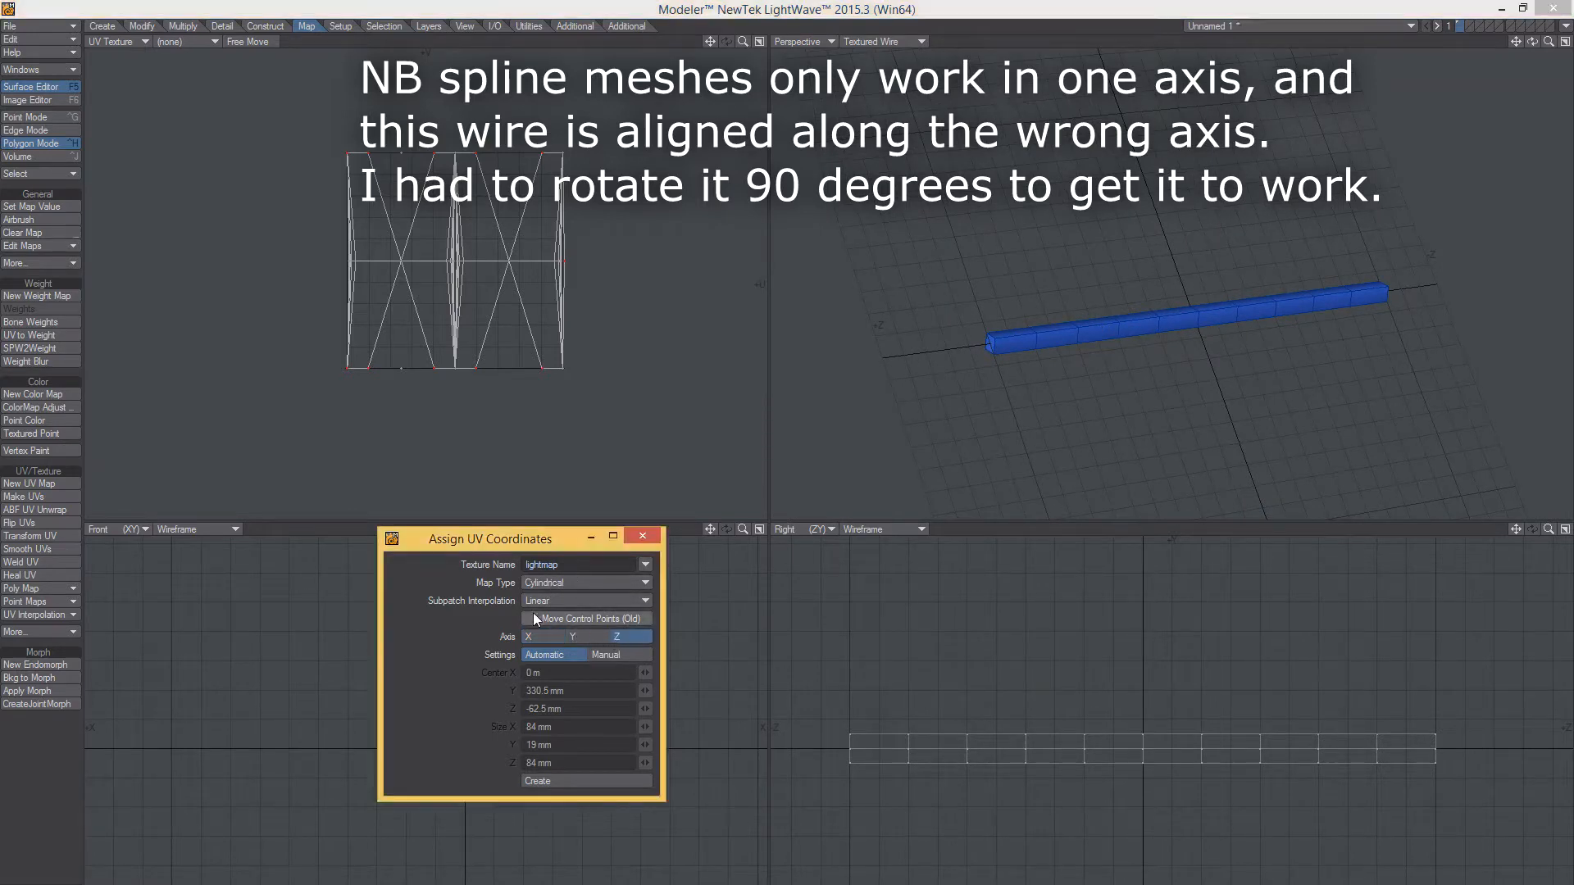
{"action": "left_click", "coordinate": [646, 564]}
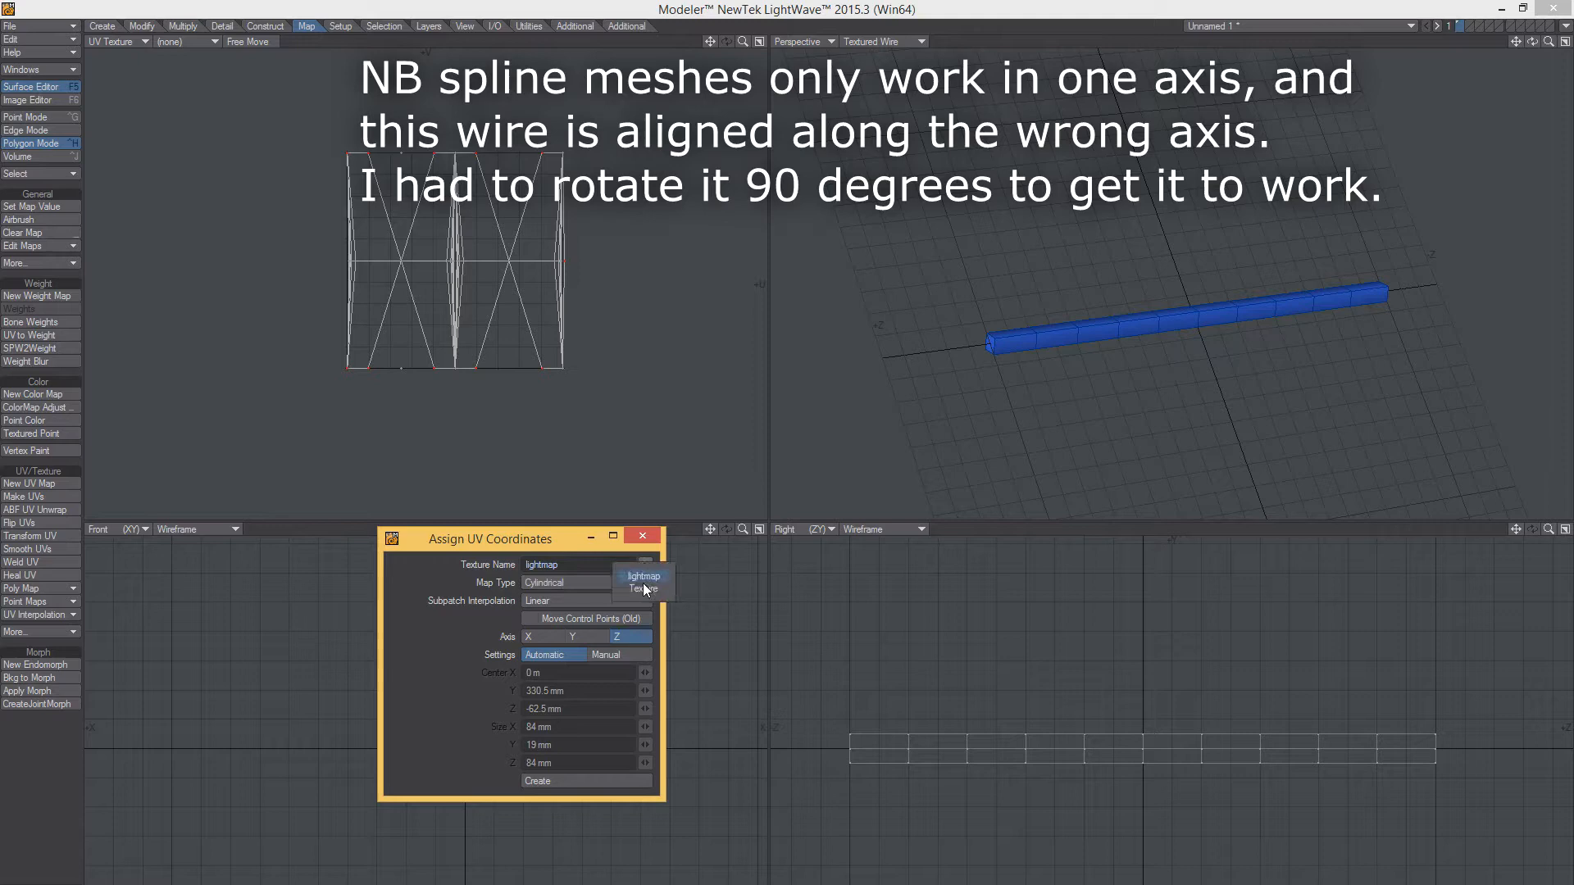
{"action": "left_click", "coordinate": [641, 589]}
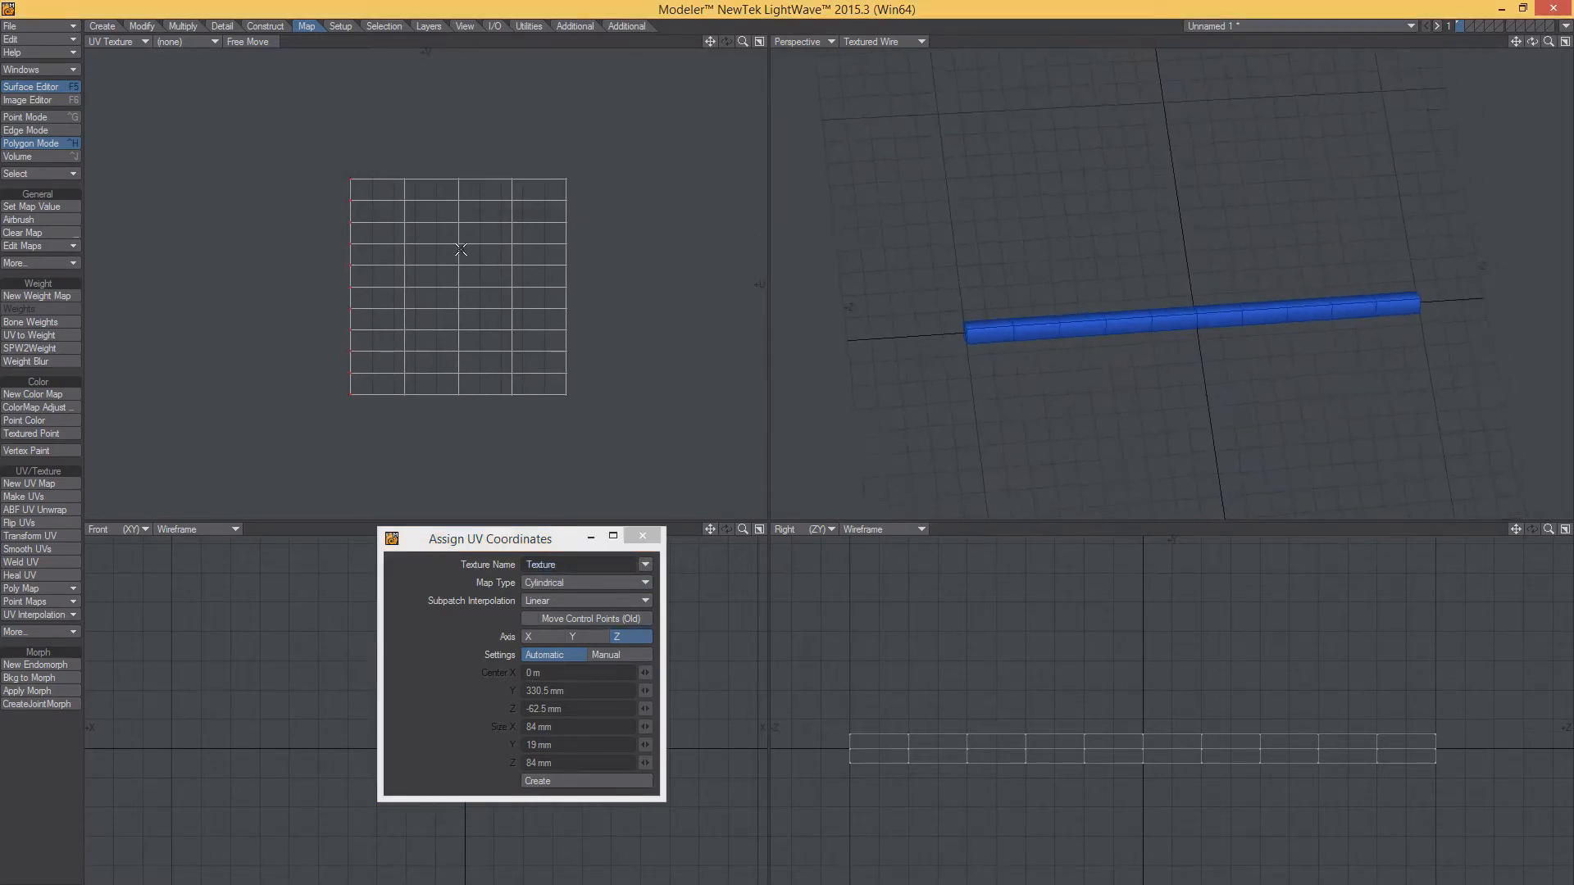
{"action": "mouse_move", "coordinate": [467, 423]}
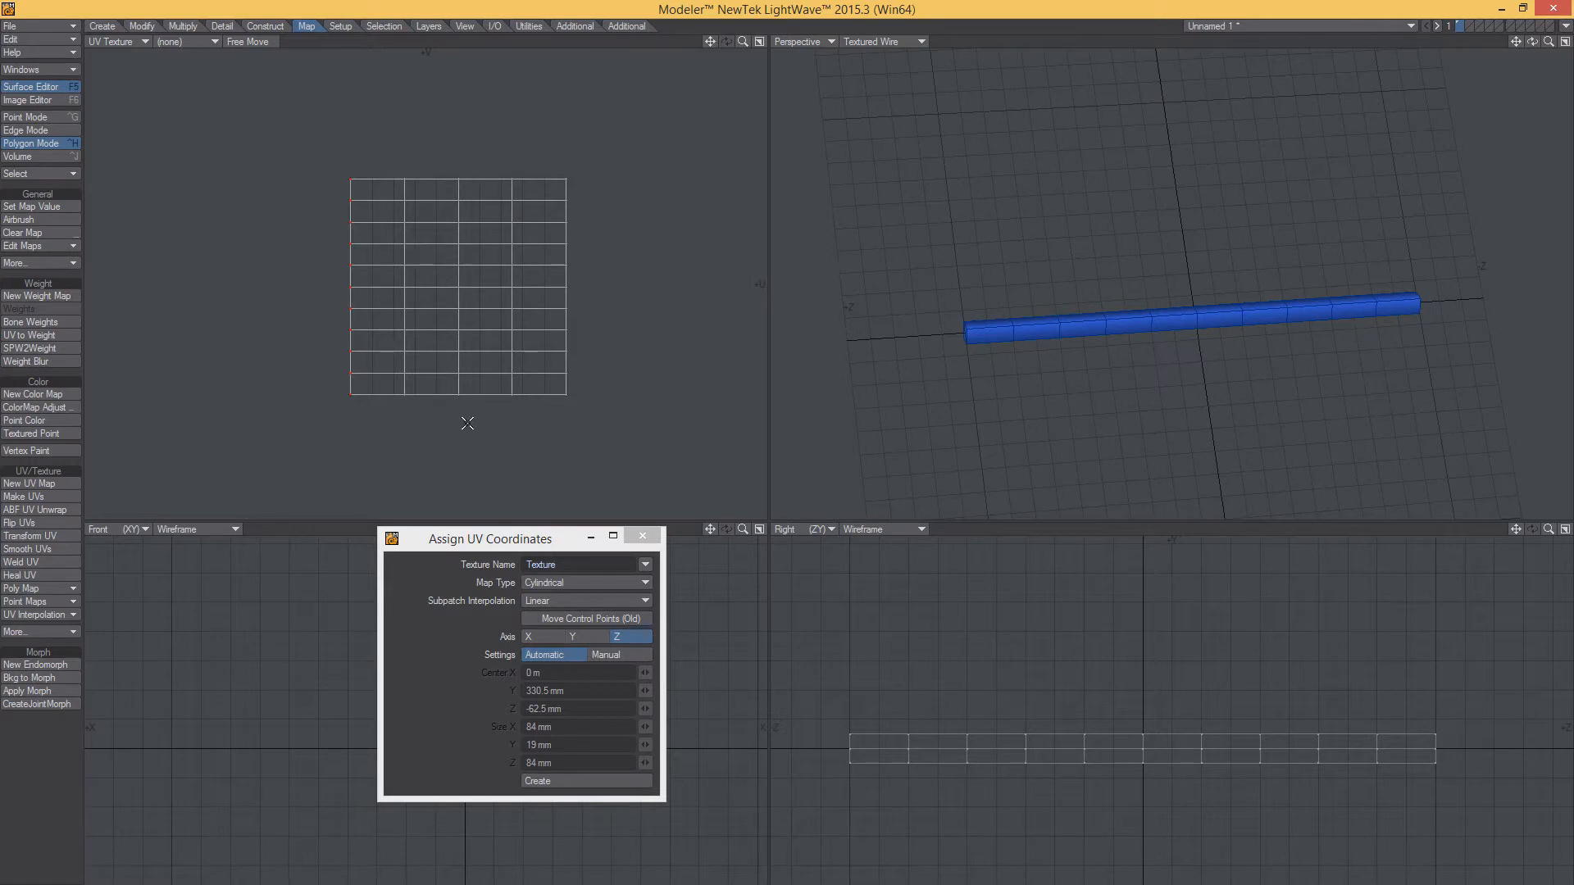
{"action": "mouse_move", "coordinate": [443, 298]}
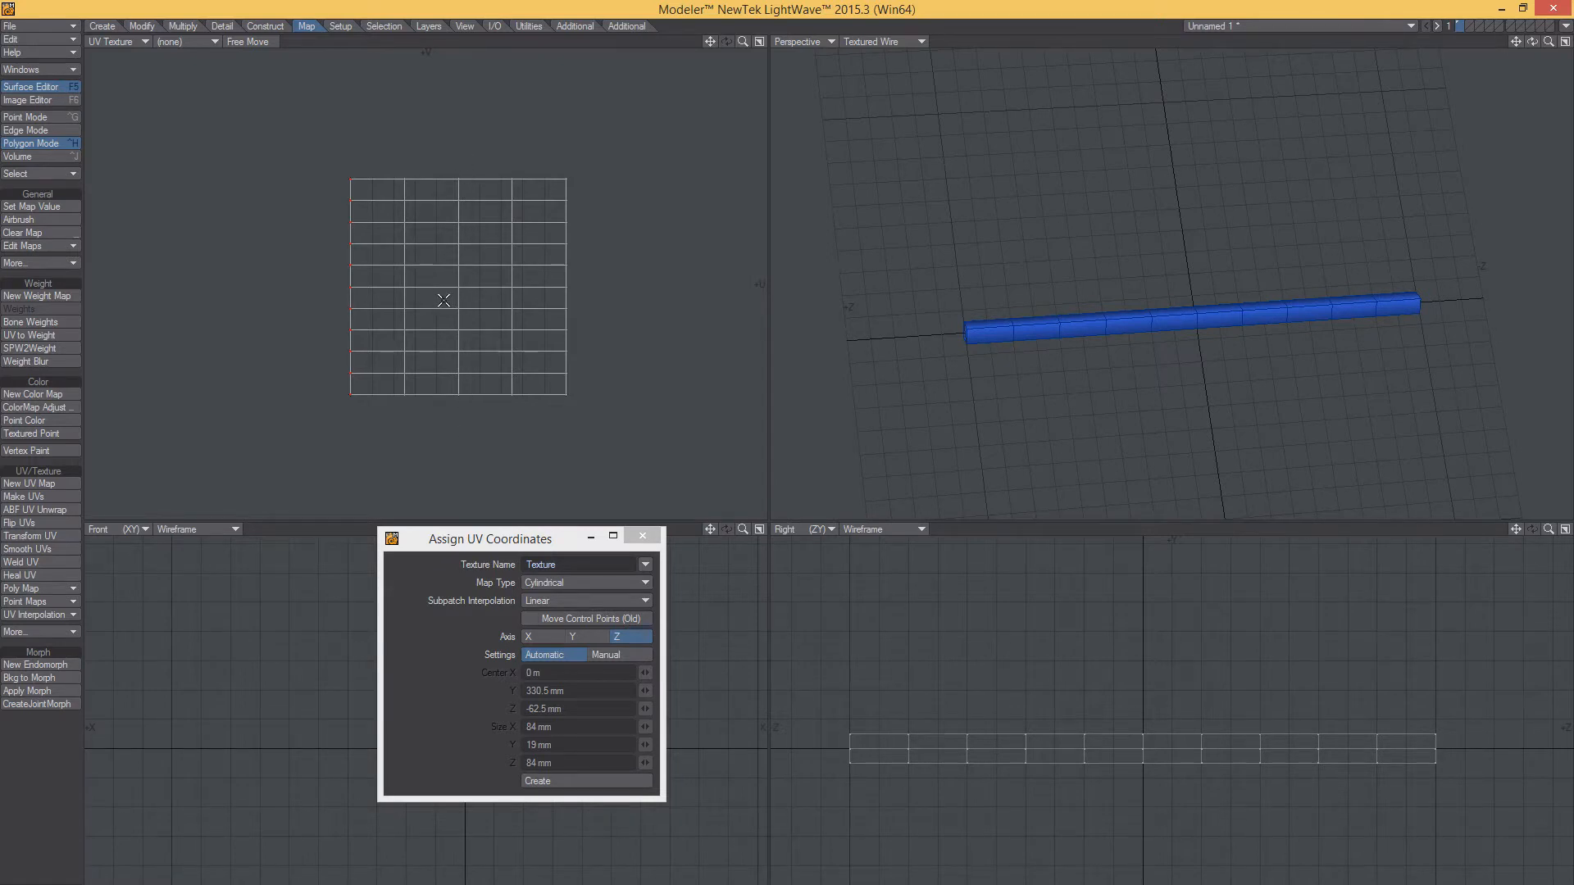
{"action": "mouse_move", "coordinate": [457, 294]}
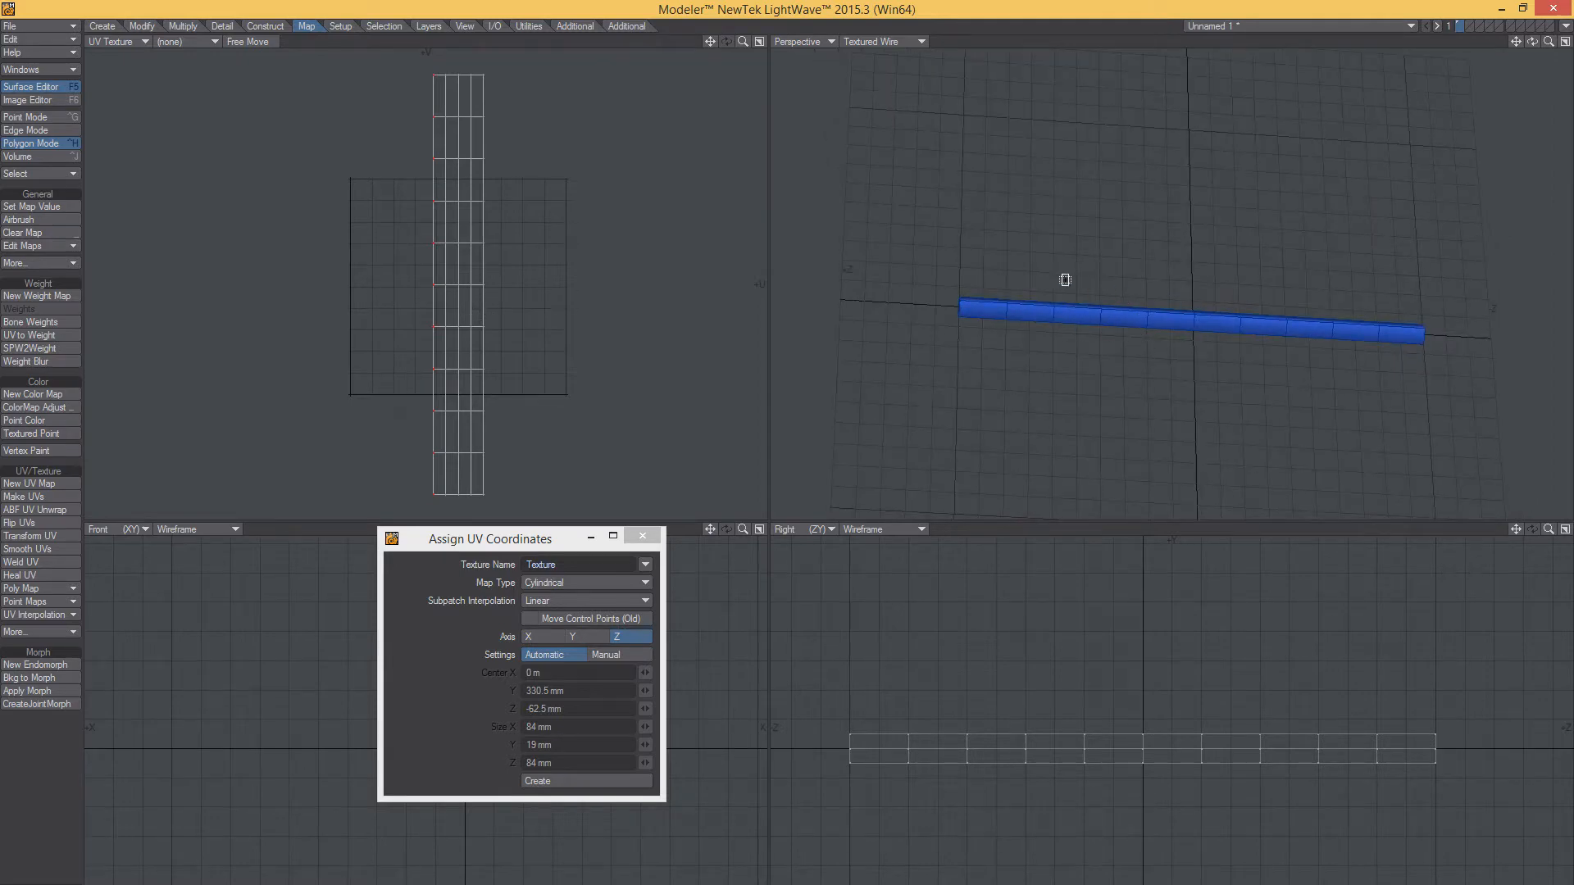
{"action": "mouse_move", "coordinate": [365, 208]}
{"action": "type", "text": "lightmap"}
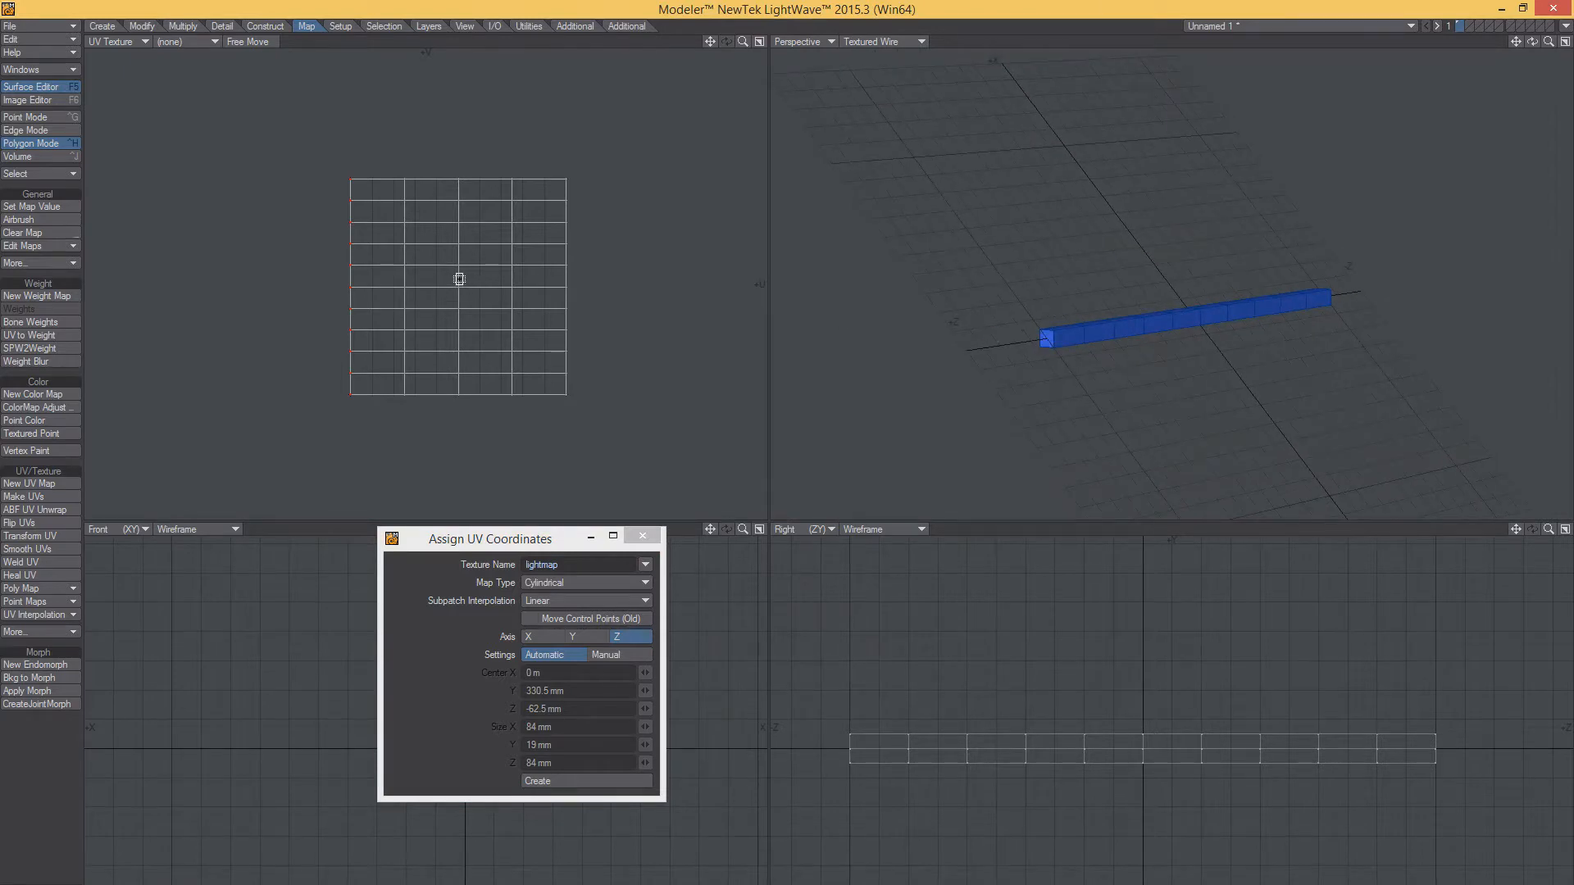
{"action": "mouse_move", "coordinate": [459, 292]}
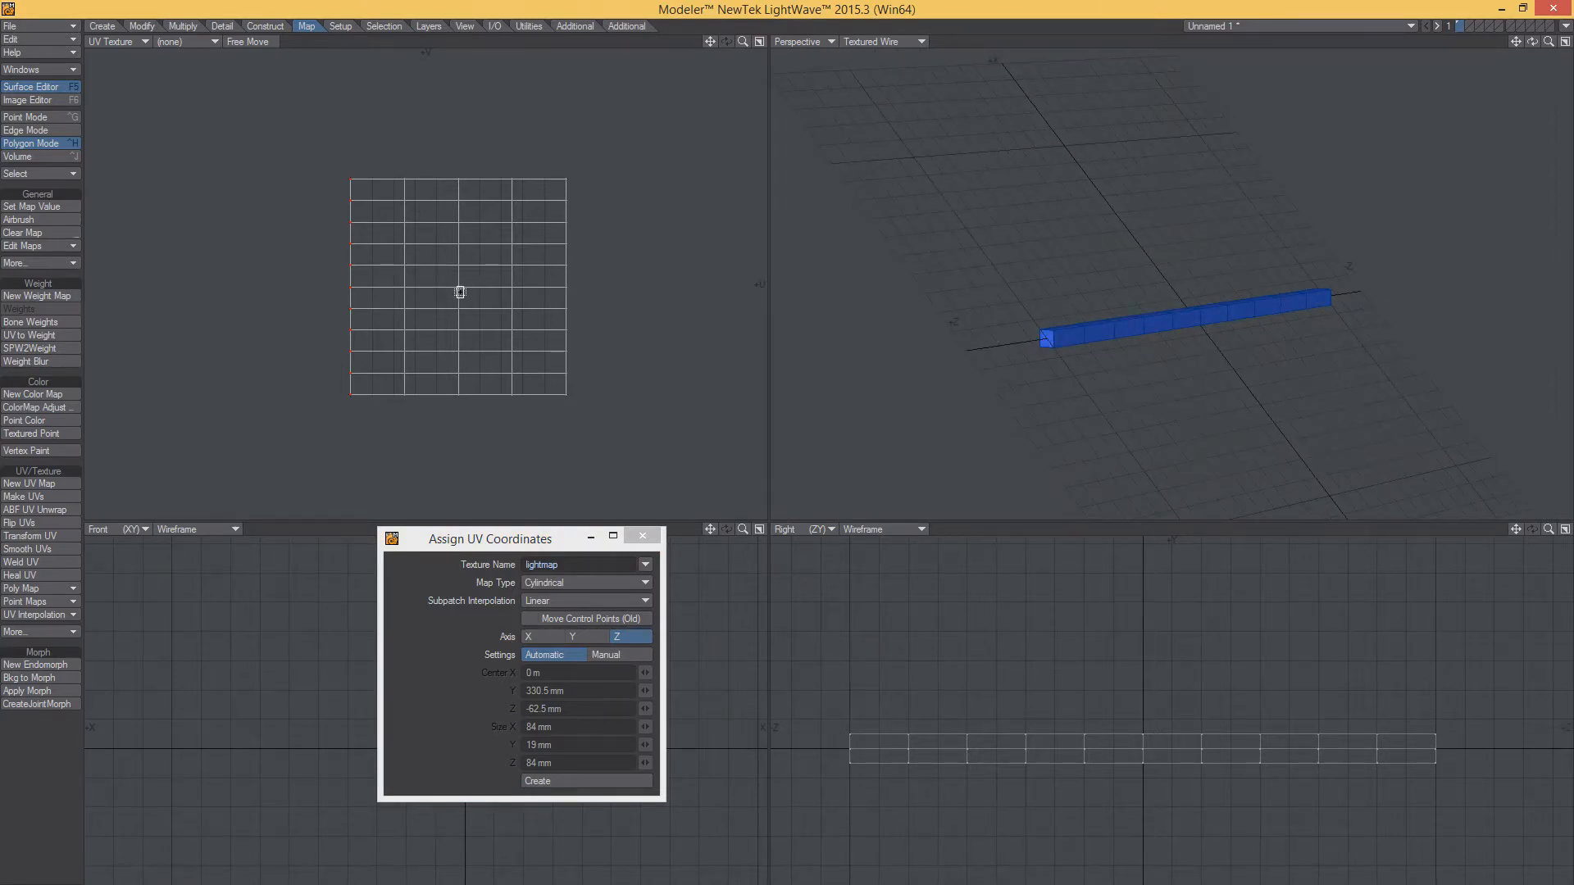
{"action": "mouse_move", "coordinate": [341, 392]}
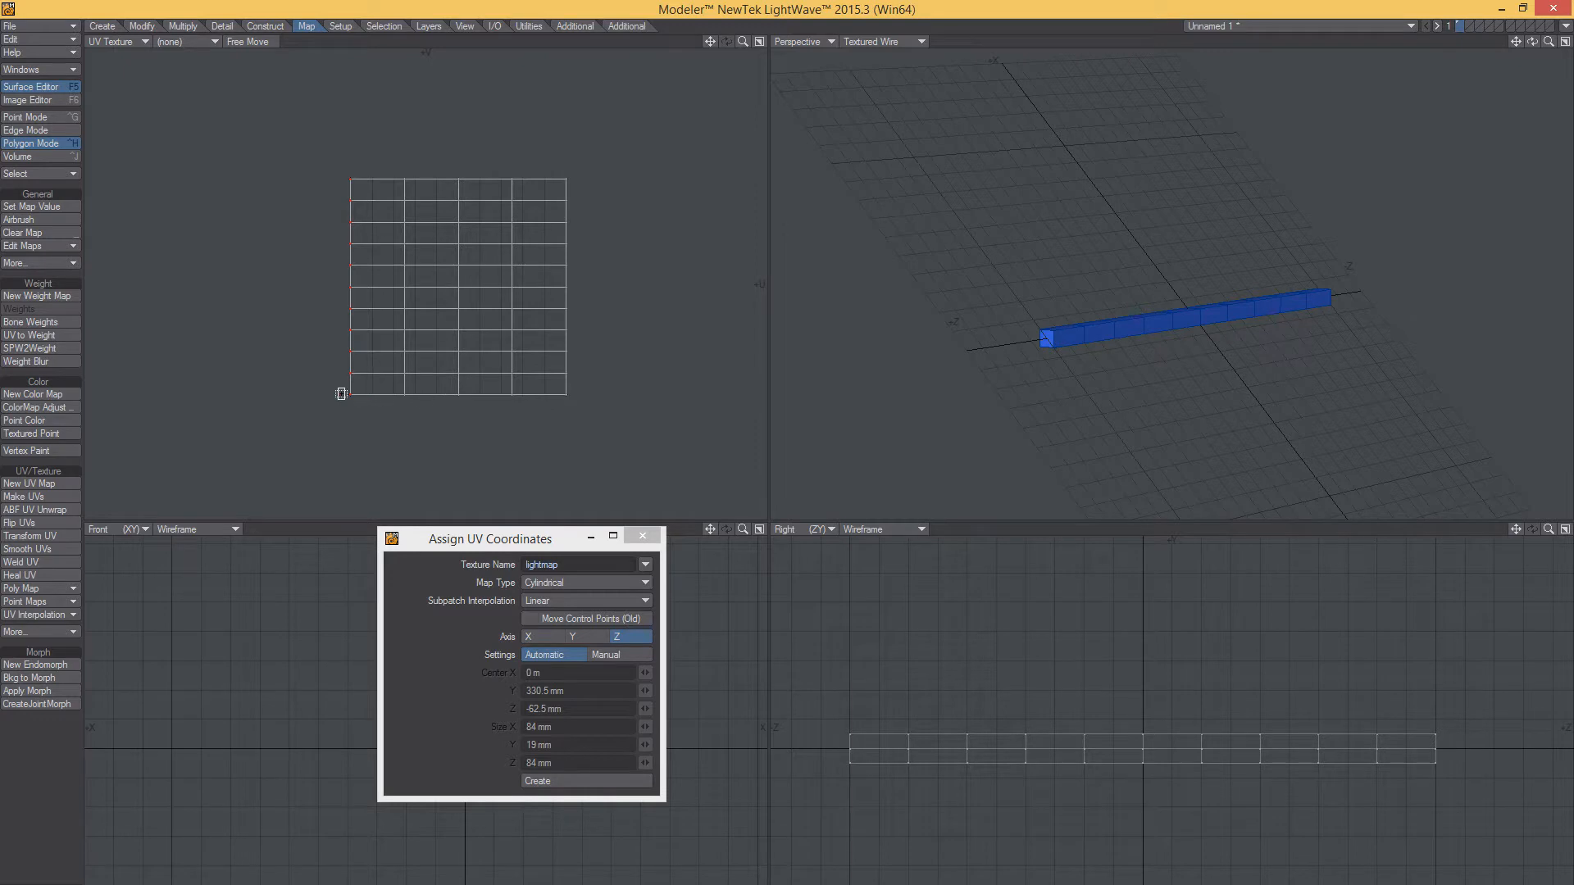
{"action": "mouse_move", "coordinate": [361, 284]}
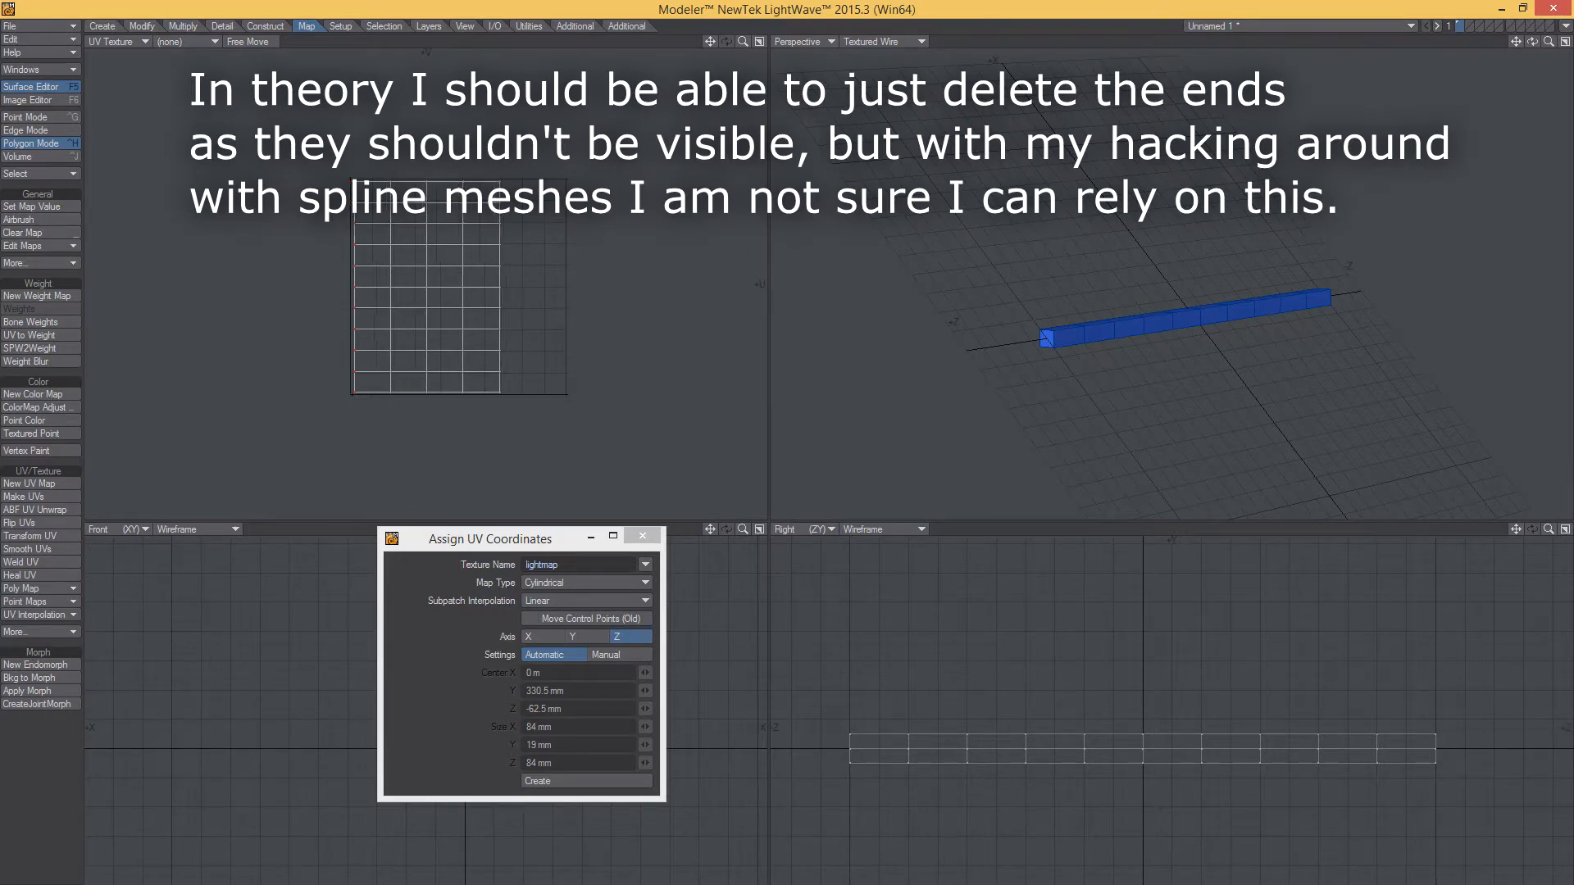
{"action": "mouse_move", "coordinate": [1046, 341]}
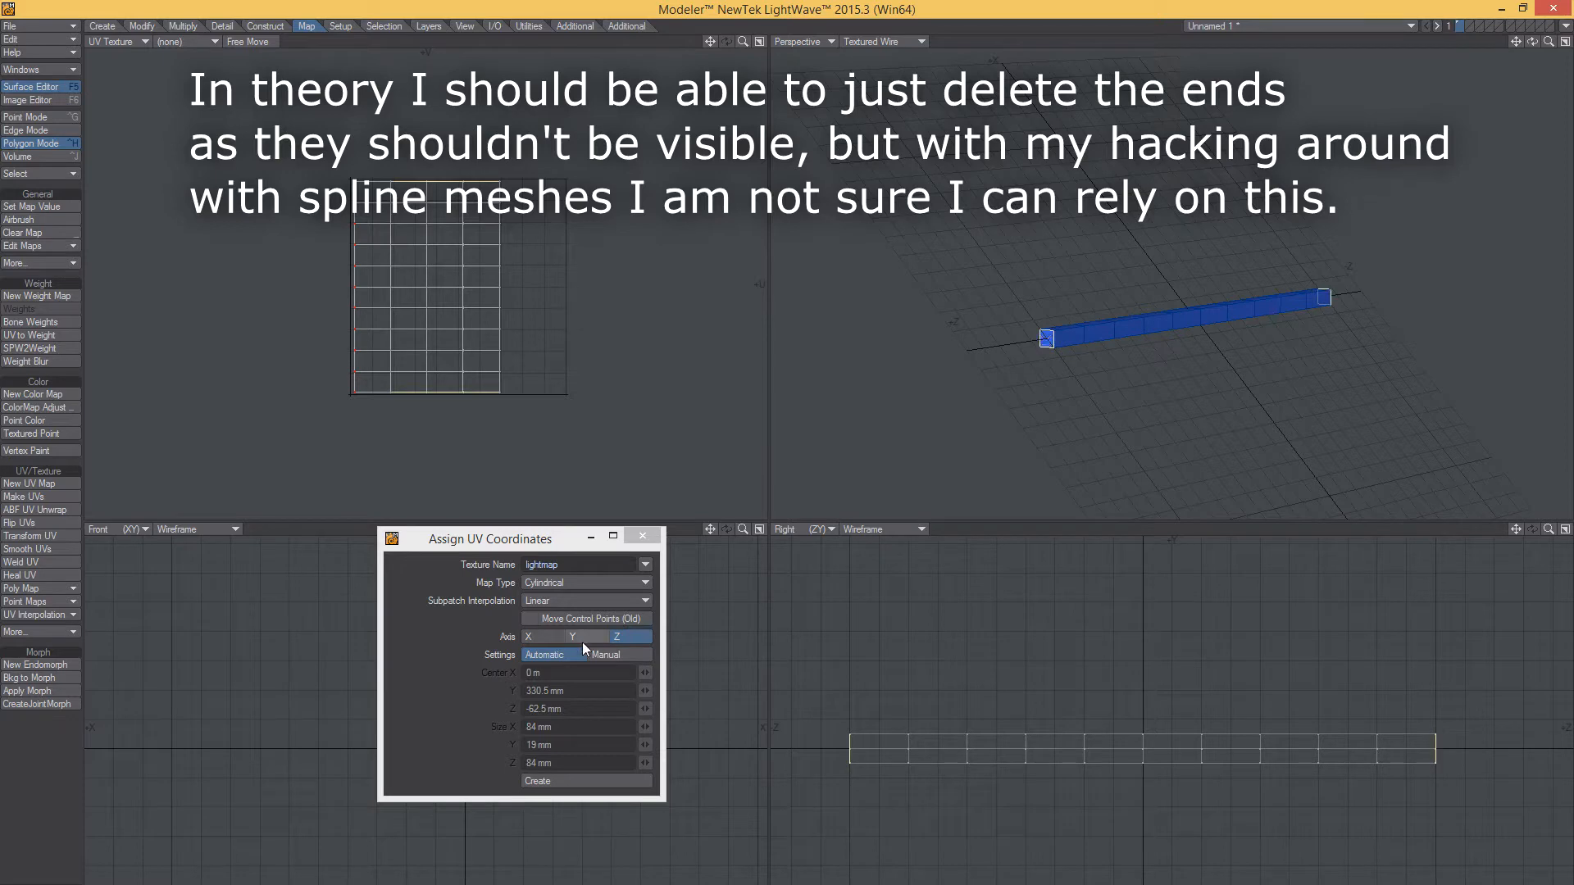
Create a second 'lightmap' UV map for the wire using Atlas mapping
{"action": "left_click", "coordinate": [586, 582]}
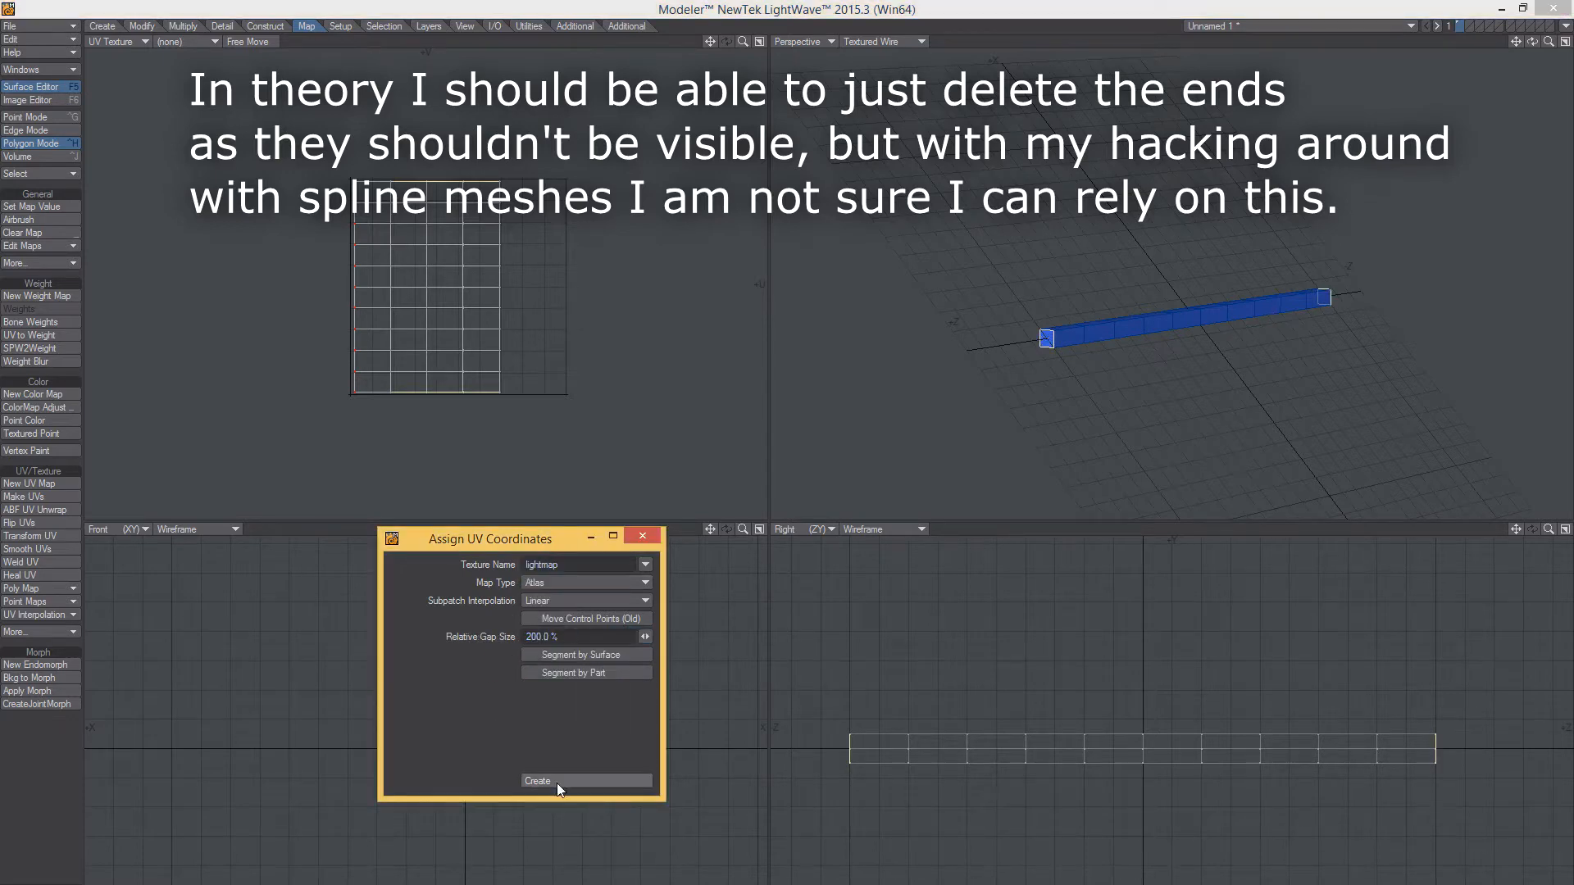
{"action": "left_click", "coordinate": [538, 781]}
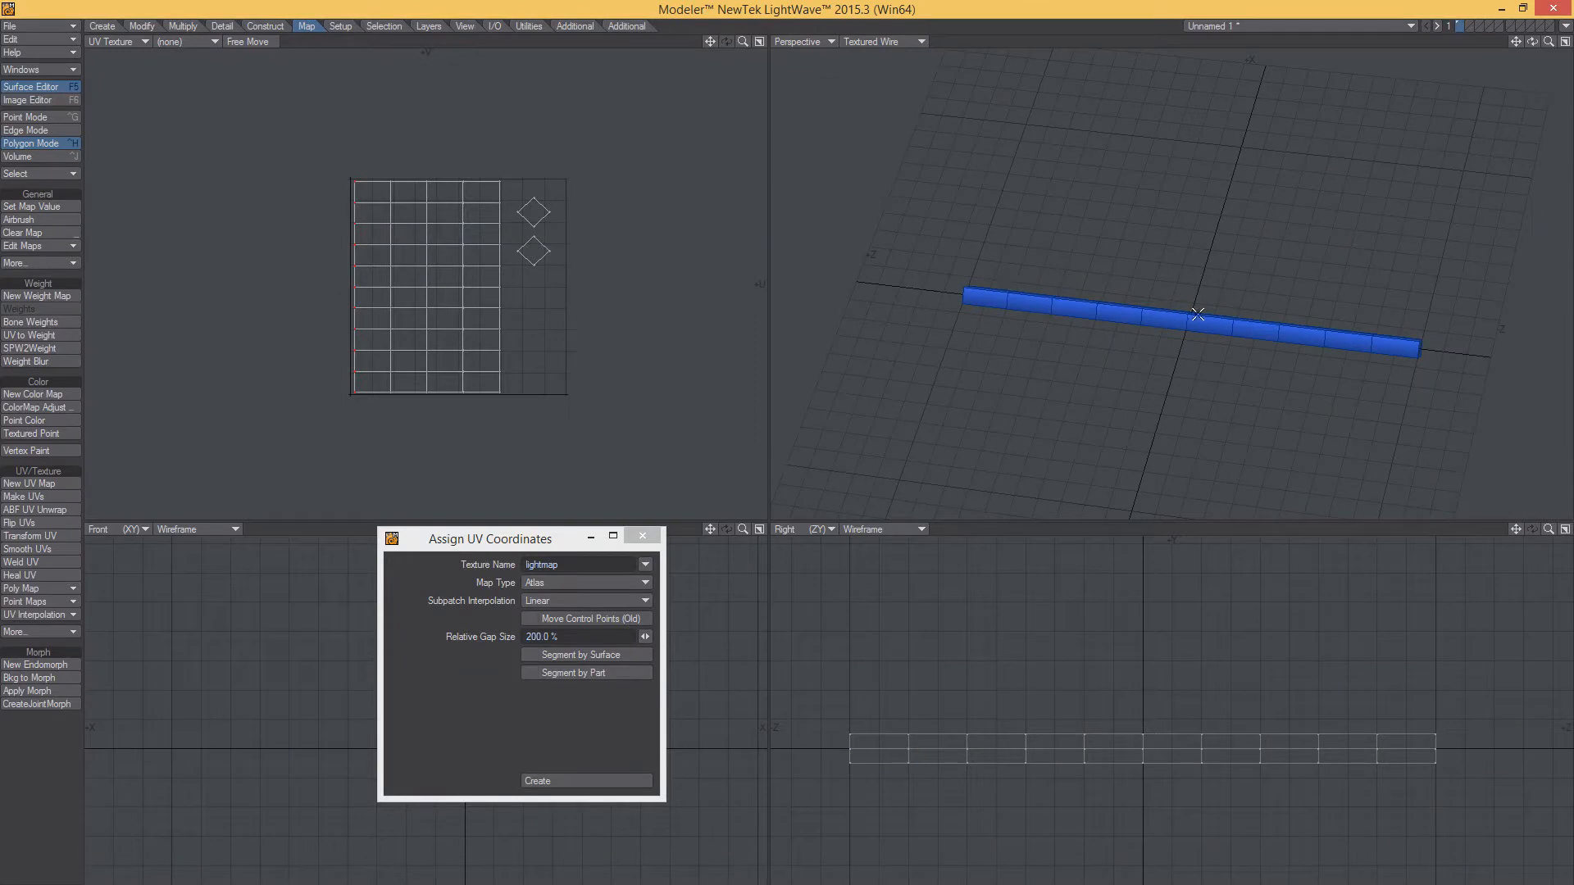
{"action": "mouse_move", "coordinate": [1082, 308]}
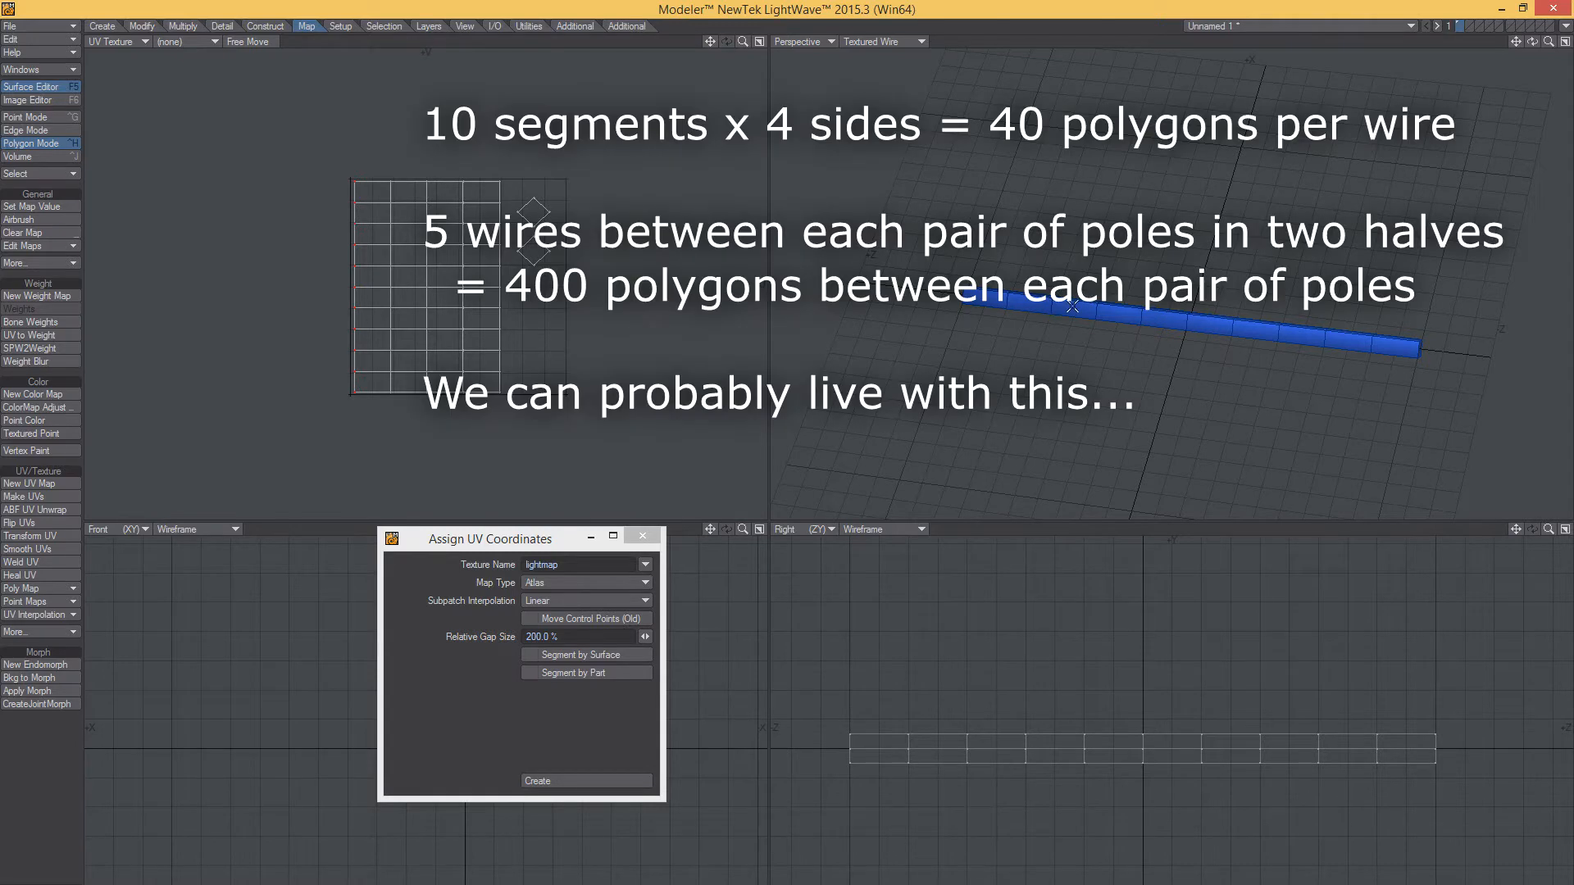
{"action": "mouse_move", "coordinate": [1523, 310]}
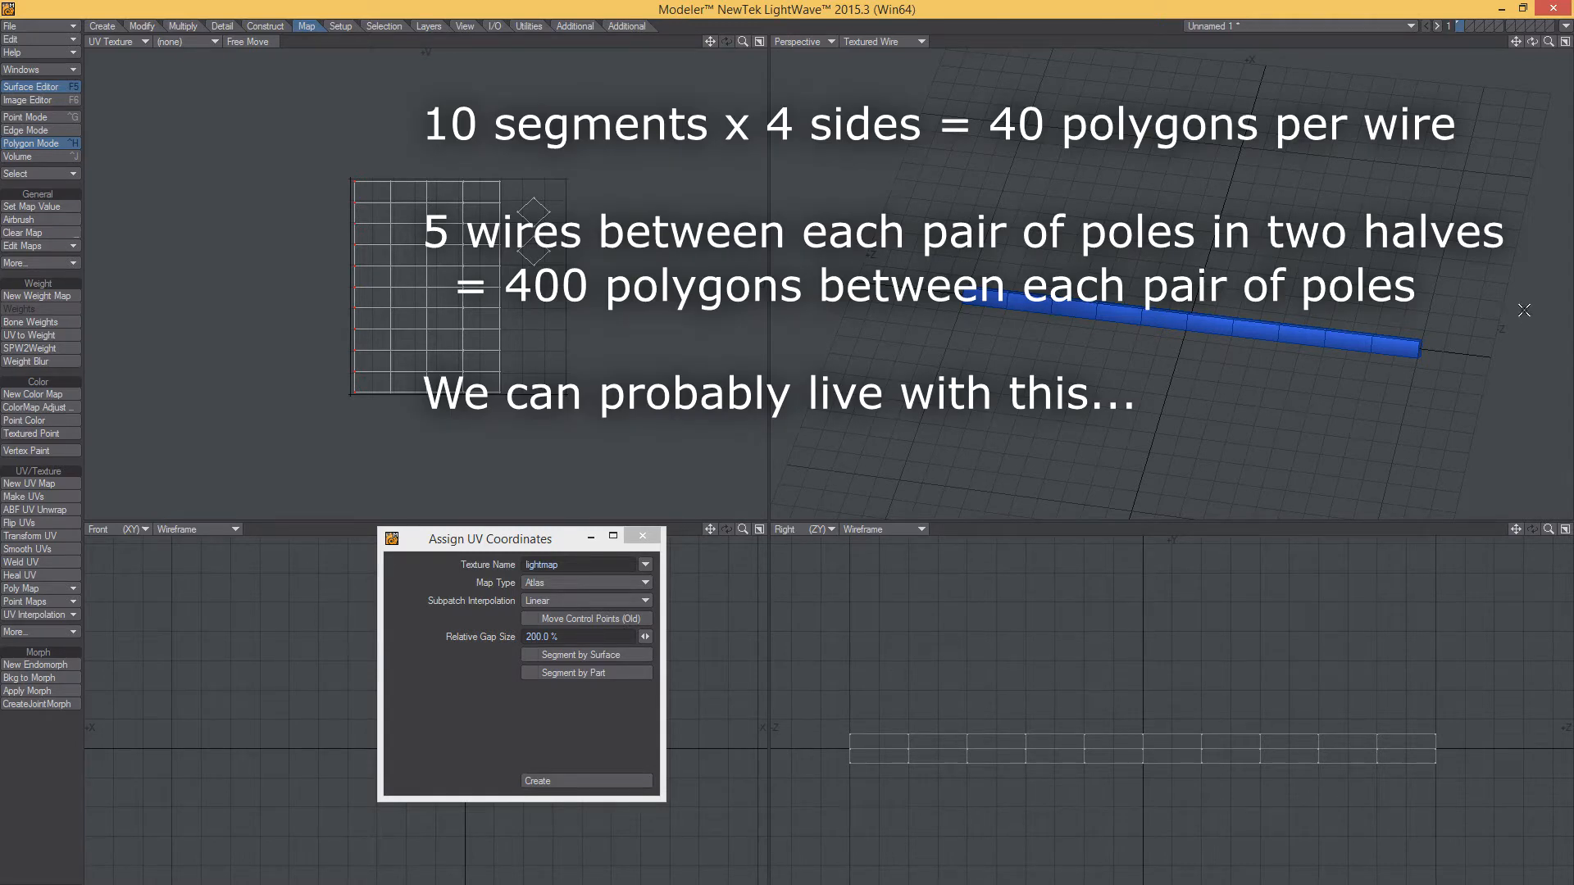
{"action": "mouse_move", "coordinate": [1363, 173]}
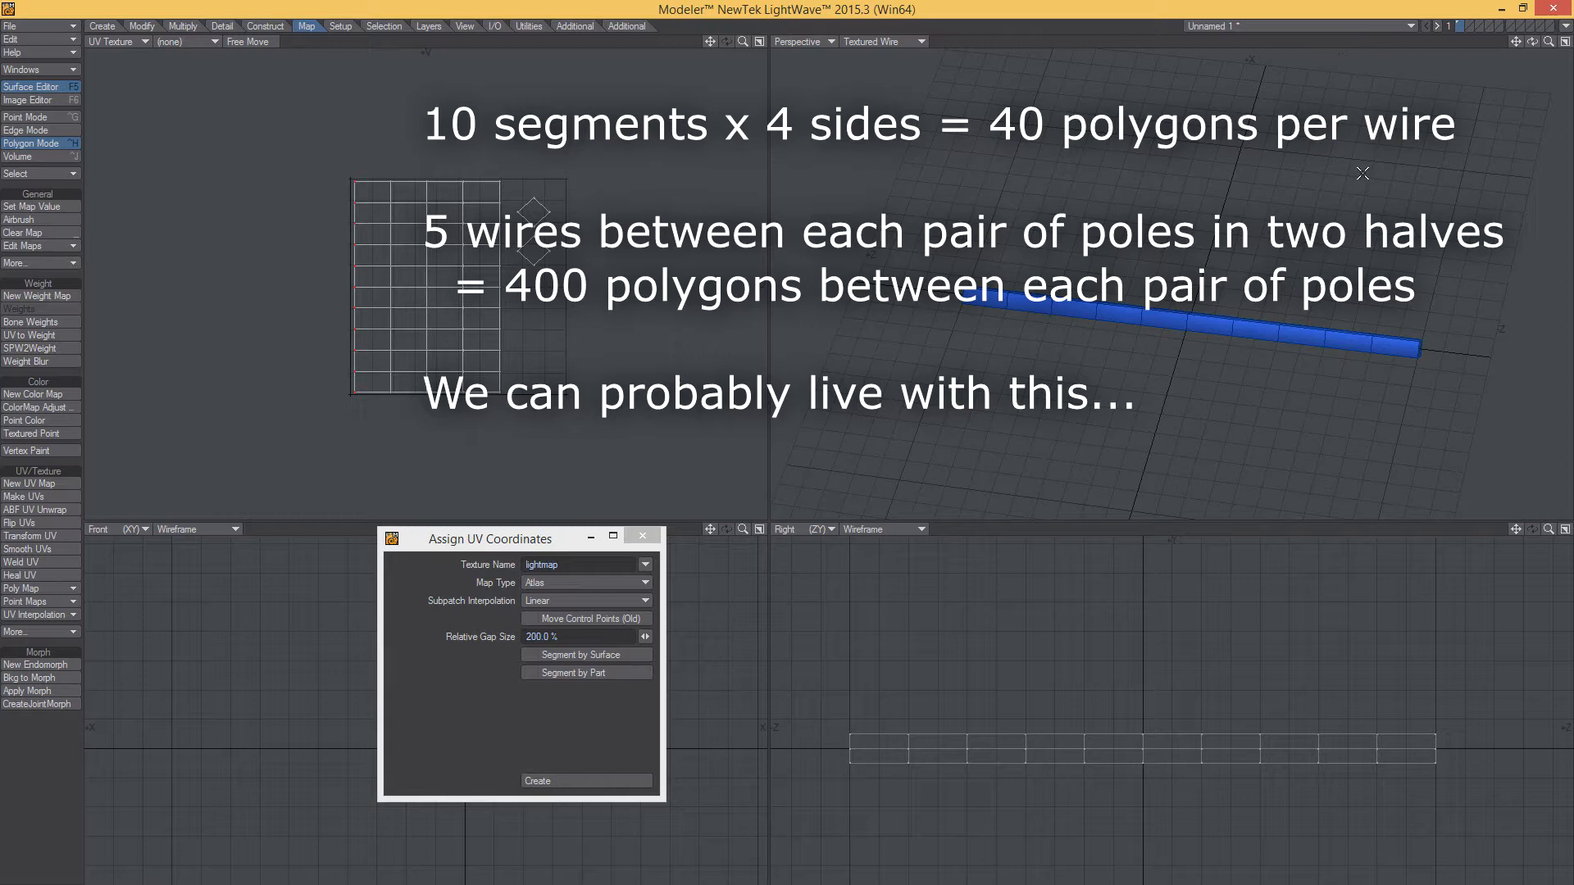
{"action": "mouse_move", "coordinate": [1443, 51]}
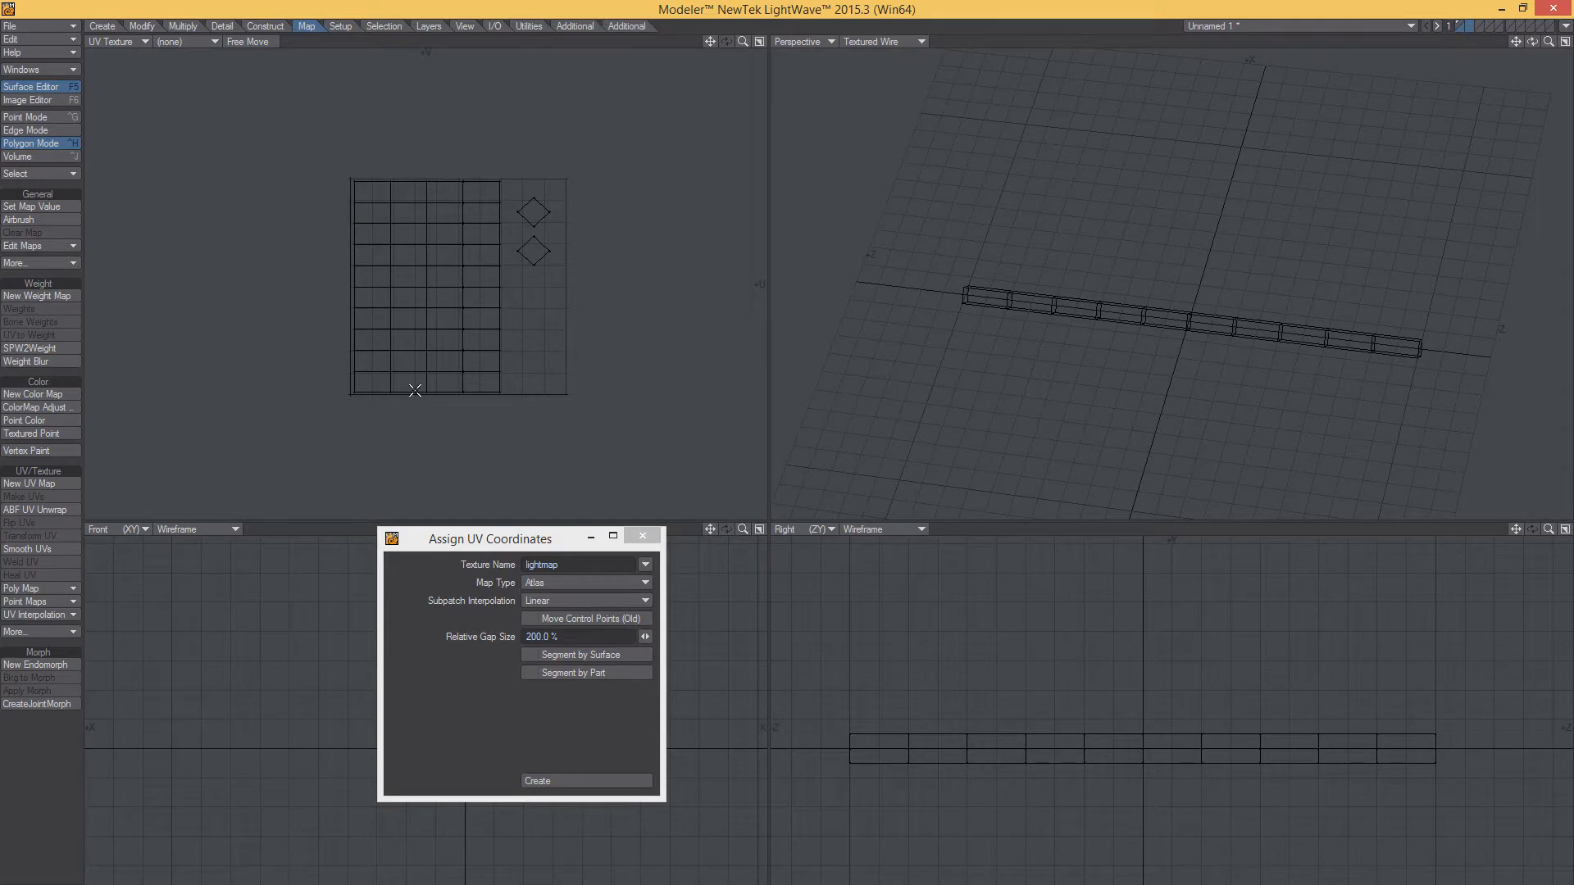
Start a Disc primitive for a four-sided, single-segment 5 mm tube
{"action": "left_click", "coordinate": [102, 25]}
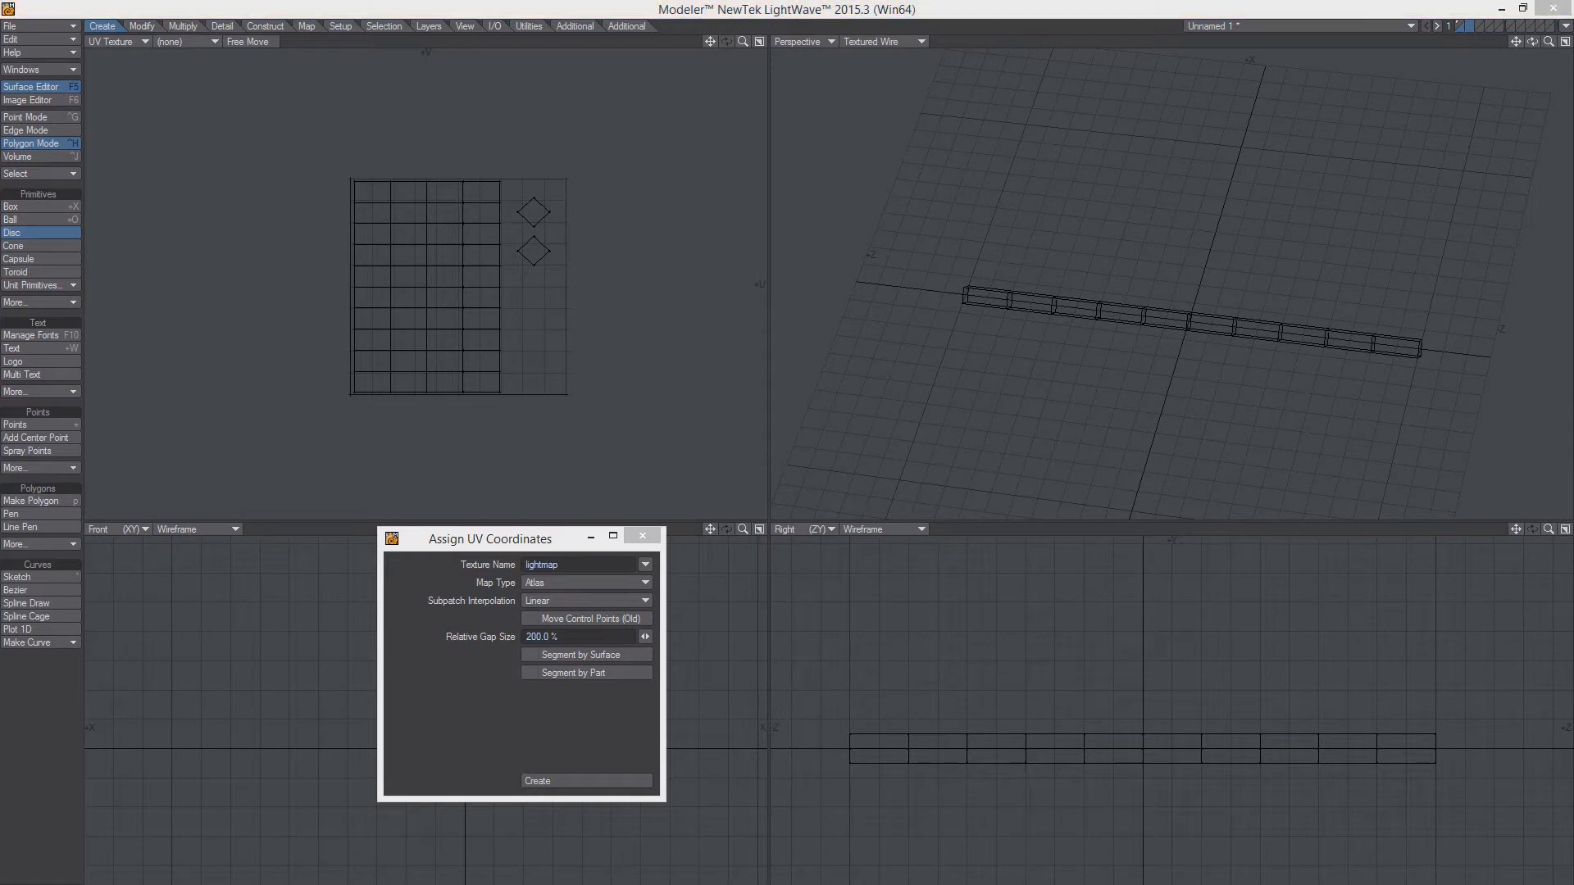
{"action": "left_click", "coordinate": [12, 233]}
{"action": "type", "text": "wire"}
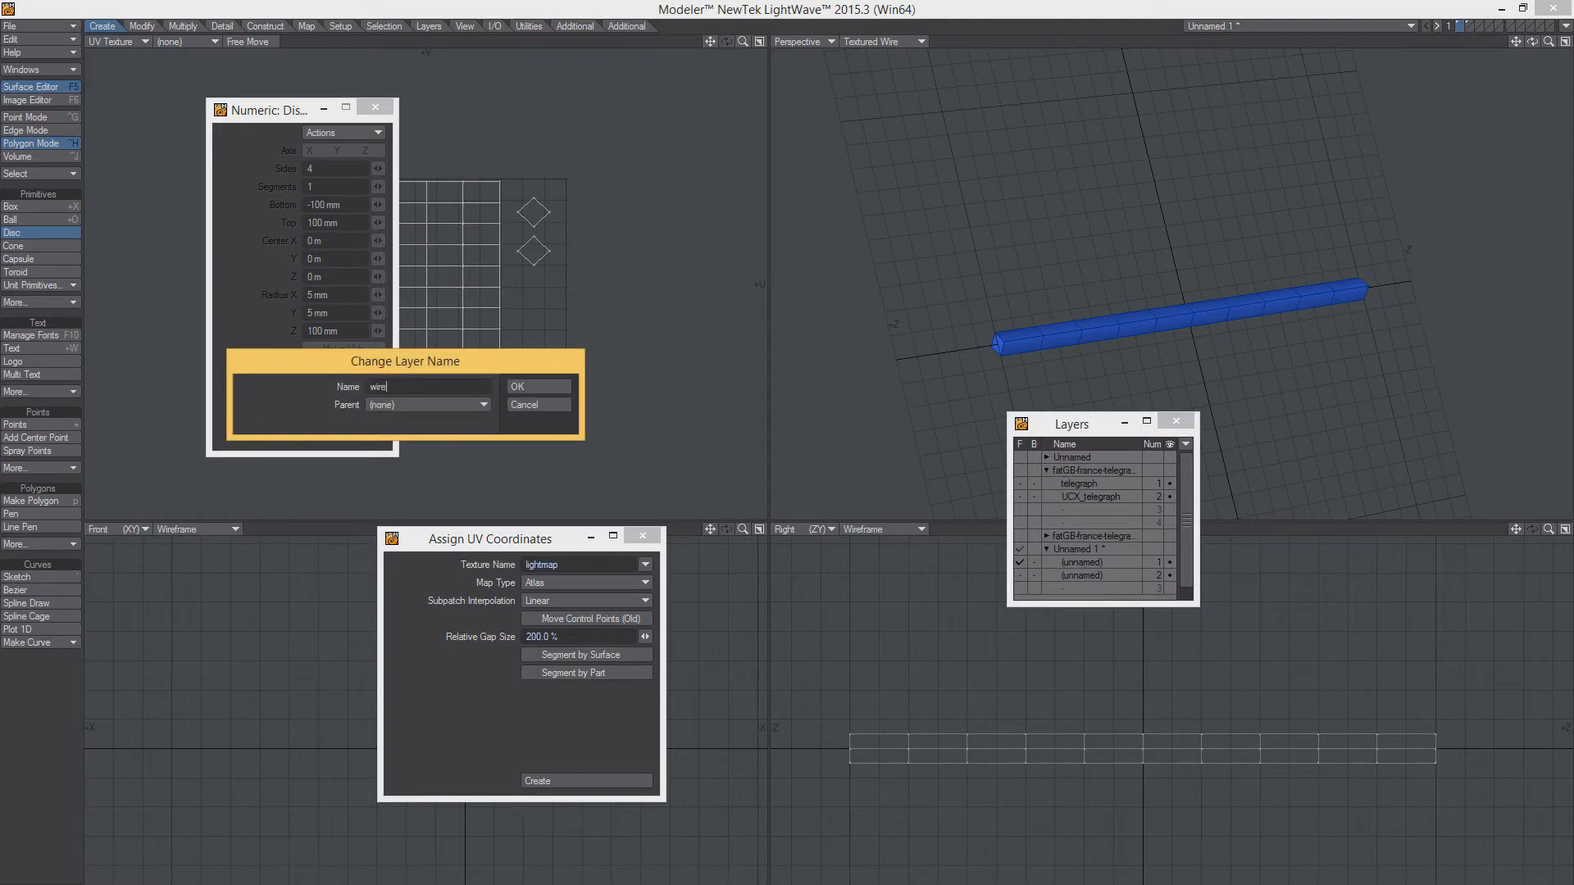
Name the layers 'wire' and 'UCX_wires', then save the model for export to Unreal
{"action": "left_click", "coordinate": [538, 387]}
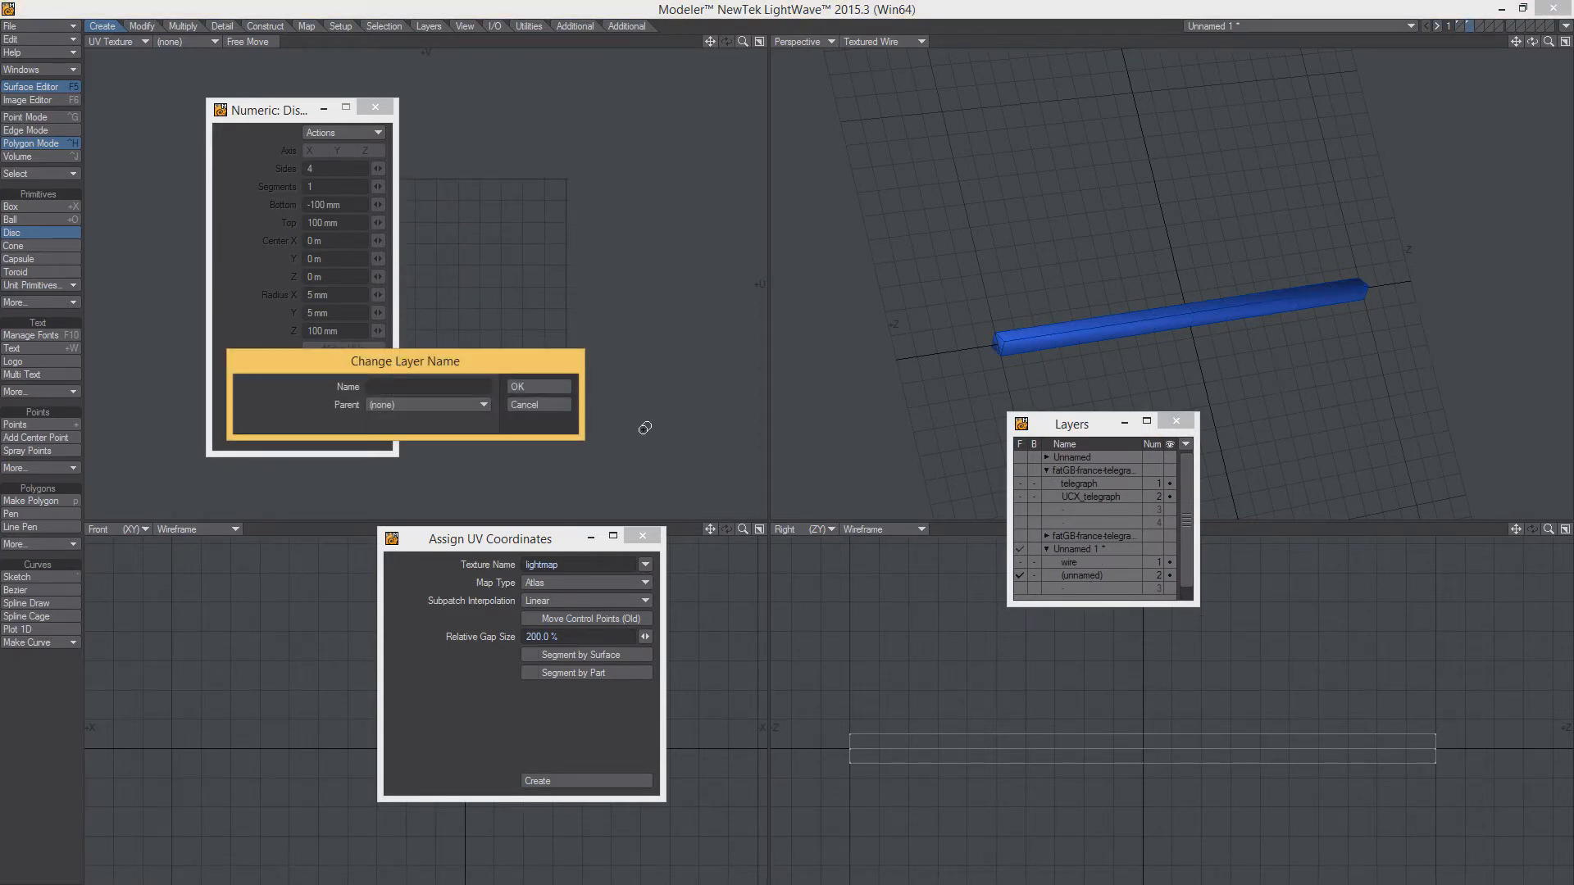
{"action": "type", "text": "UCX_wires"}
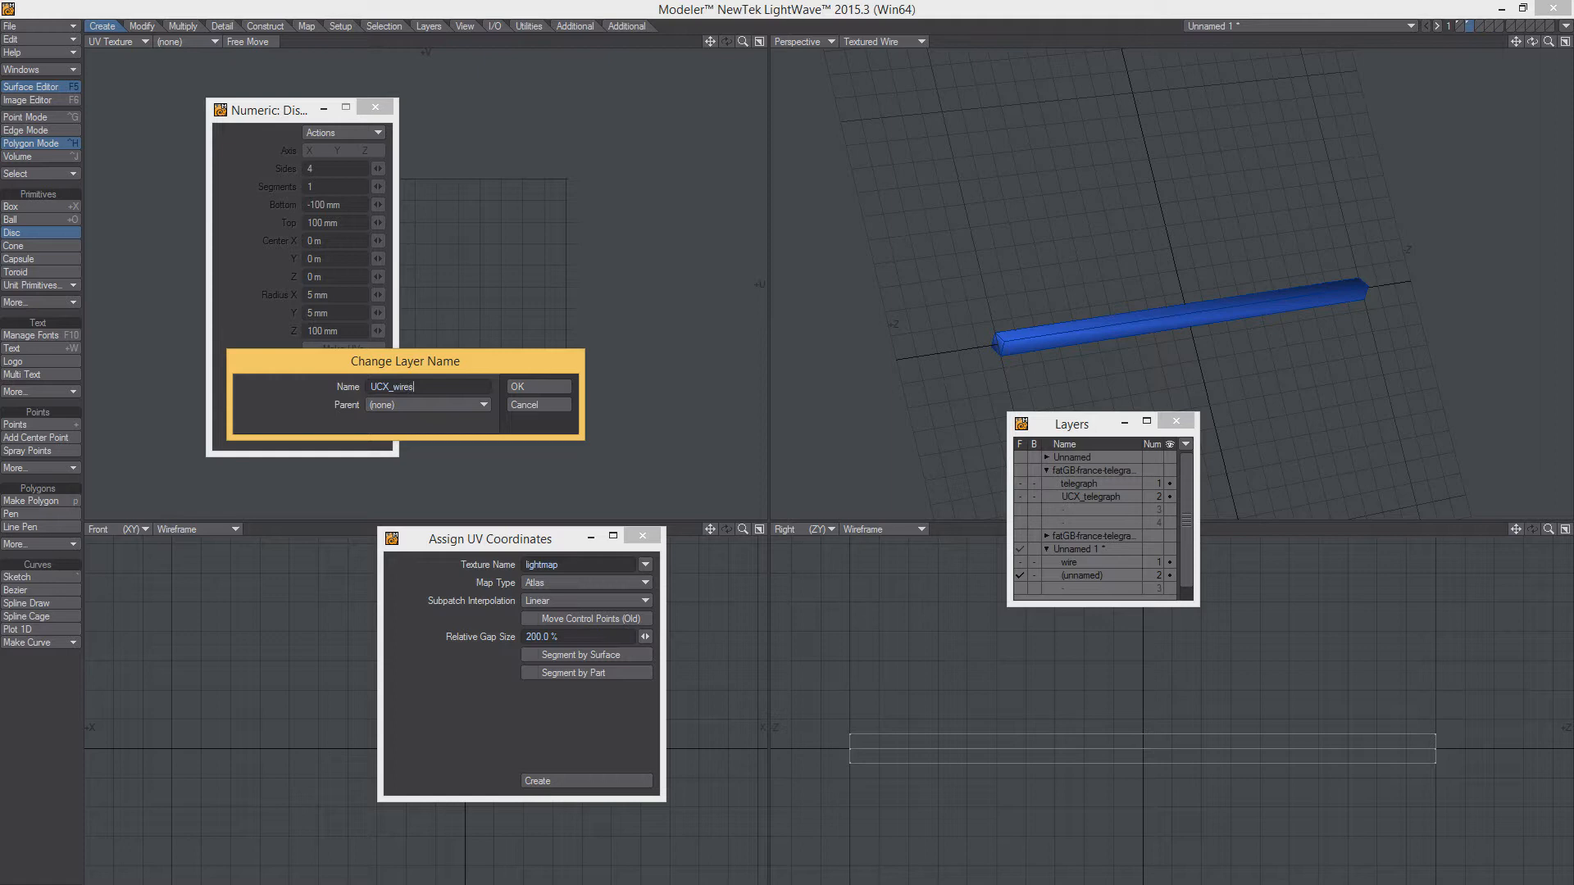
{"action": "left_click", "coordinate": [538, 387]}
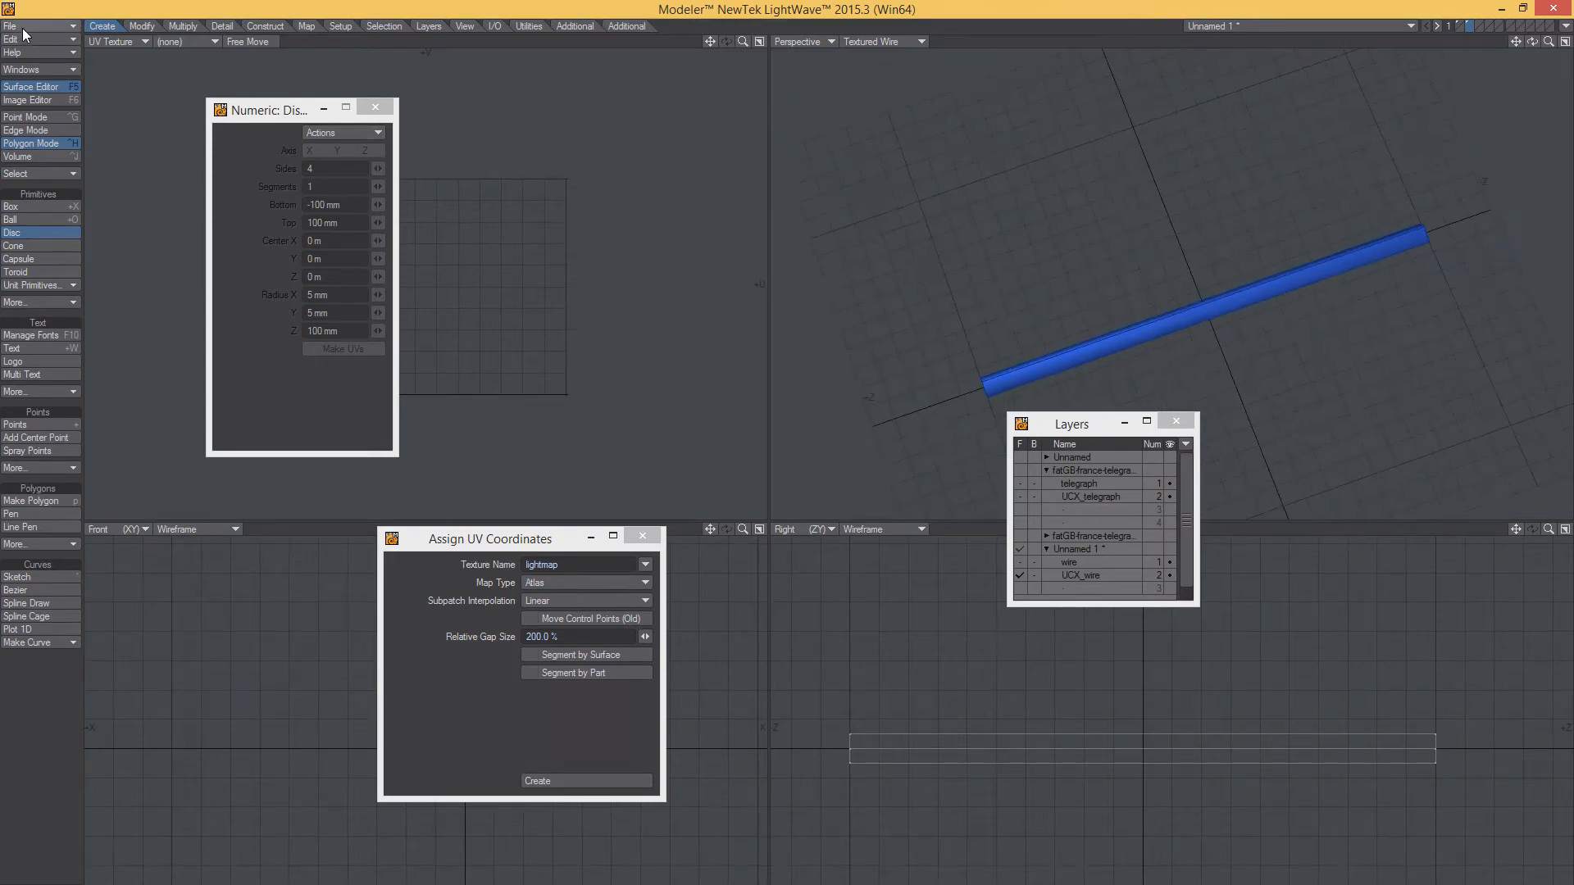
{"action": "left_click", "coordinate": [10, 25]}
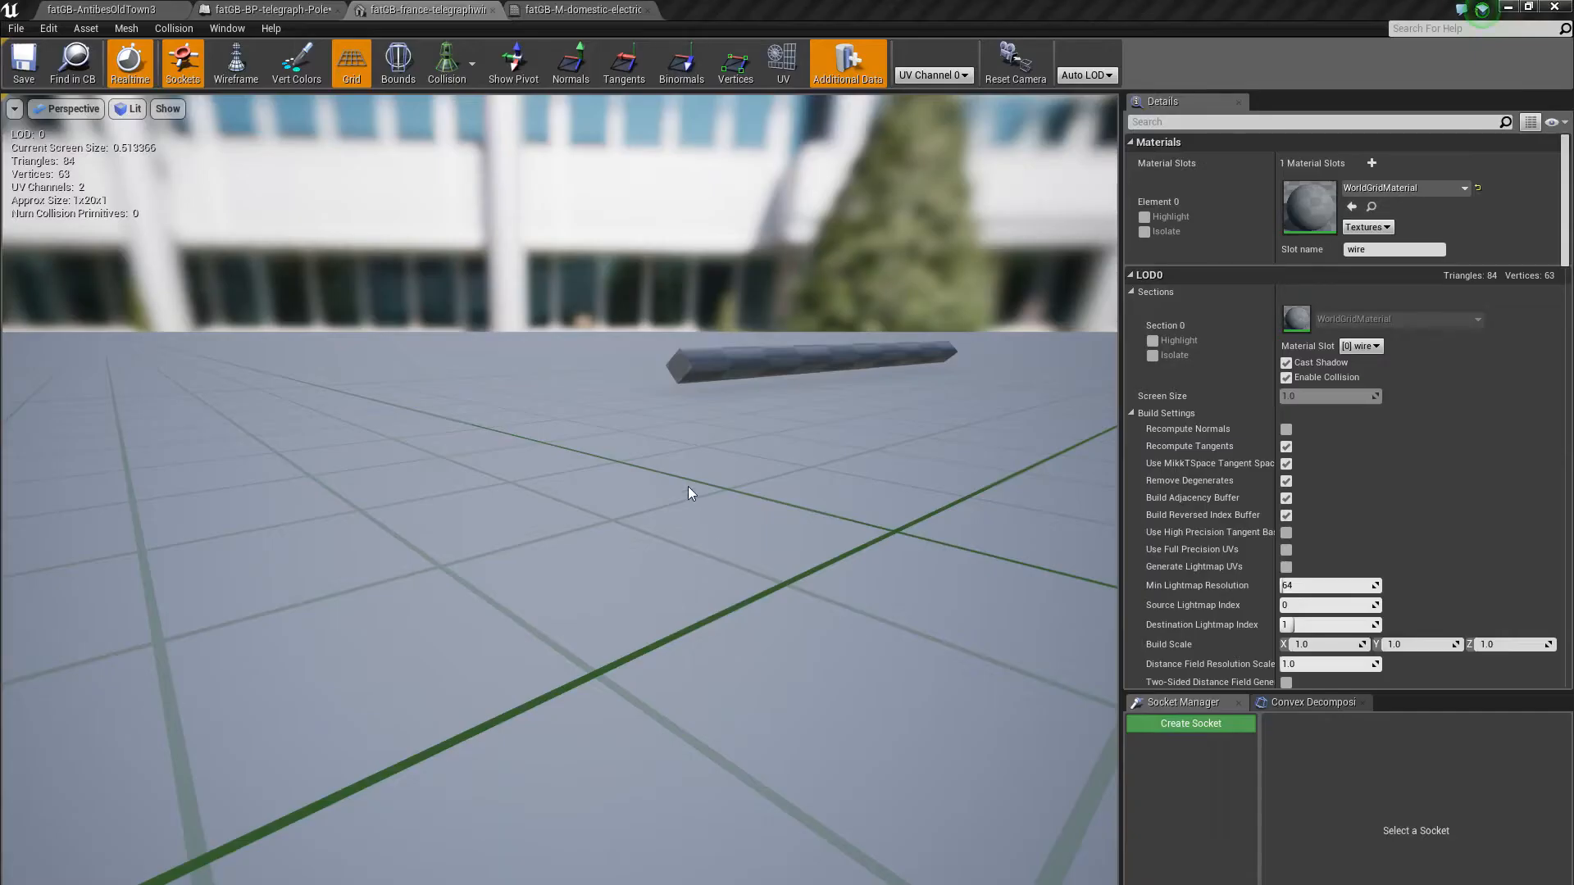
Apply the domestic electric cable material to the wire mesh and return to the pole Blueprint
{"action": "left_click", "coordinate": [582, 10]}
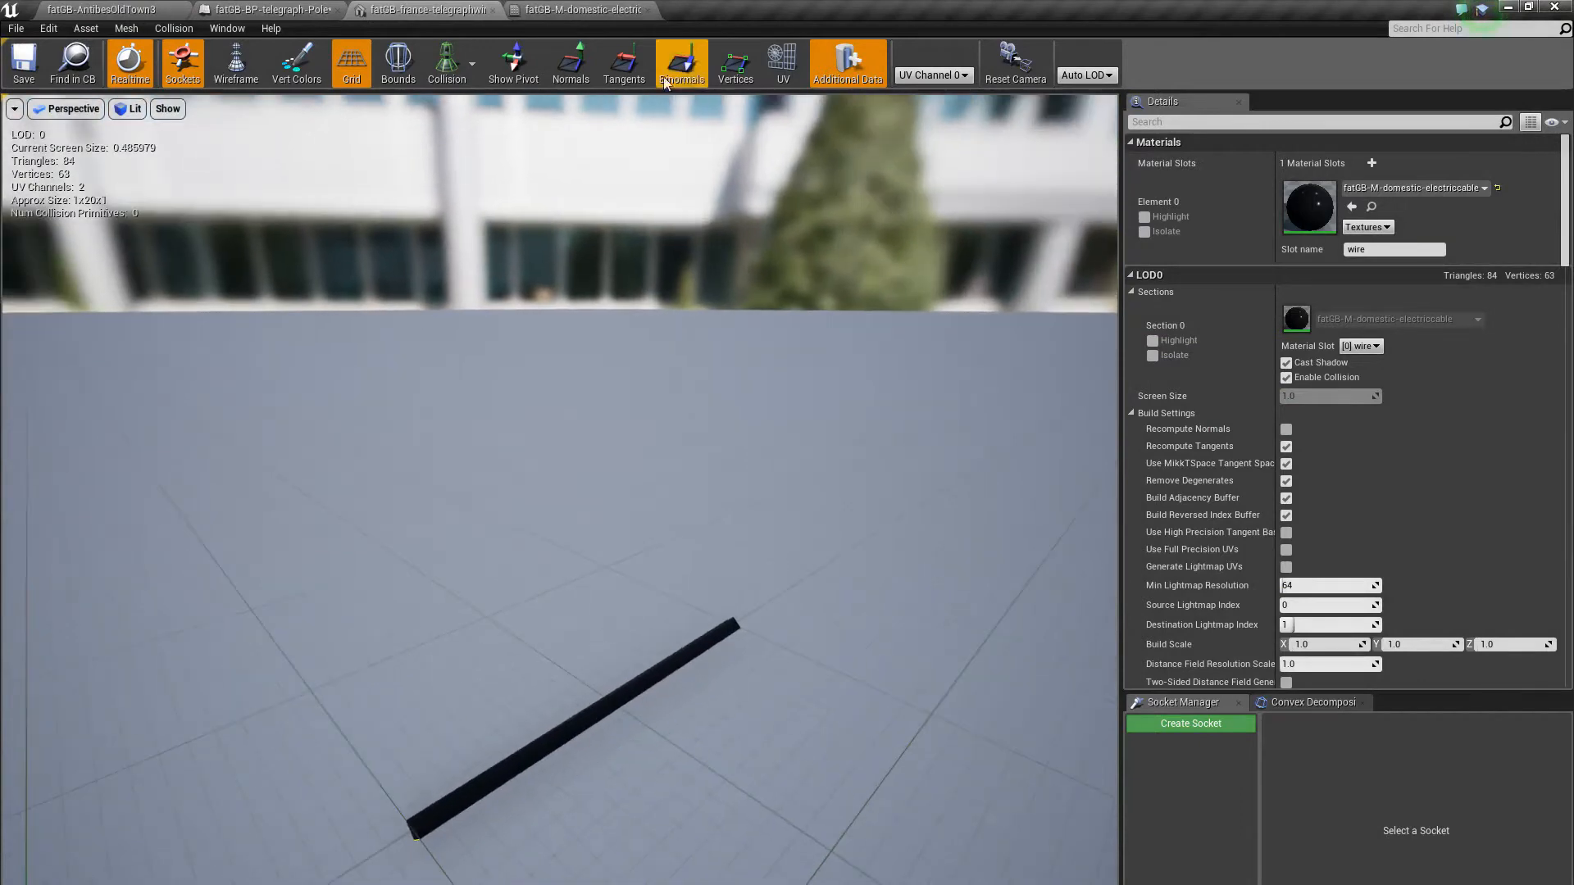
{"action": "left_click", "coordinate": [265, 9]}
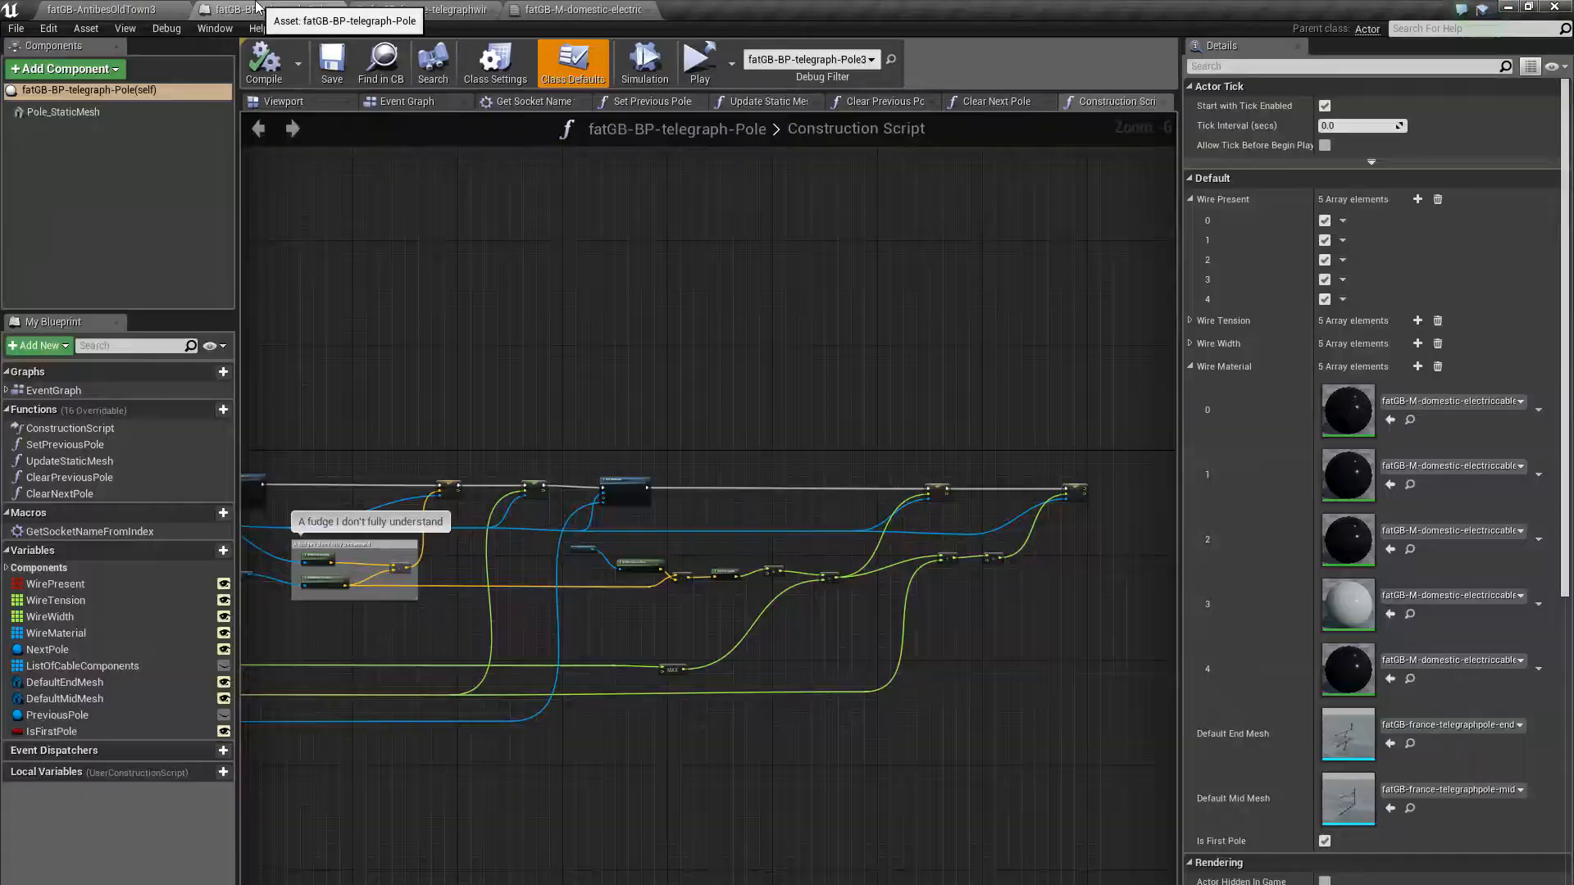
Duplicate DefaultMidMesh into a WireMesh static-mesh variable and compile the pole Blueprint
{"action": "scroll", "scroll_direction": "down", "scroll_amount": 3}
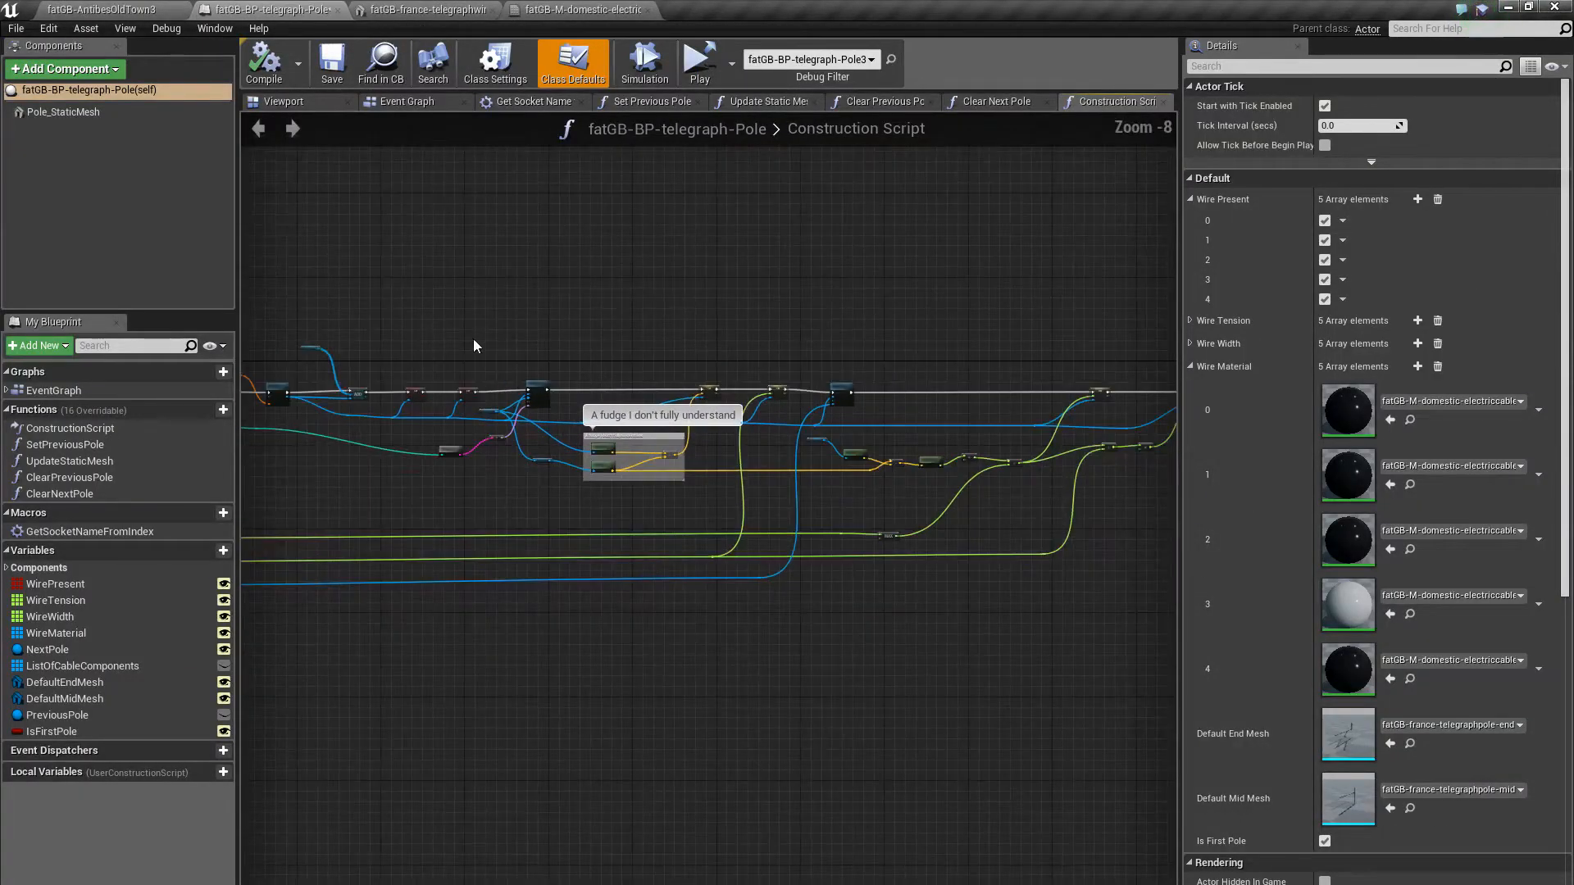
{"action": "scroll", "scroll_direction": "up", "scroll_amount": 3}
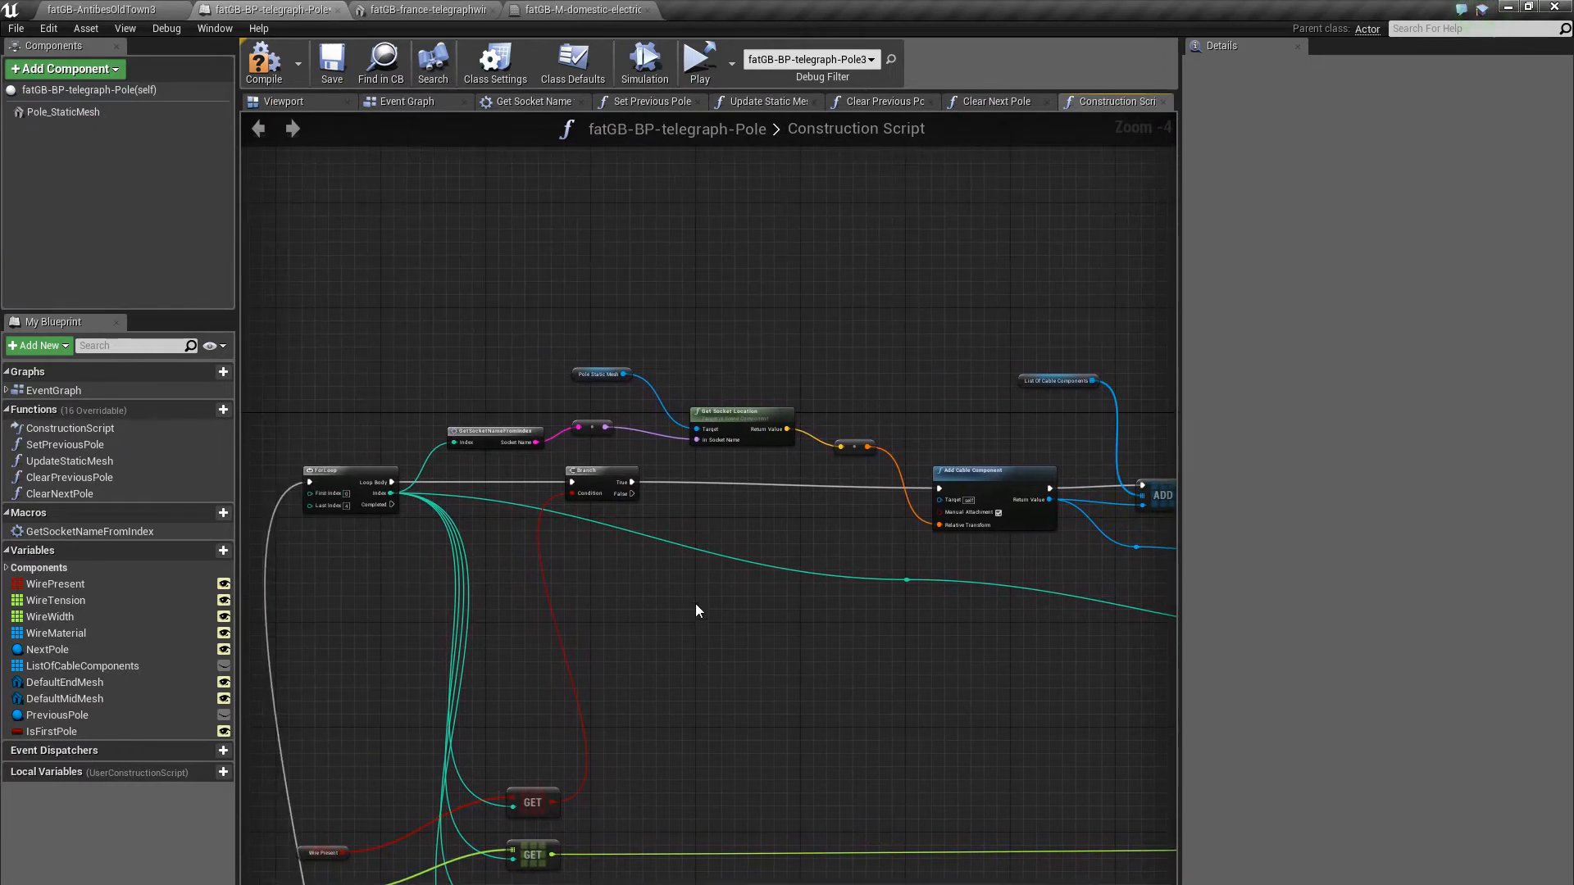
{"action": "scroll", "scroll_direction": "up", "scroll_amount": 3}
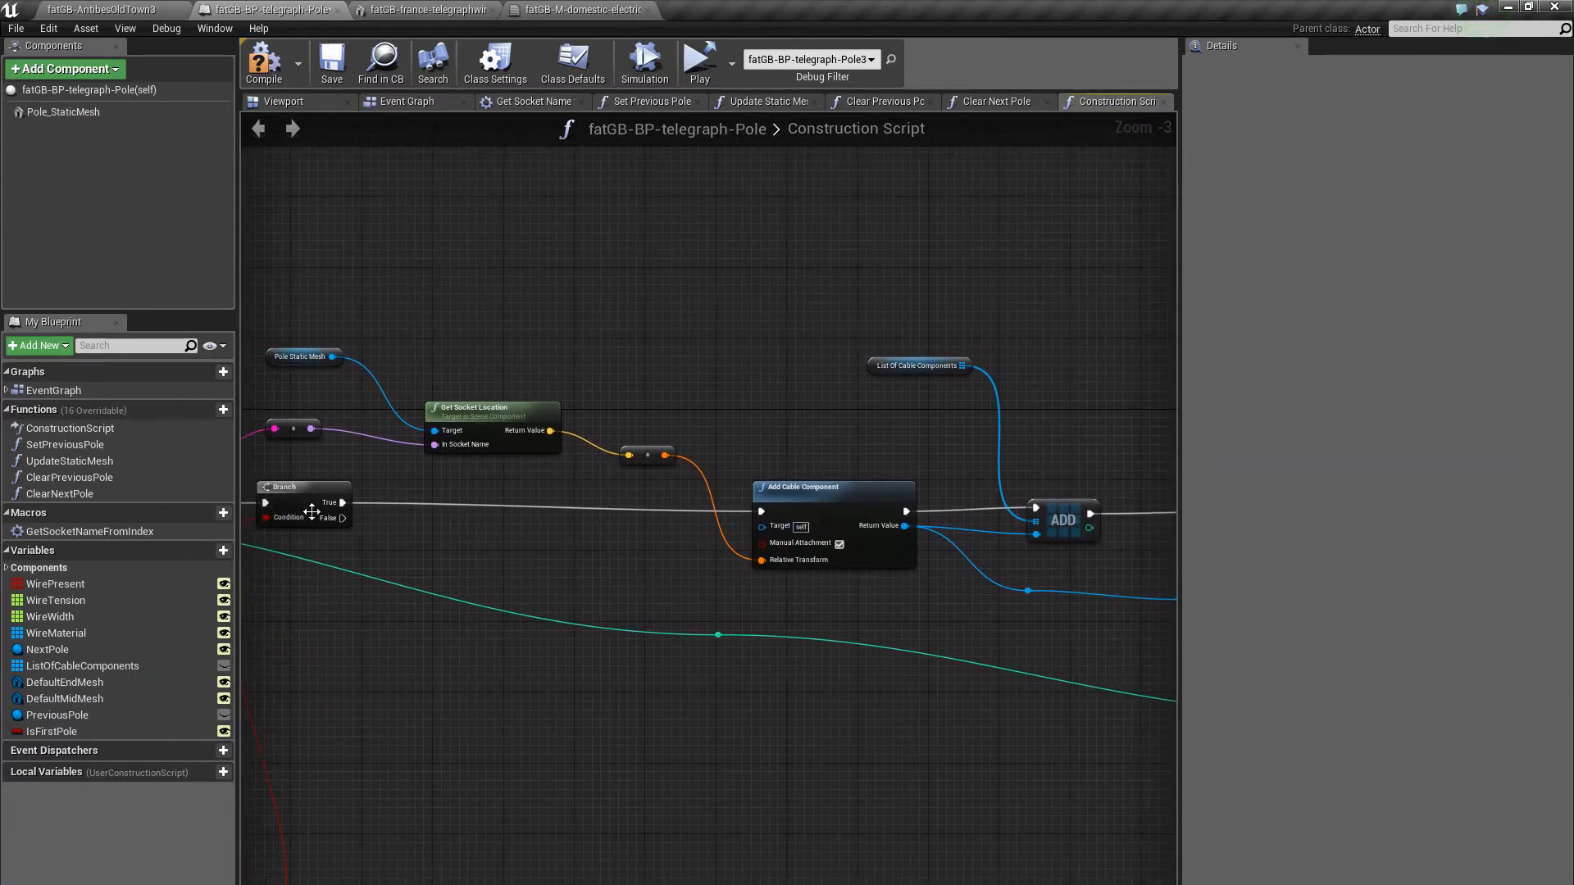
{"action": "mouse_move", "coordinate": [829, 490]}
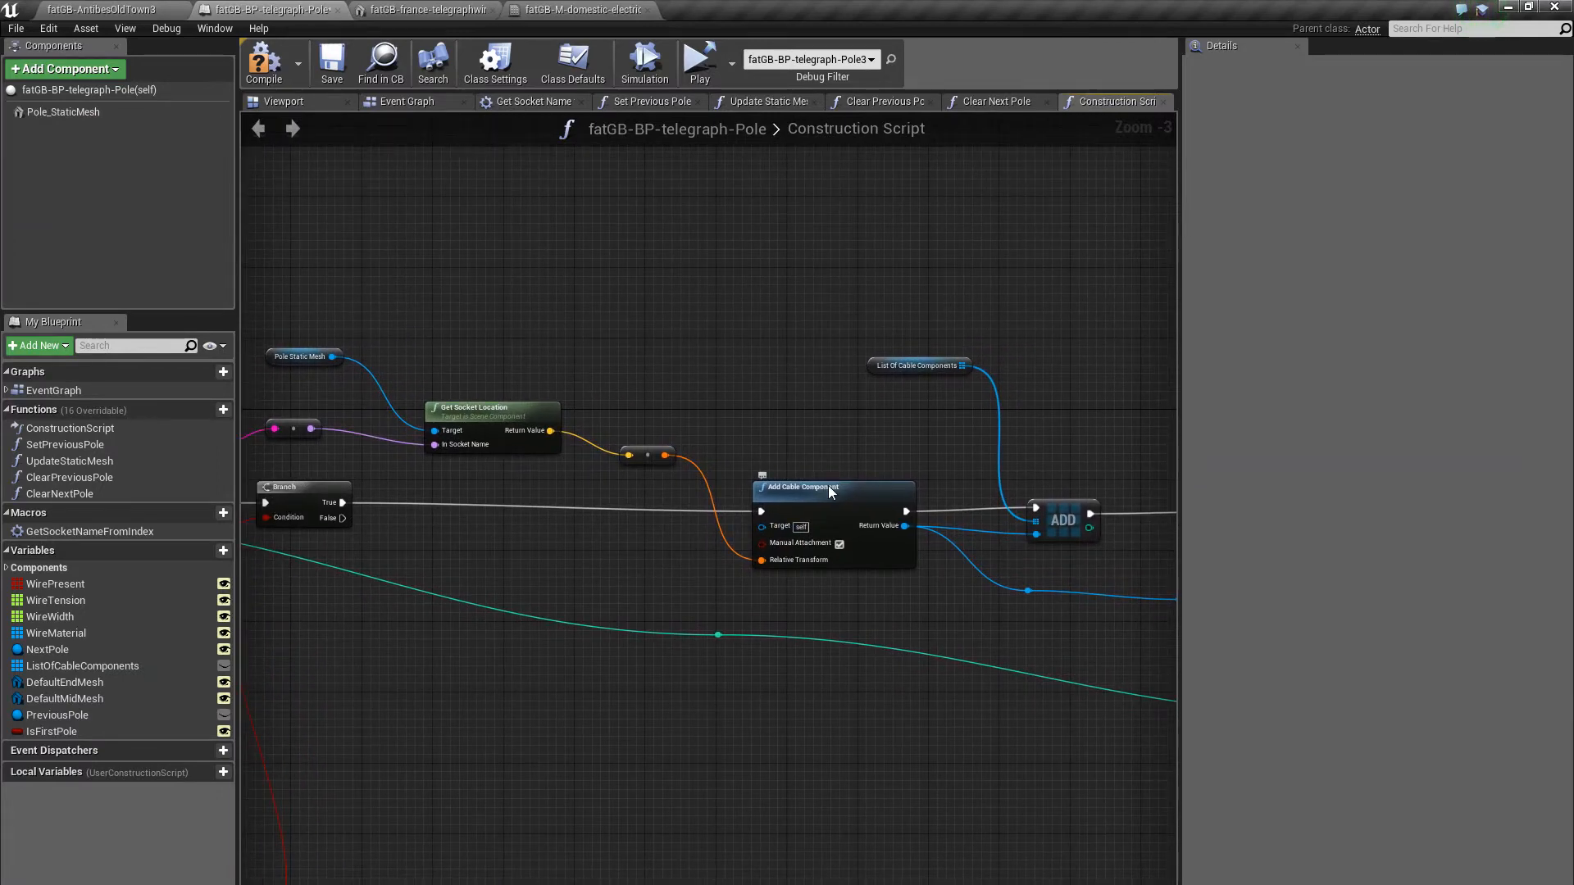
{"action": "left_click", "coordinate": [813, 487]}
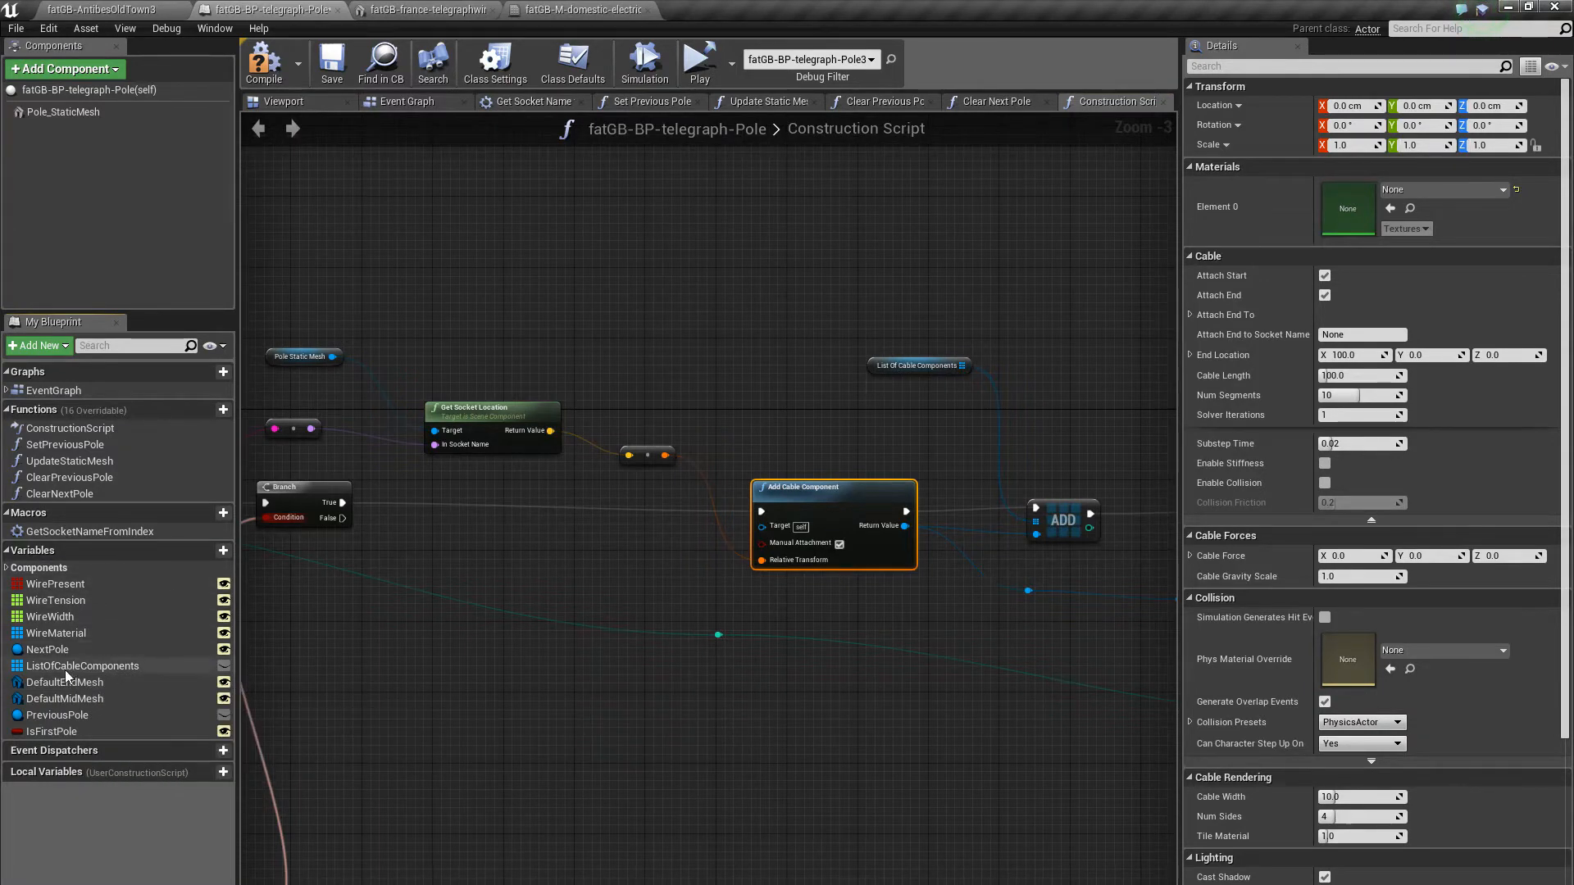
{"action": "left_click", "coordinate": [66, 698]}
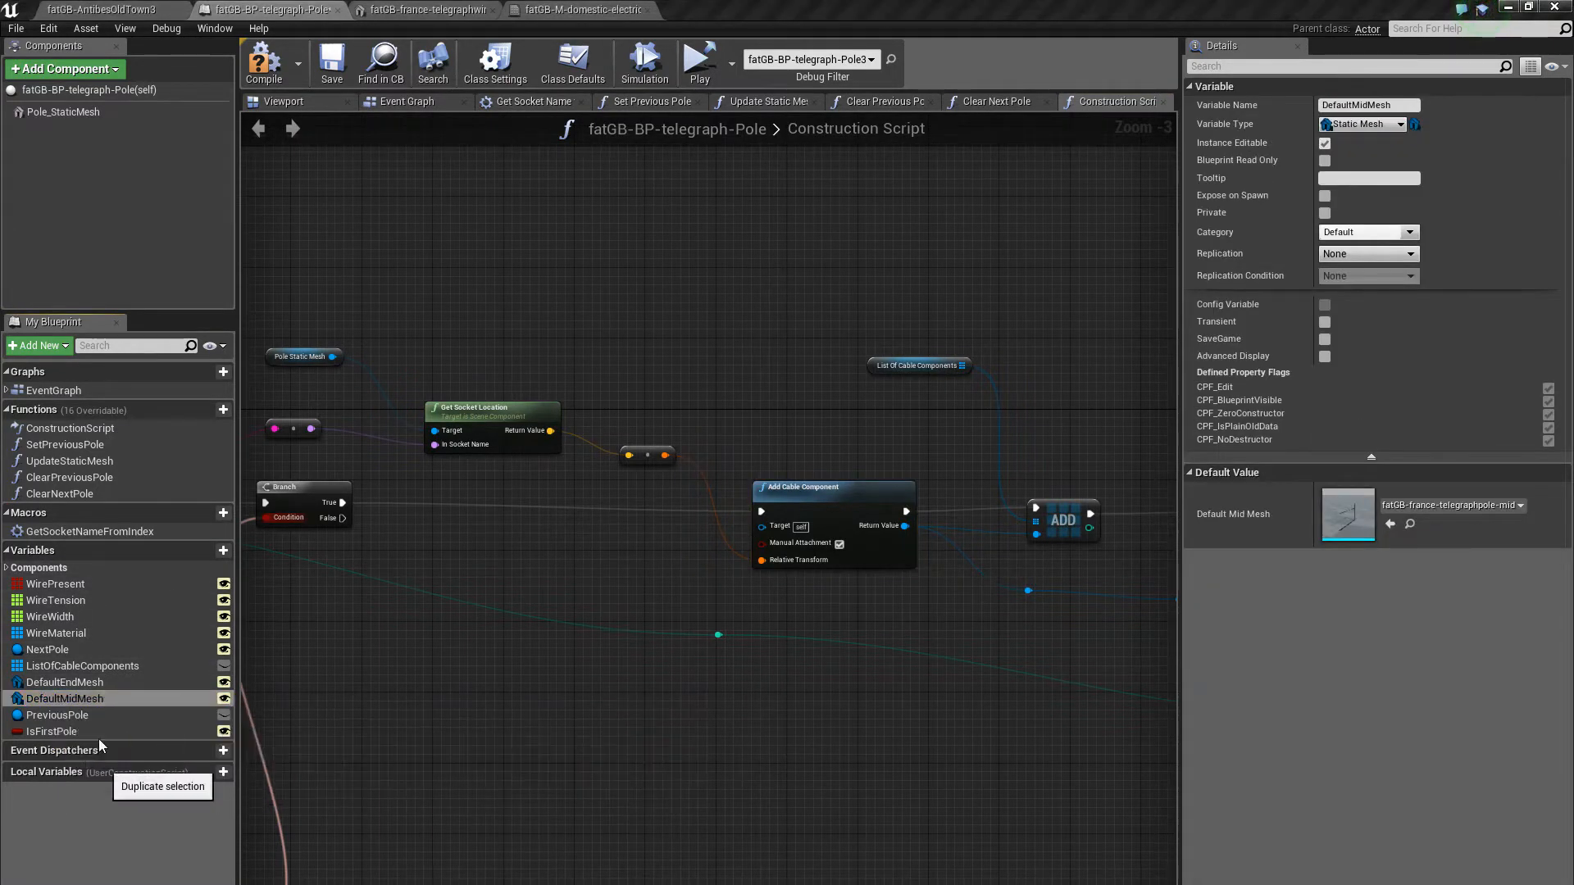
{"action": "left_click", "coordinate": [162, 786]}
{"action": "type", "text": "WireMesh"}
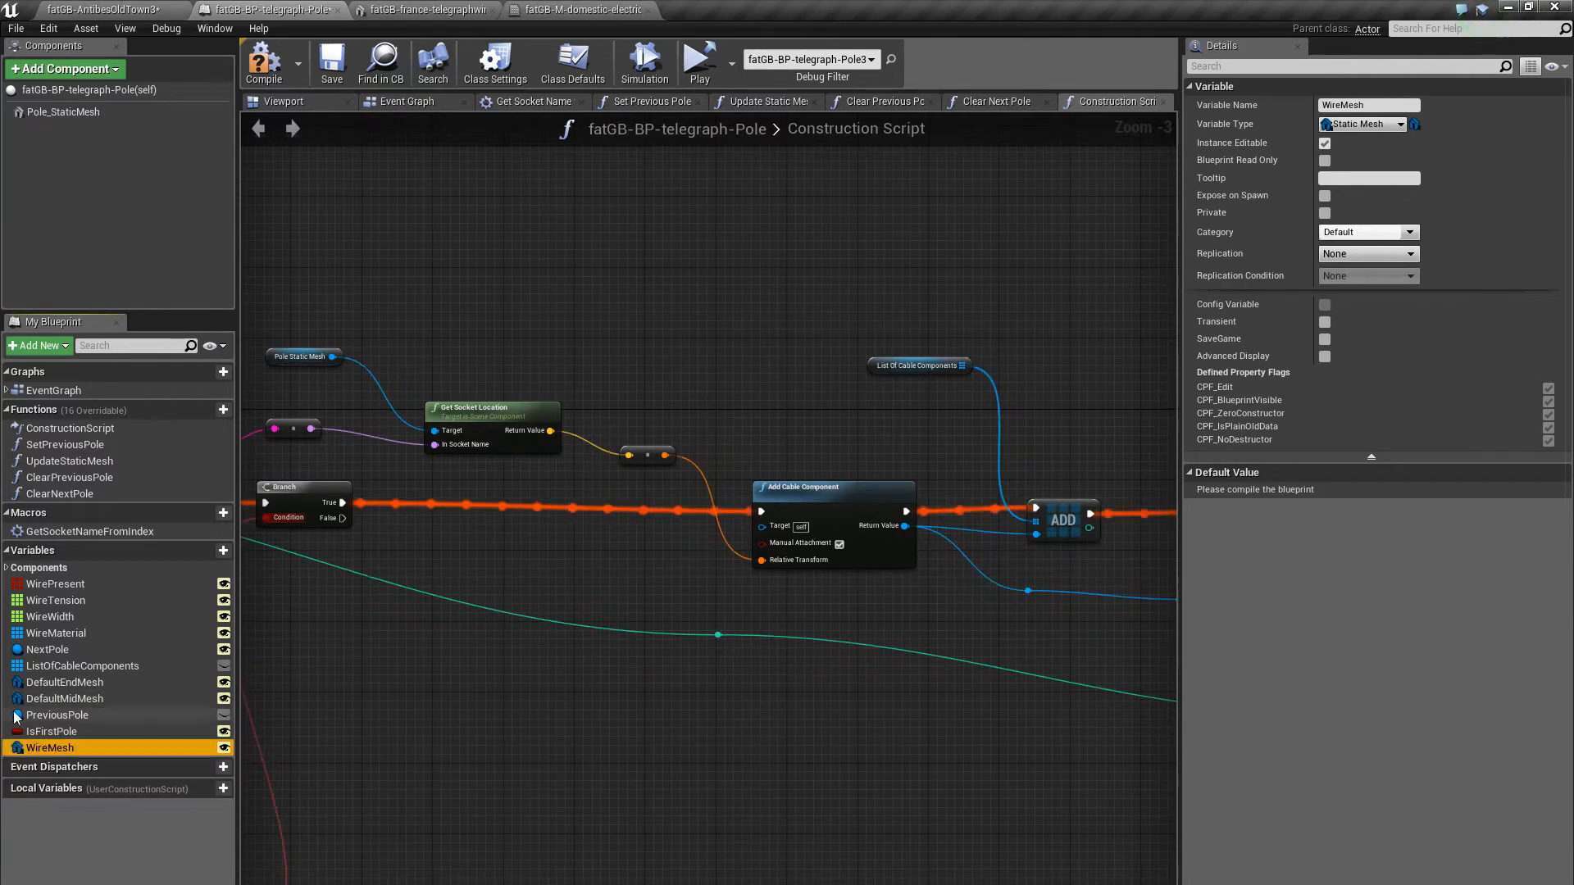
{"action": "left_click", "coordinate": [264, 62]}
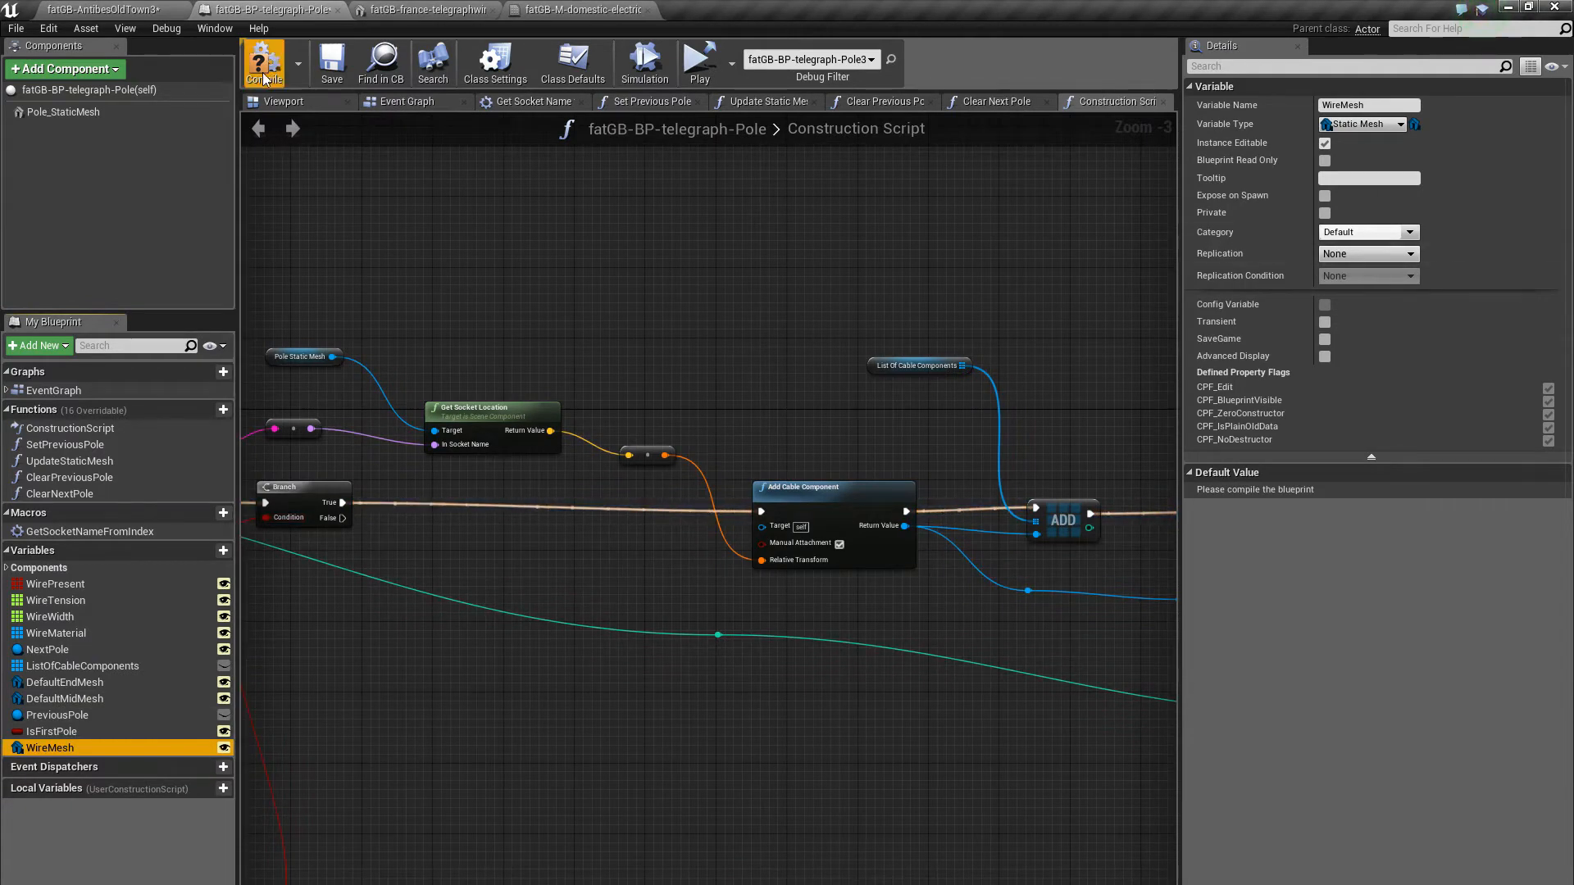
{"action": "left_click", "coordinate": [262, 60]}
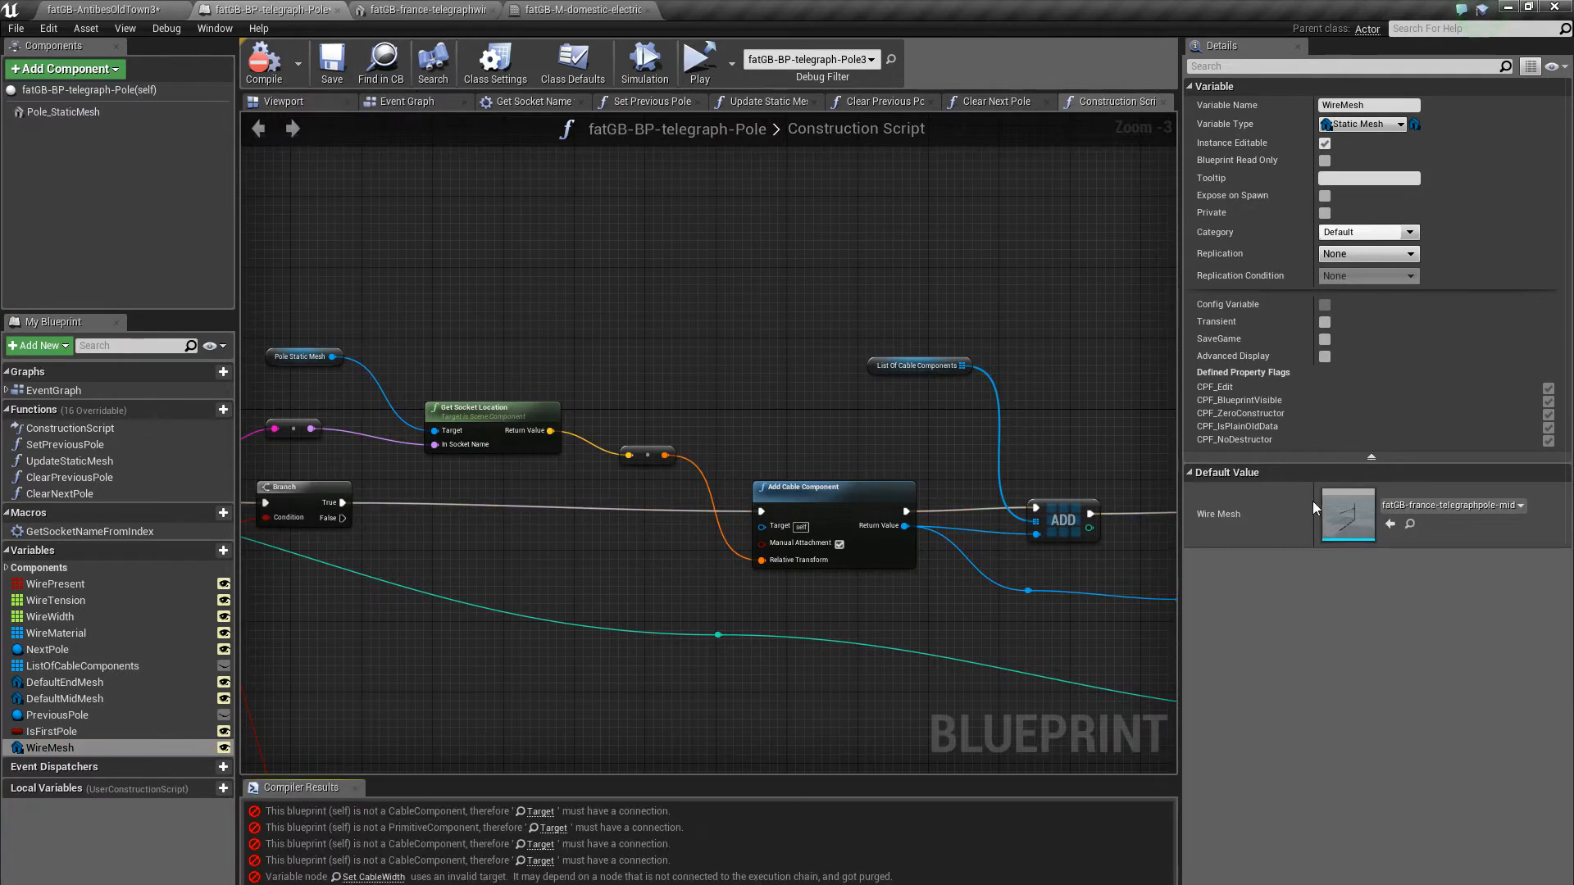
{"action": "mouse_move", "coordinate": [567, 10]}
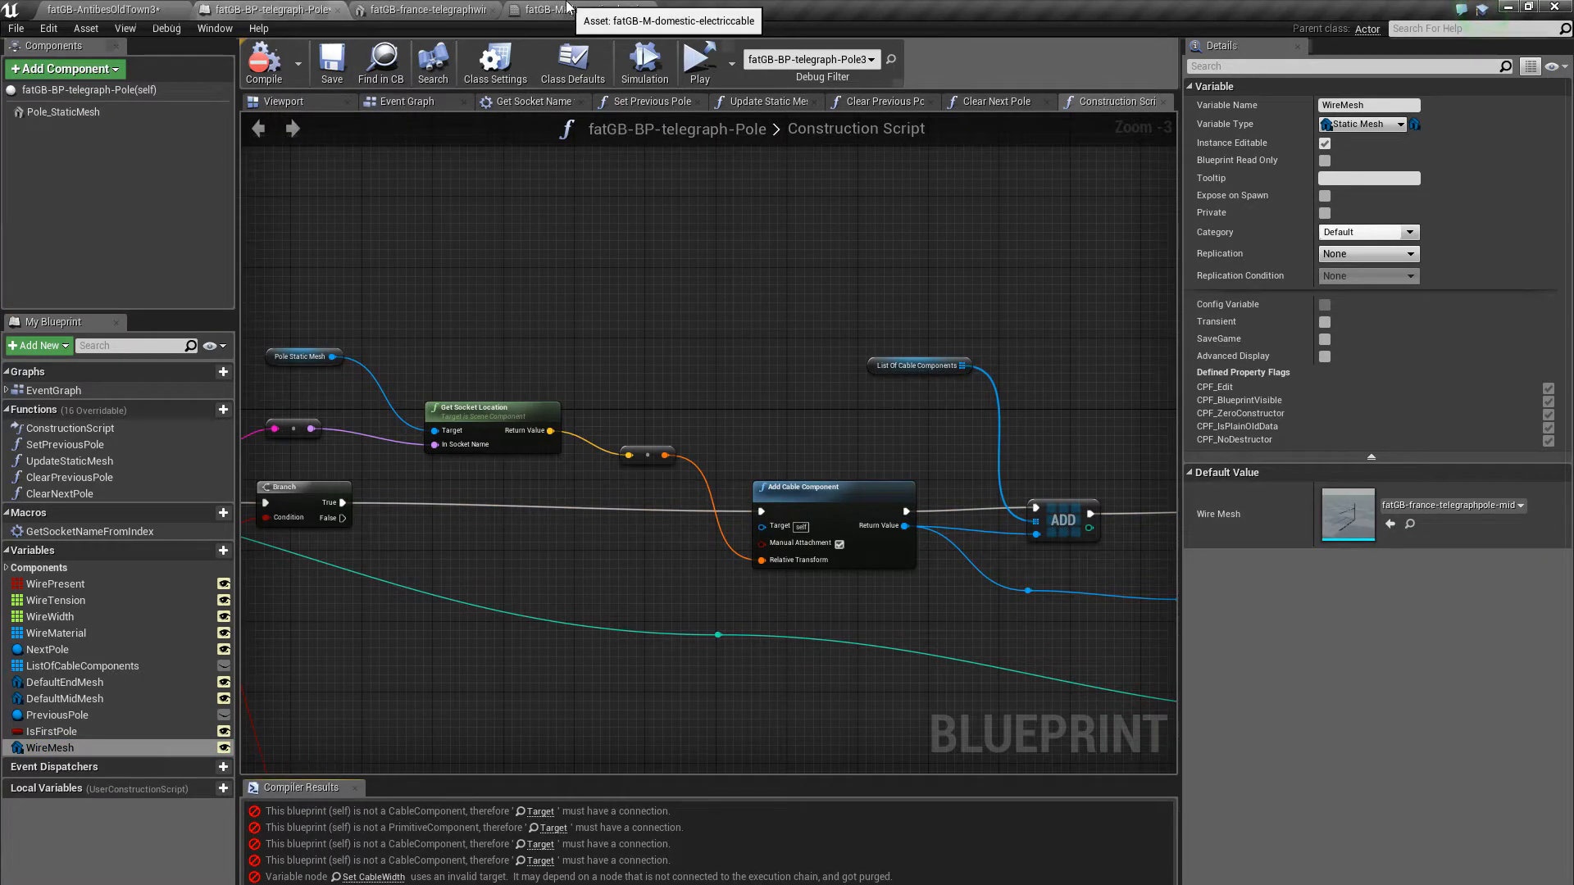
Place a Wire Mesh getter in the construction script and begin rewiring it
{"action": "left_click", "coordinate": [96, 9]}
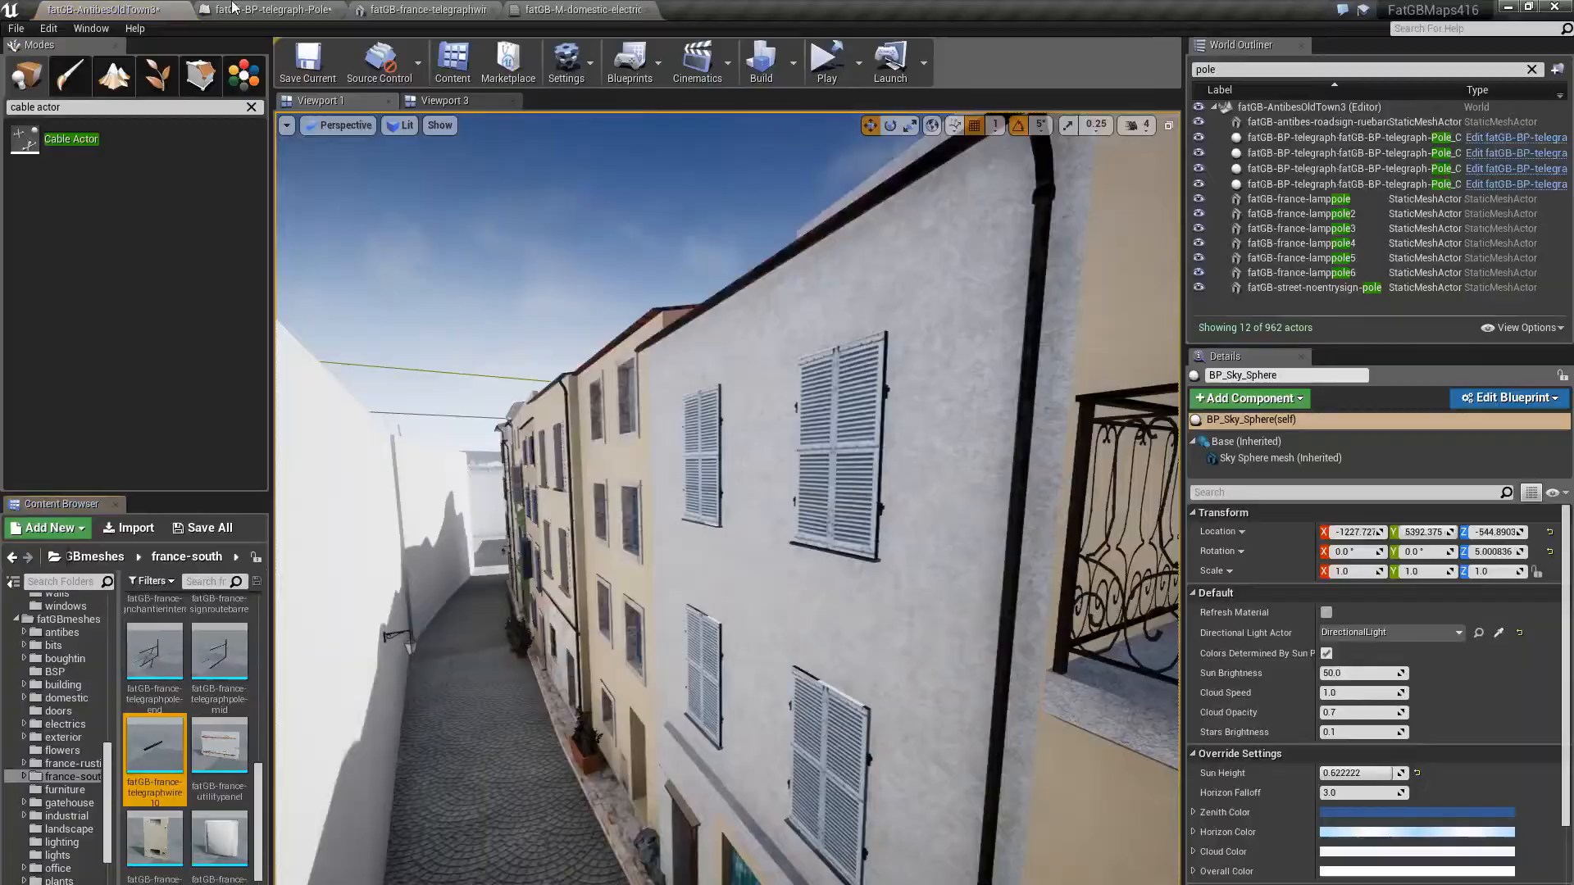
{"action": "left_click", "coordinate": [271, 10]}
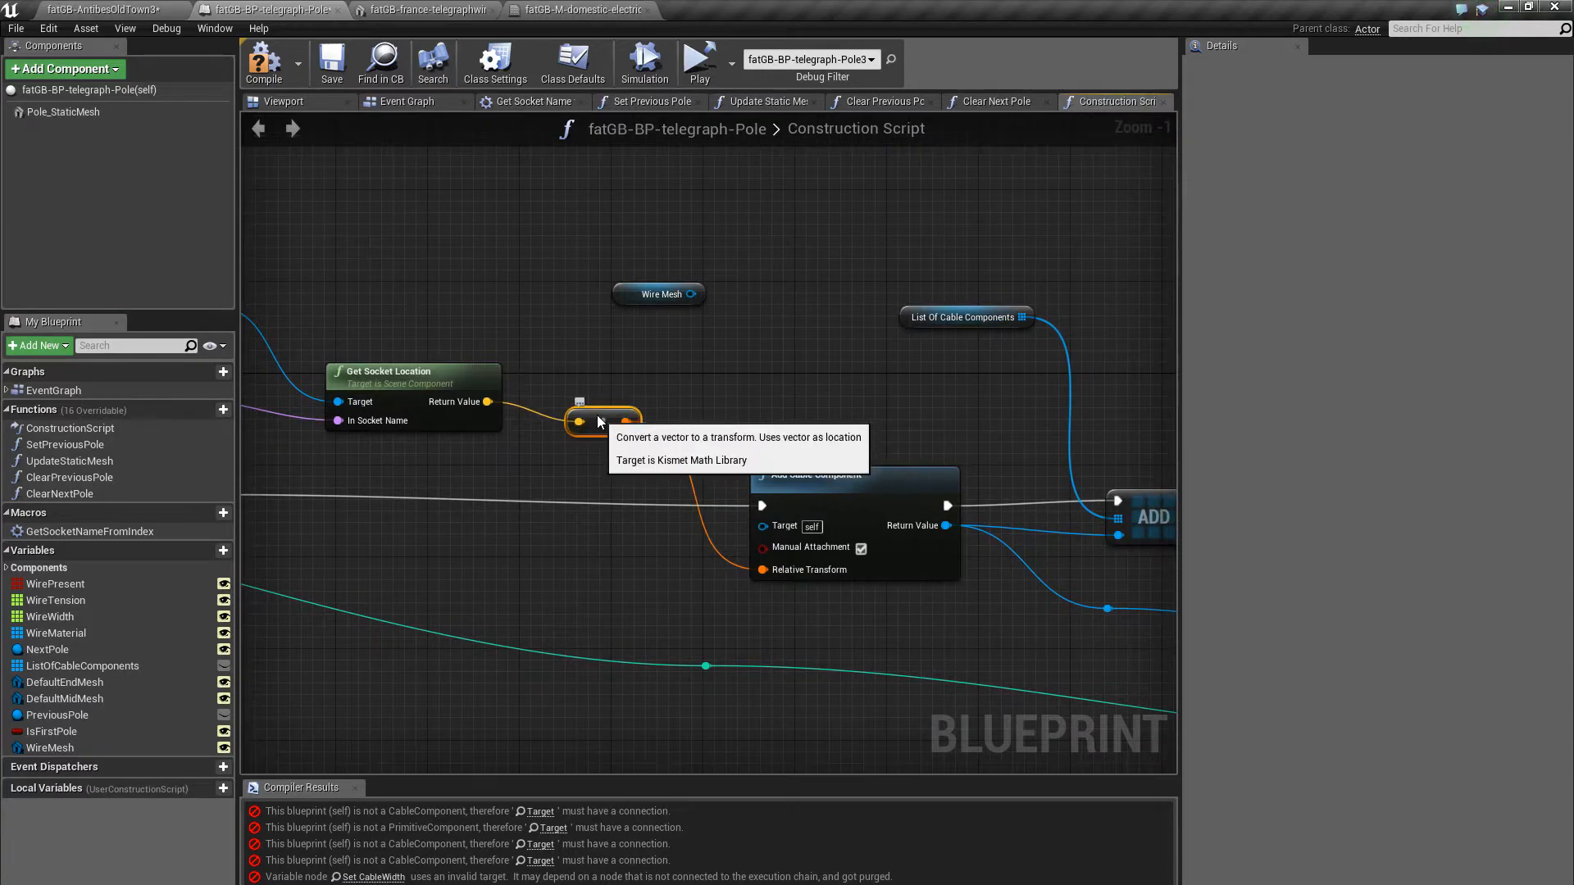
{"action": "mouse_move", "coordinate": [615, 437]}
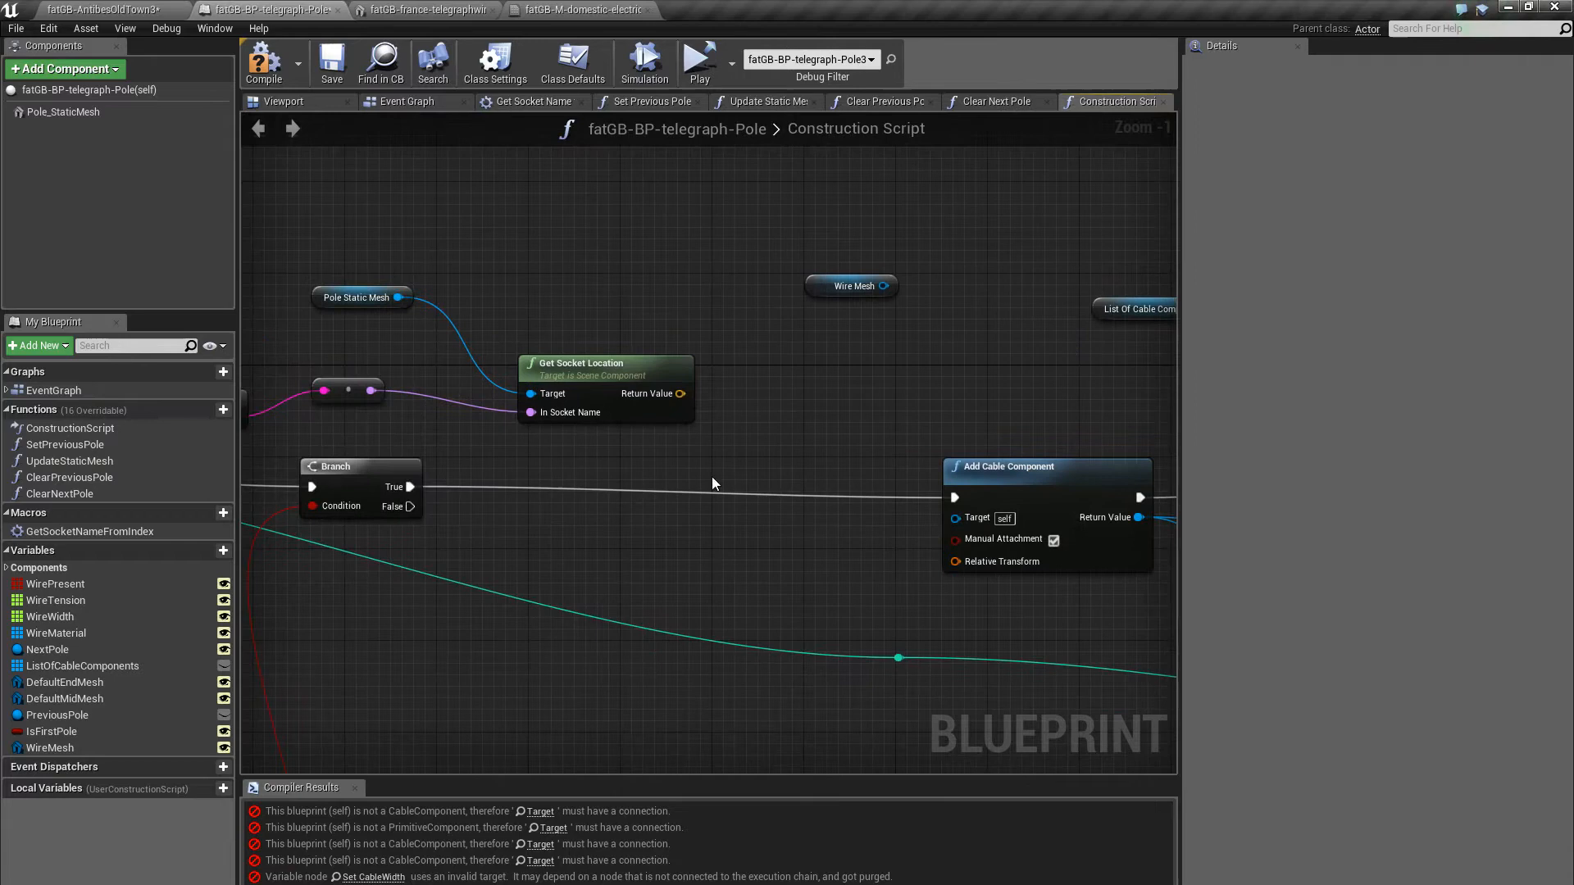
{"action": "left_click", "coordinate": [1005, 465]}
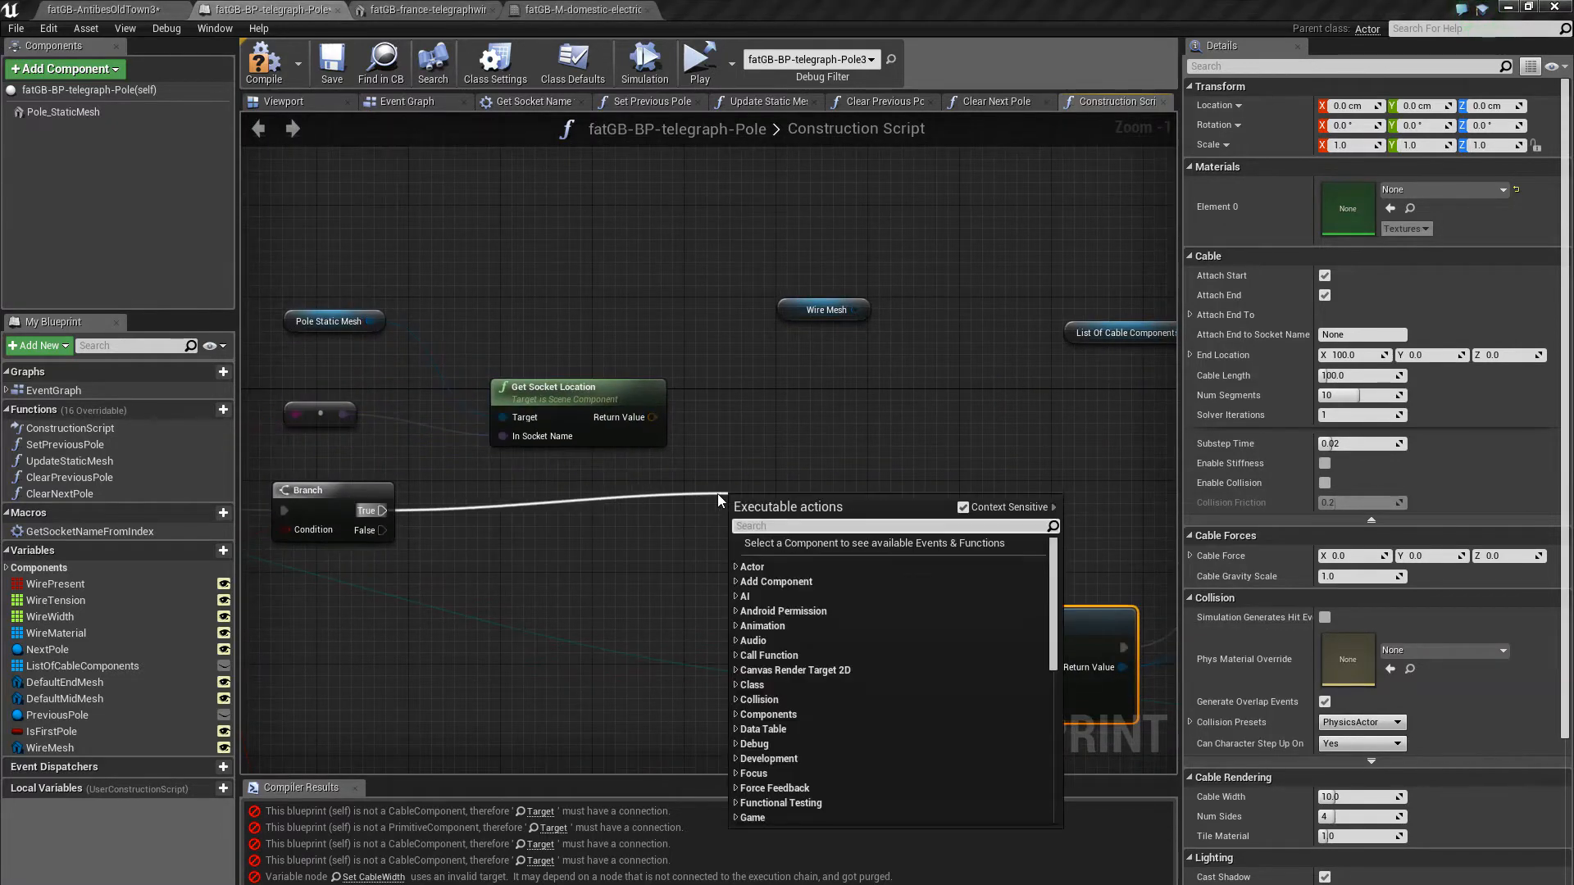
Add an Add Spline Mesh Component node fed from the Branch's True output
{"action": "type", "text": "add spline"}
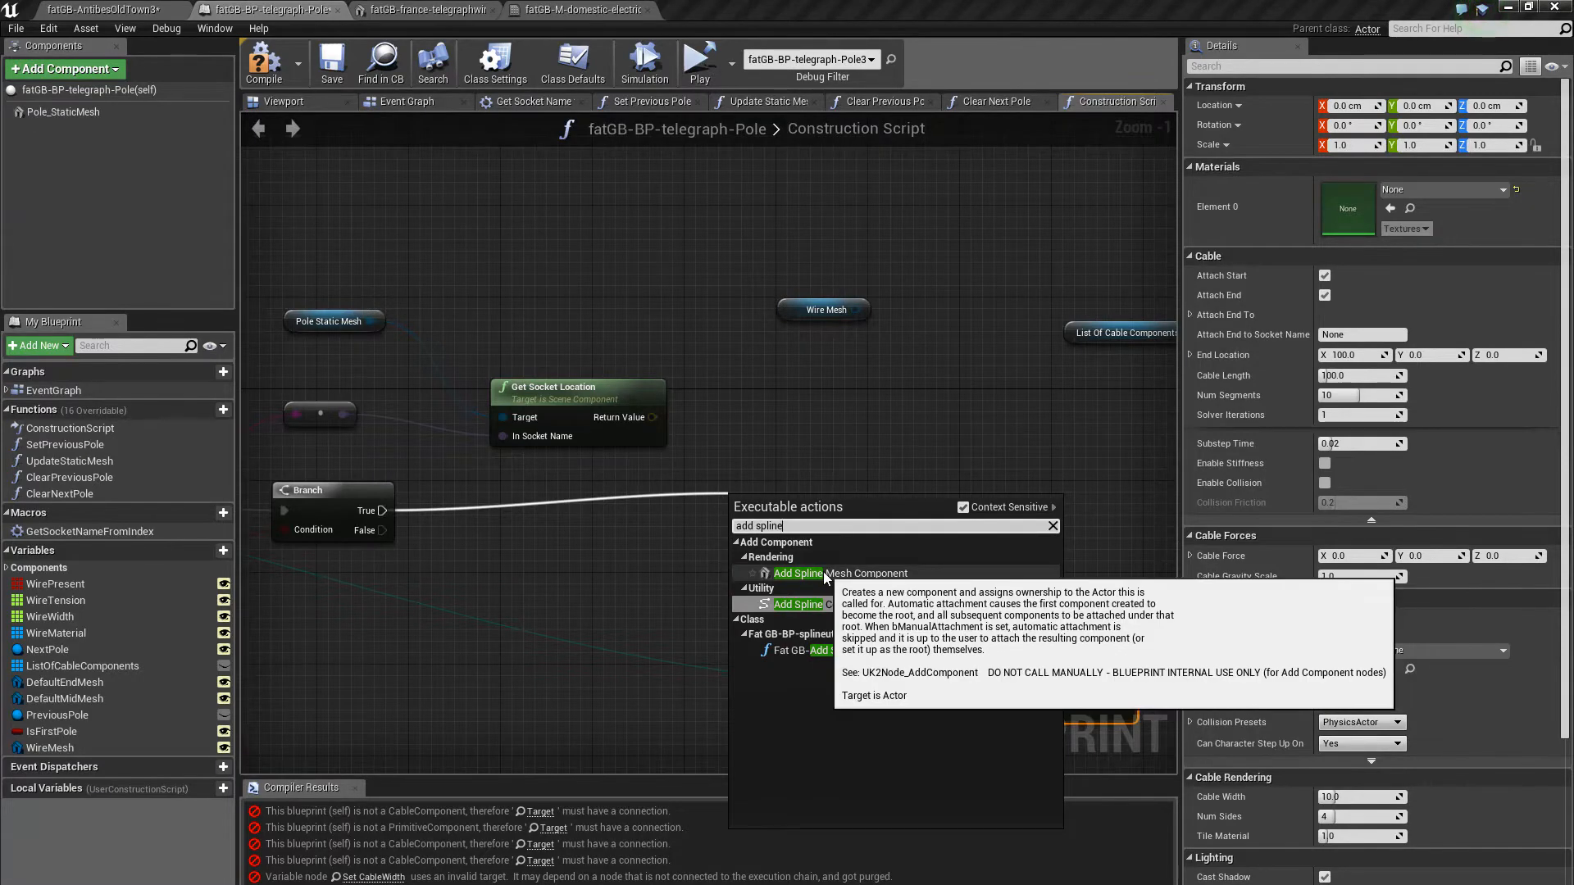
{"action": "left_click", "coordinate": [839, 573]}
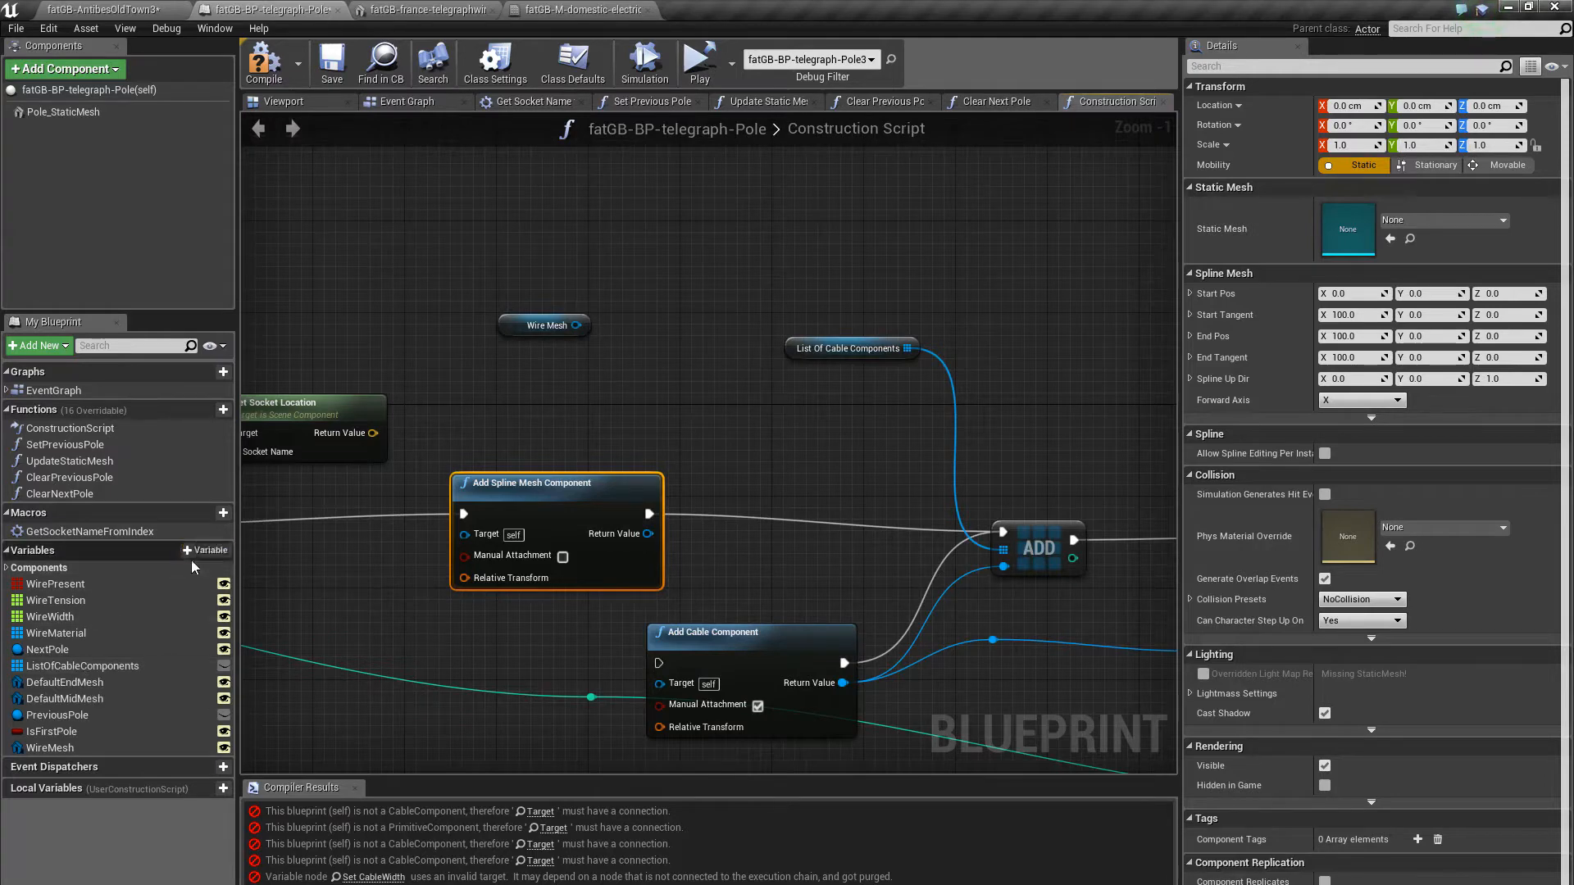
Create a ListOfSplineMeshes array of Spline Mesh Component references and compile
{"action": "left_click", "coordinate": [207, 551]}
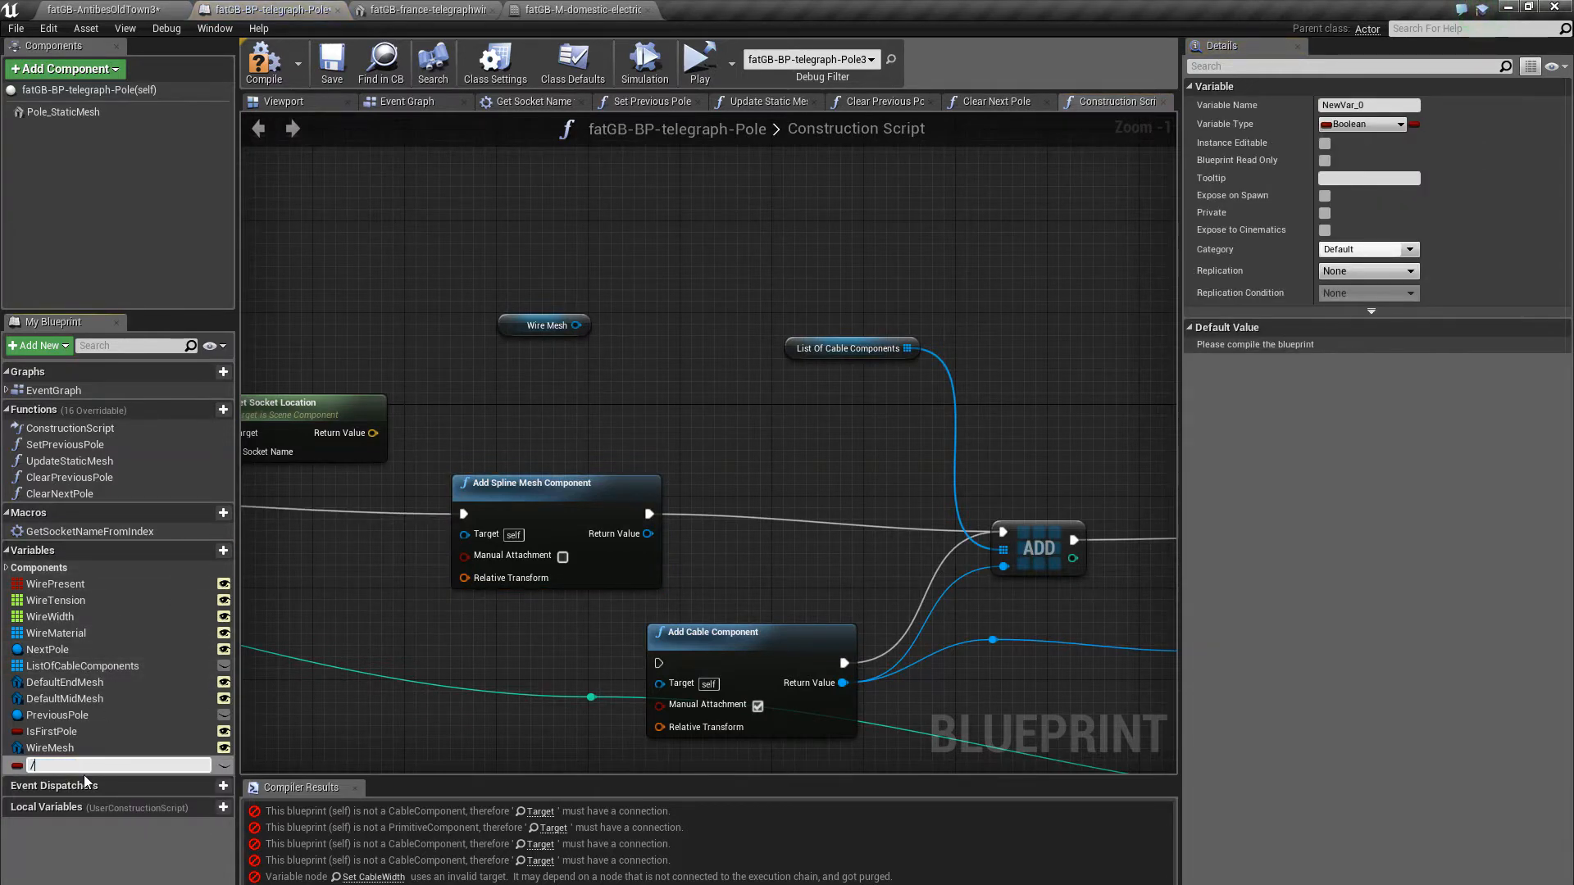
{"action": "type", "text": "ListOfSplineMeshes"}
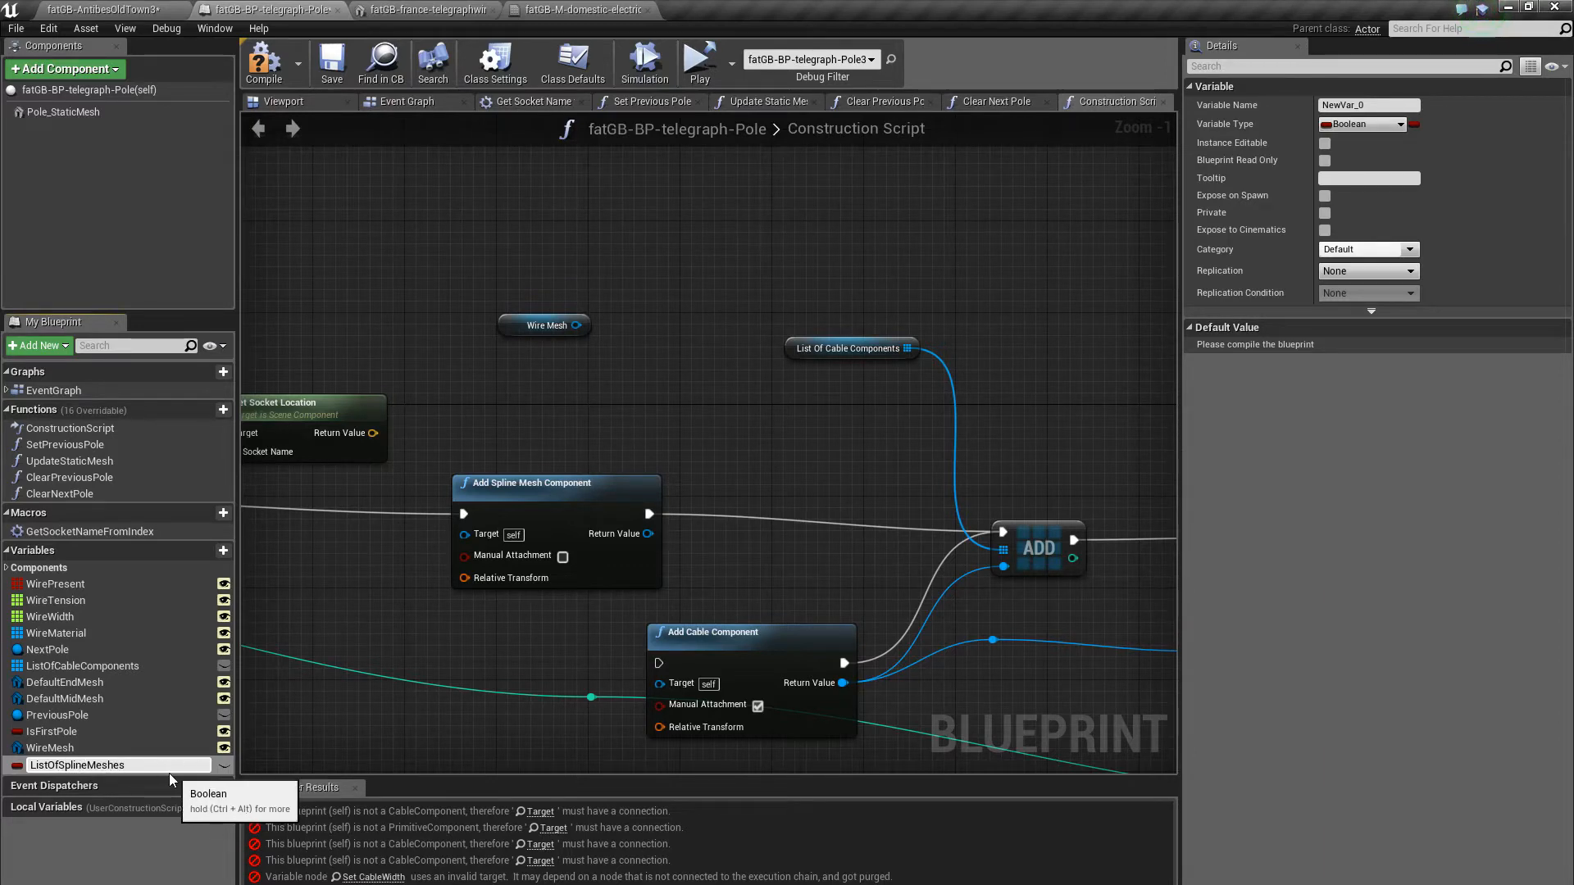
{"action": "left_click", "coordinate": [77, 764]}
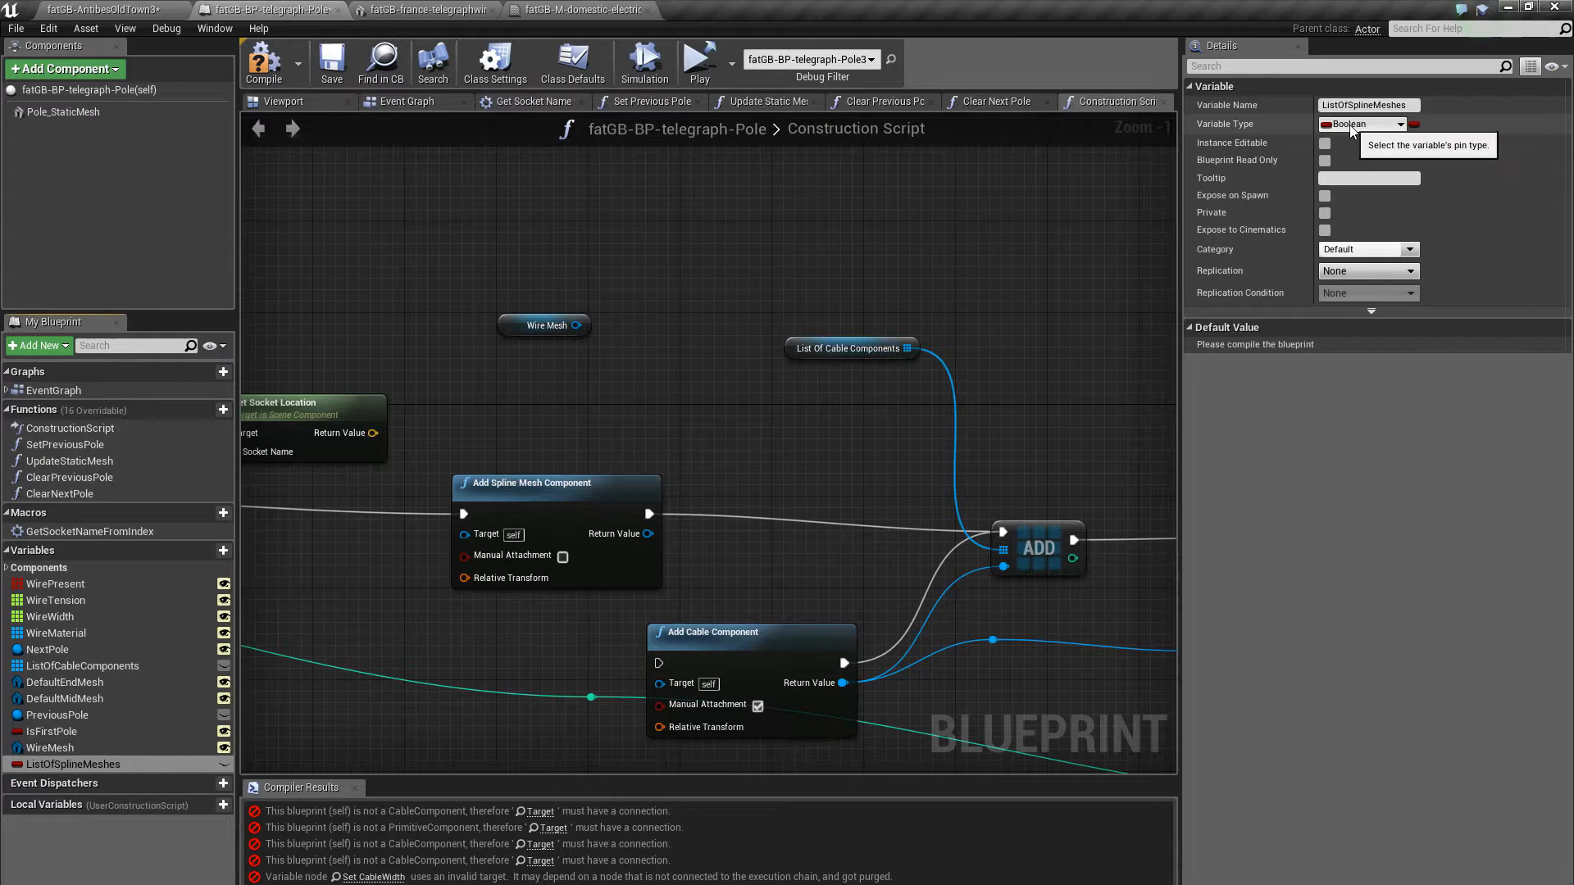
{"action": "mouse_move", "coordinate": [1415, 125]}
{"action": "type", "text": "spline"}
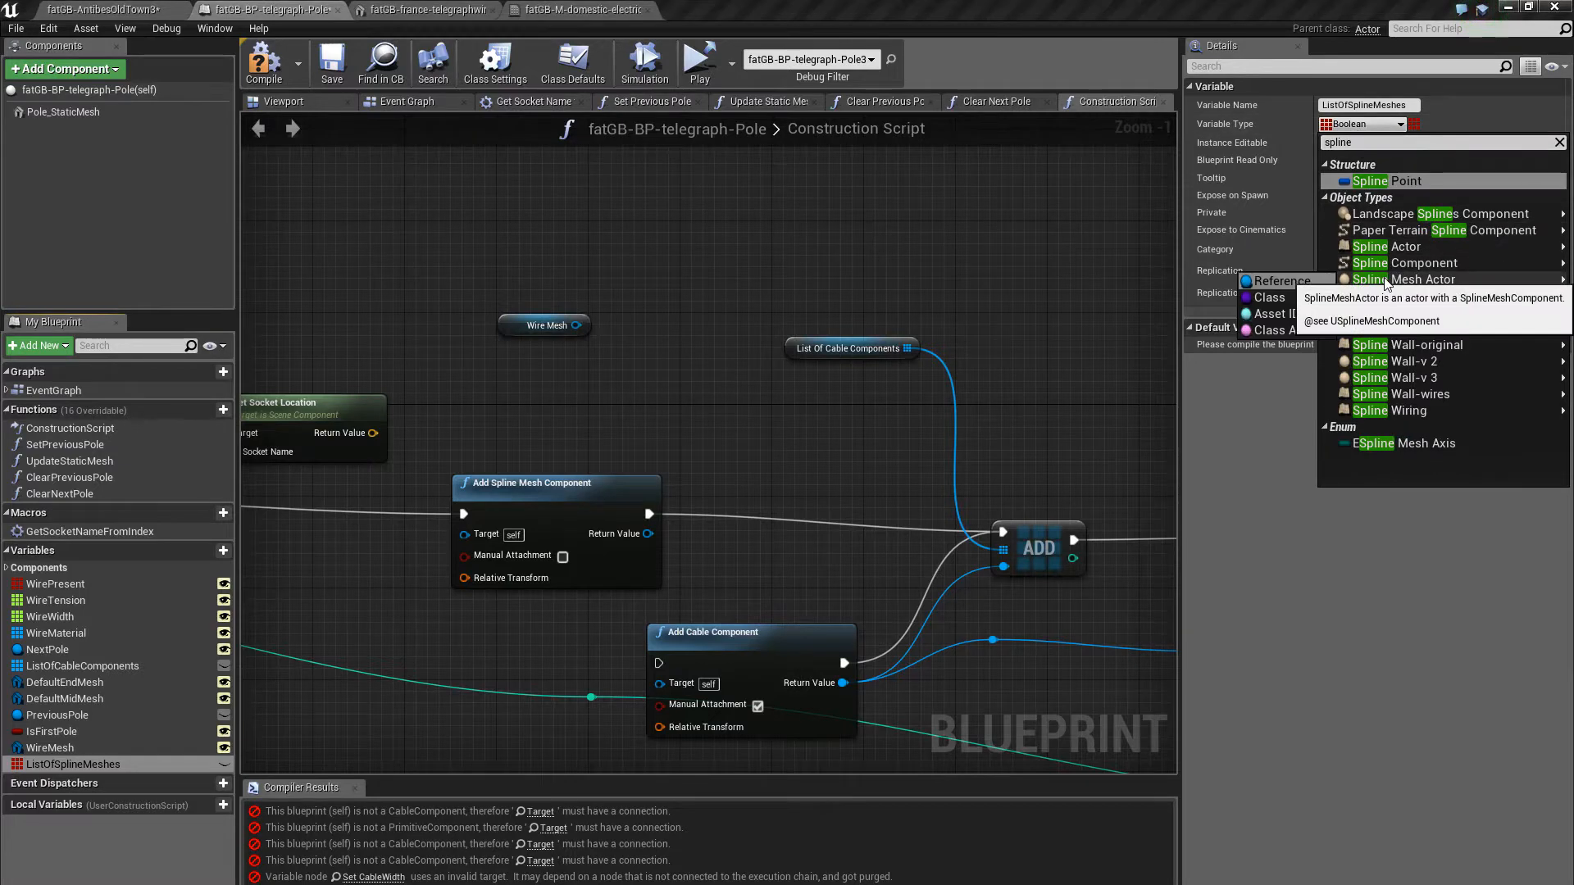
{"action": "left_click", "coordinate": [1416, 278]}
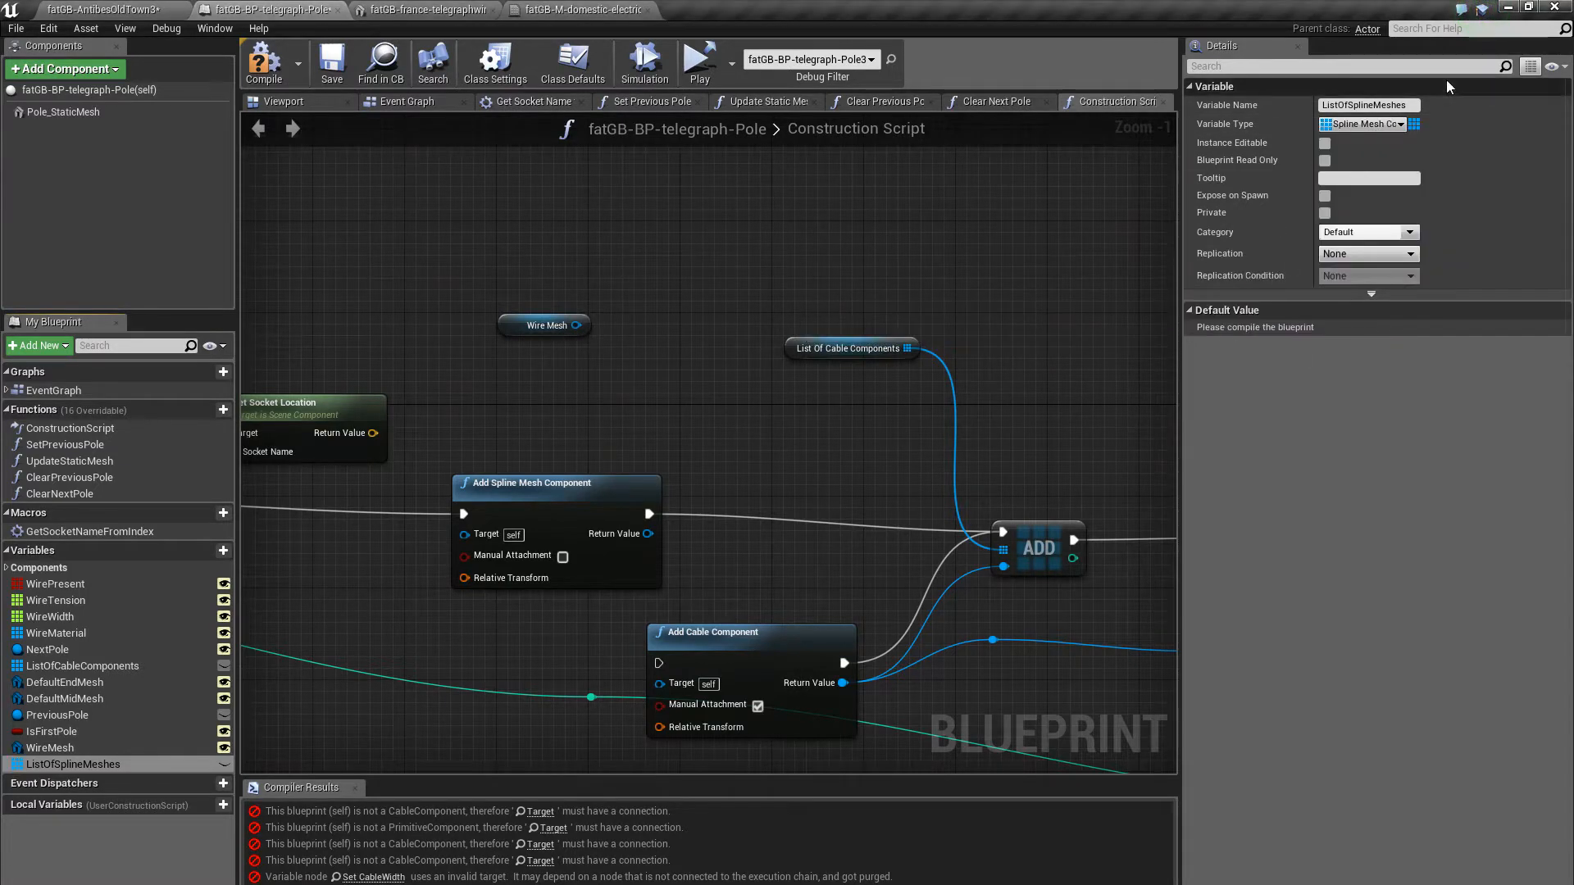
{"action": "mouse_move", "coordinate": [263, 63]}
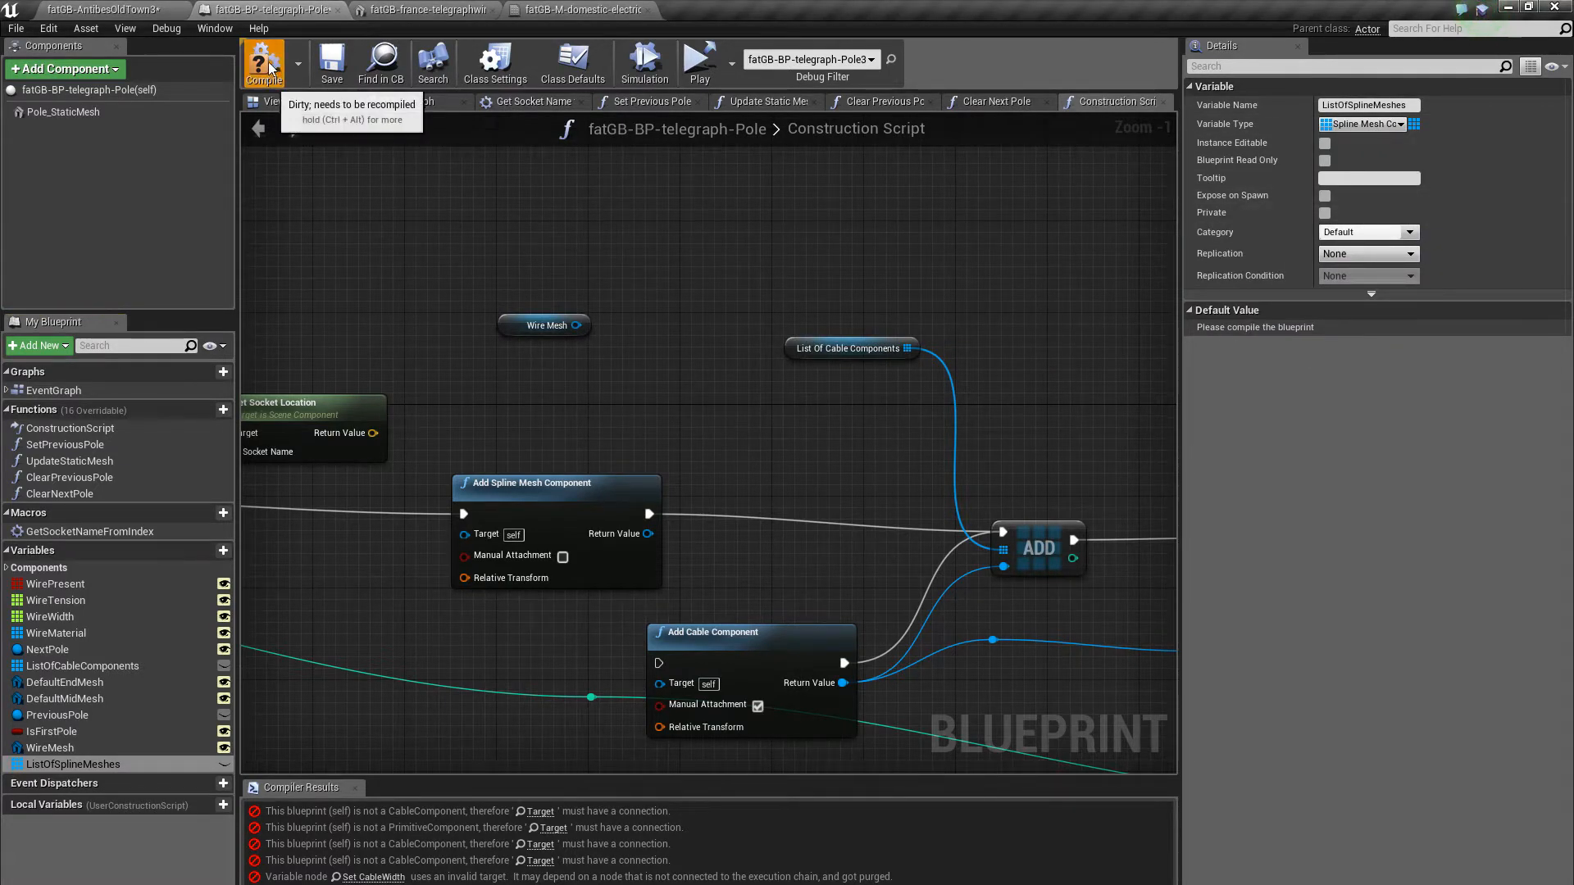
{"action": "left_click", "coordinate": [264, 61]}
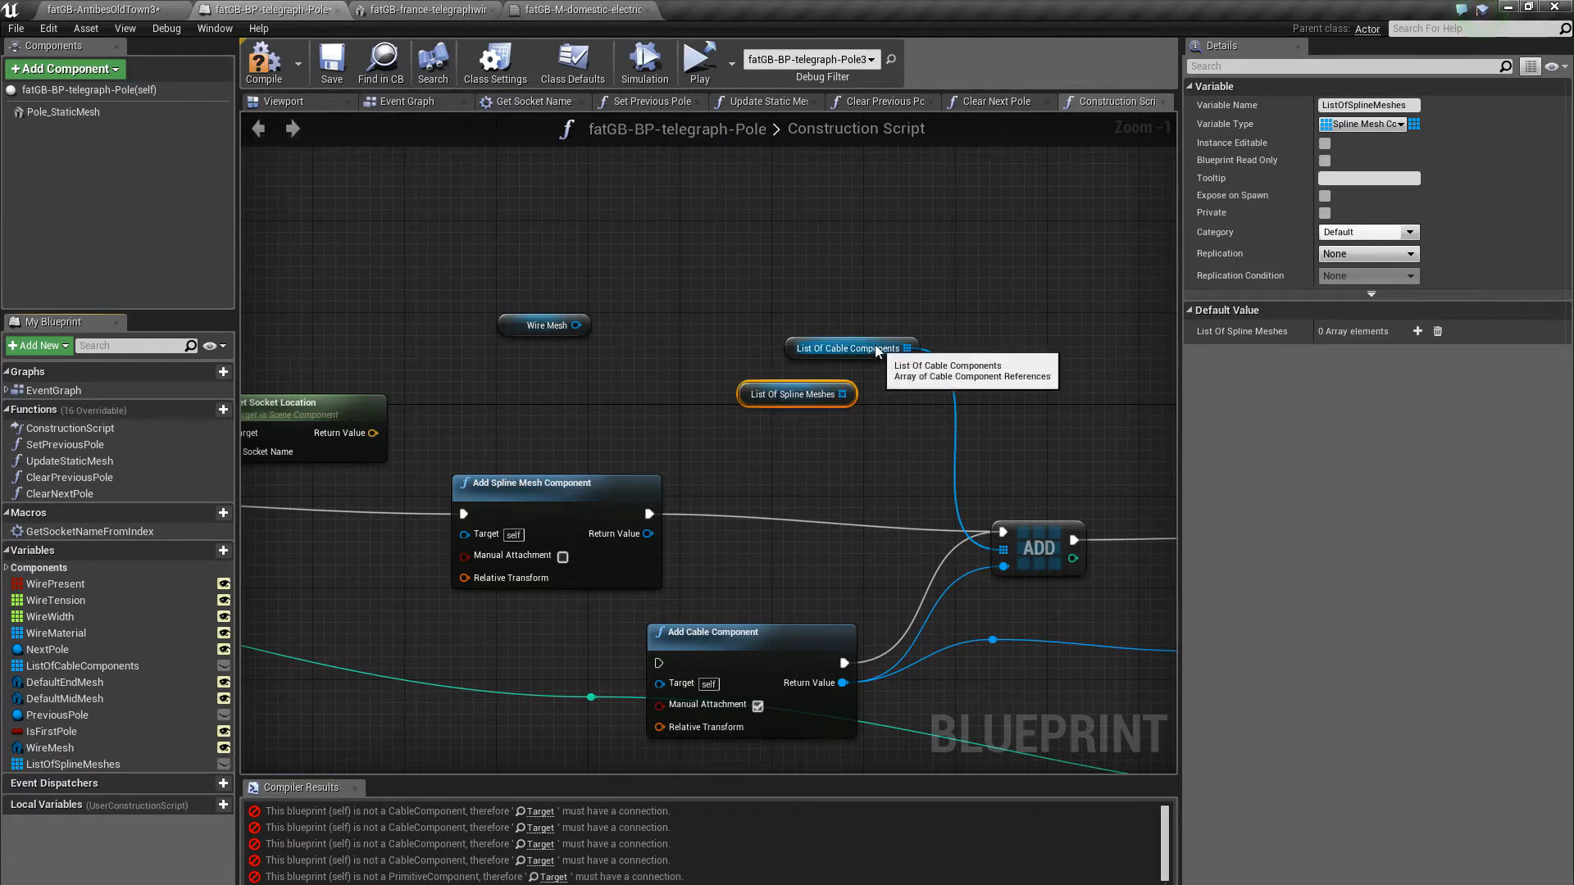
Wire the new Add Spline Mesh Component into an array Add and split its relative transform
{"action": "left_click", "coordinate": [826, 412]}
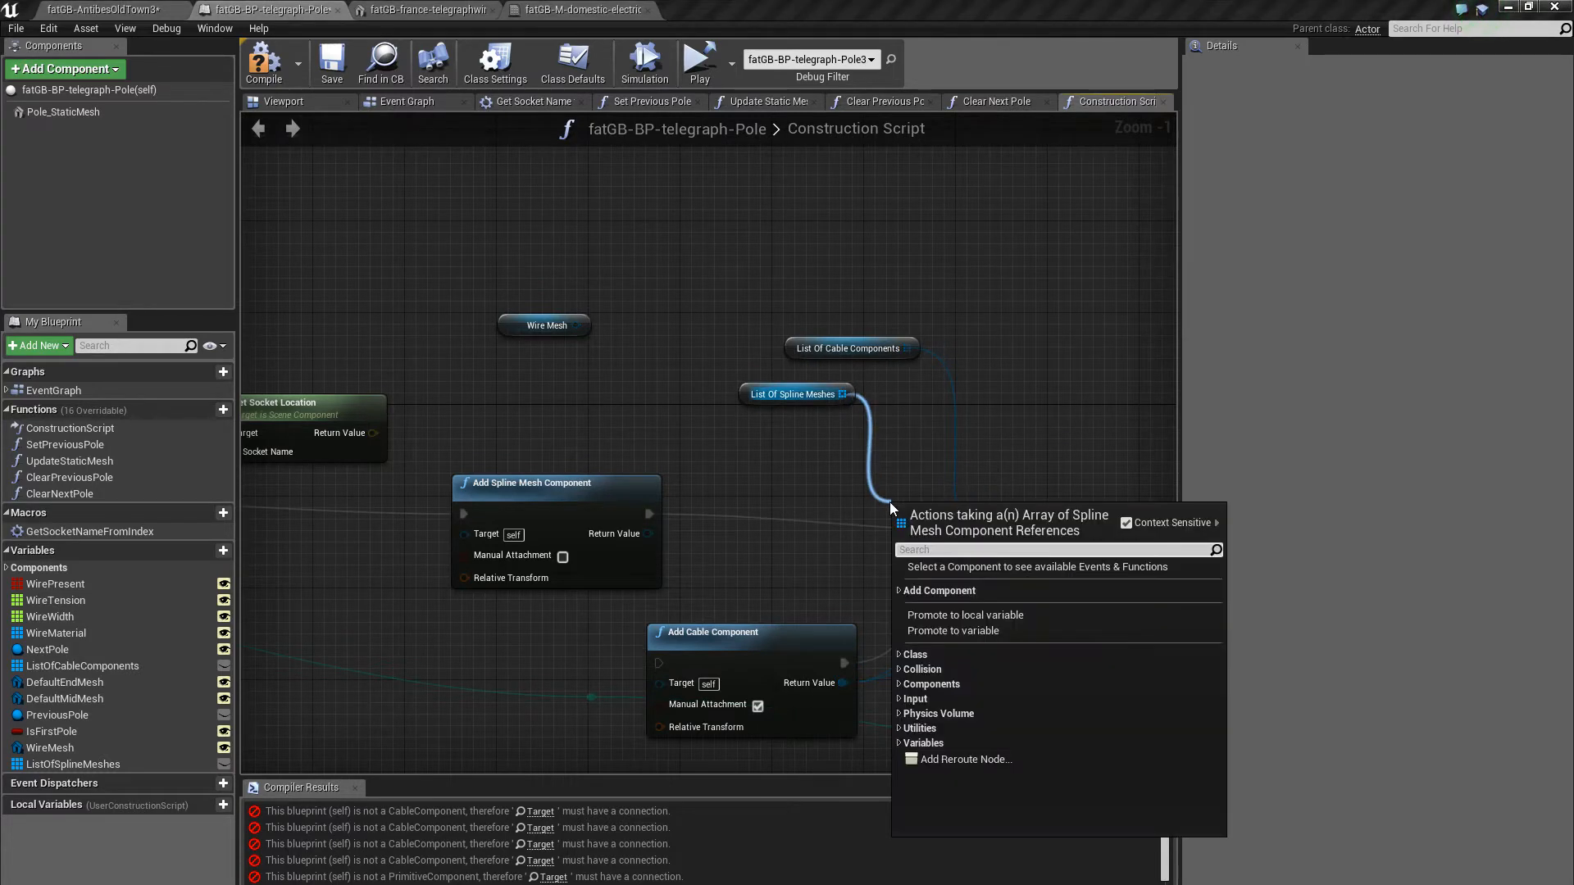
{"action": "left_click", "coordinate": [938, 590]}
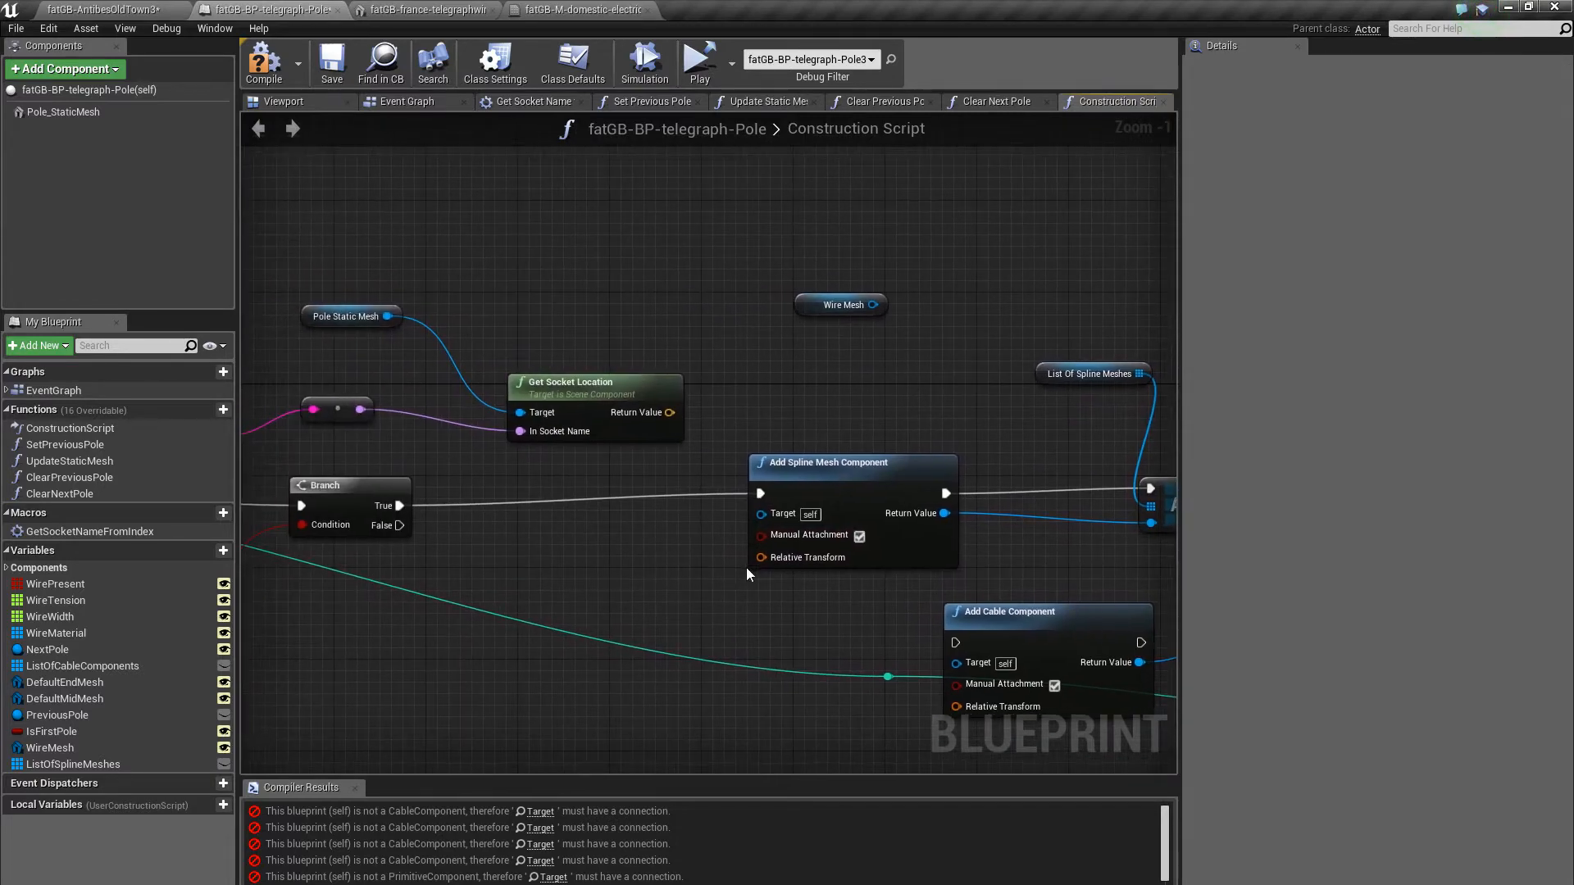
{"action": "left_click", "coordinate": [826, 462]}
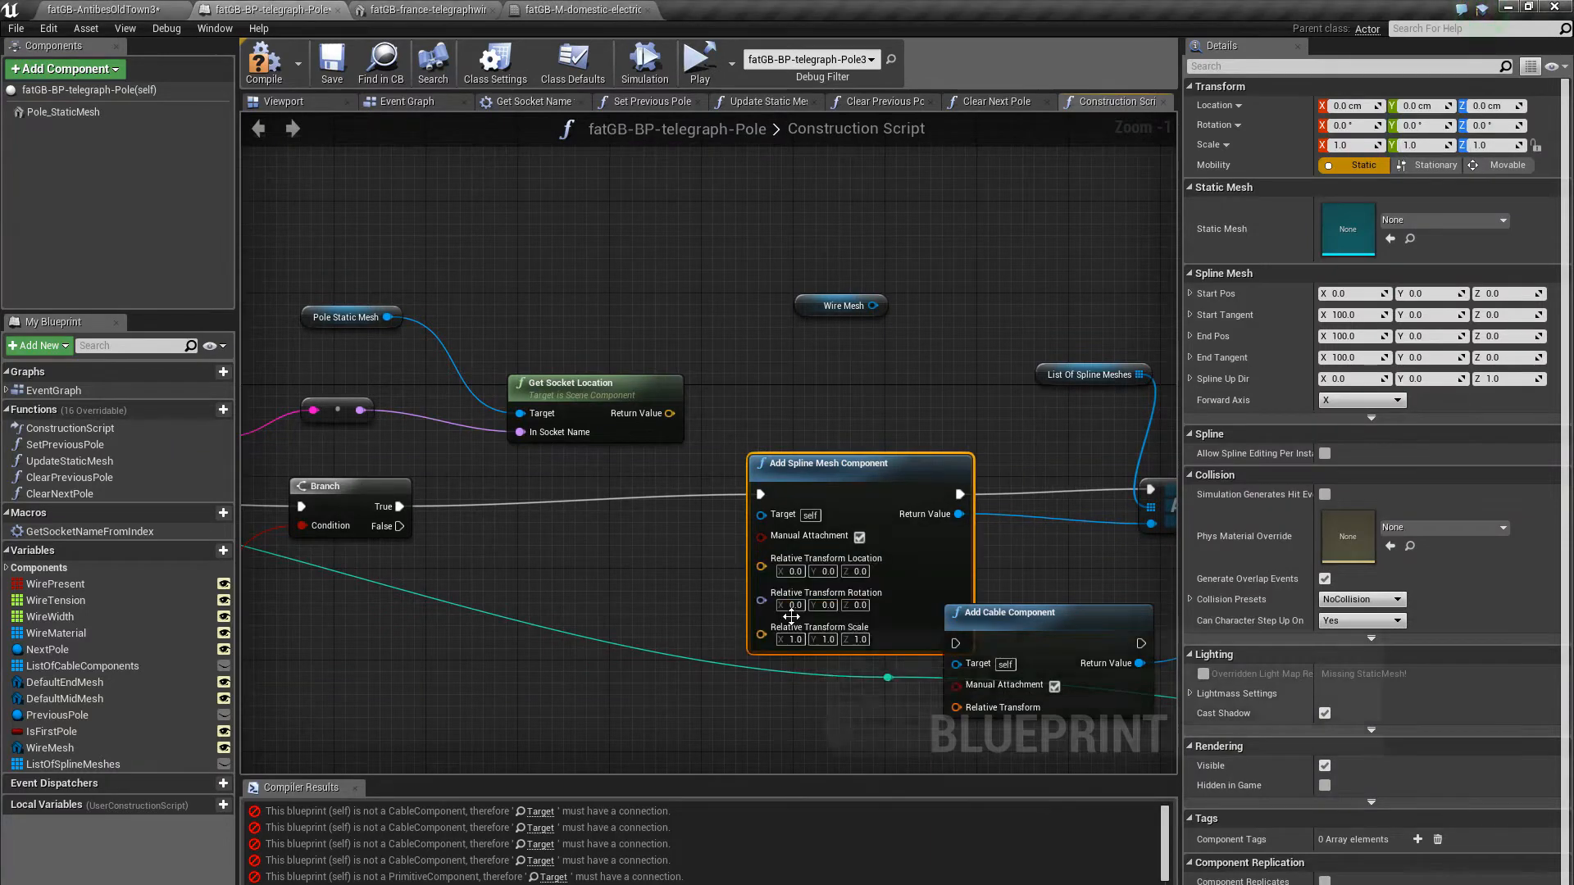
{"action": "mouse_move", "coordinate": [1008, 612]}
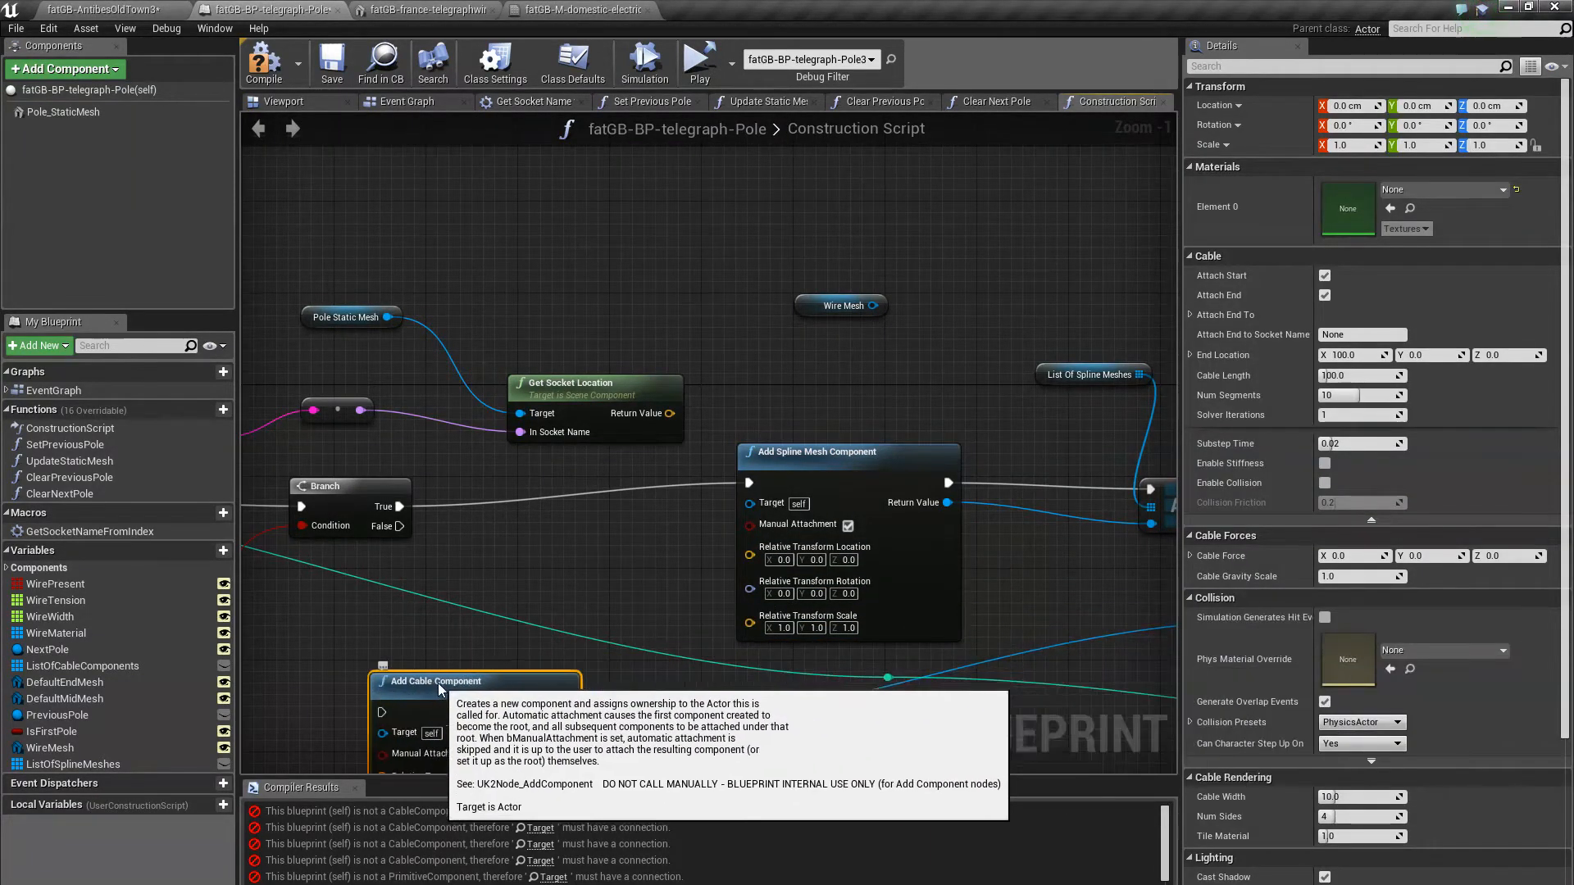
{"action": "scroll", "scroll_direction": "down", "scroll_amount": 3}
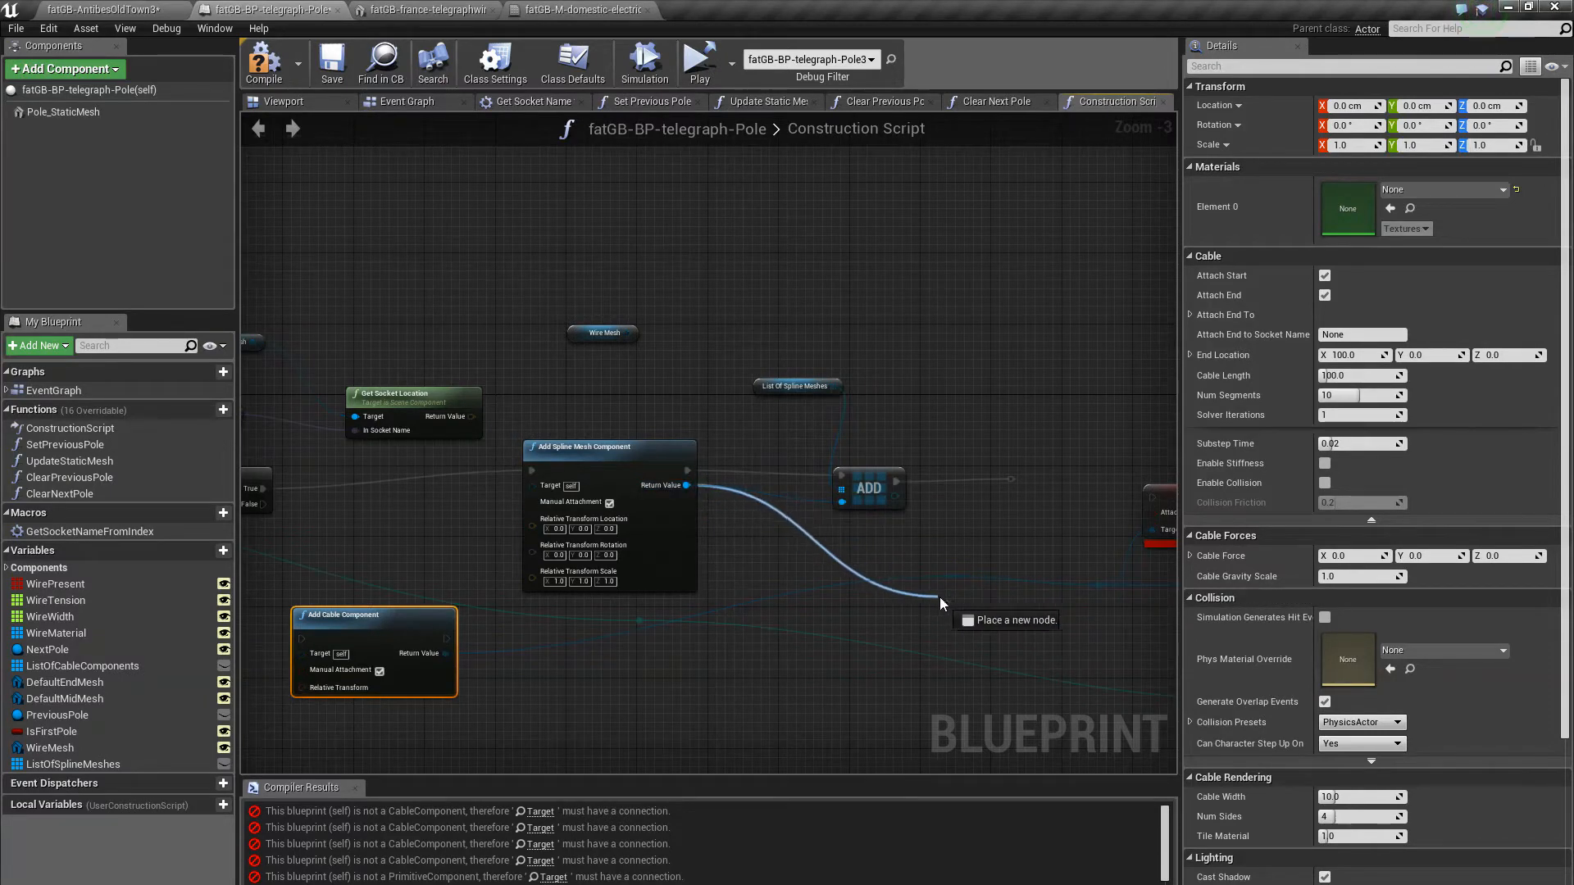
Delete the obsolete cable attach nodes so Get Socket Location drives the spline mesh's relative location
{"action": "left_click", "coordinate": [941, 604]}
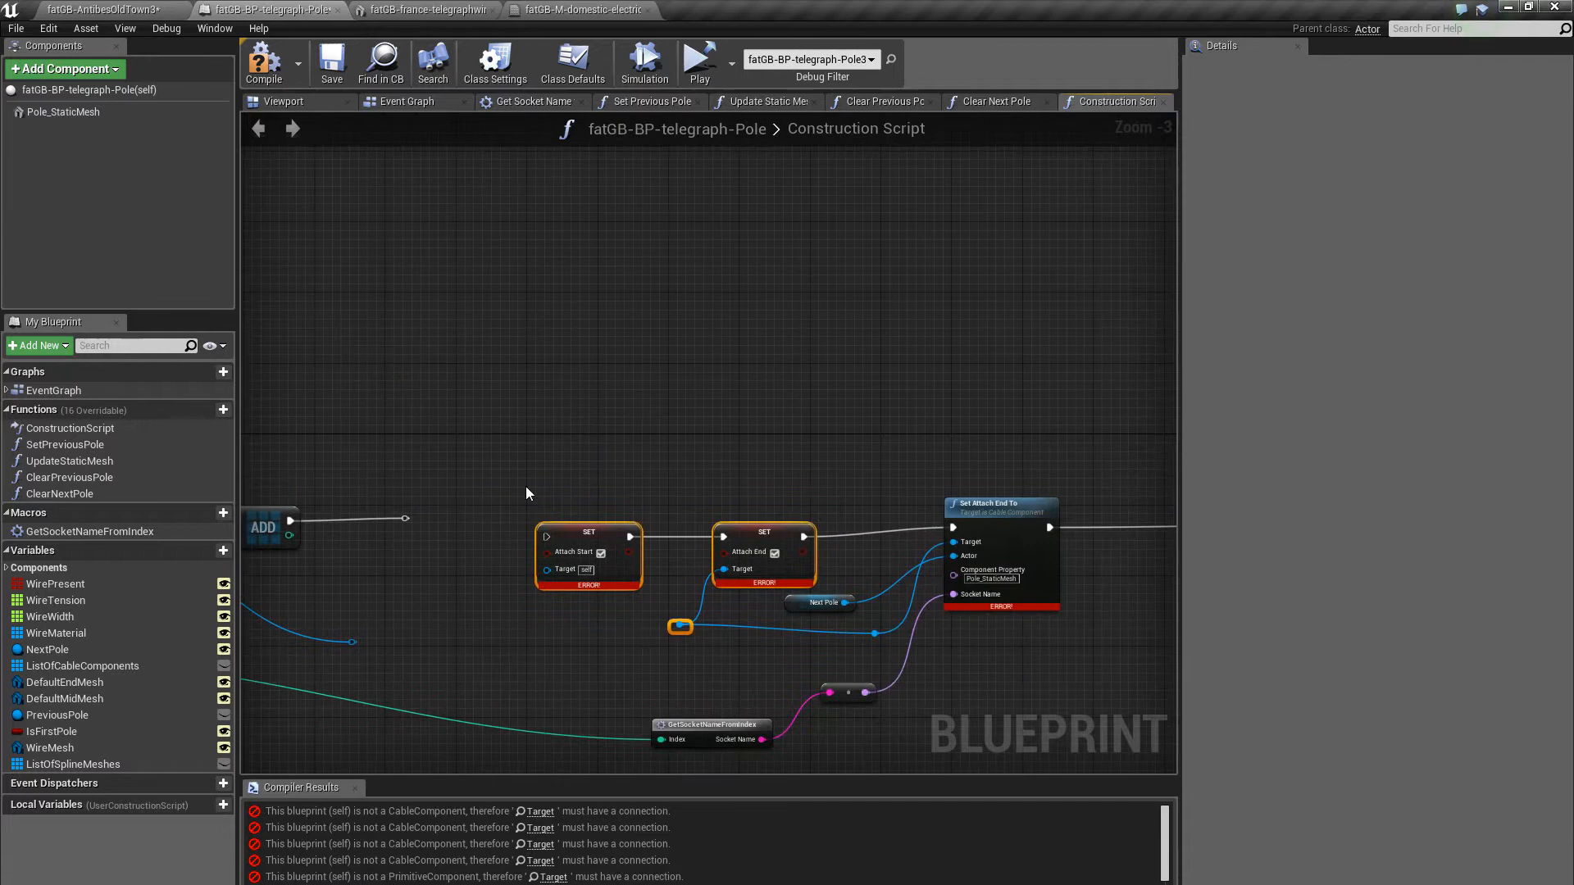
{"action": "key", "text": "Delete"}
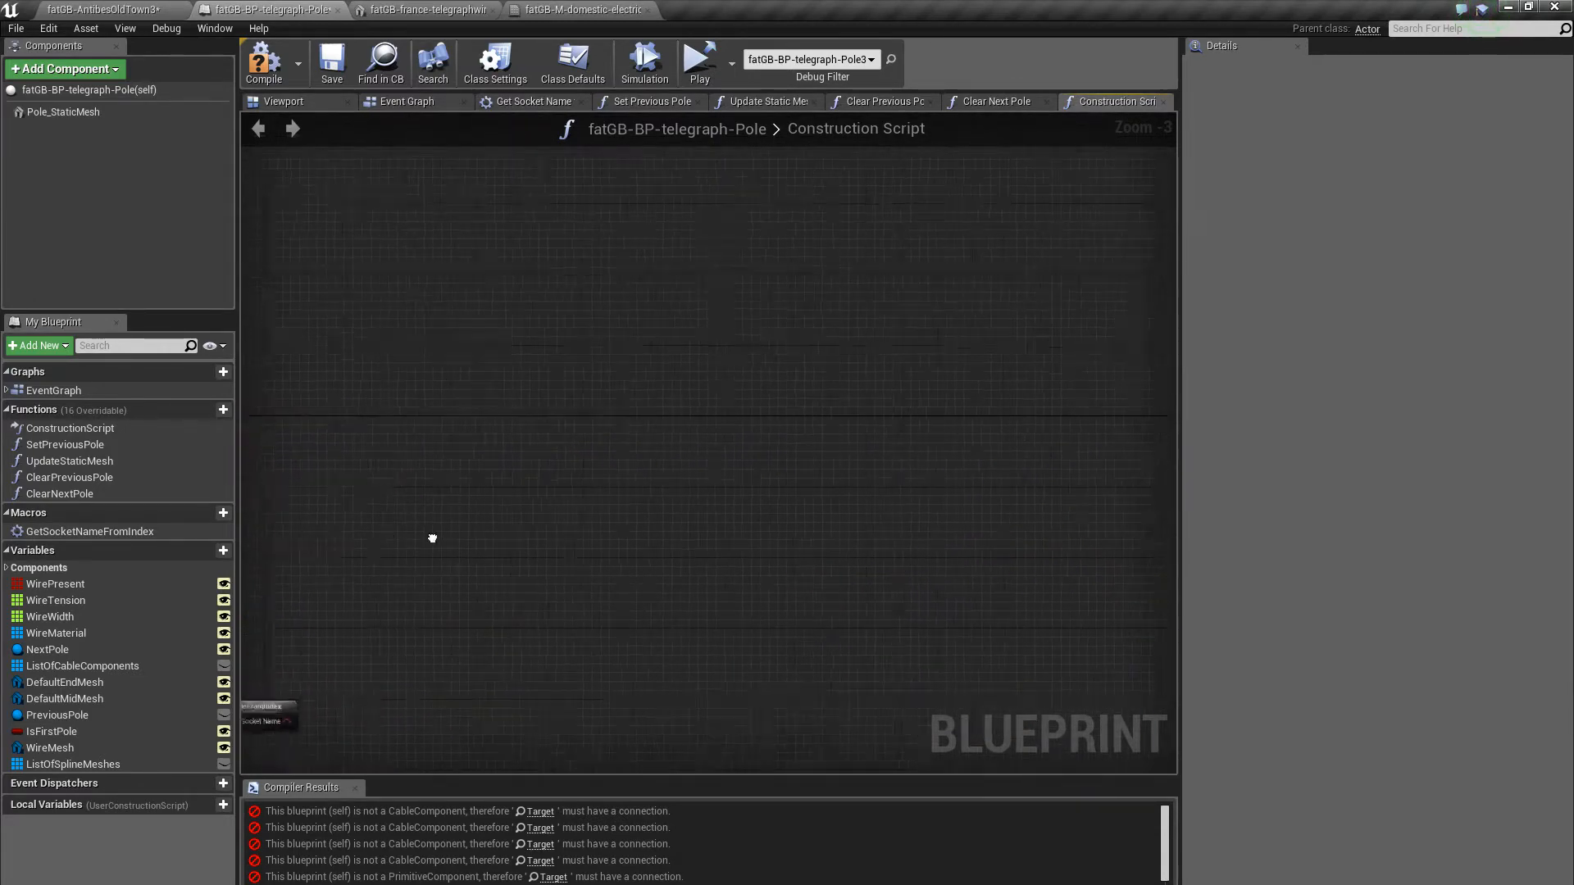
{"action": "scroll", "scroll_direction": "down", "scroll_amount": 3}
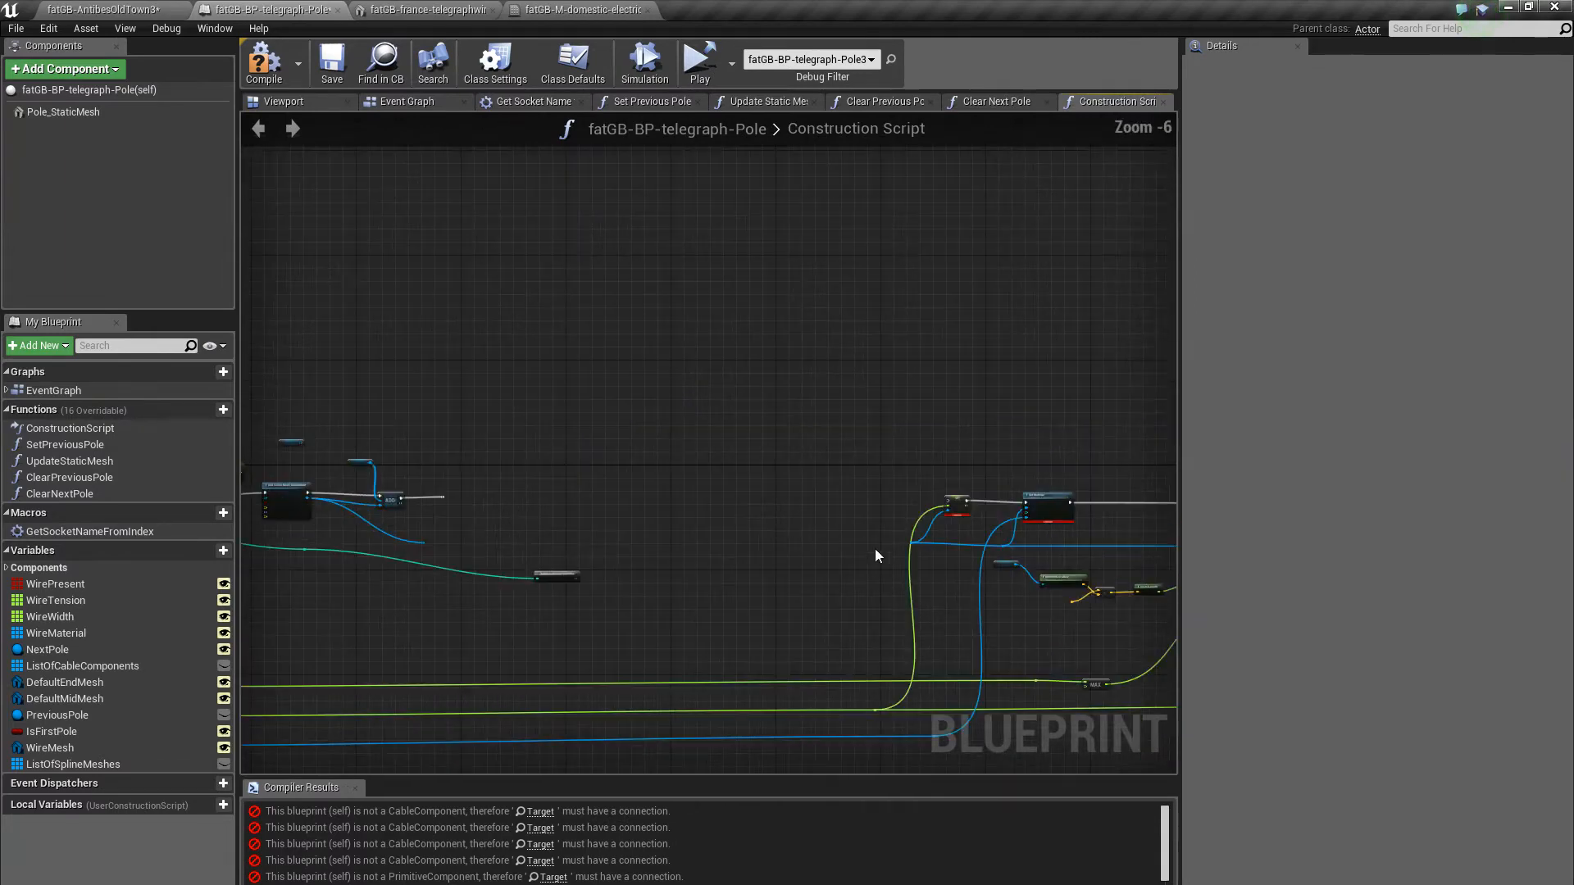
{"action": "scroll", "scroll_direction": "up", "scroll_amount": 3}
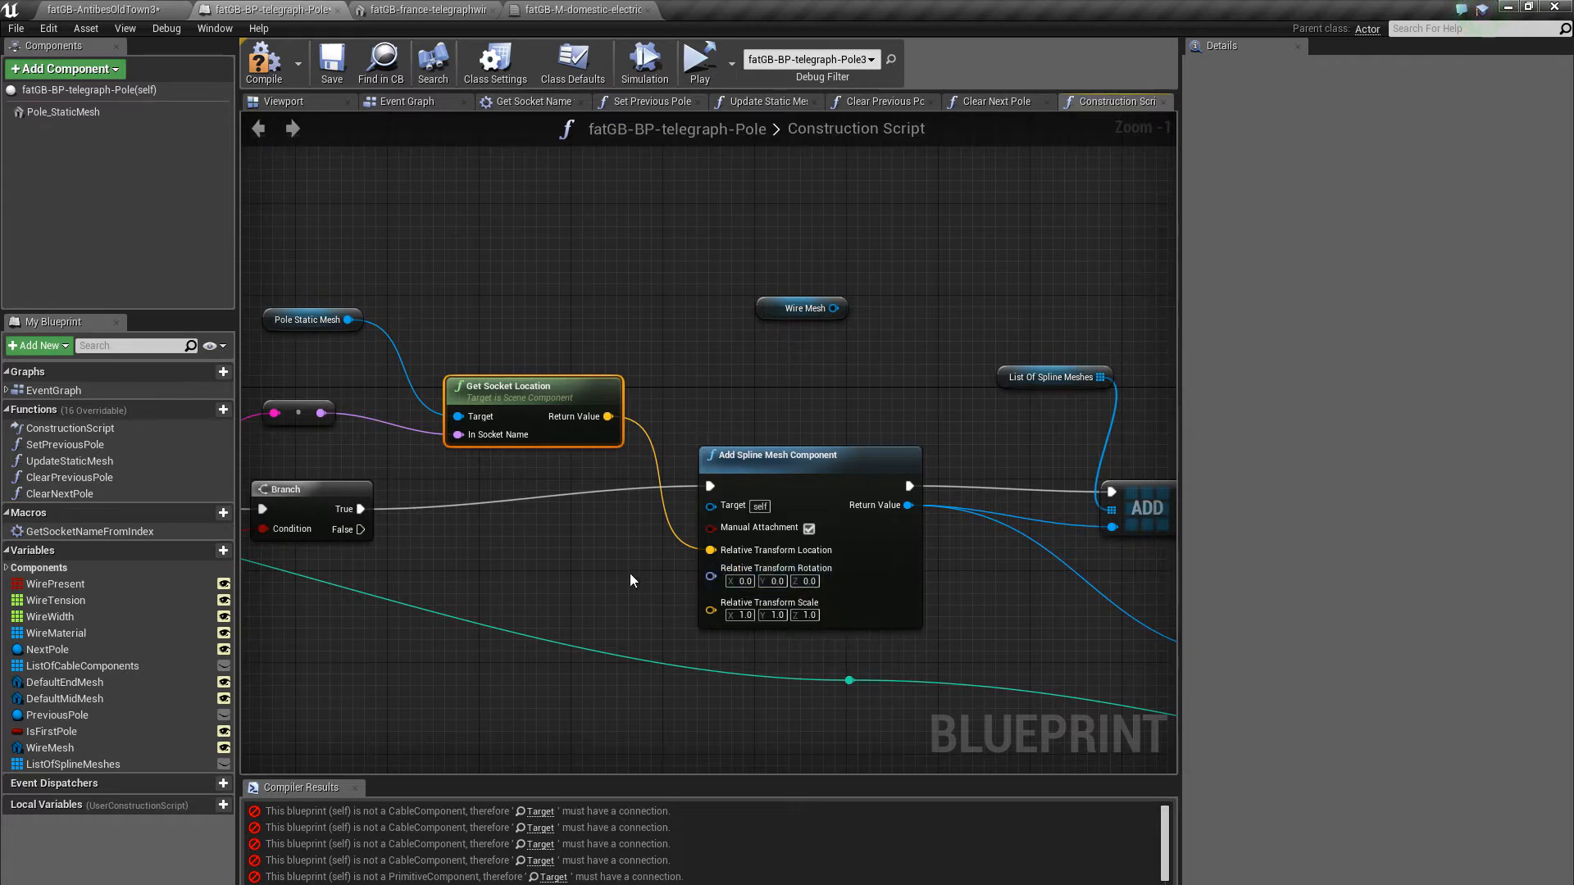
{"action": "mouse_move", "coordinate": [522, 533]}
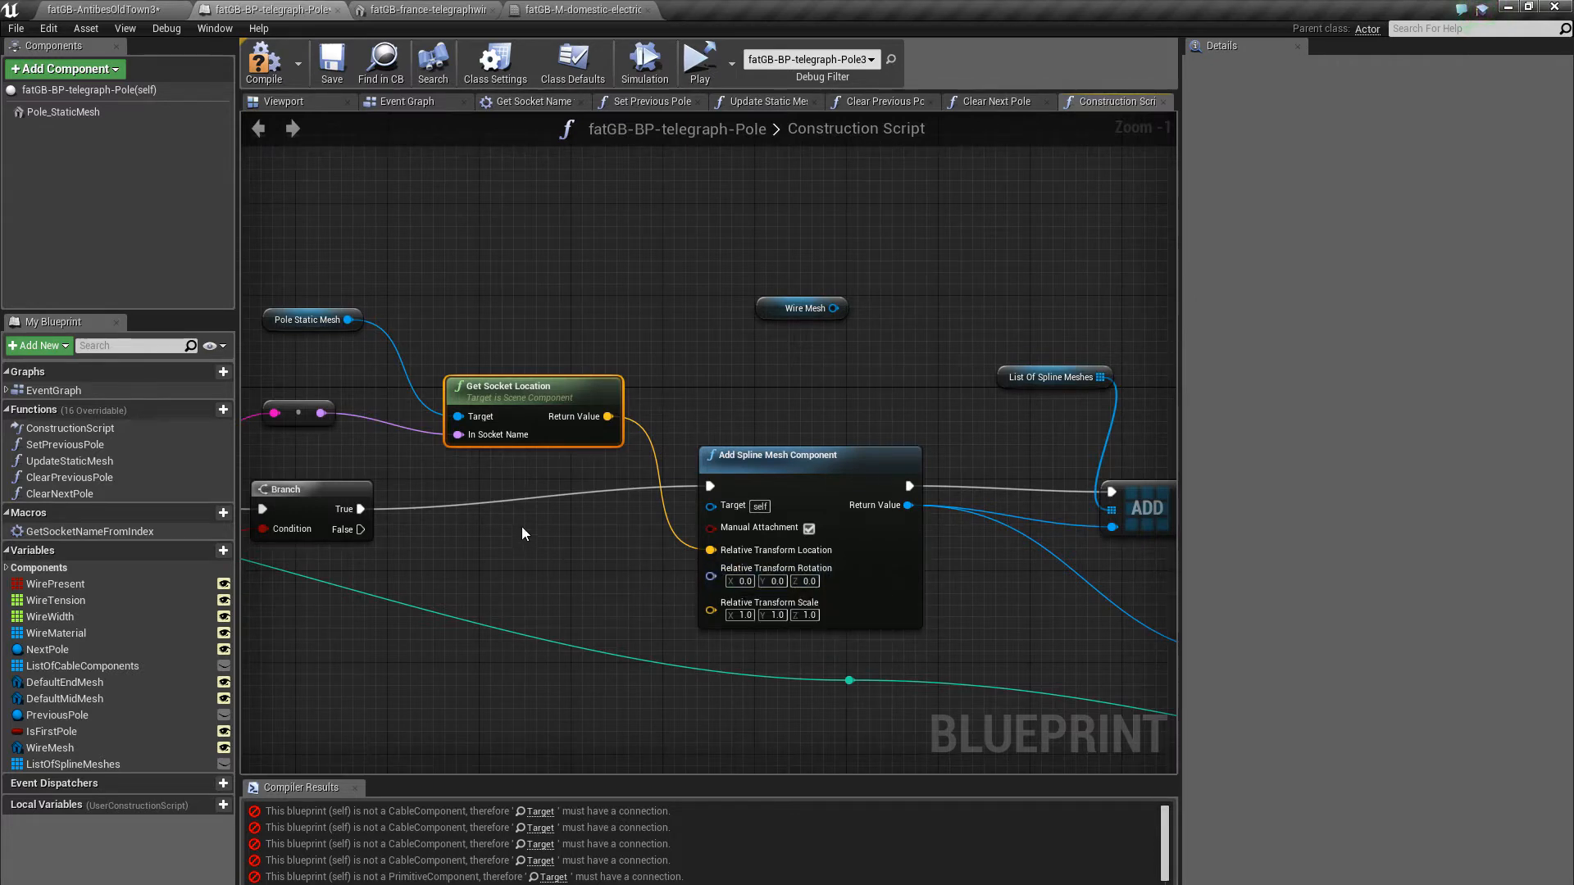
{"action": "mouse_move", "coordinate": [602, 556]}
{"action": "type", "text": "ad"}
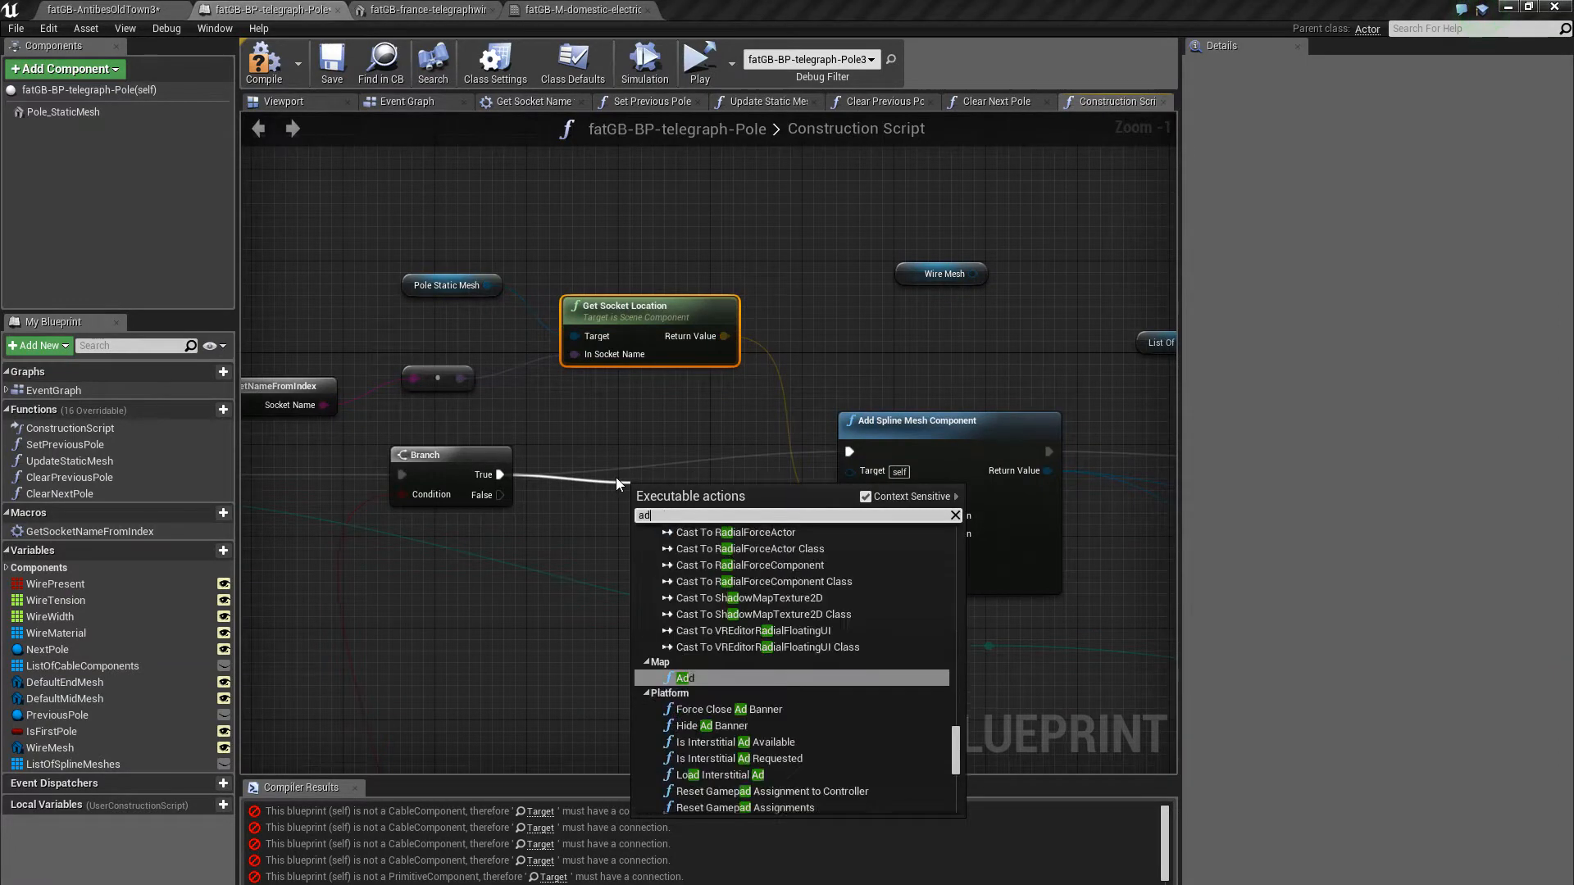
Add a spline component after the branch and create ListOfSplines as a Spline Component array variable
{"action": "left_click", "coordinate": [685, 677]}
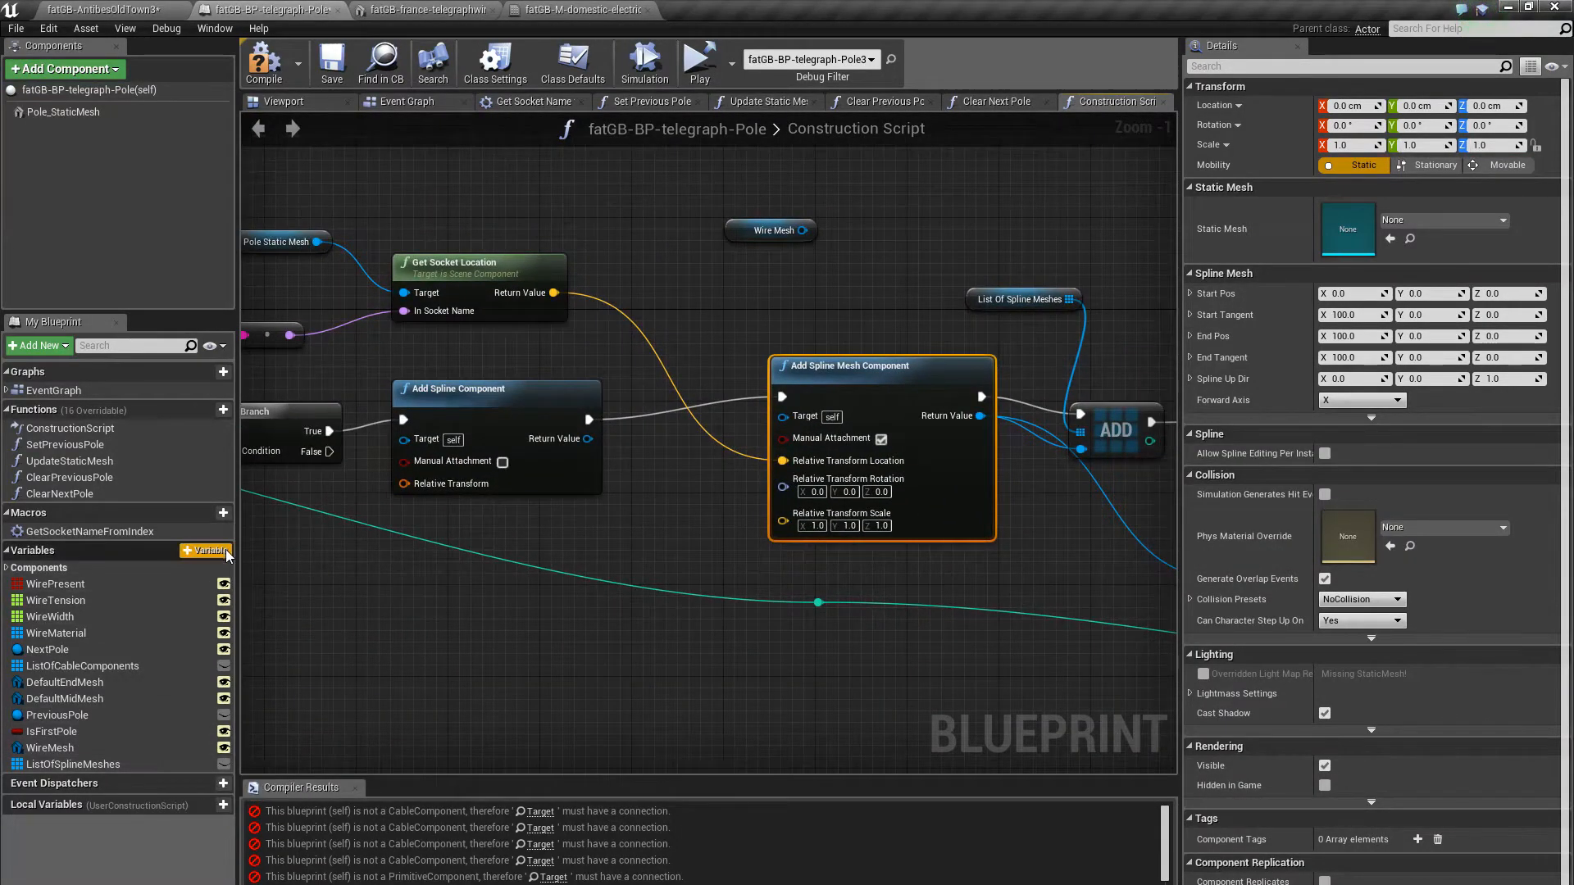
{"action": "left_click", "coordinate": [222, 551]}
{"action": "type", "text": "ListOfSplines"}
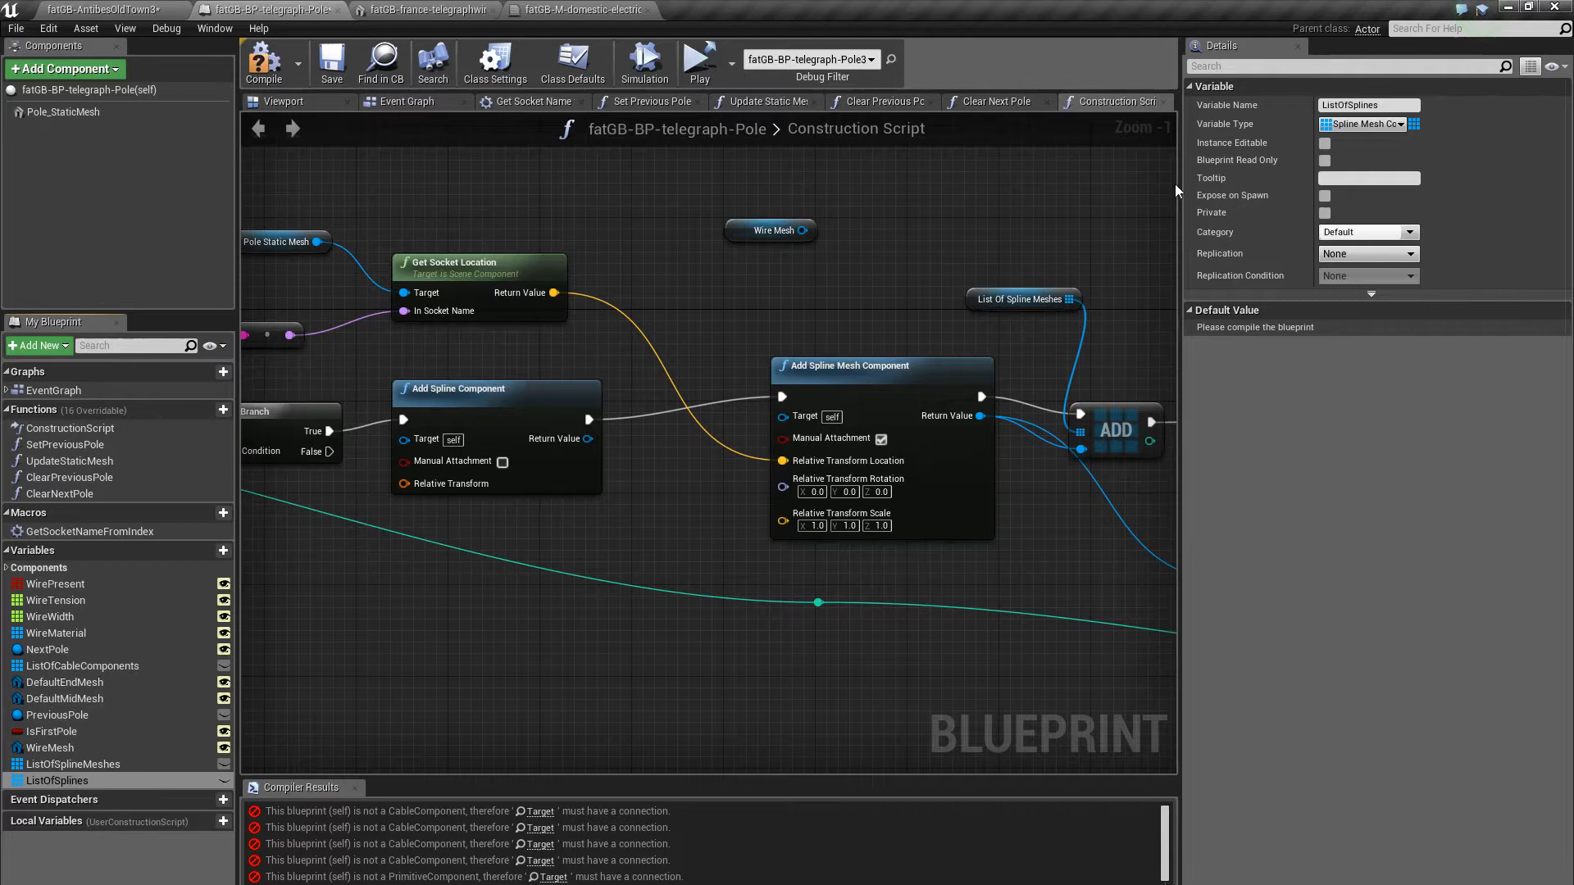
{"action": "left_click", "coordinate": [1410, 123]}
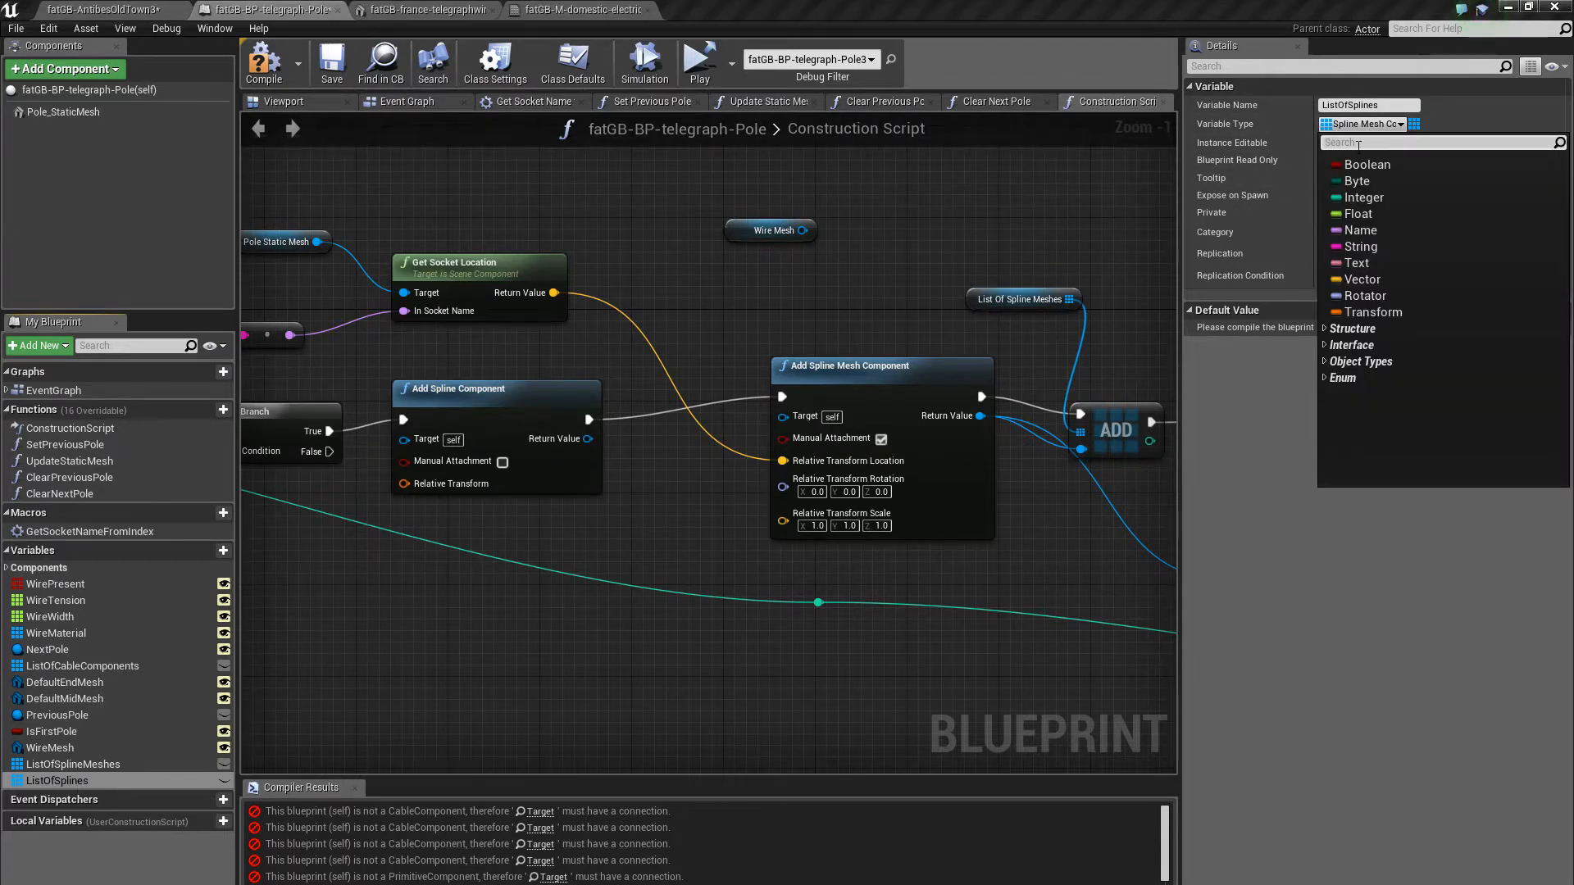
{"action": "type", "text": "spline comp"}
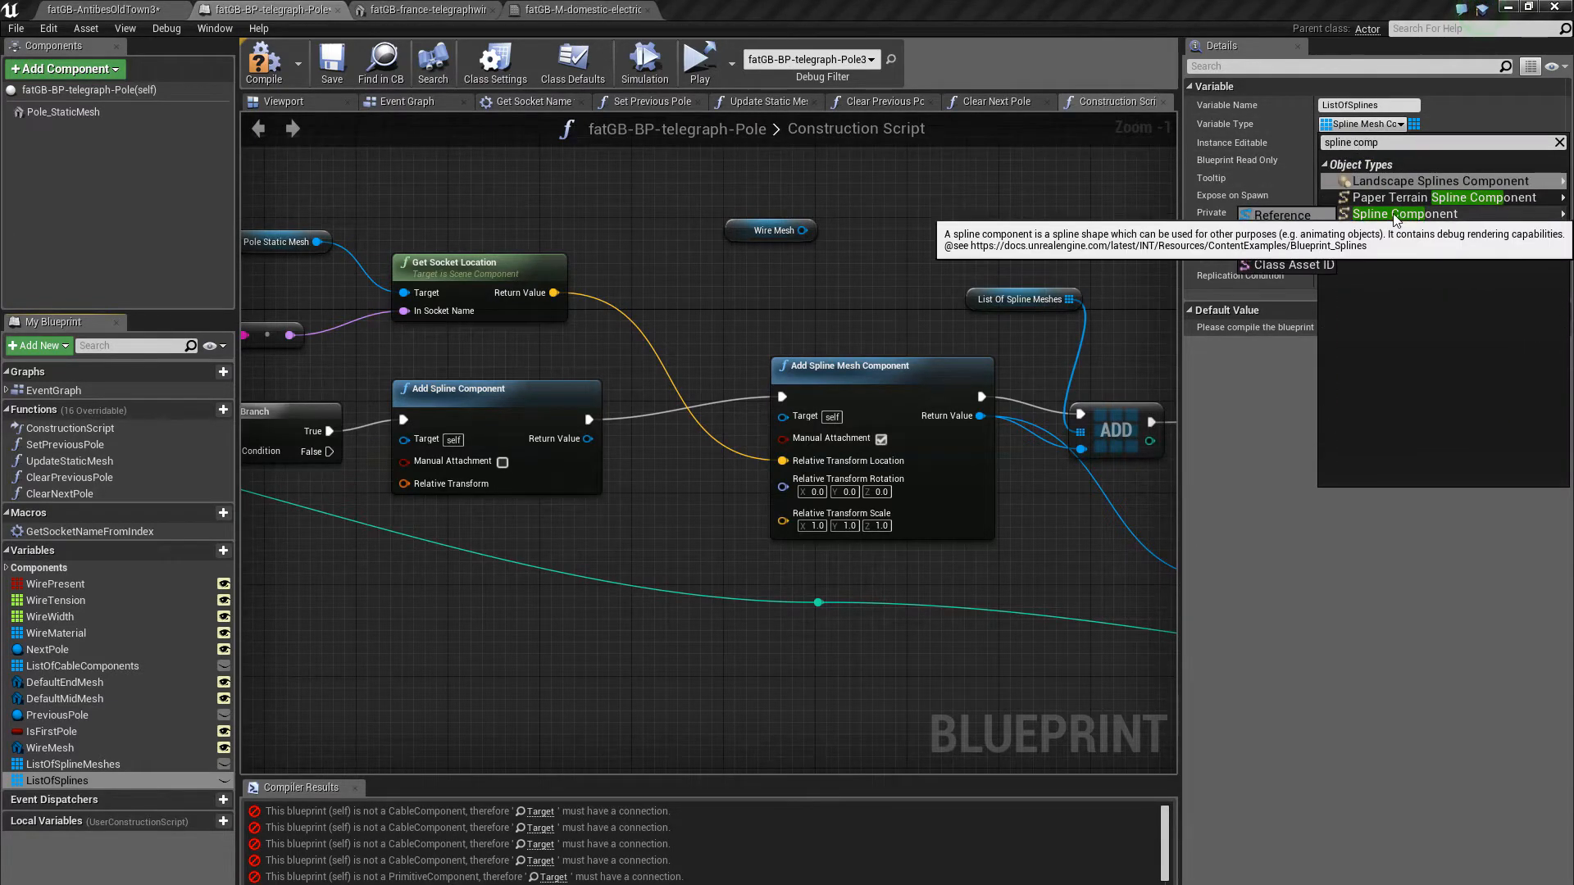
{"action": "left_click", "coordinate": [1404, 213]}
{"action": "type", "text": "clear"}
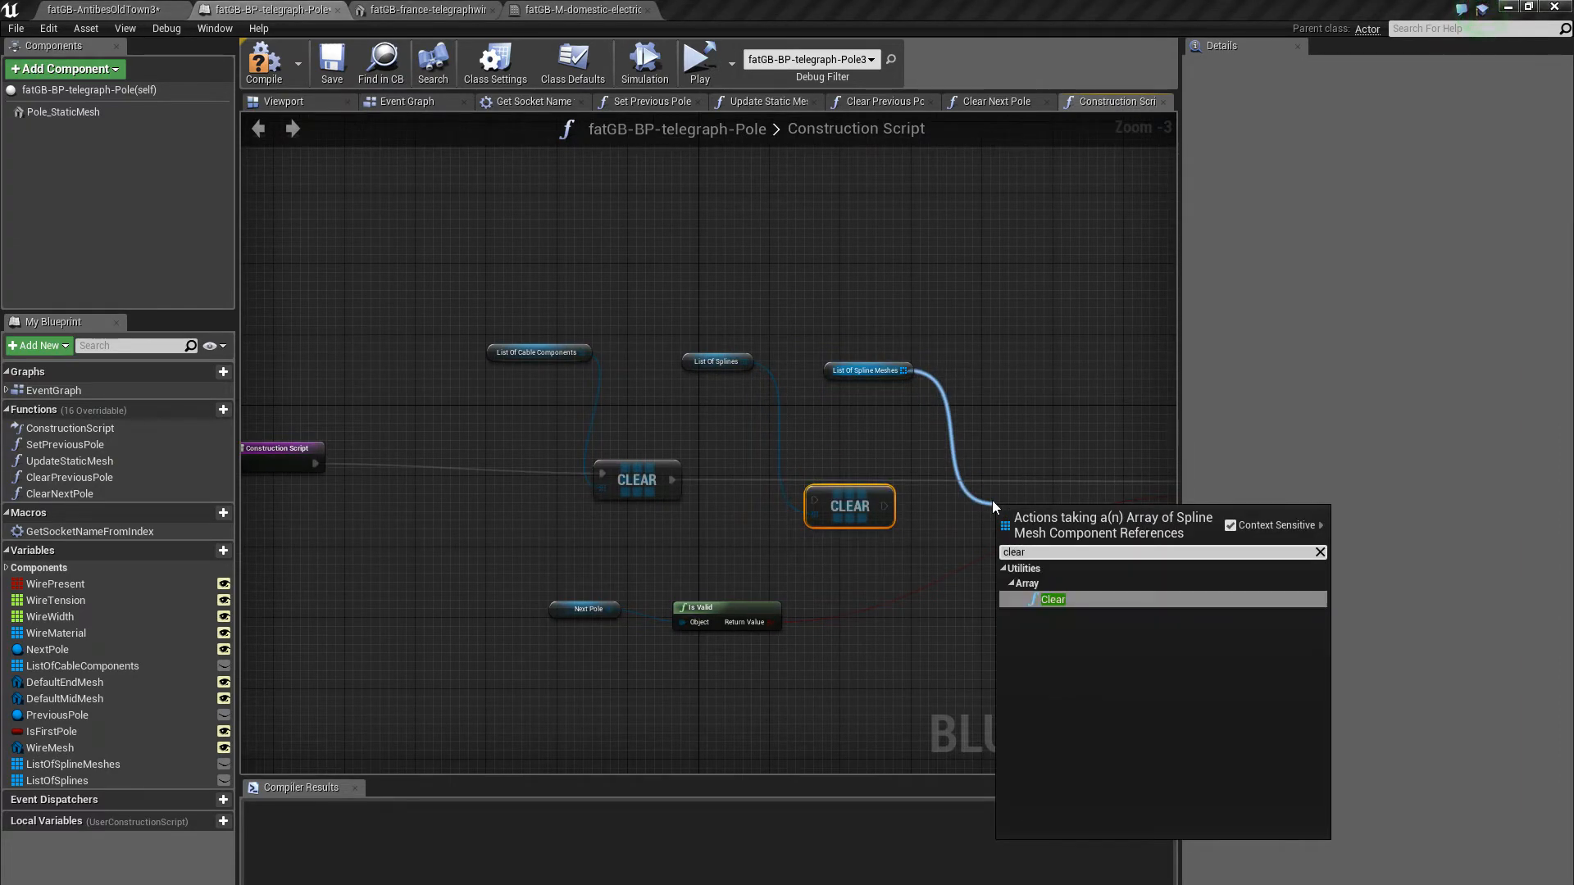
Clear the spline mesh list and set the Add Spline Component to manual attachment
{"action": "left_click", "coordinate": [1052, 600]}
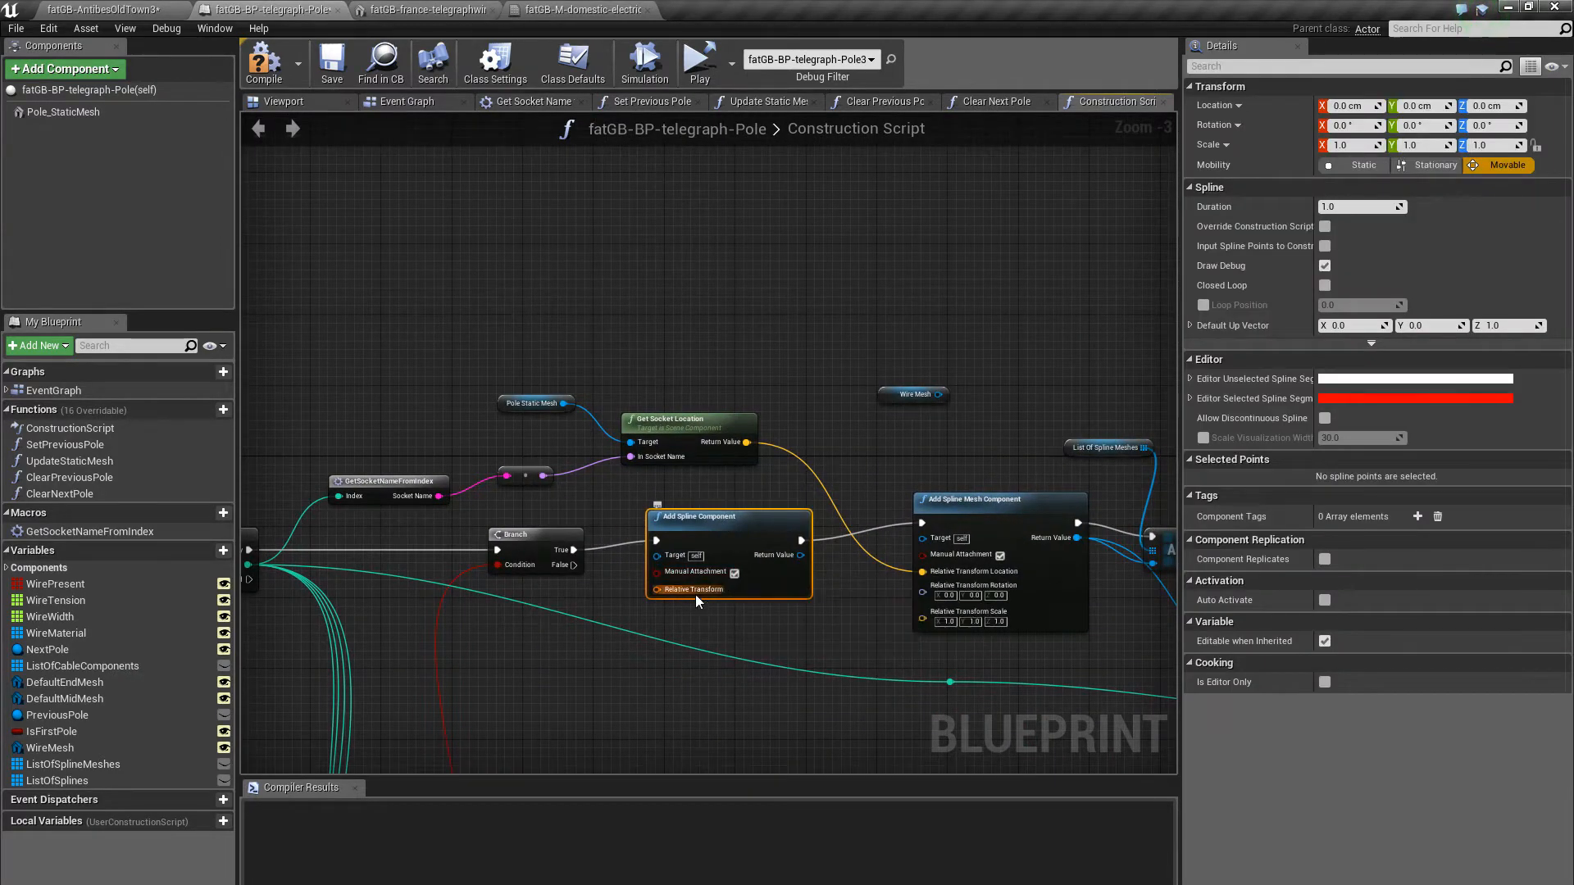
{"action": "left_click", "coordinate": [618, 602]}
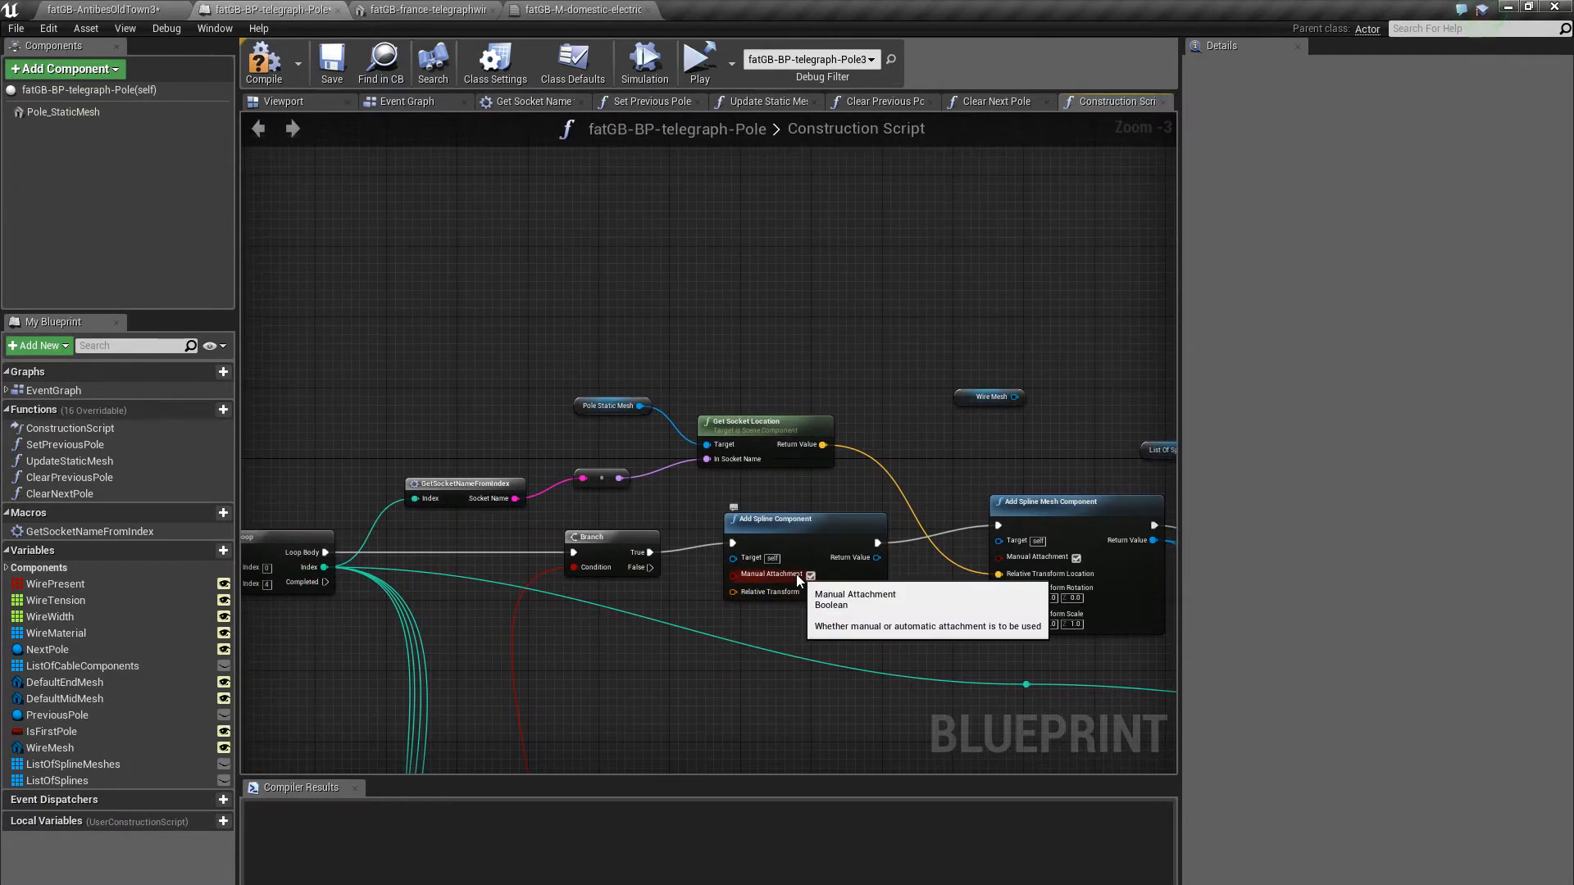
{"action": "mouse_move", "coordinate": [1079, 561]}
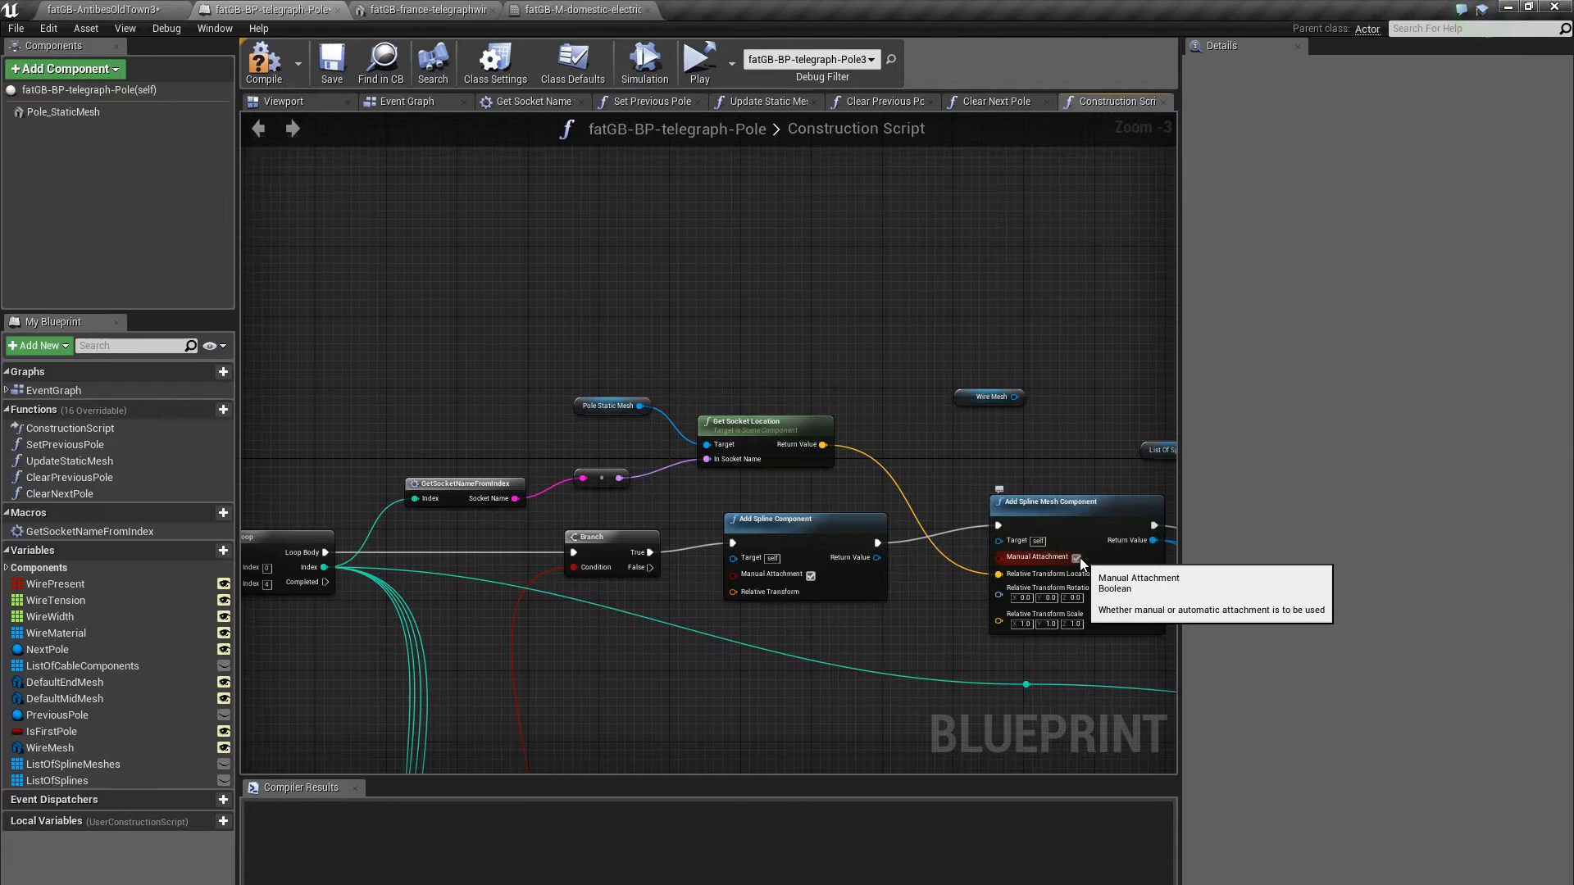
{"action": "mouse_move", "coordinate": [1084, 524]}
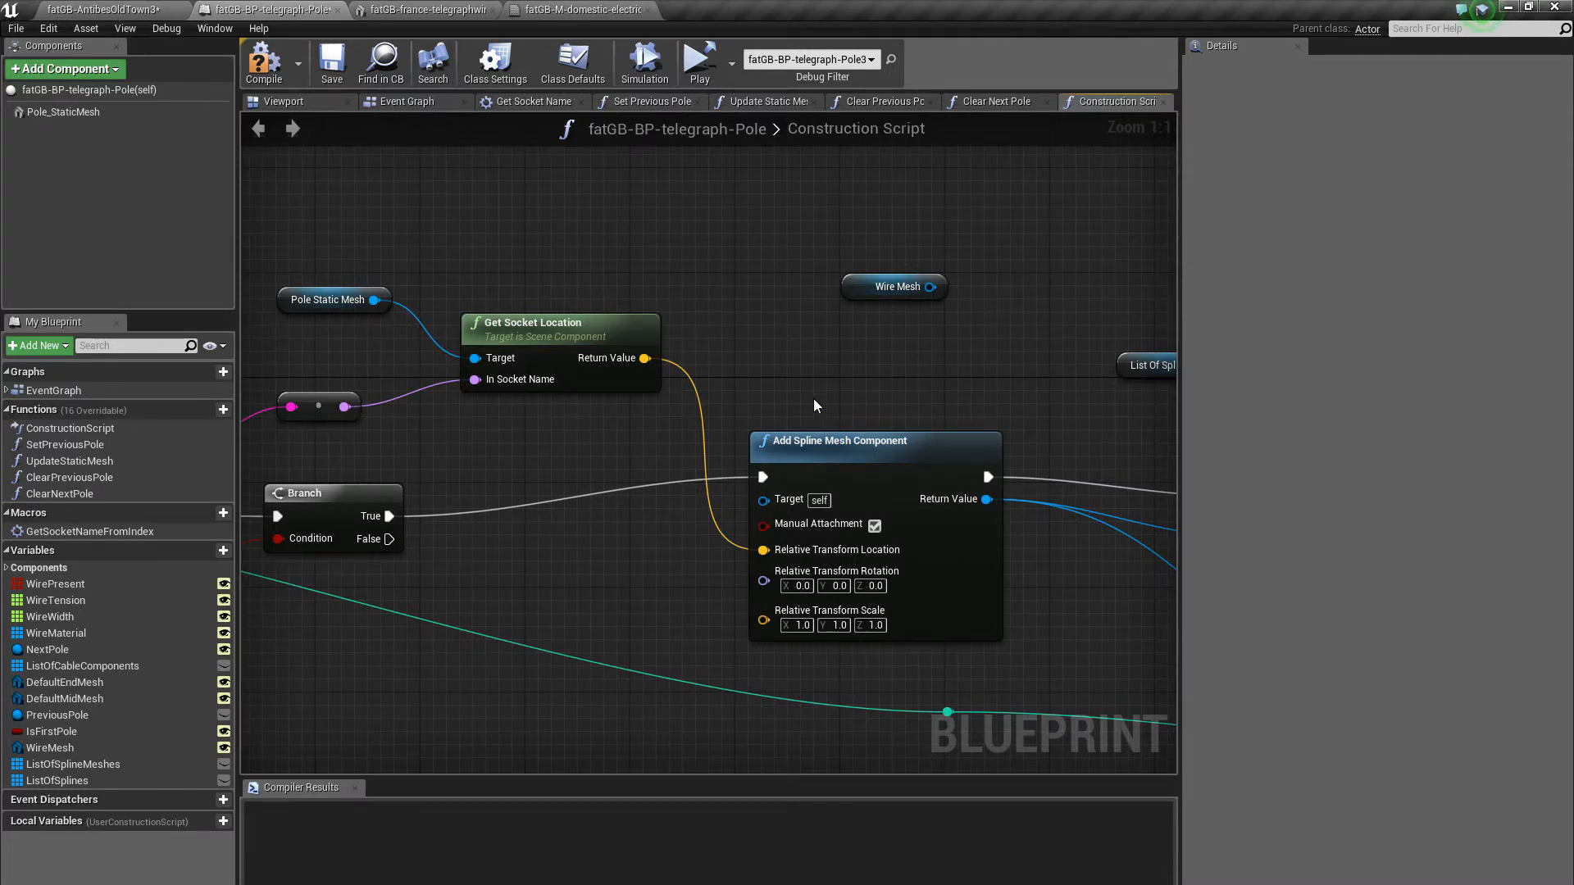
{"action": "mouse_move", "coordinate": [823, 418]}
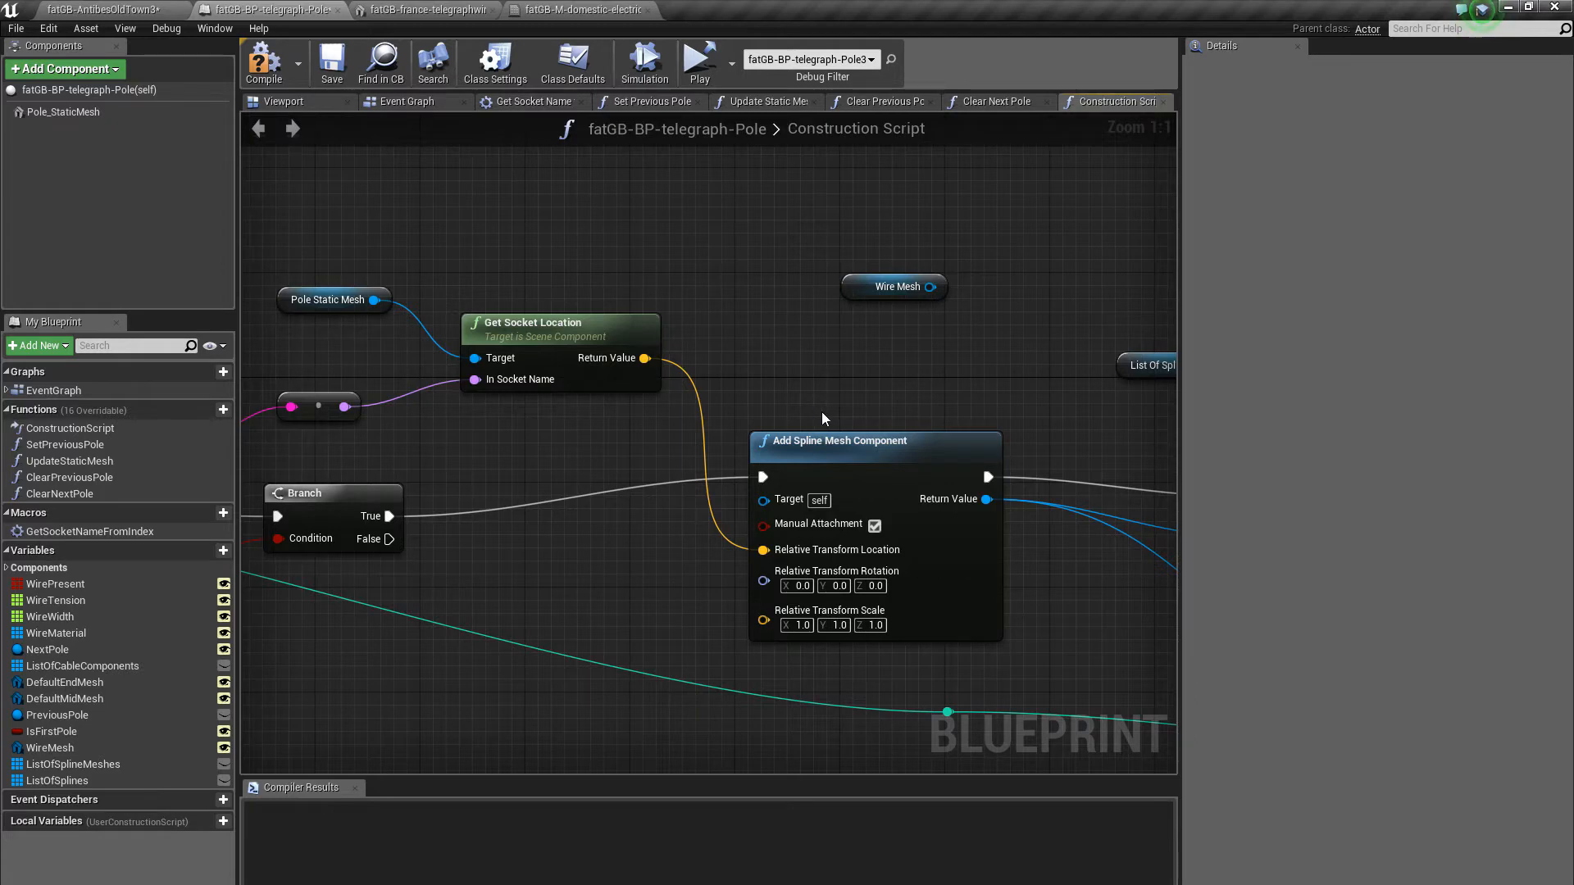
{"action": "mouse_move", "coordinate": [668, 426]}
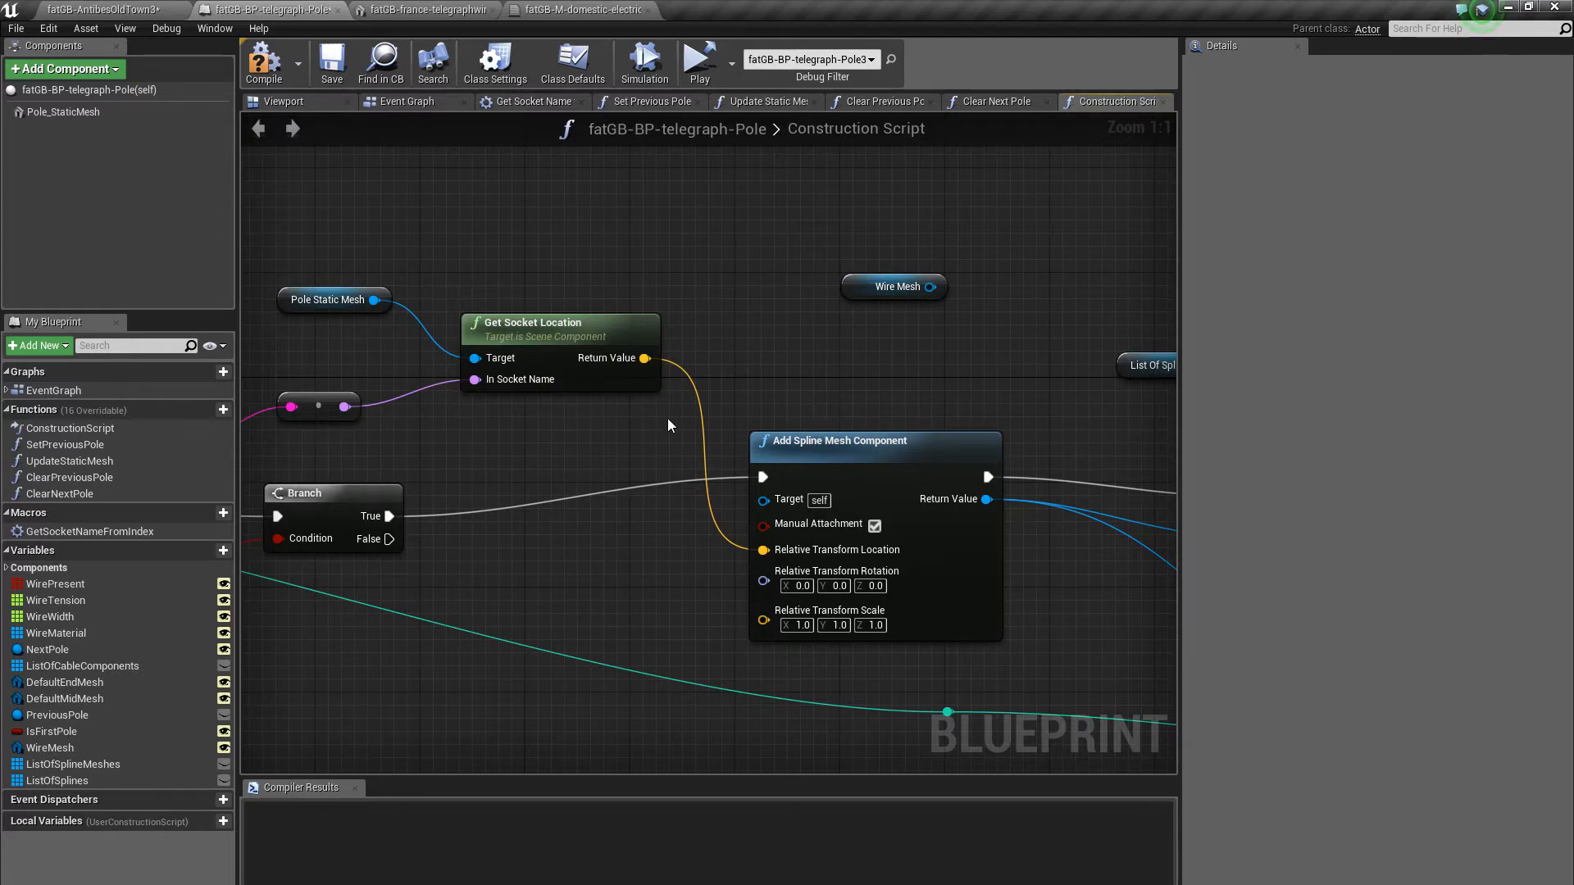
{"action": "mouse_move", "coordinate": [547, 478]}
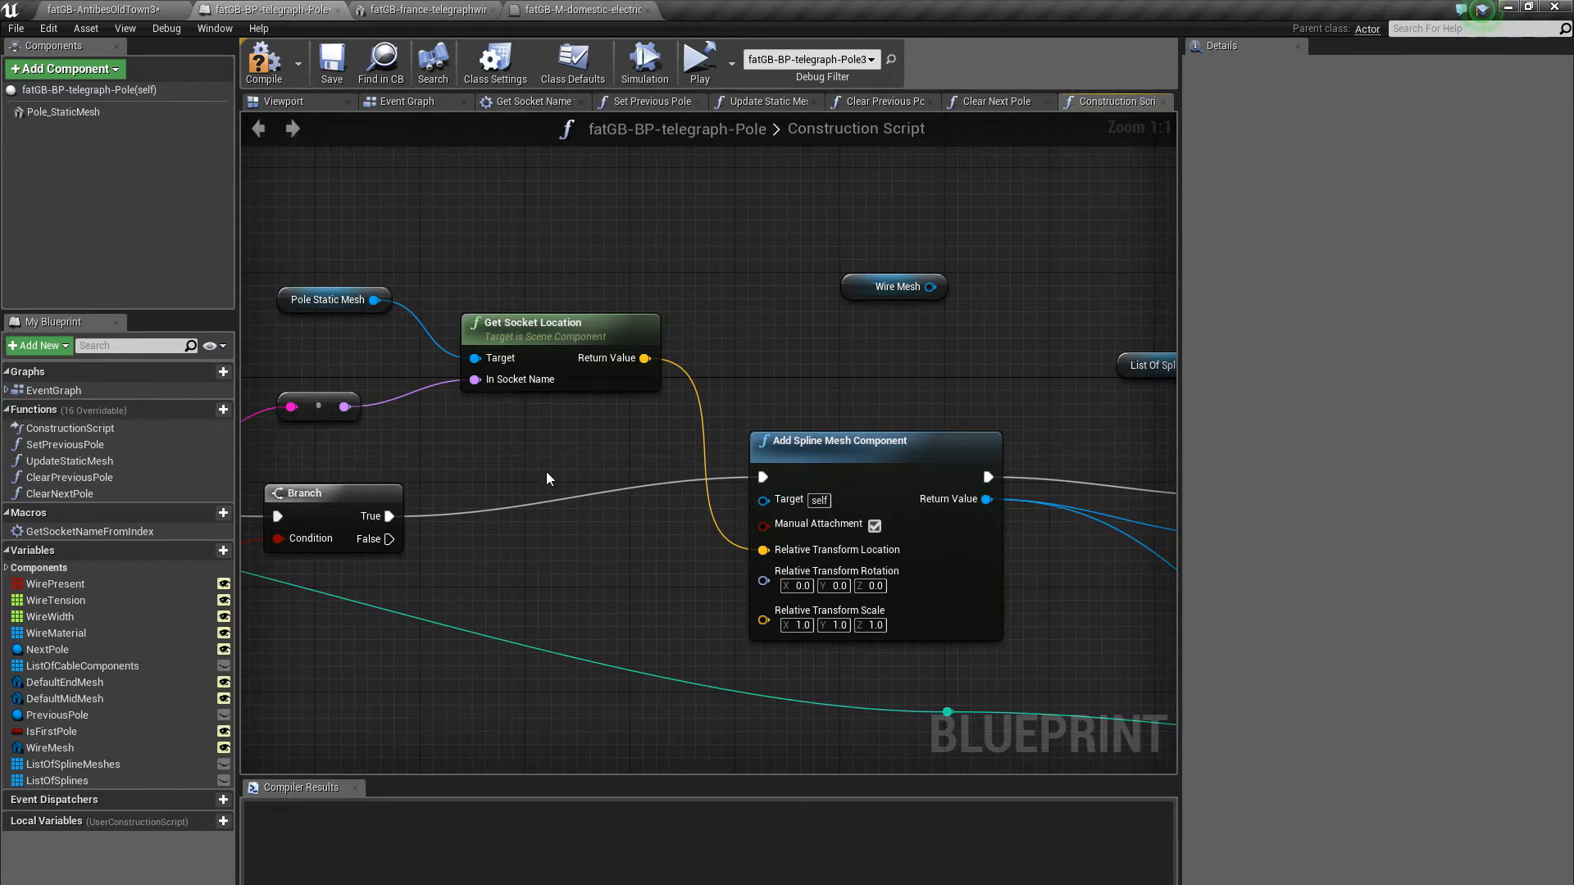
{"action": "mouse_move", "coordinate": [641, 518]}
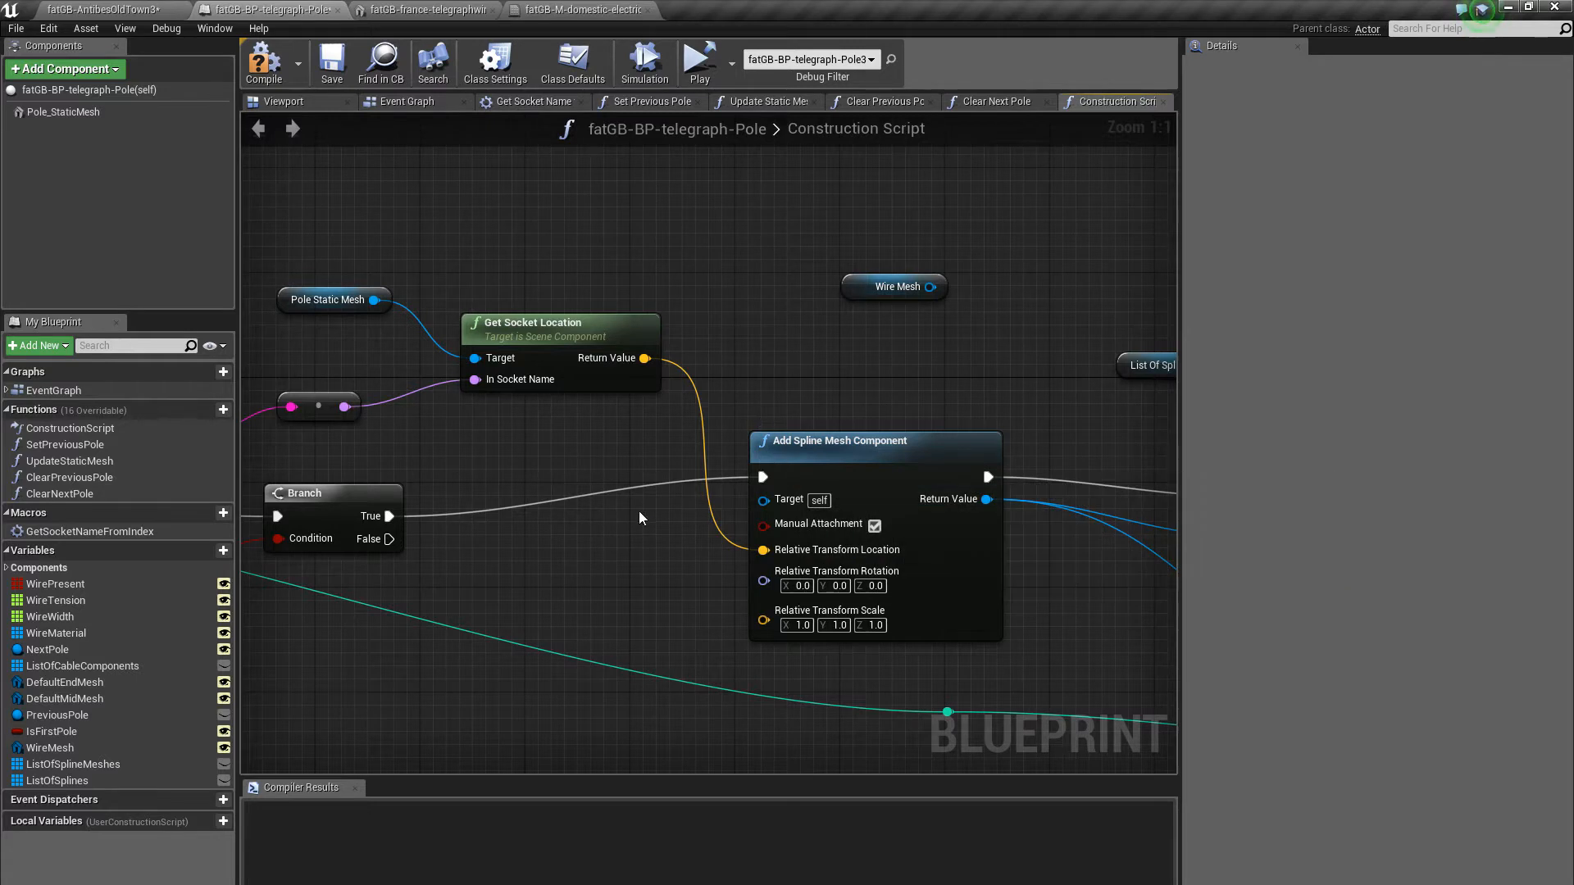
{"action": "mouse_move", "coordinate": [521, 449]}
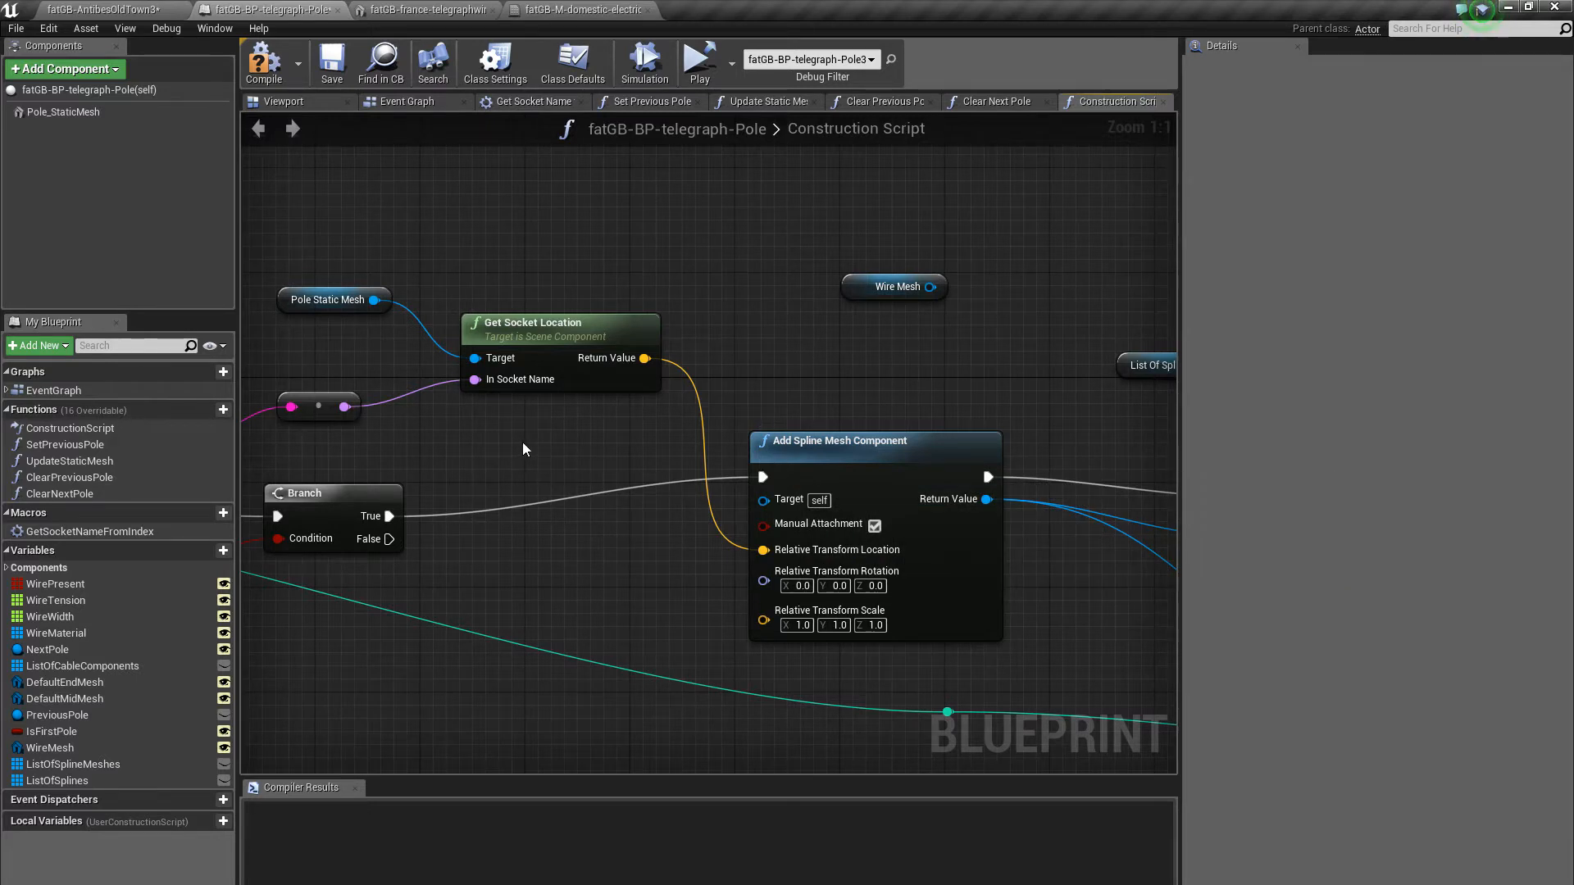
{"action": "mouse_move", "coordinate": [662, 506]}
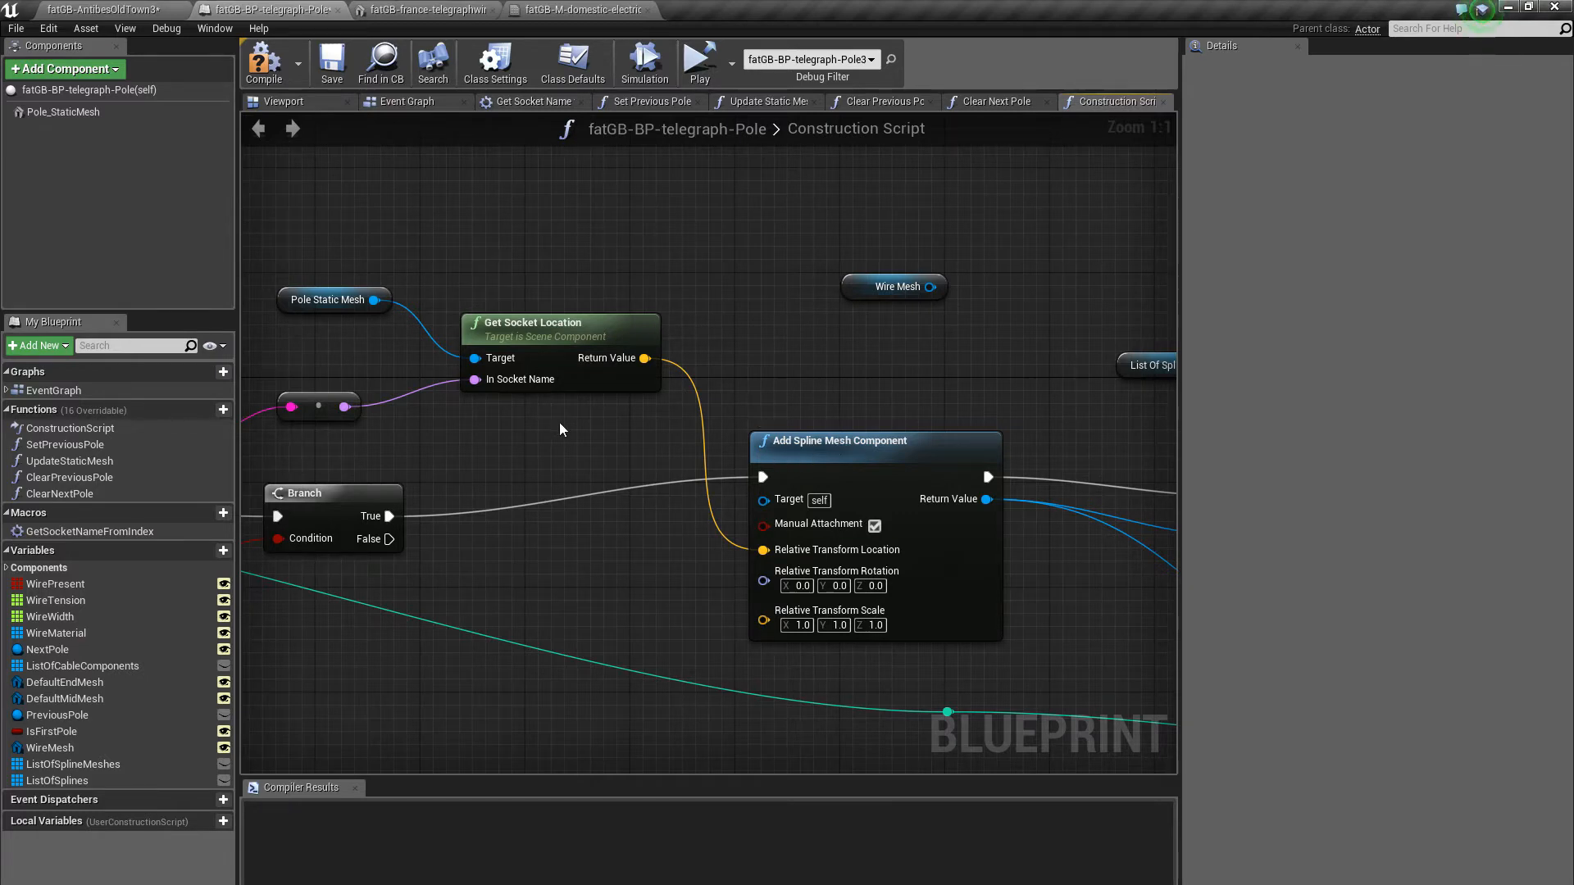
{"action": "mouse_move", "coordinate": [690, 500]}
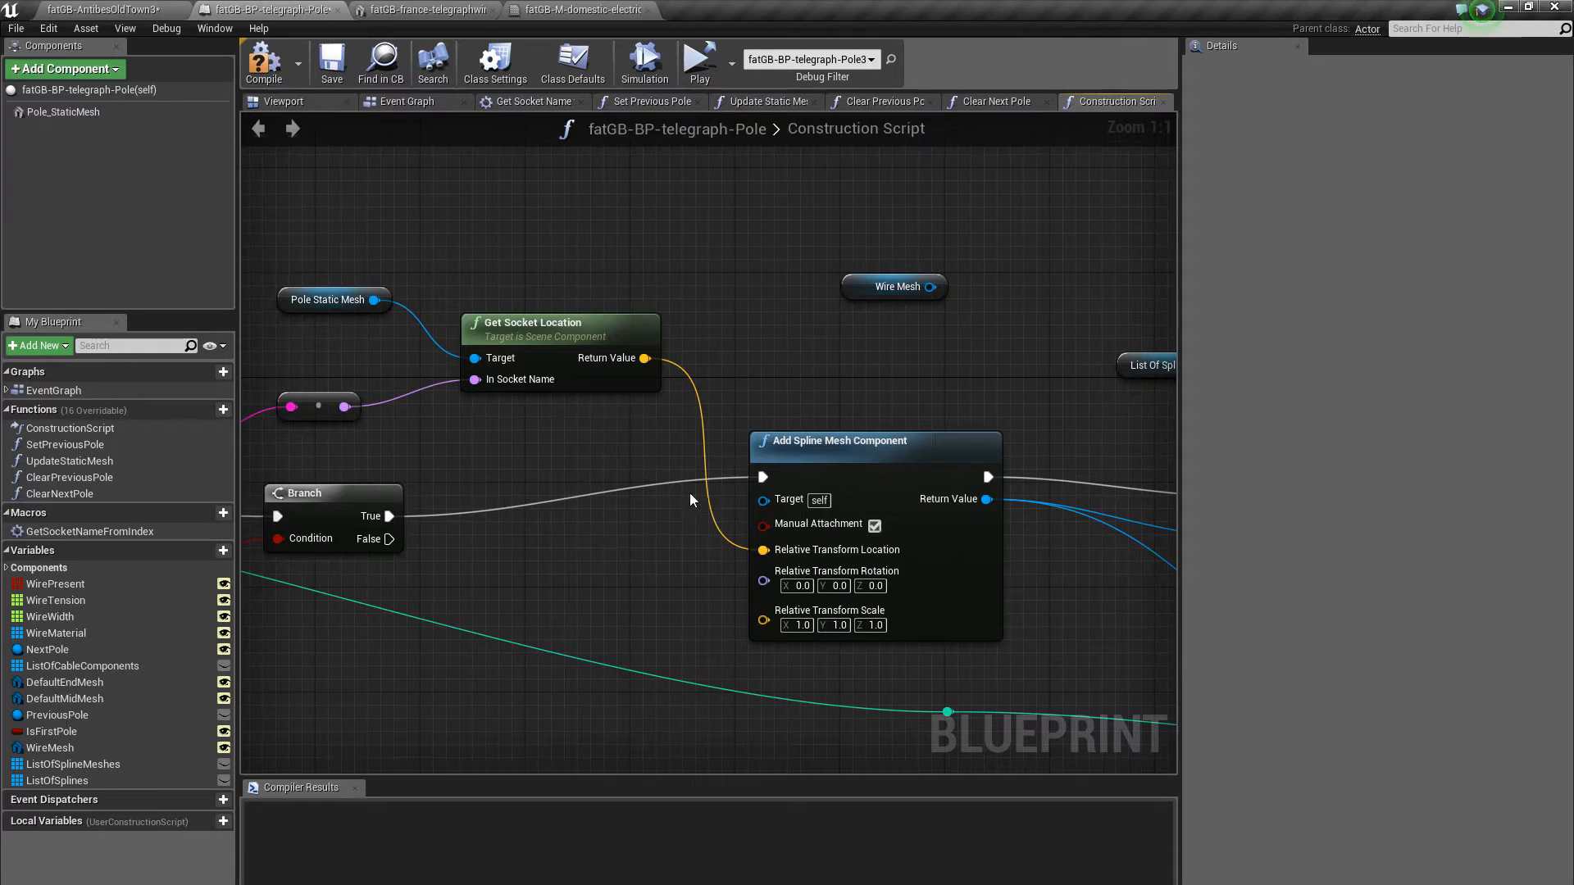
{"action": "mouse_move", "coordinate": [630, 522]}
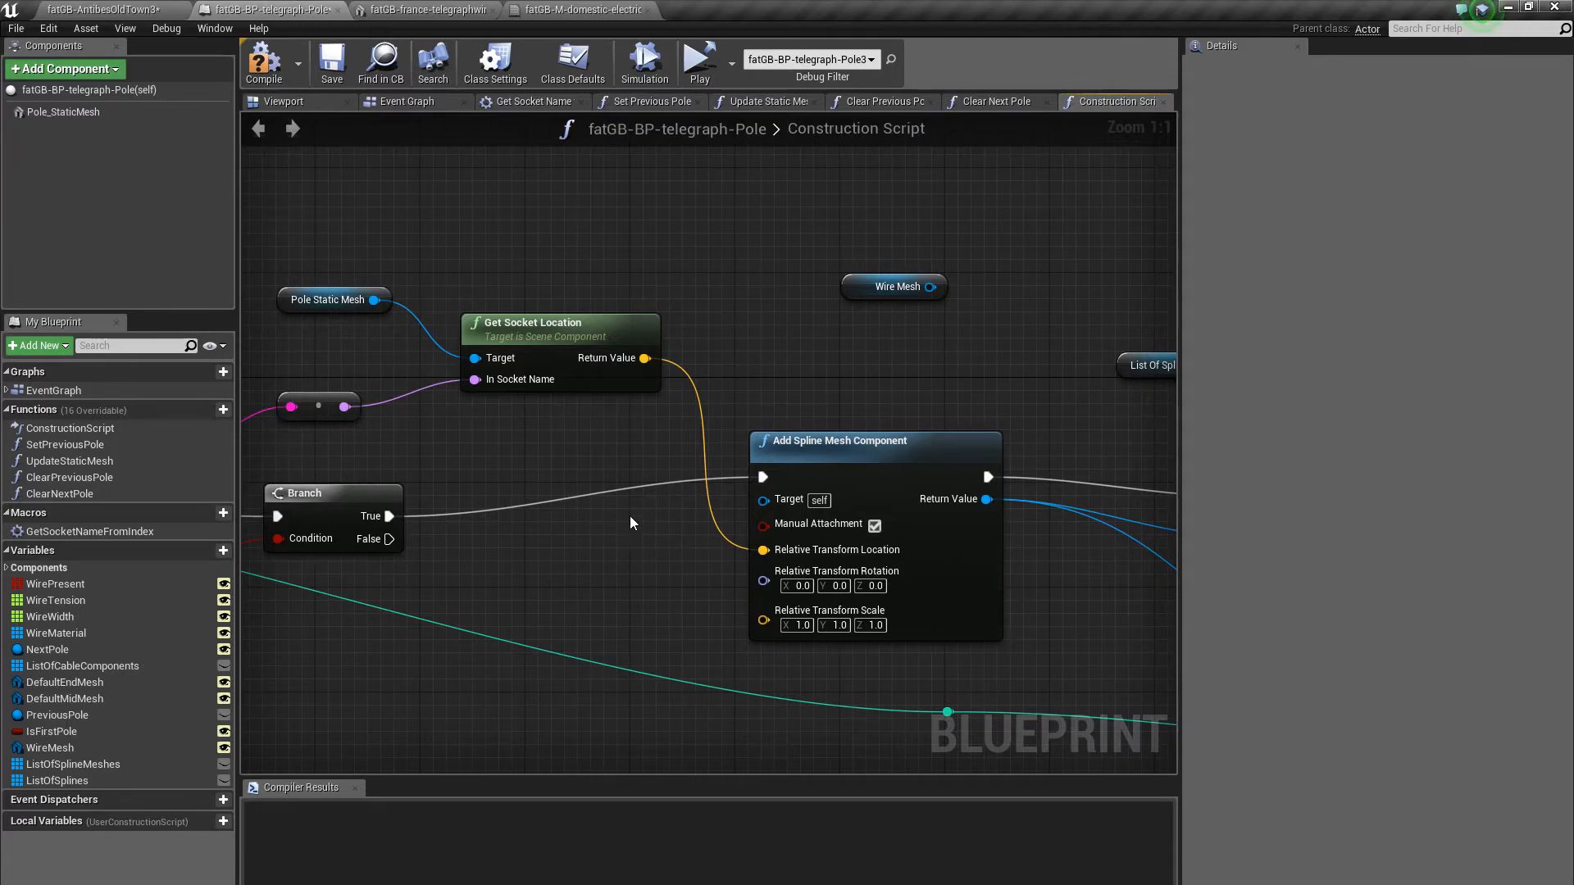
{"action": "mouse_move", "coordinate": [794, 435]}
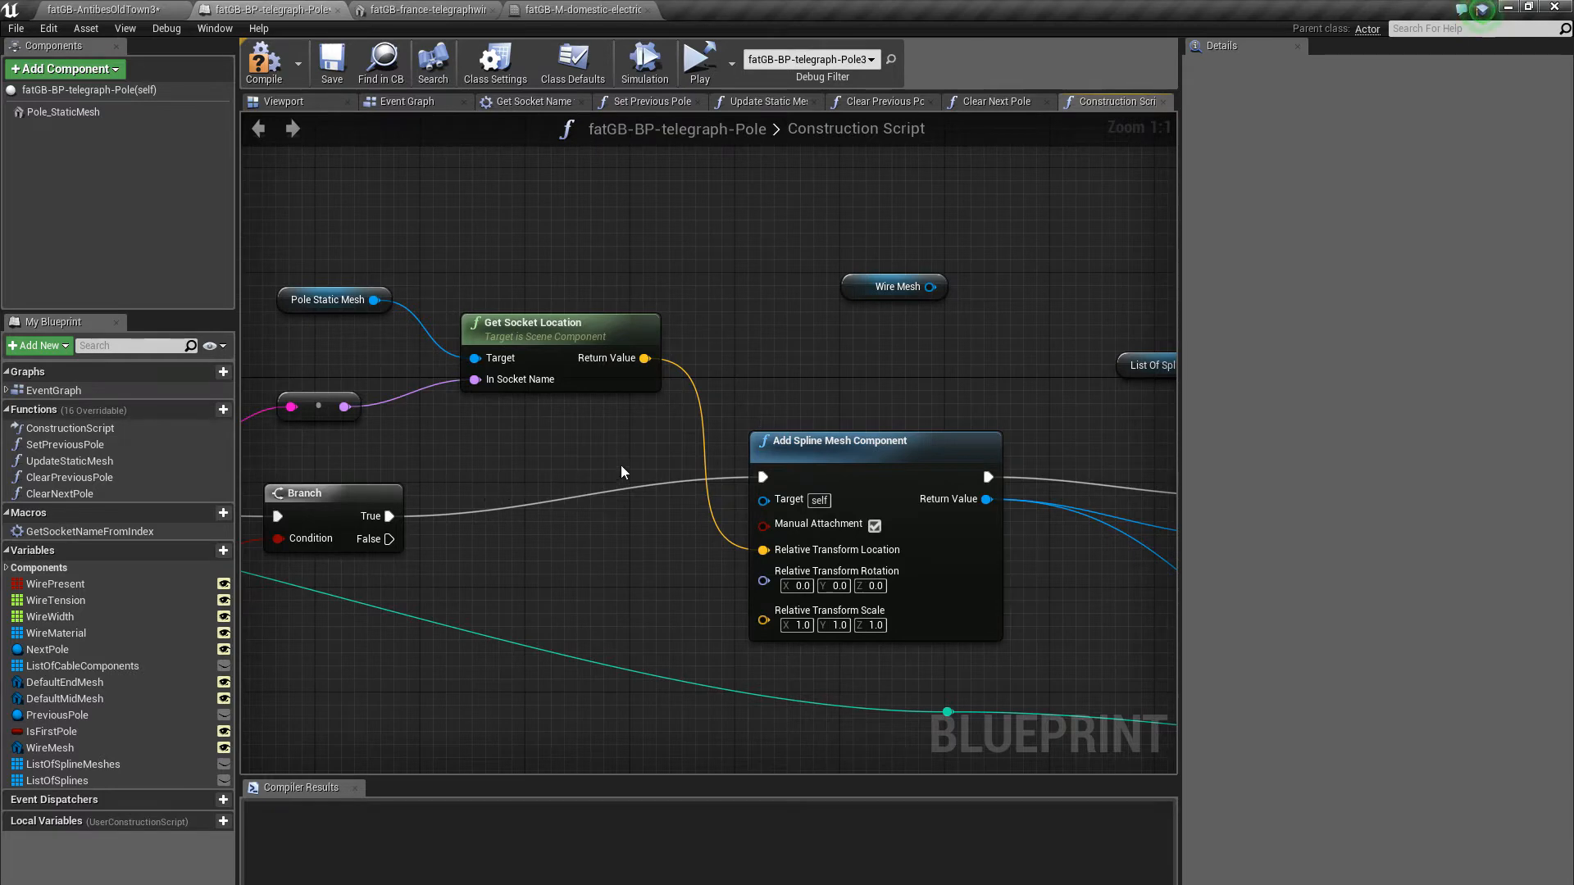
{"action": "mouse_move", "coordinate": [462, 479]}
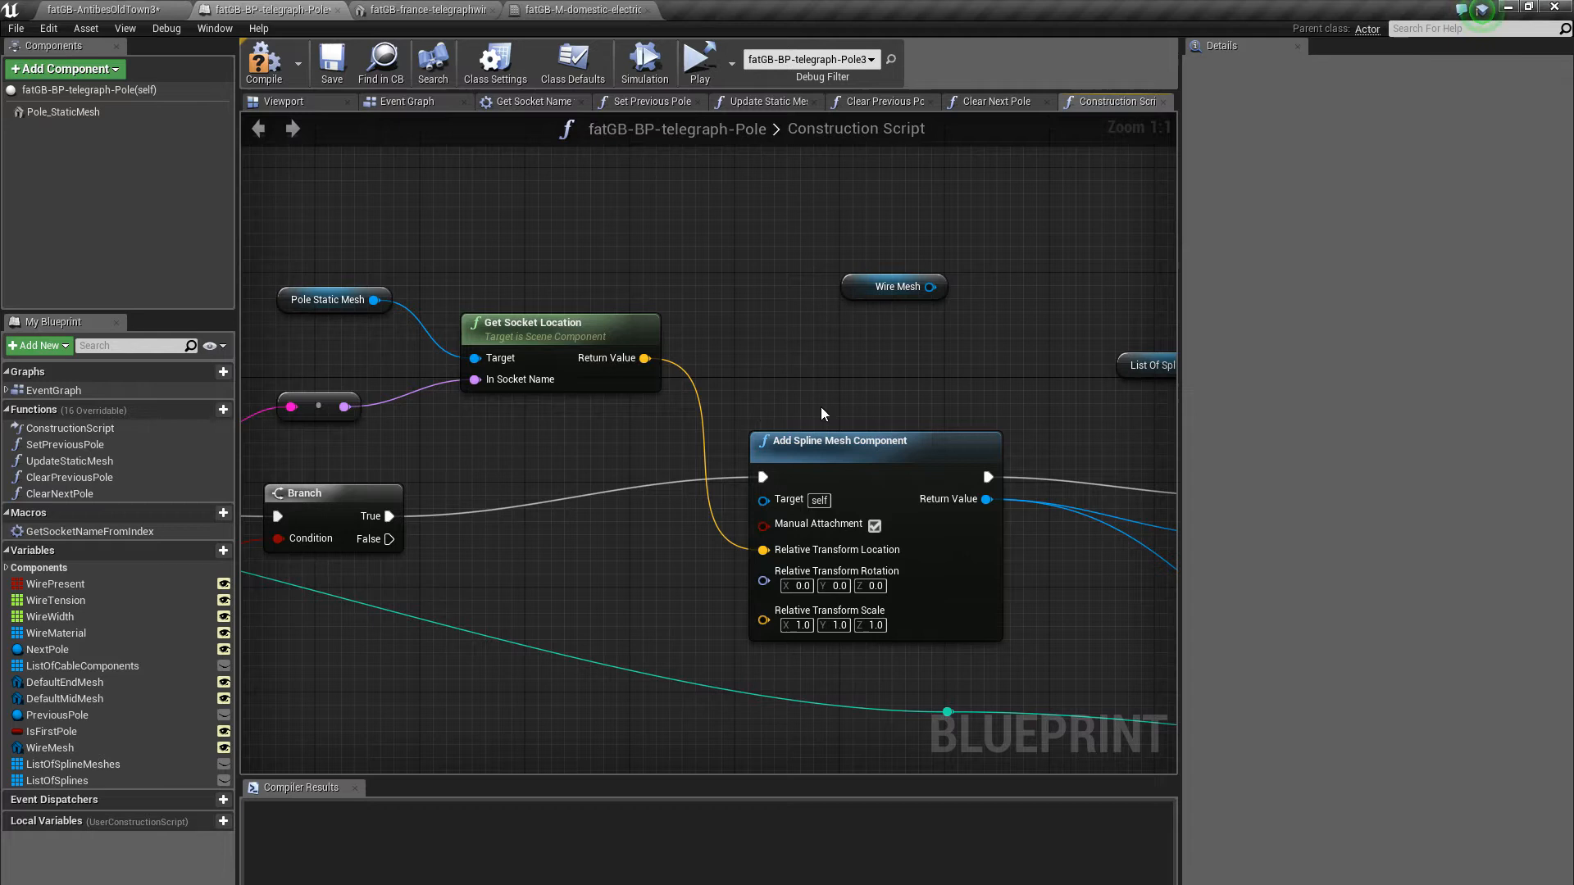
{"action": "mouse_move", "coordinate": [623, 445]}
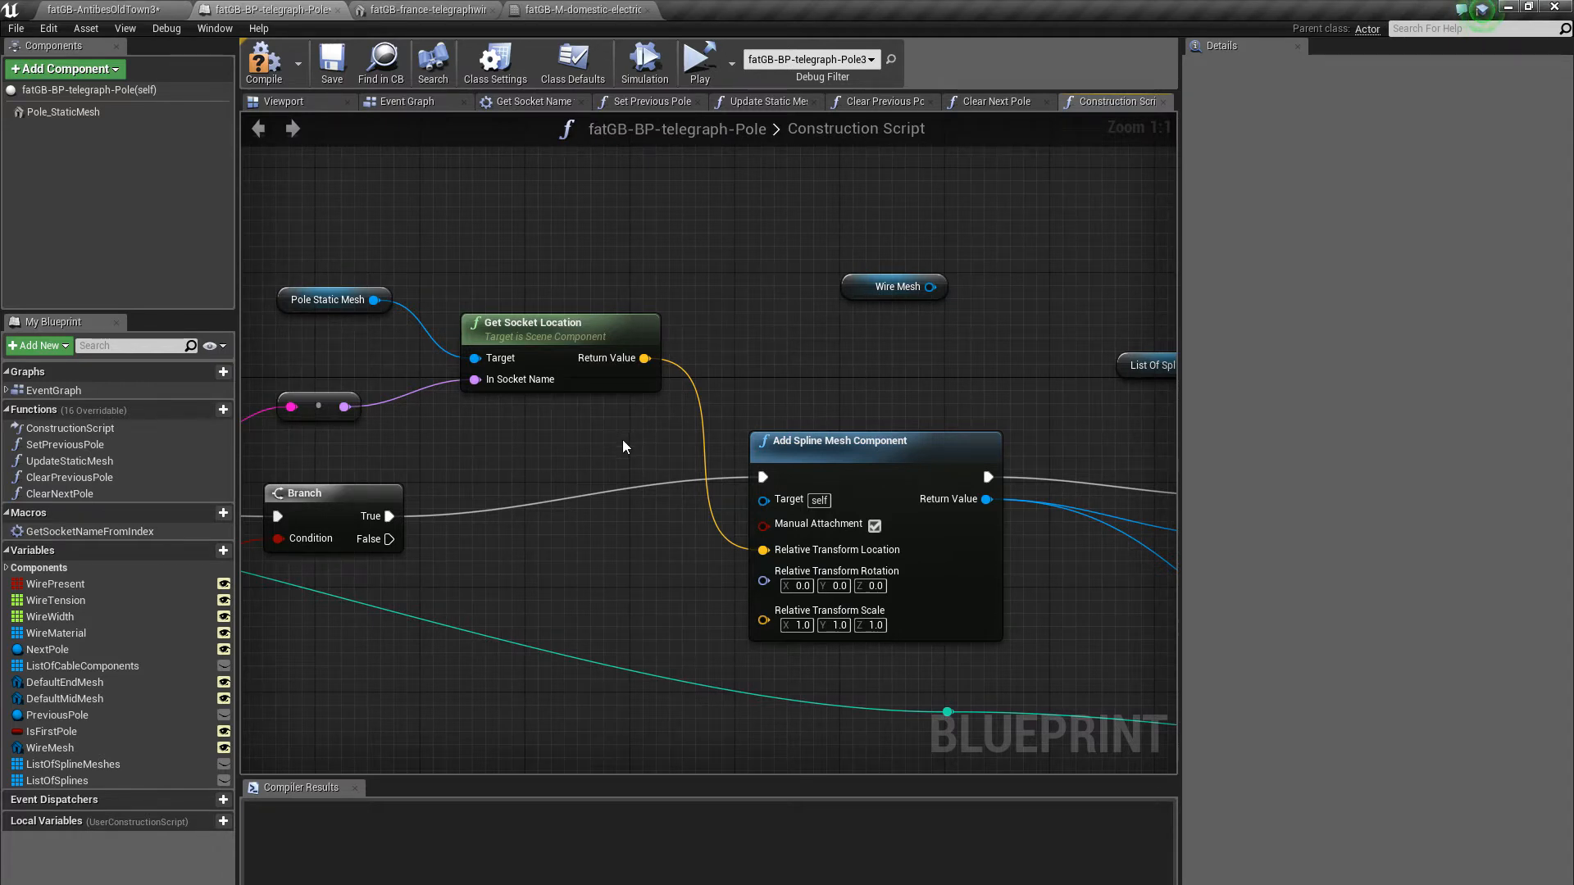
{"action": "mouse_move", "coordinate": [629, 475]}
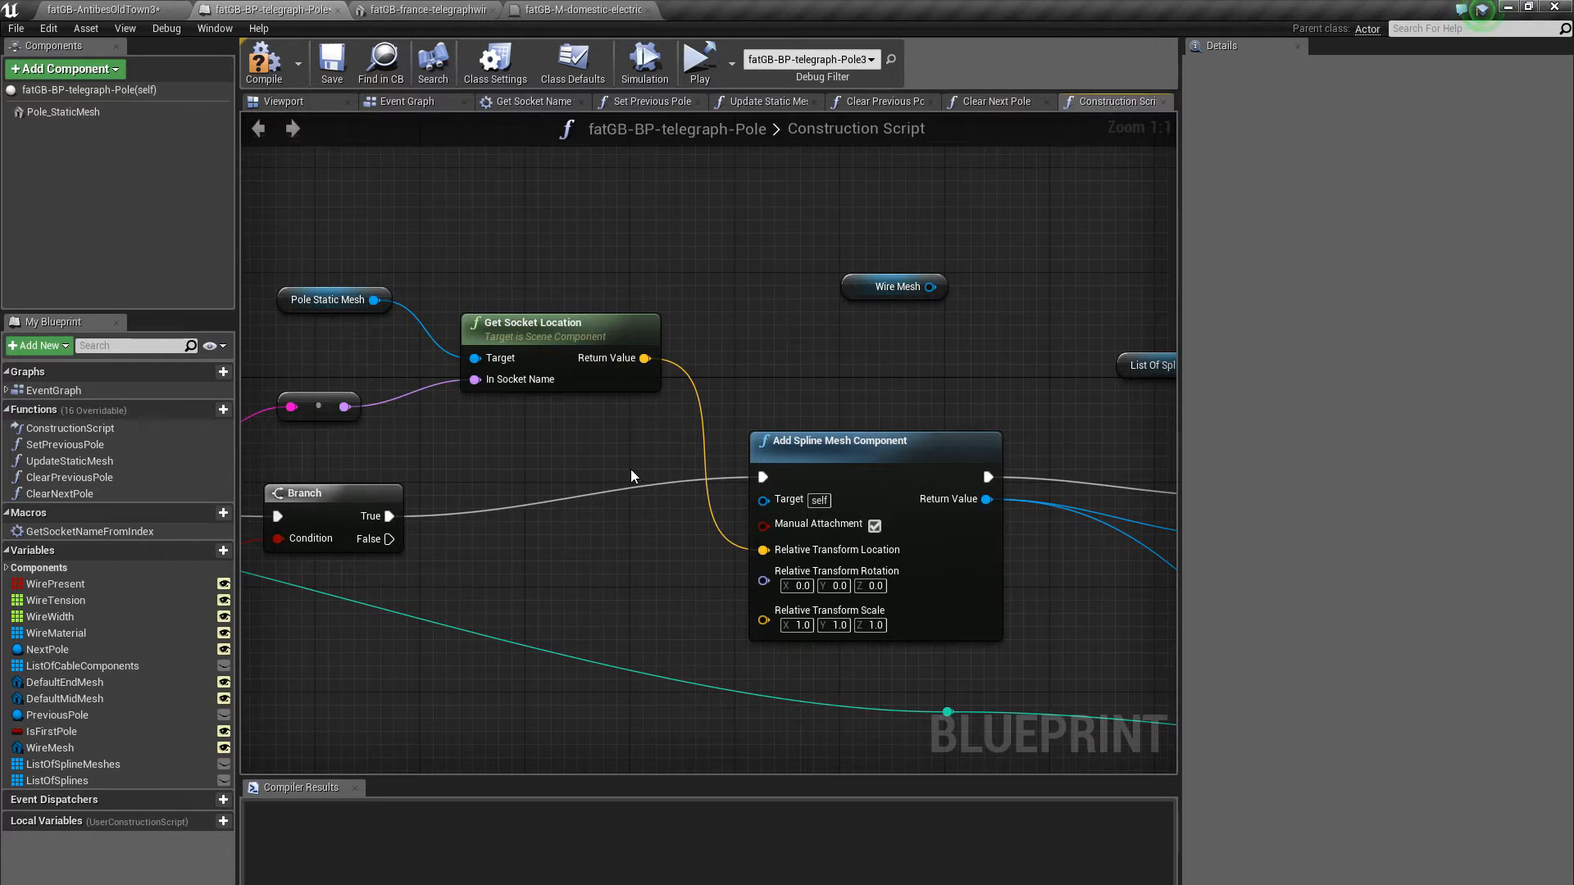
{"action": "mouse_move", "coordinate": [628, 482]}
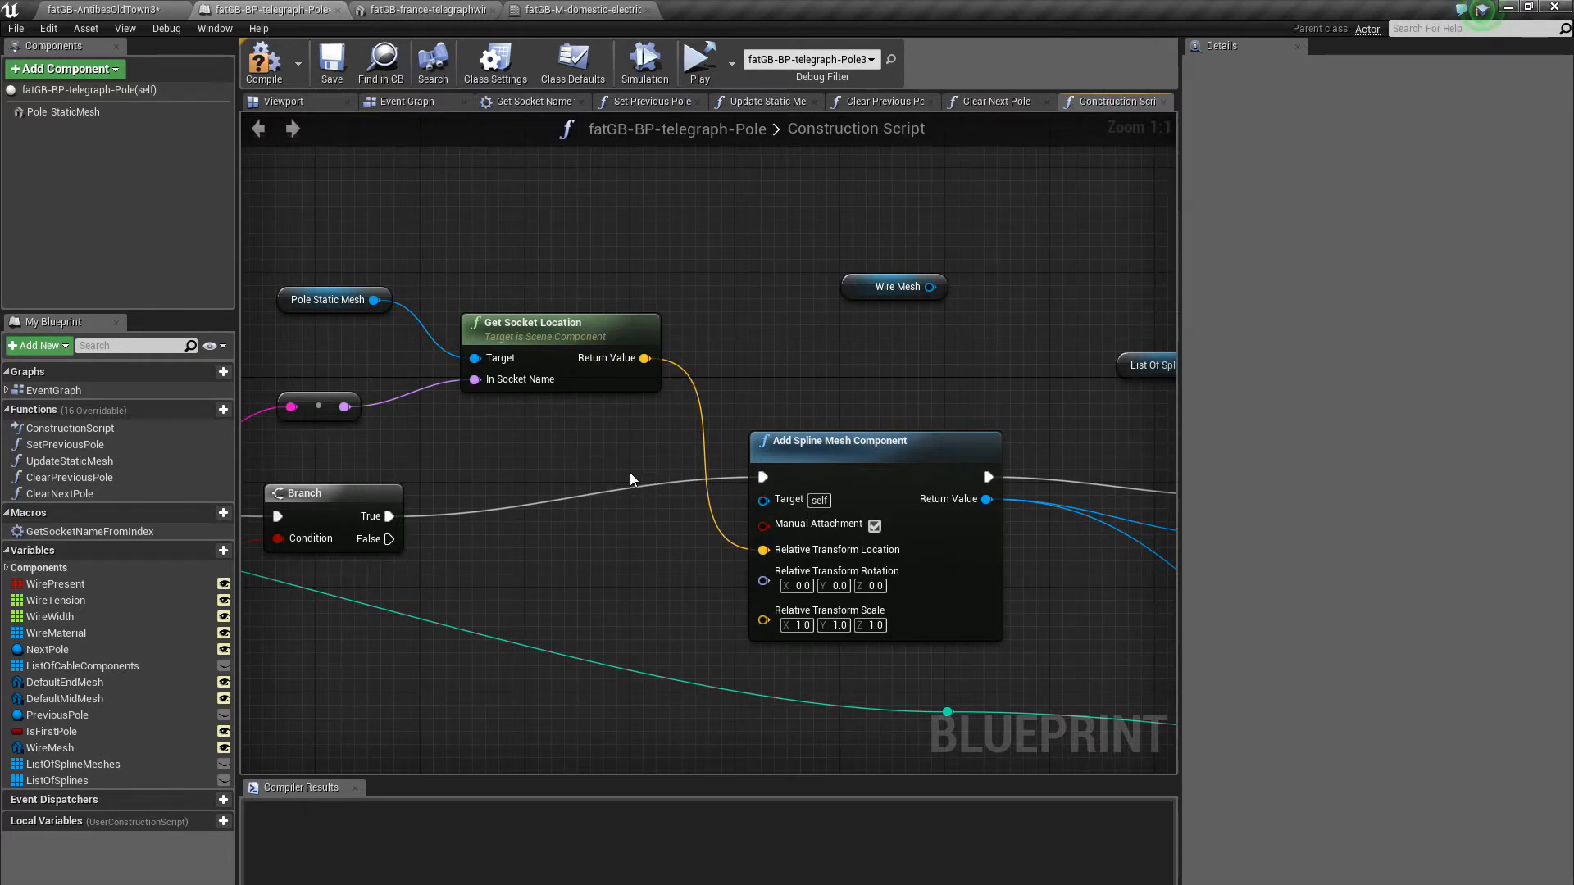
{"action": "mouse_move", "coordinate": [624, 468]}
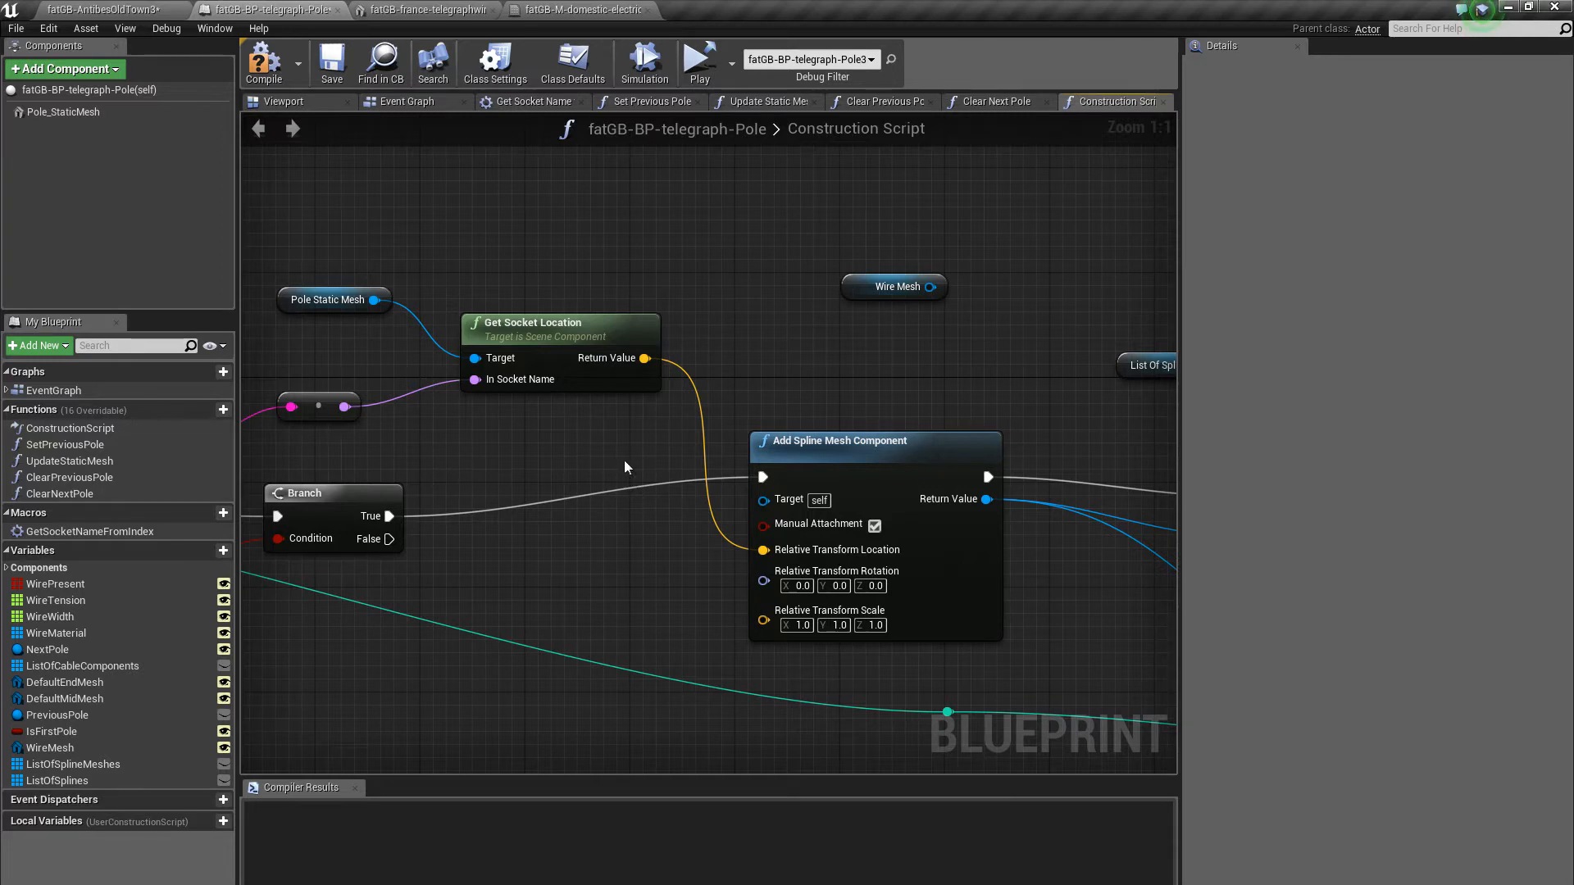
{"action": "mouse_move", "coordinate": [670, 466]}
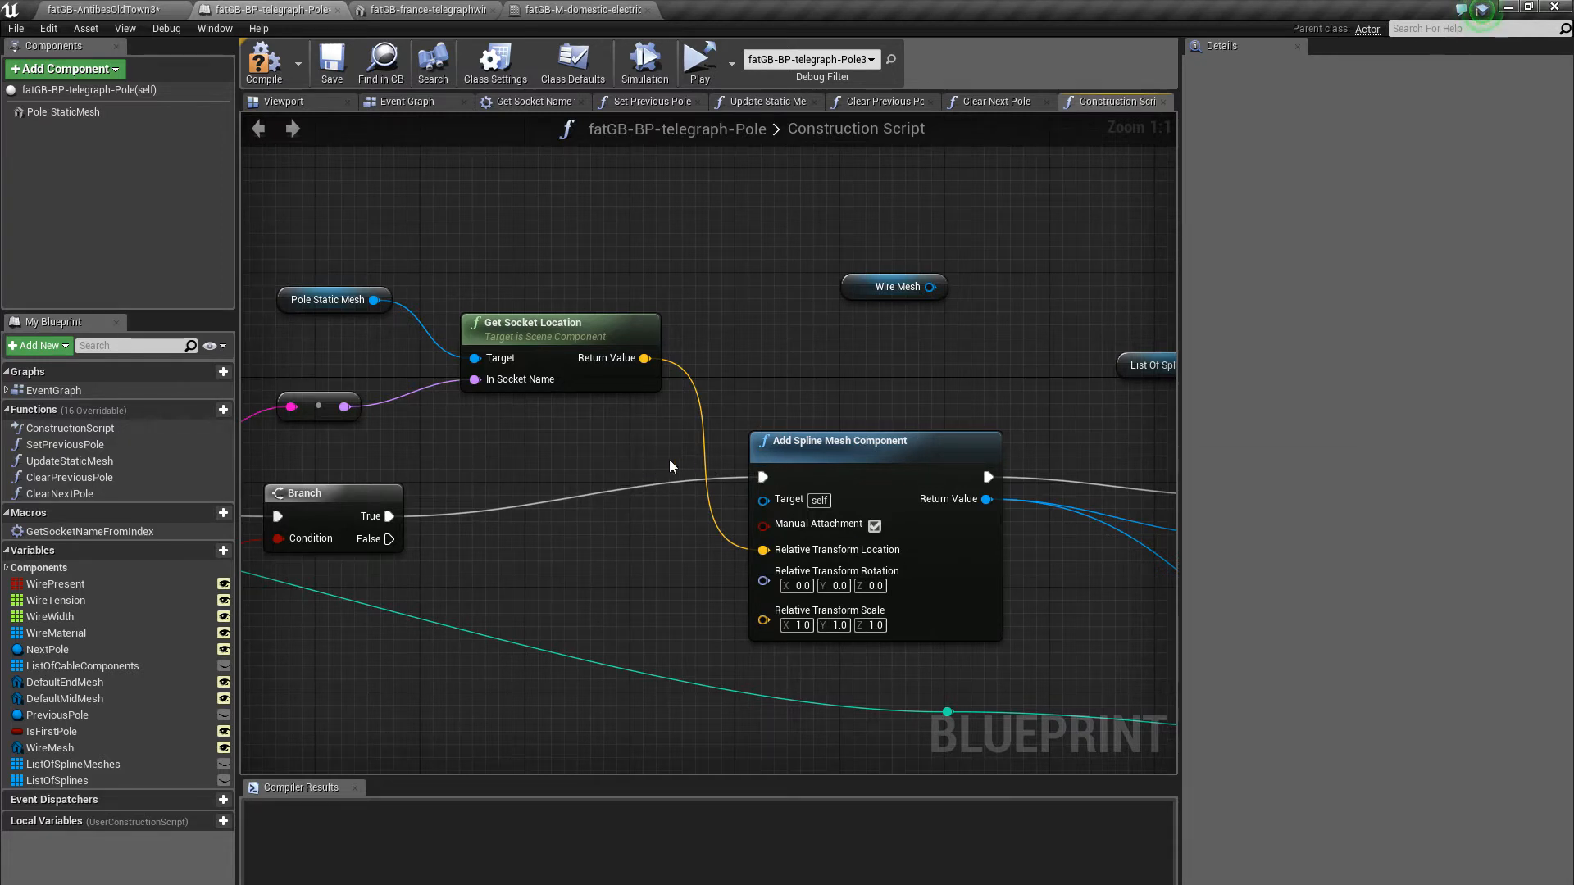
{"action": "mouse_move", "coordinate": [622, 464]}
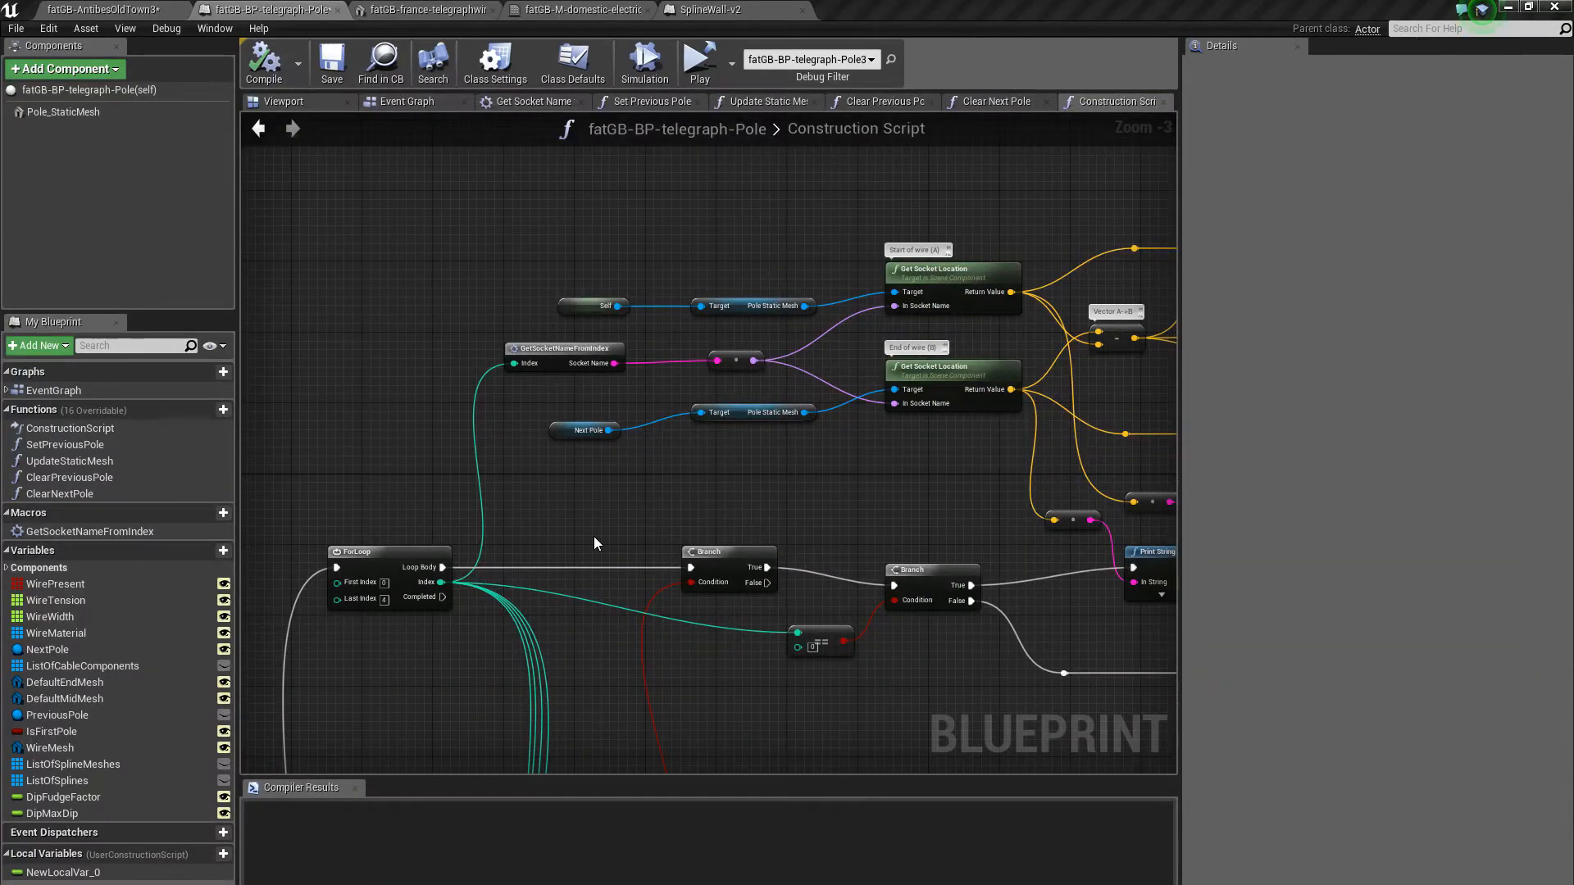
{"action": "mouse_move", "coordinate": [586, 501]}
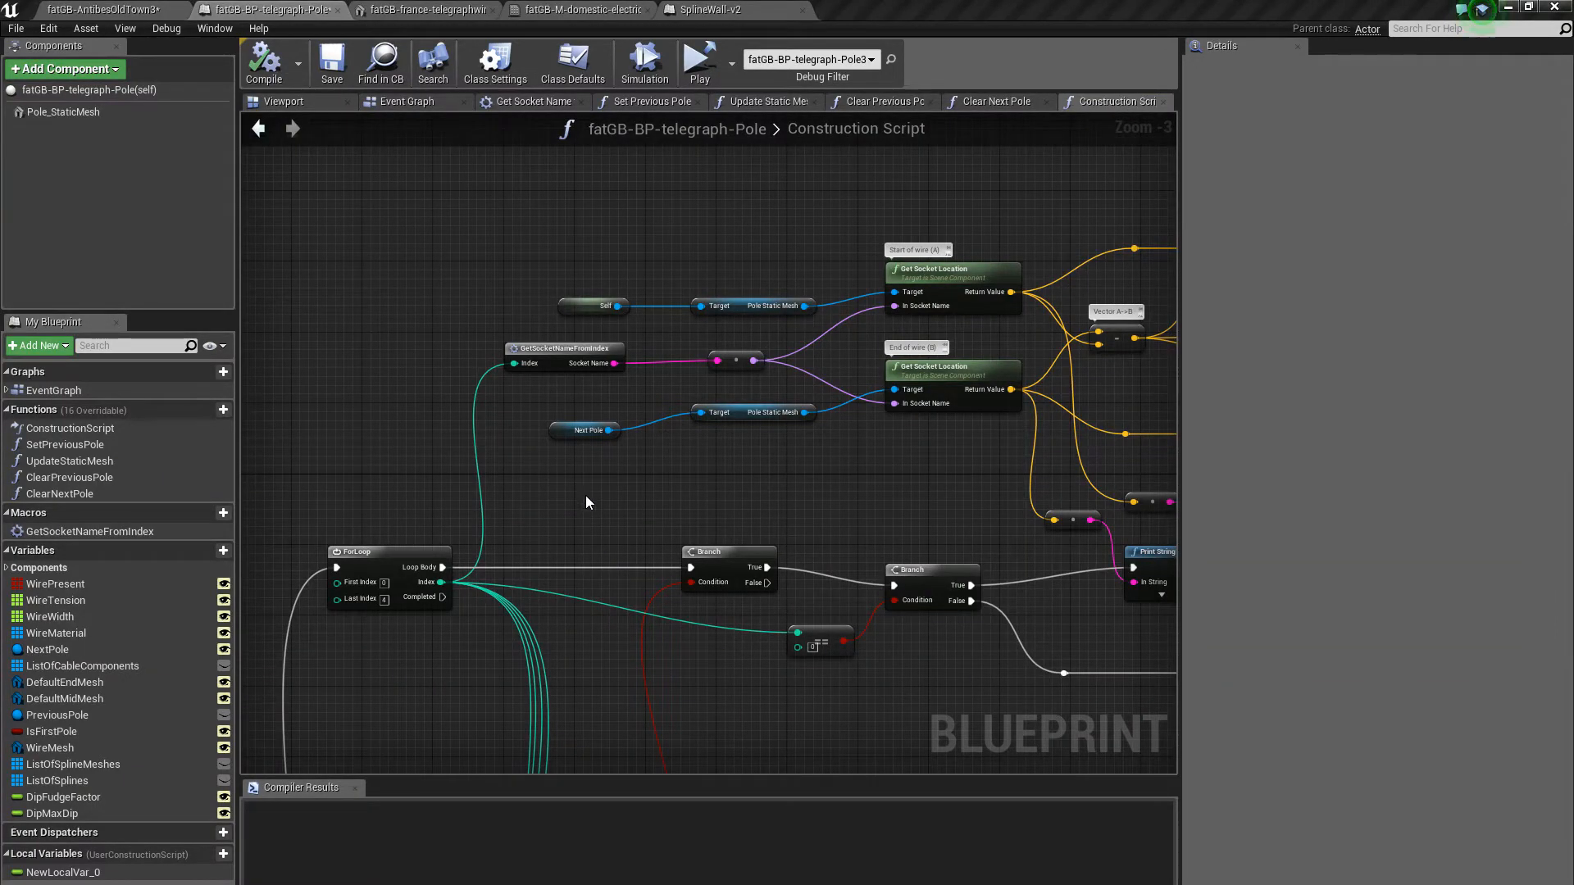
{"action": "mouse_move", "coordinate": [607, 498]}
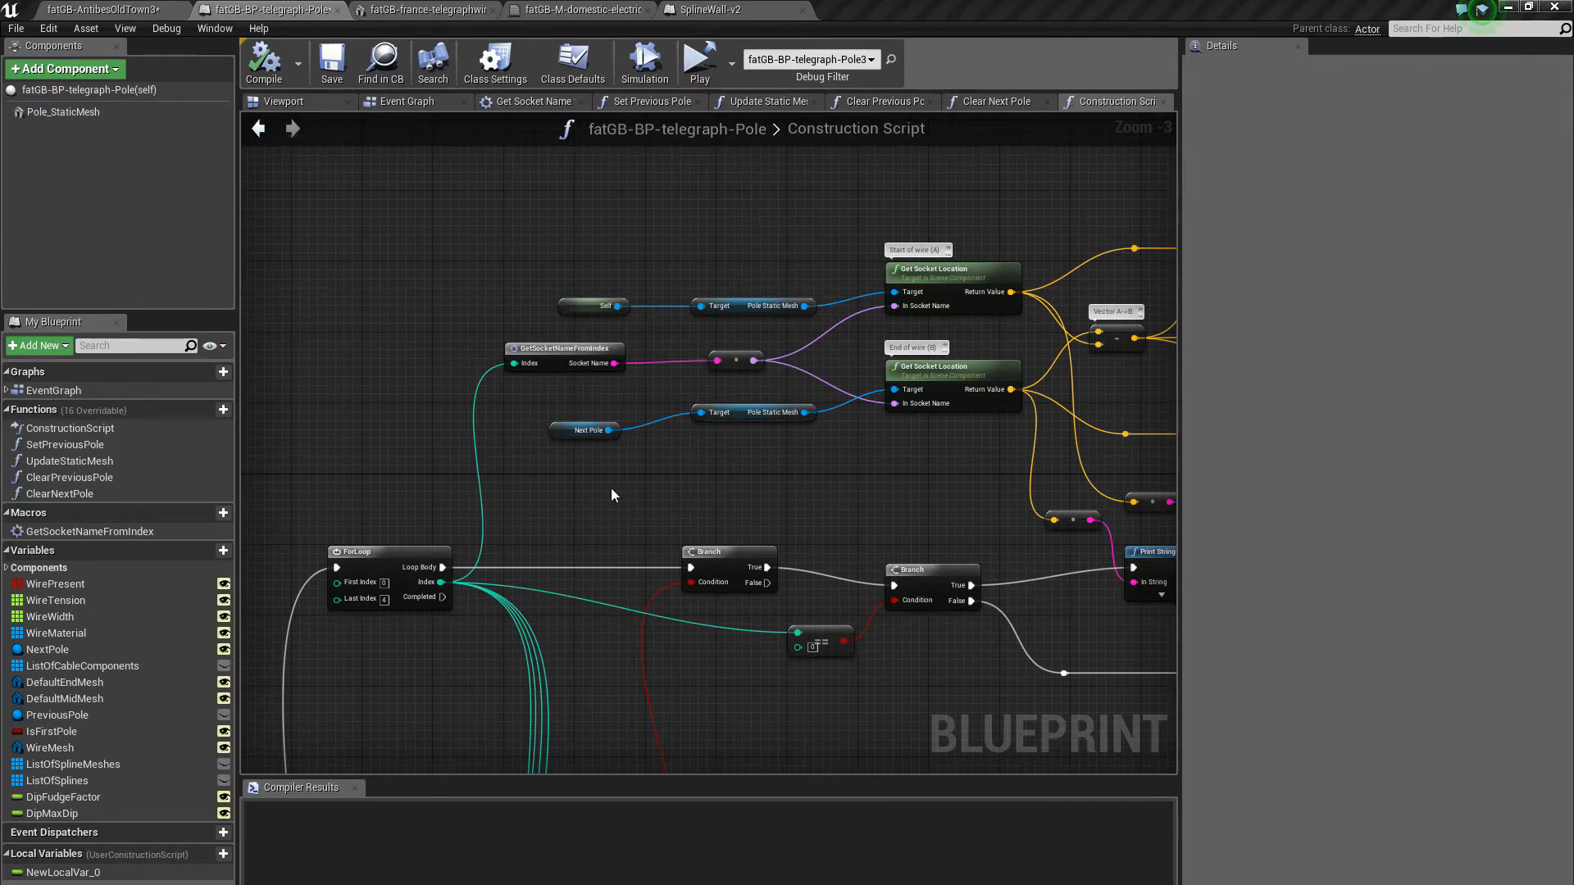
{"action": "mouse_move", "coordinate": [937, 463]}
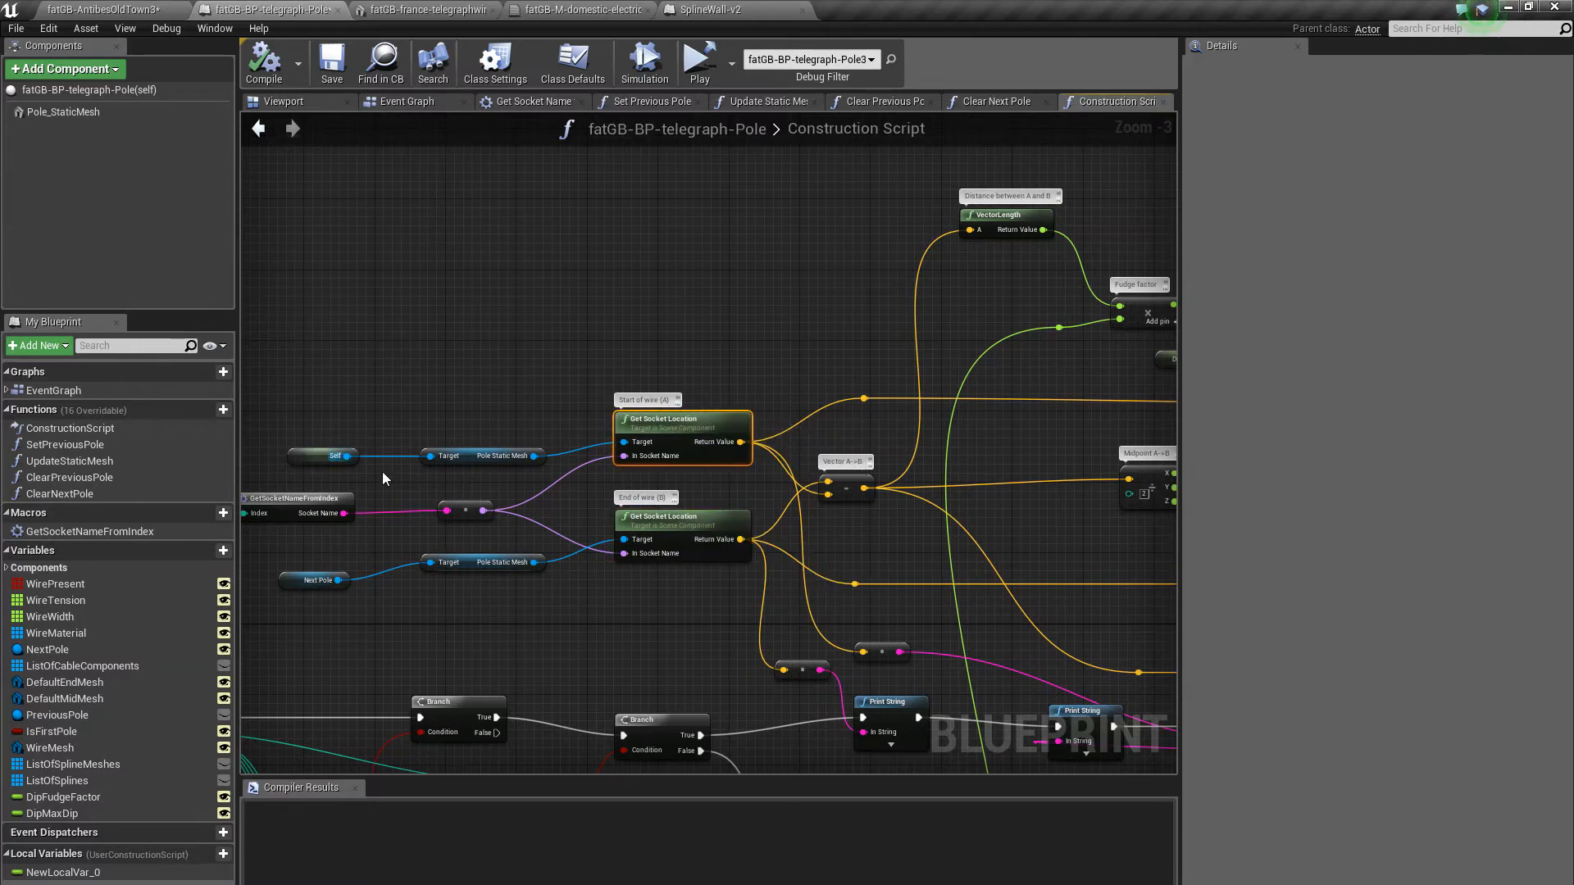
{"action": "mouse_move", "coordinate": [682, 516]}
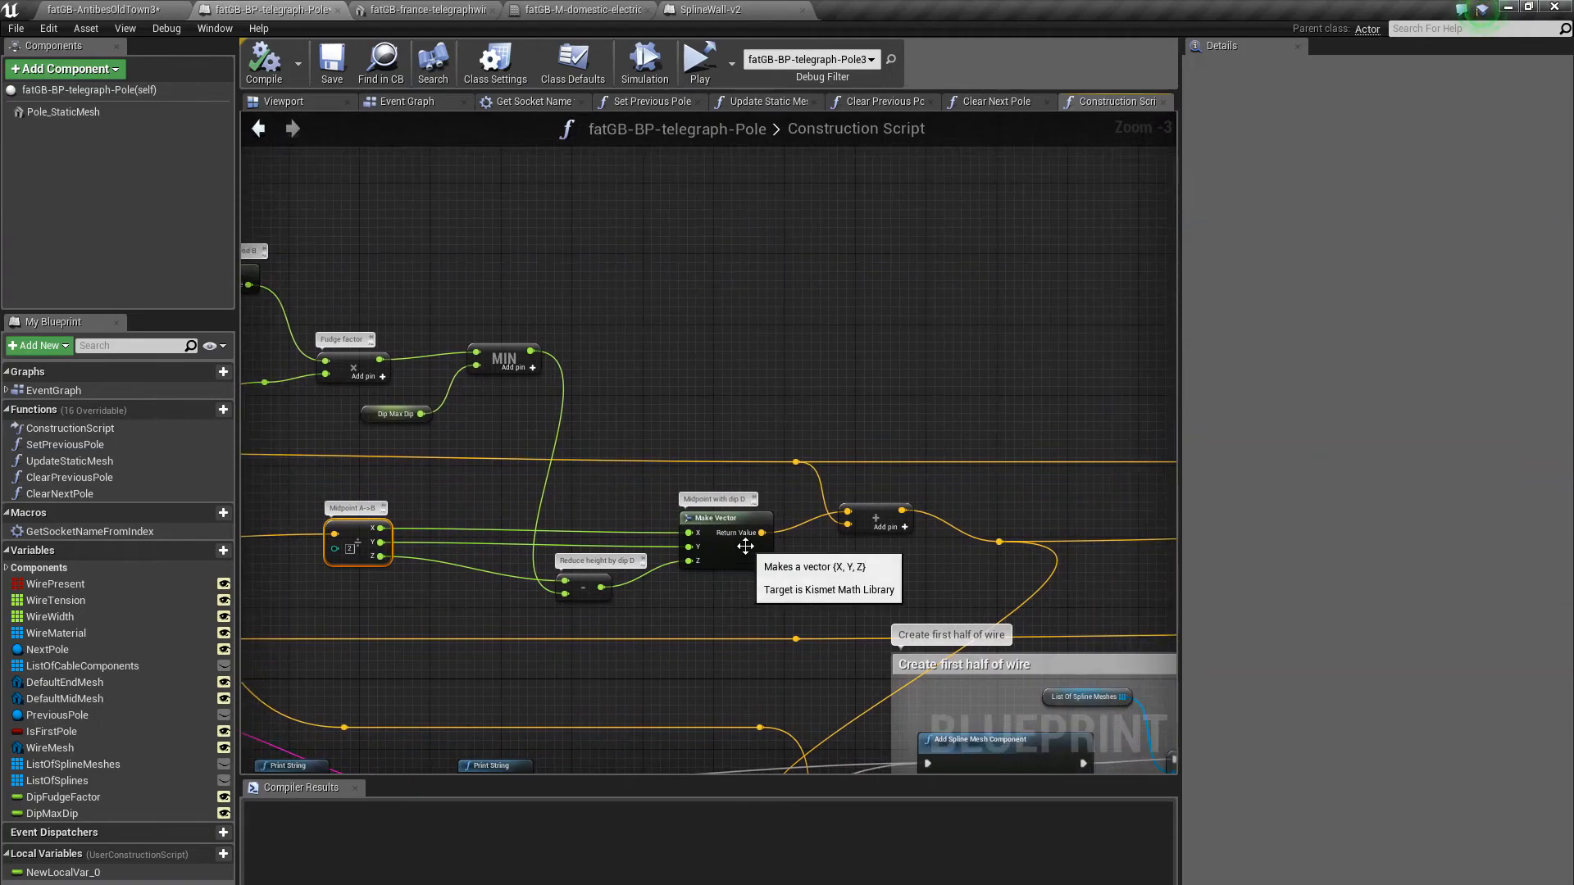
{"action": "mouse_move", "coordinate": [898, 569]}
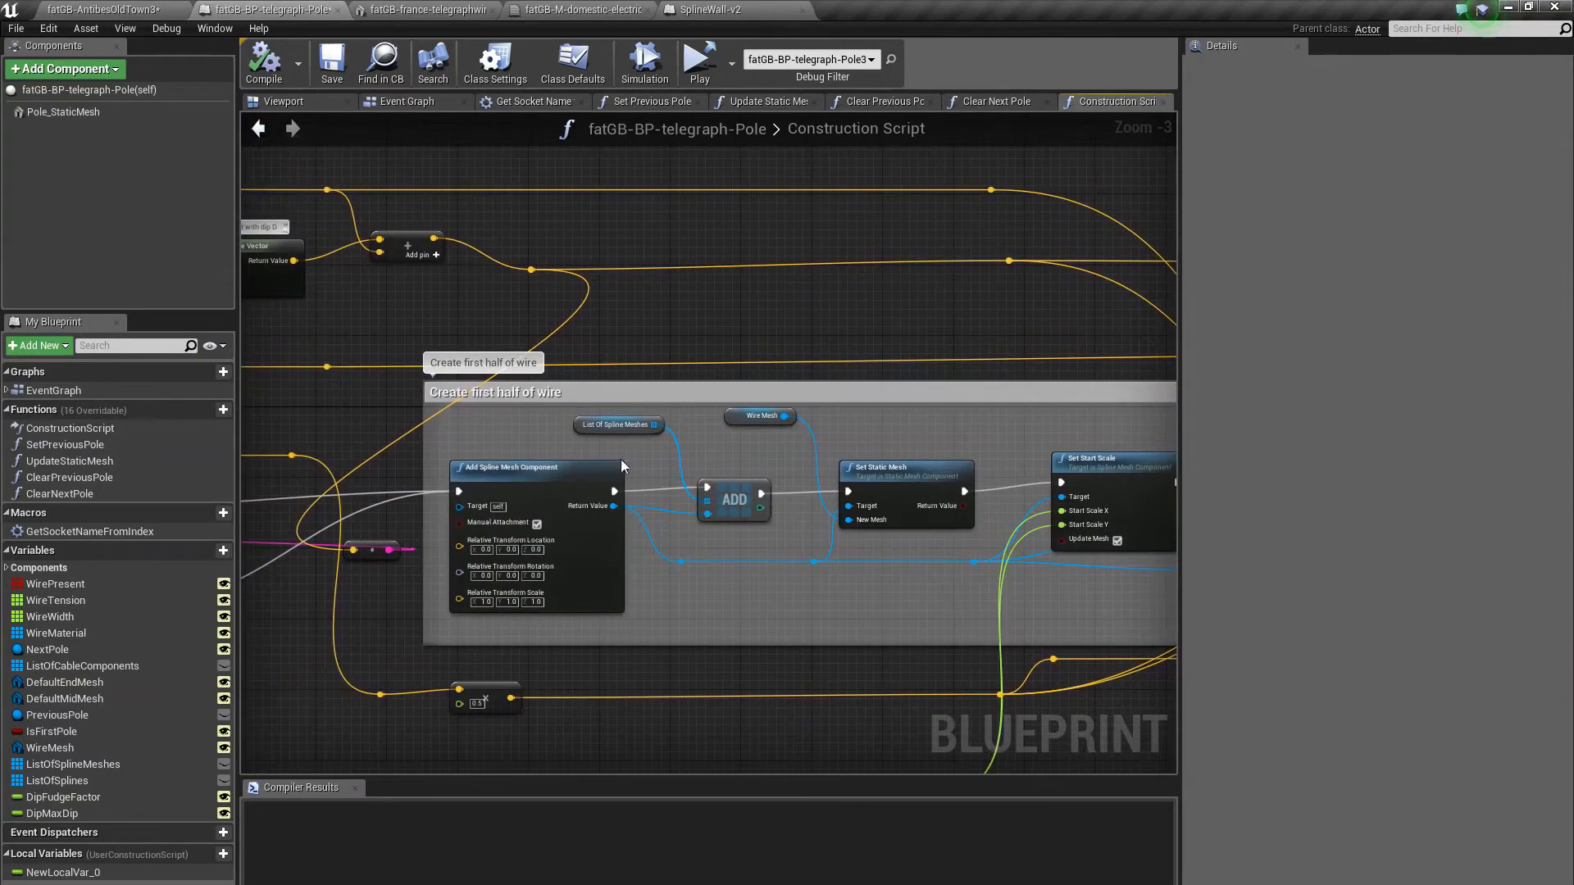
{"action": "mouse_move", "coordinate": [642, 533]}
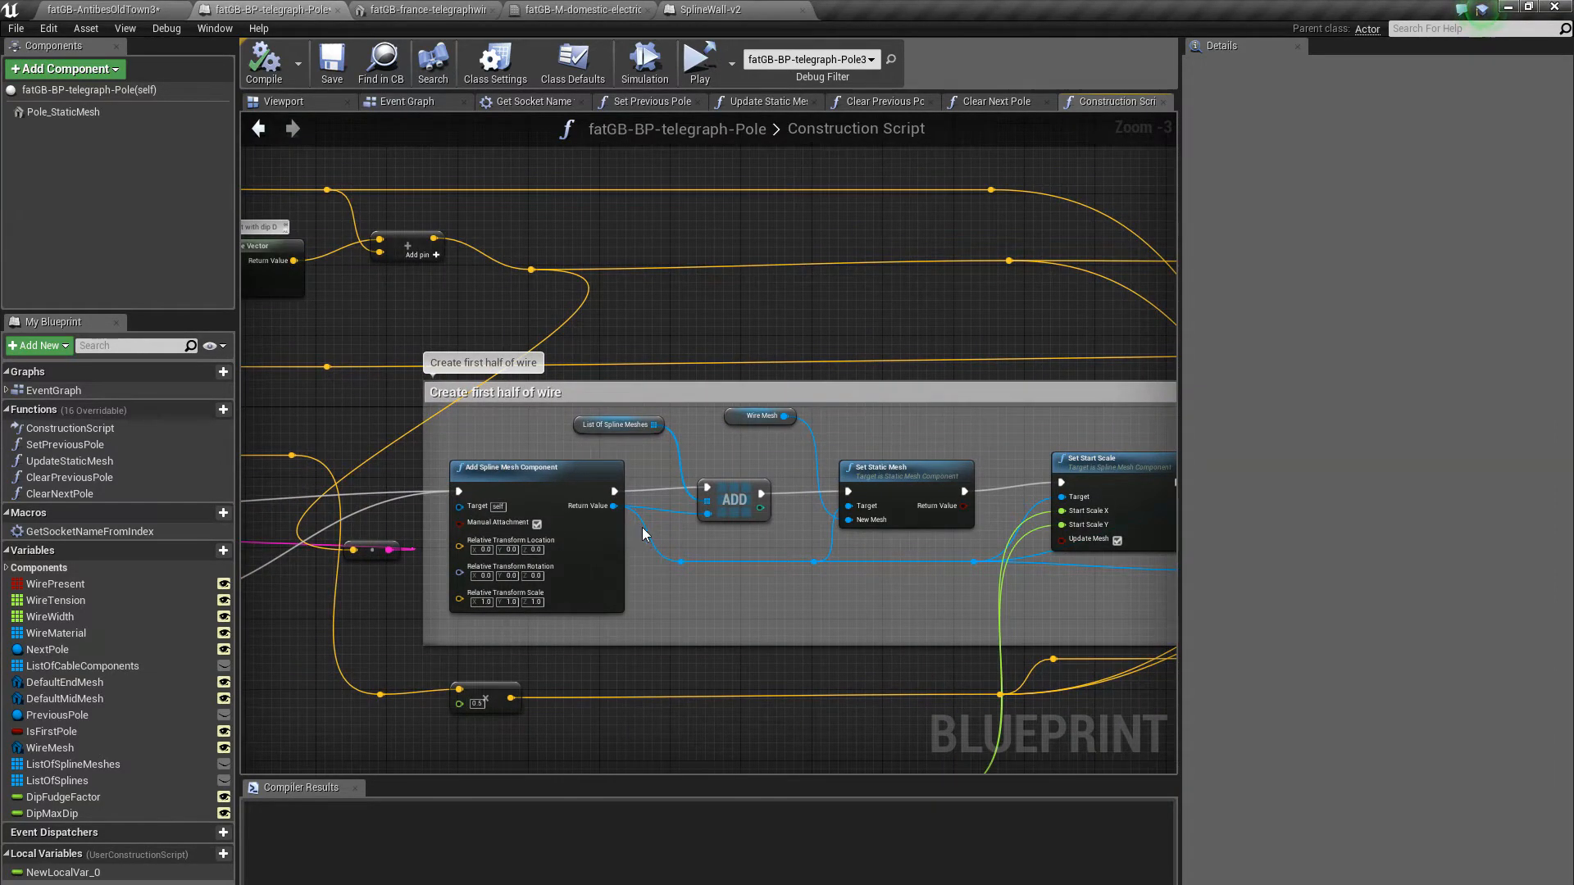
{"action": "mouse_move", "coordinate": [650, 446]}
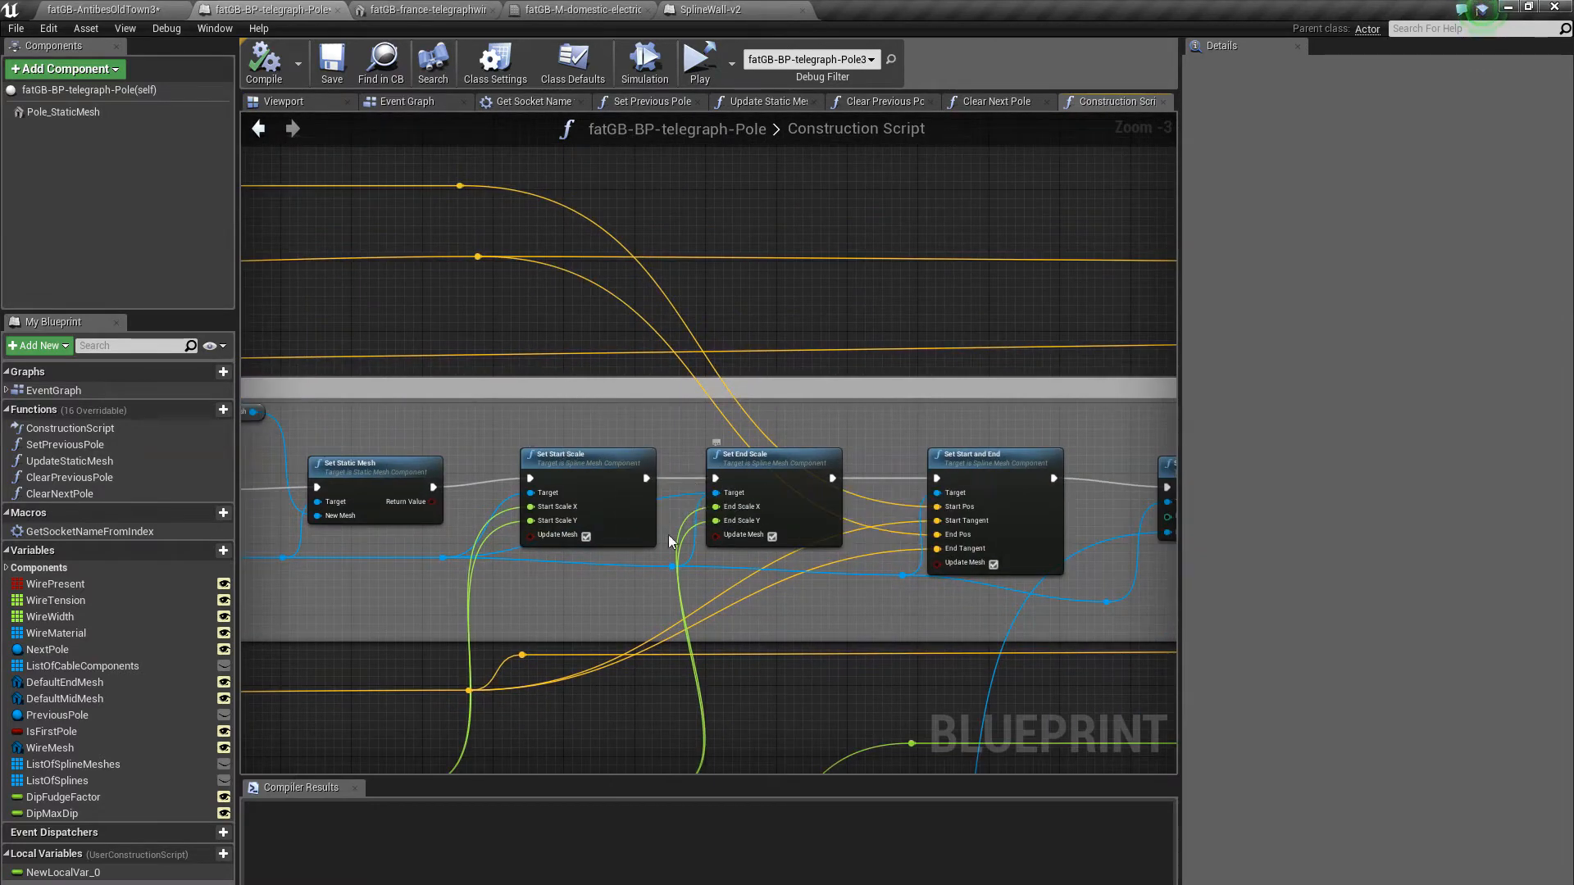
{"action": "mouse_move", "coordinate": [742, 526]}
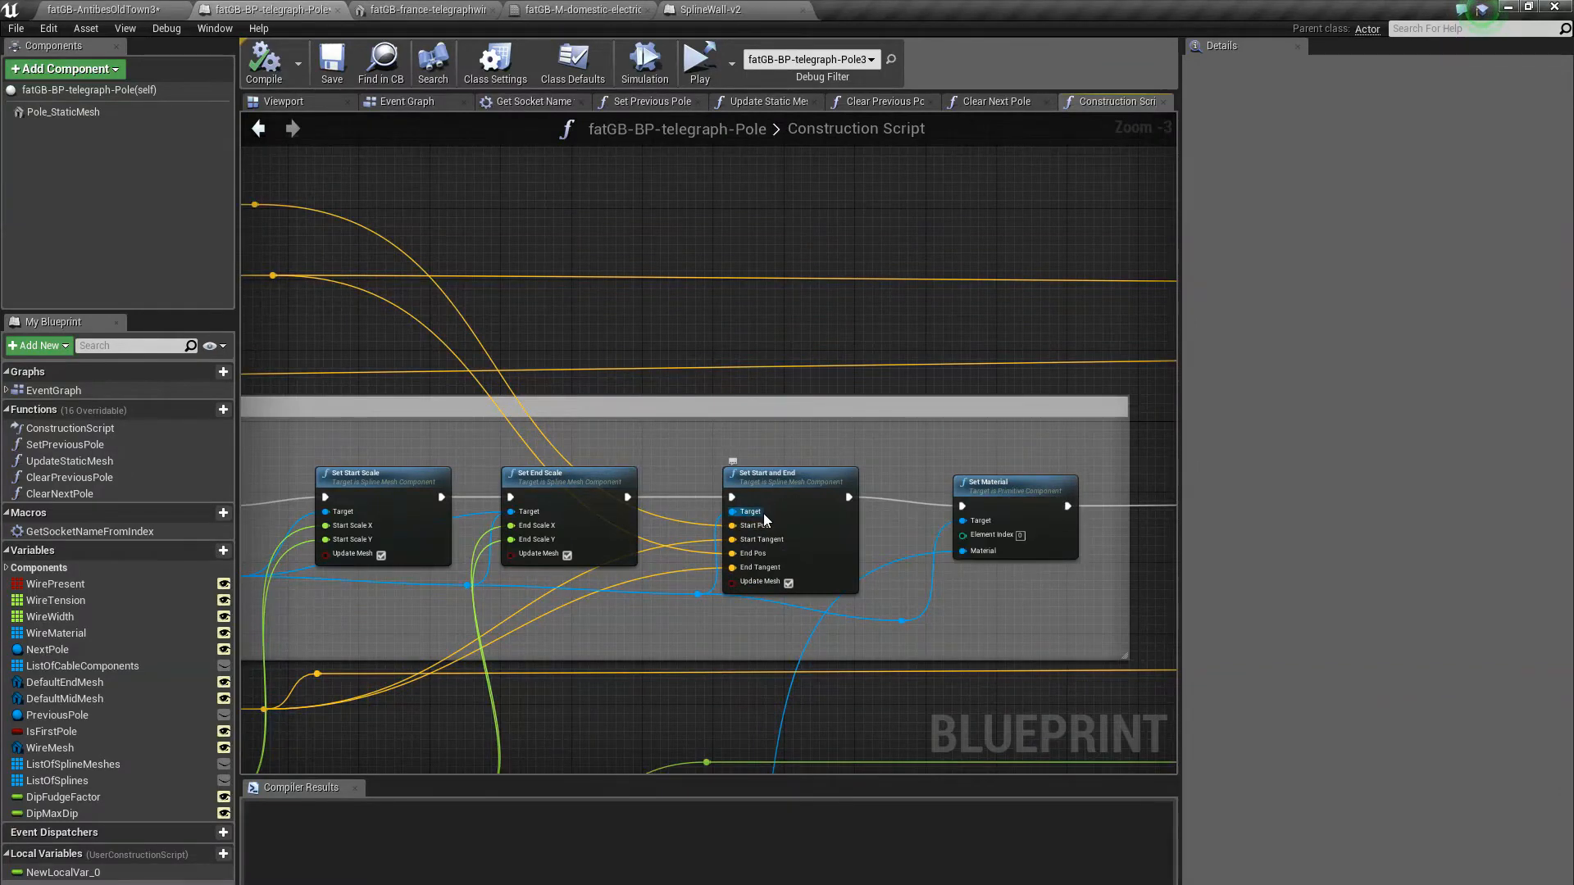
{"action": "mouse_move", "coordinate": [759, 554]}
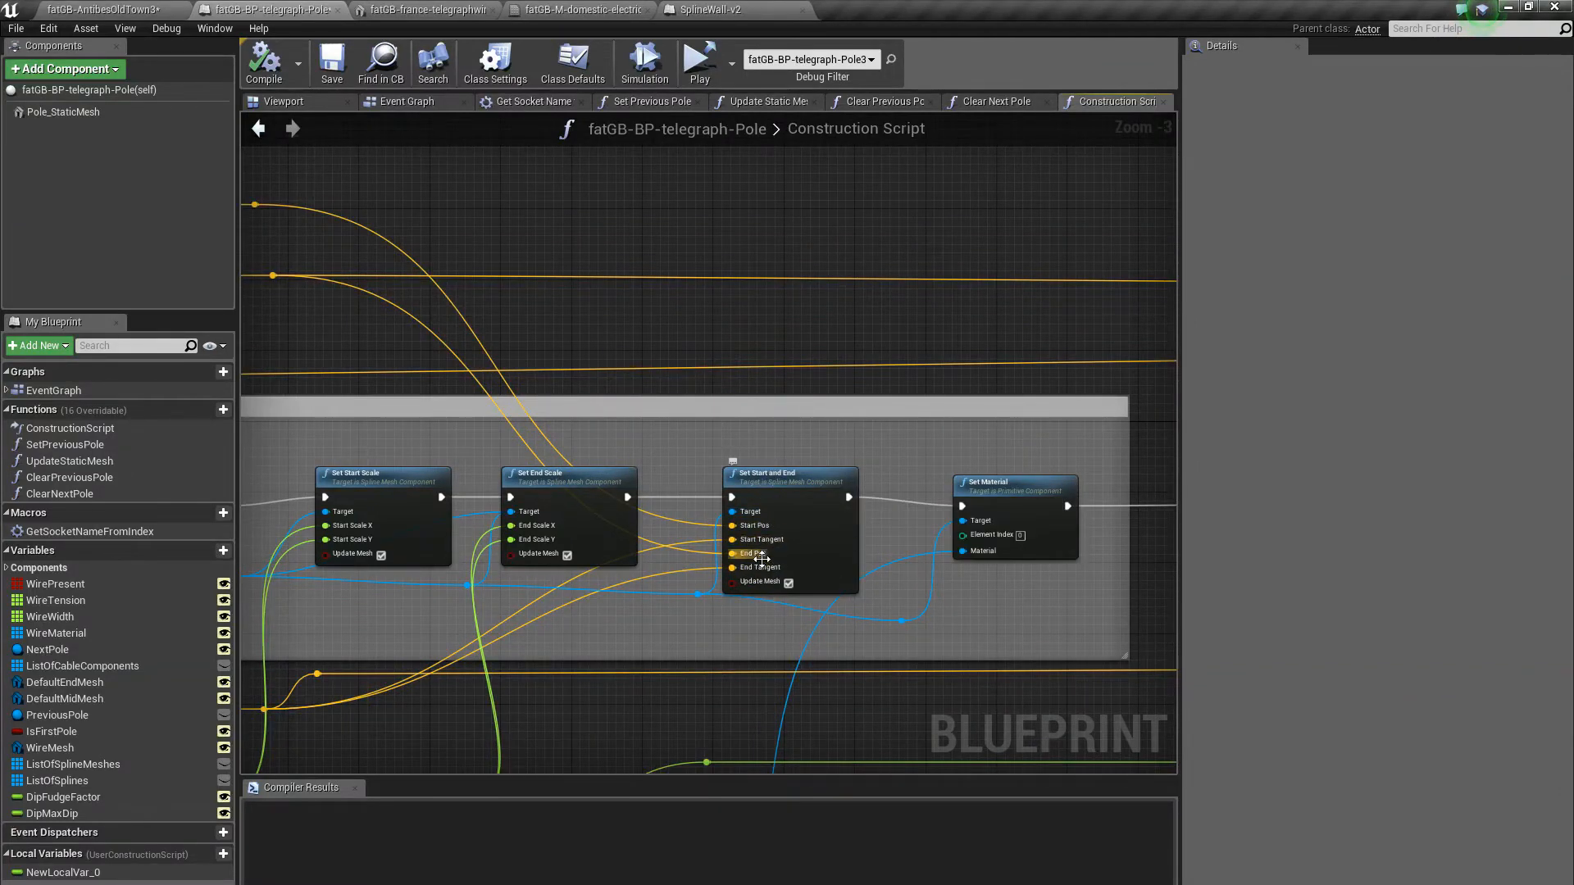
{"action": "mouse_move", "coordinate": [762, 539]}
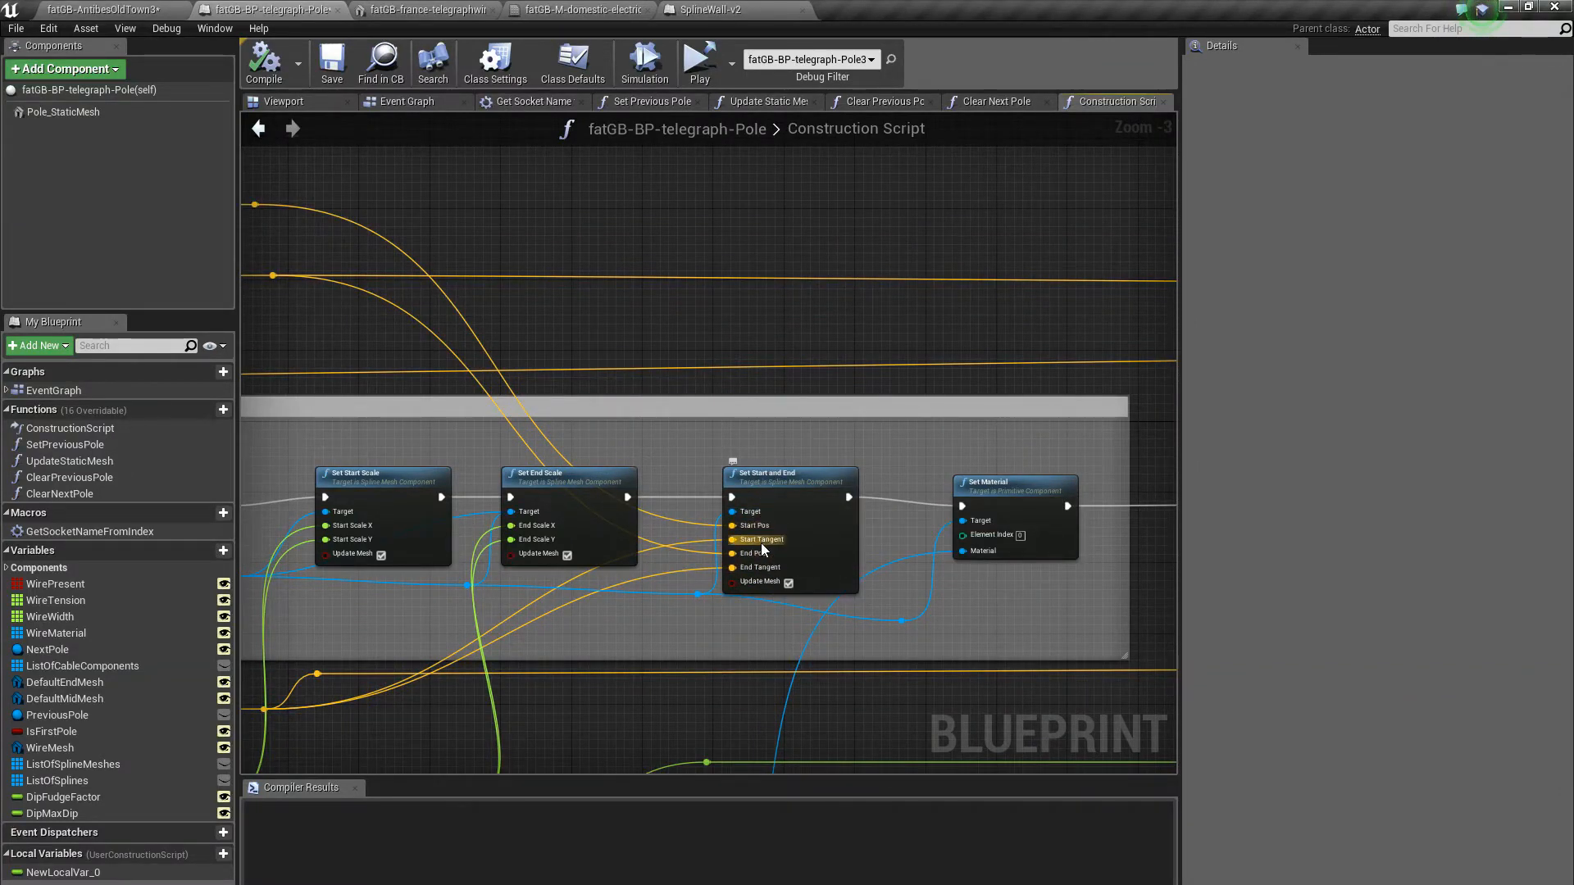
{"action": "mouse_move", "coordinate": [767, 572]}
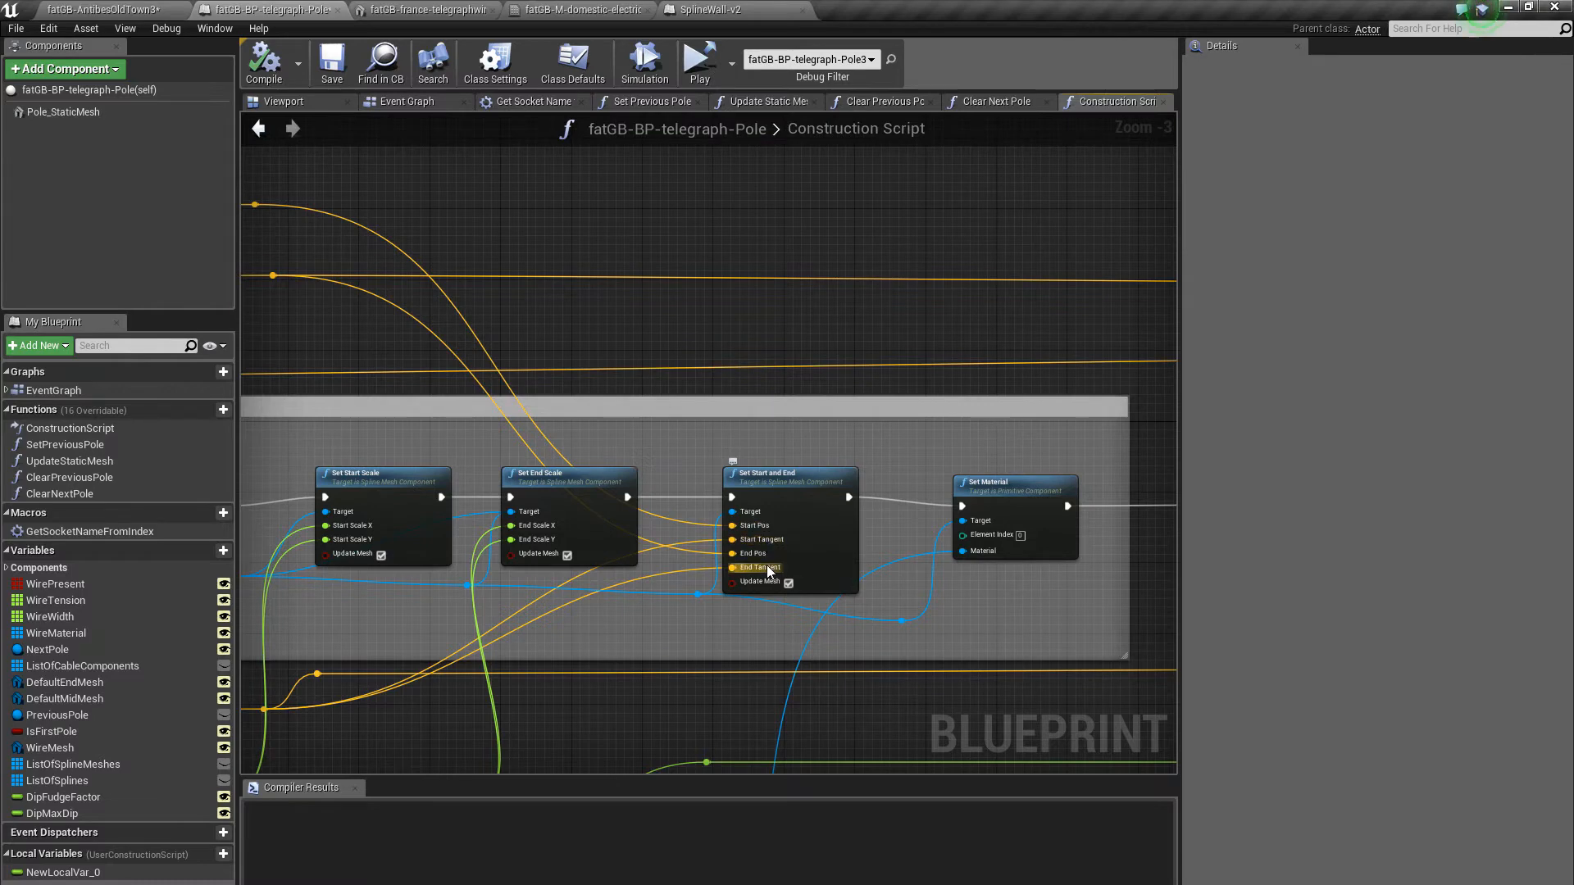
{"action": "mouse_move", "coordinate": [751, 539]}
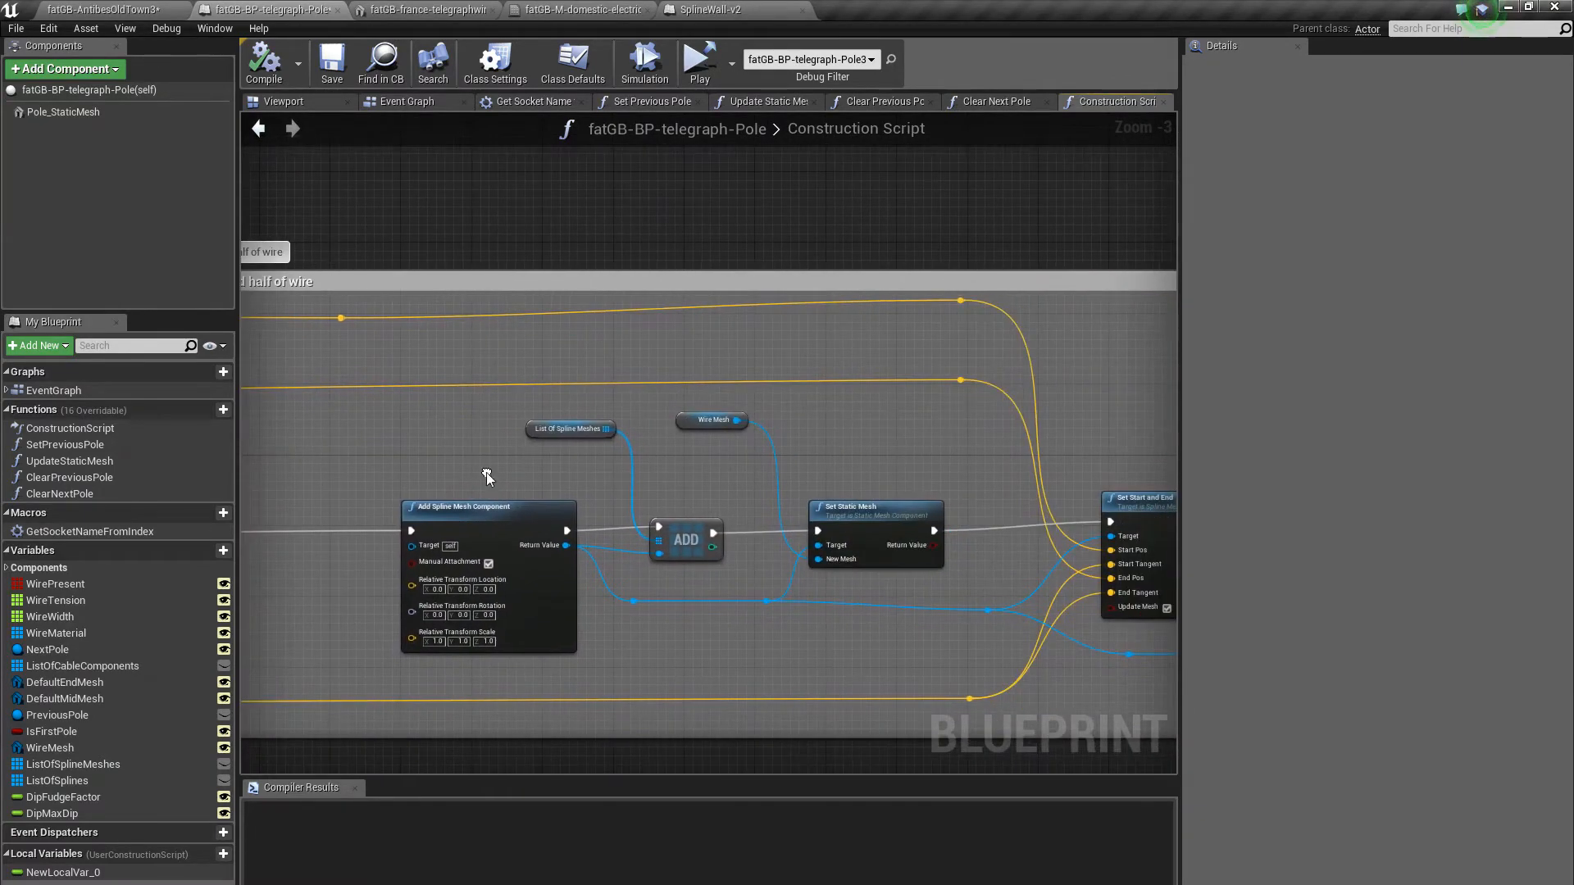
{"action": "mouse_move", "coordinate": [843, 289]}
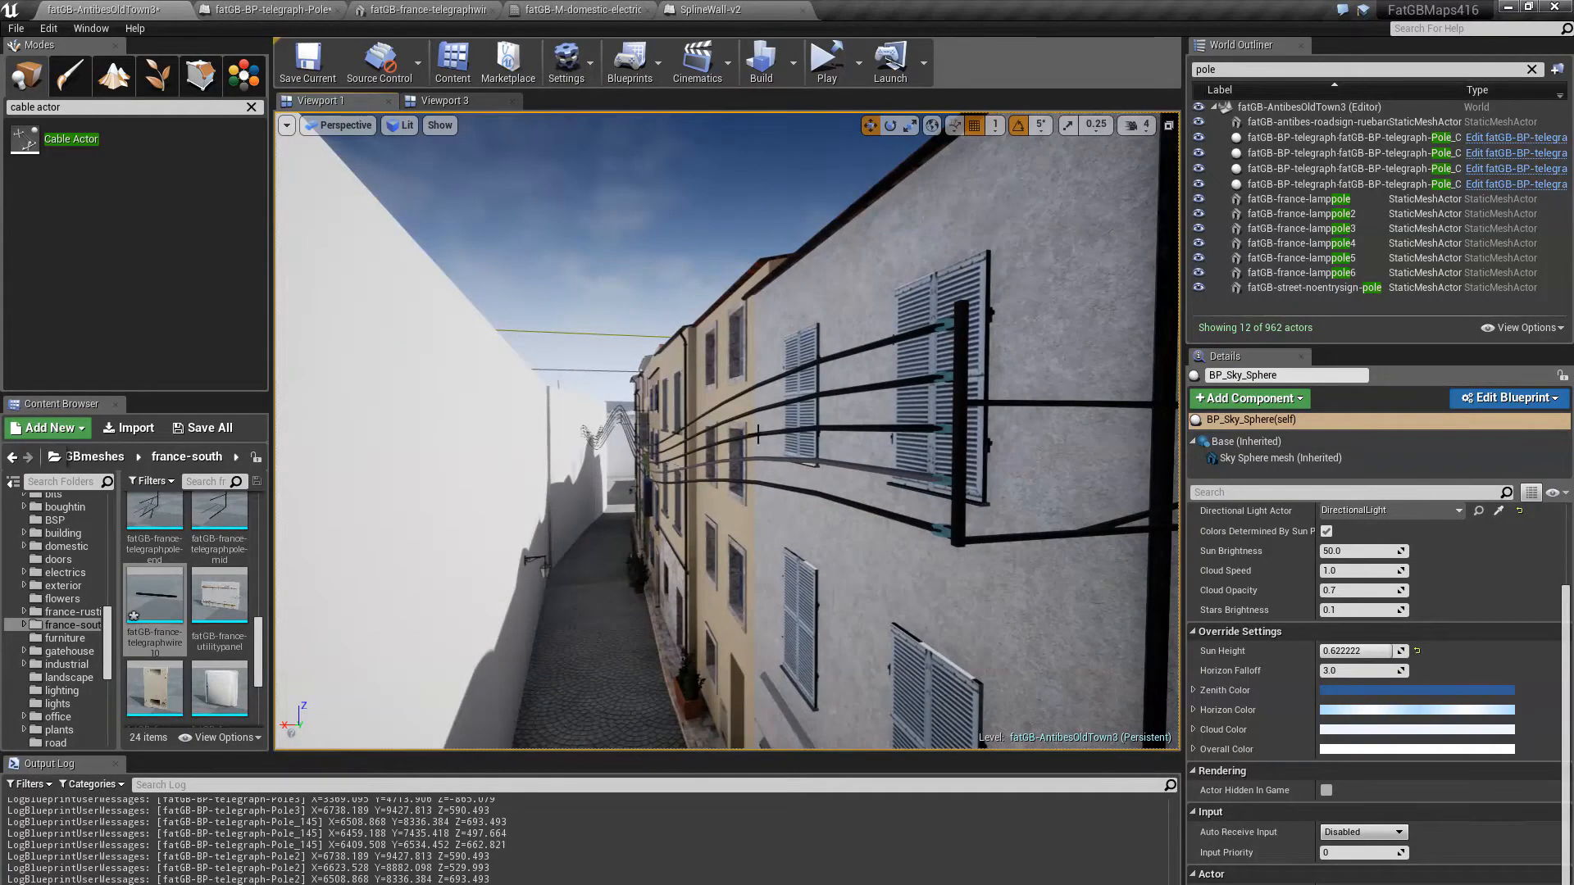
{"action": "left_click", "coordinate": [270, 9]}
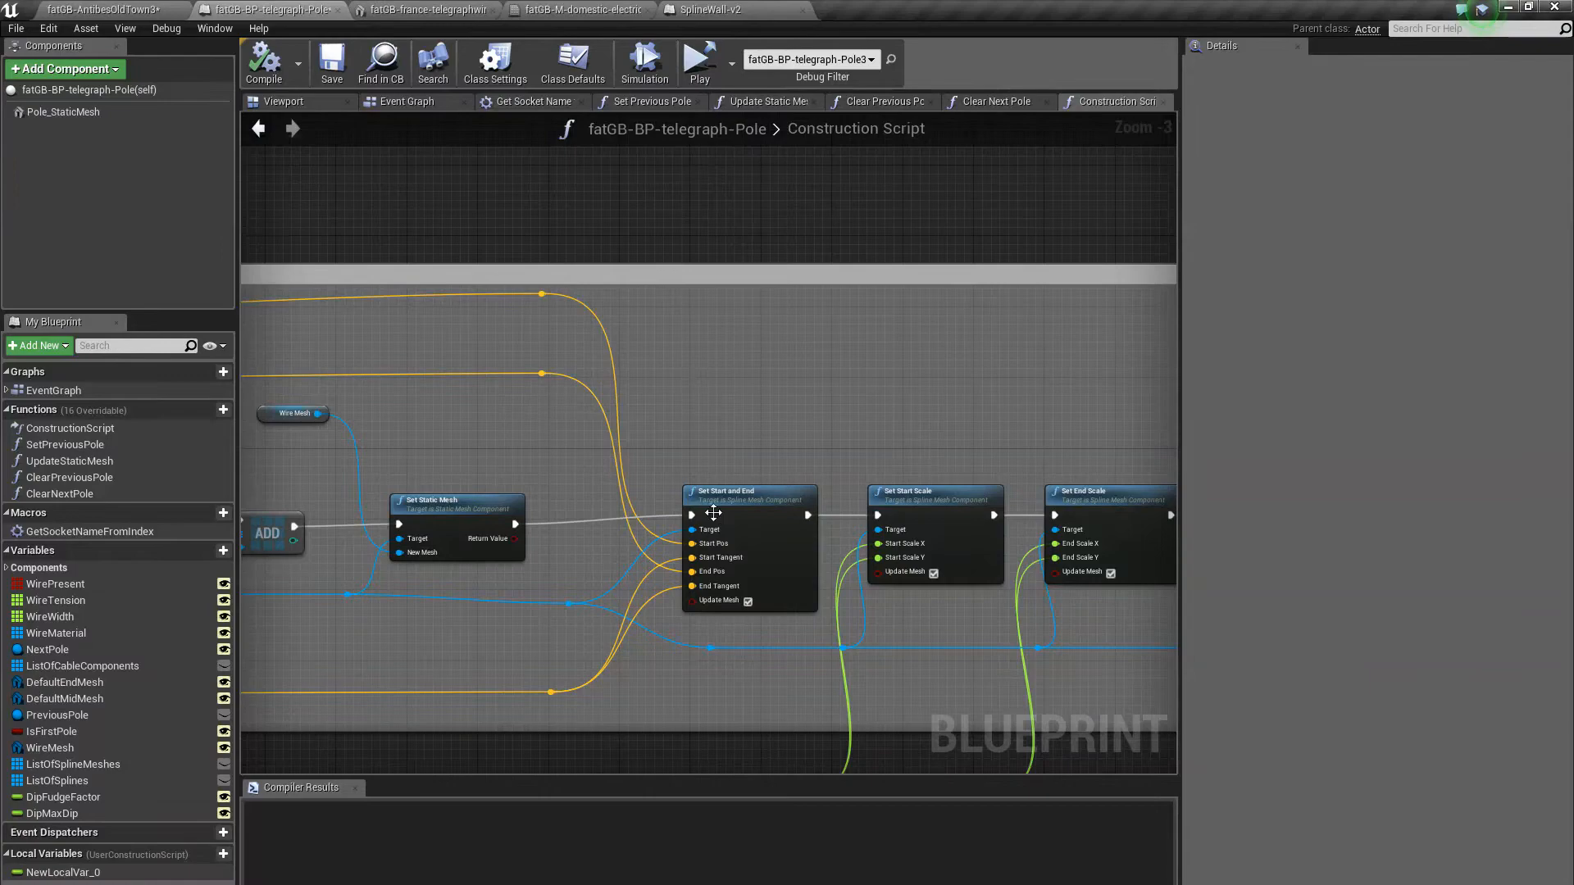
Review both wire halves and the 0.2 multiply, then compile the pole Blueprint
{"action": "scroll", "scroll_direction": "down", "scroll_amount": 3}
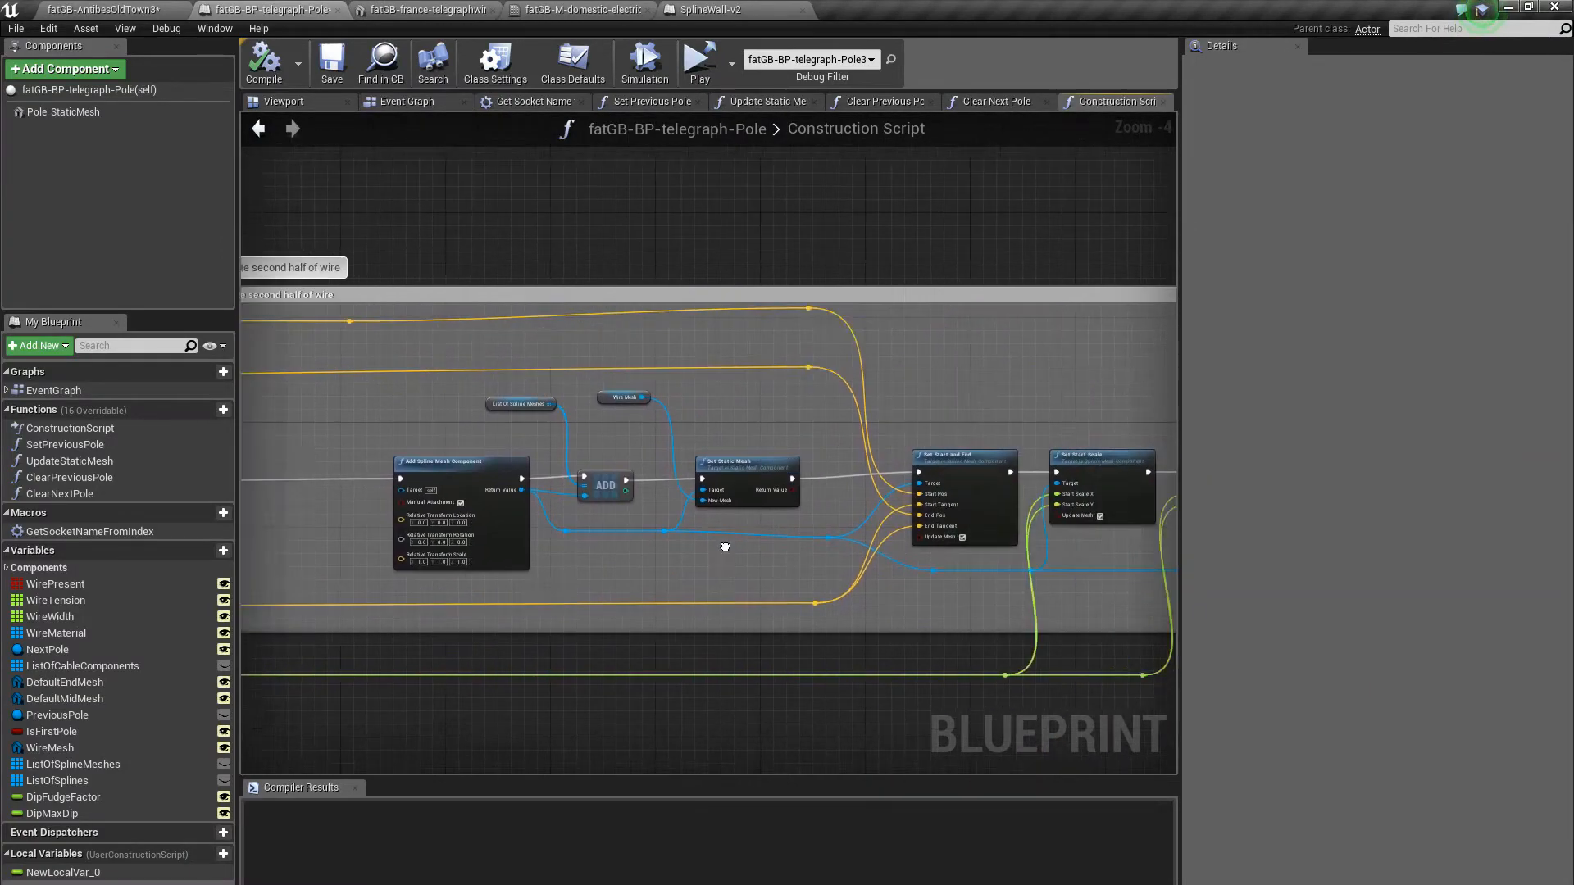
{"action": "scroll", "scroll_direction": "down", "scroll_amount": 3}
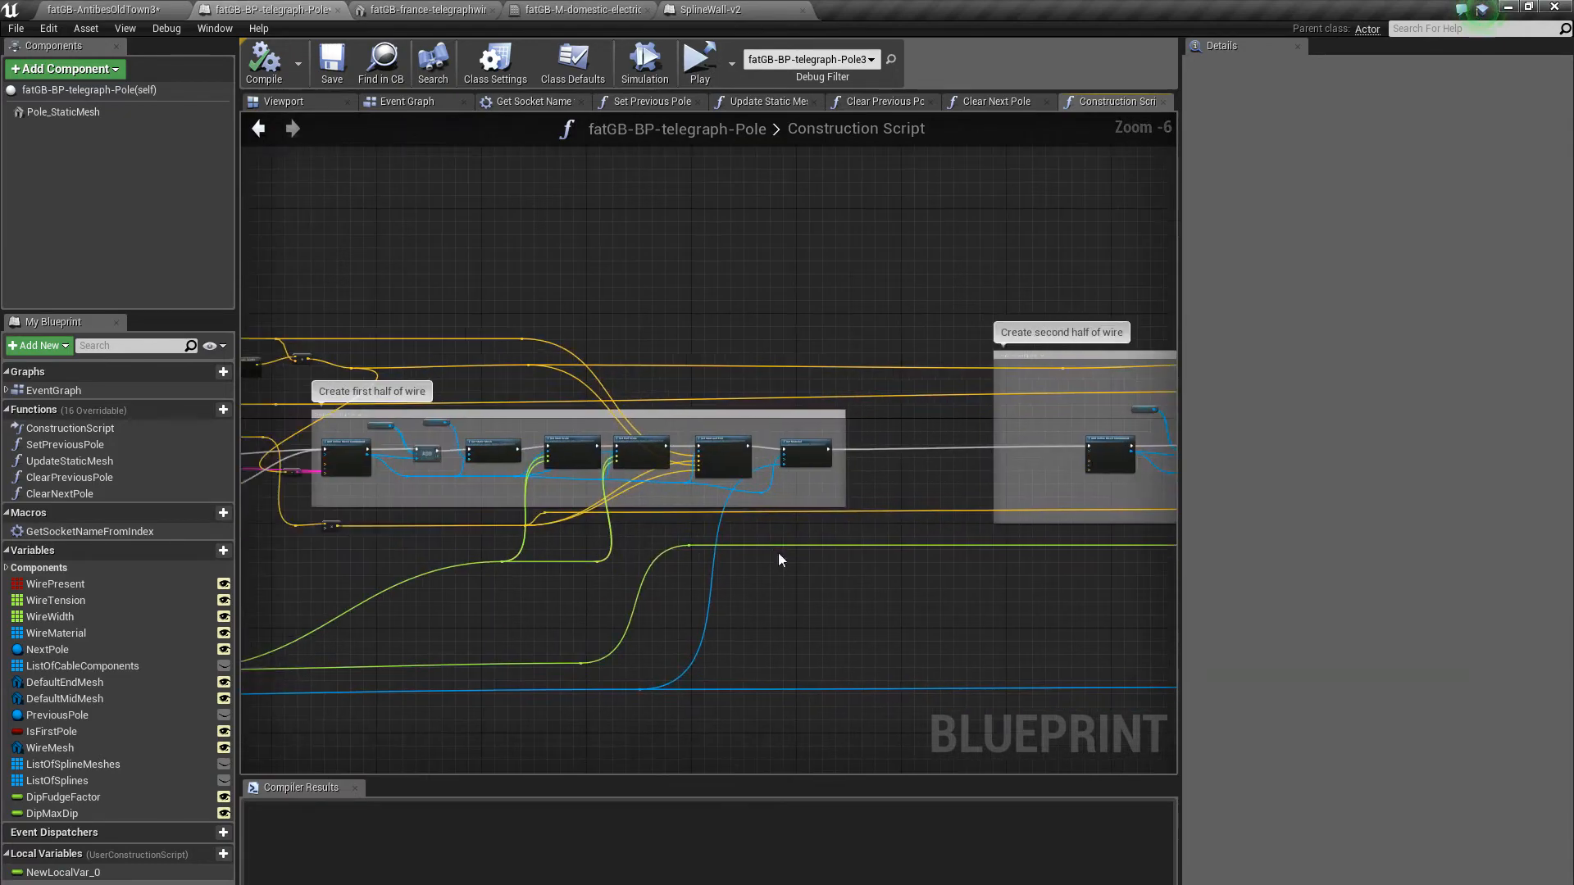
{"action": "scroll", "scroll_direction": "up", "scroll_amount": 3}
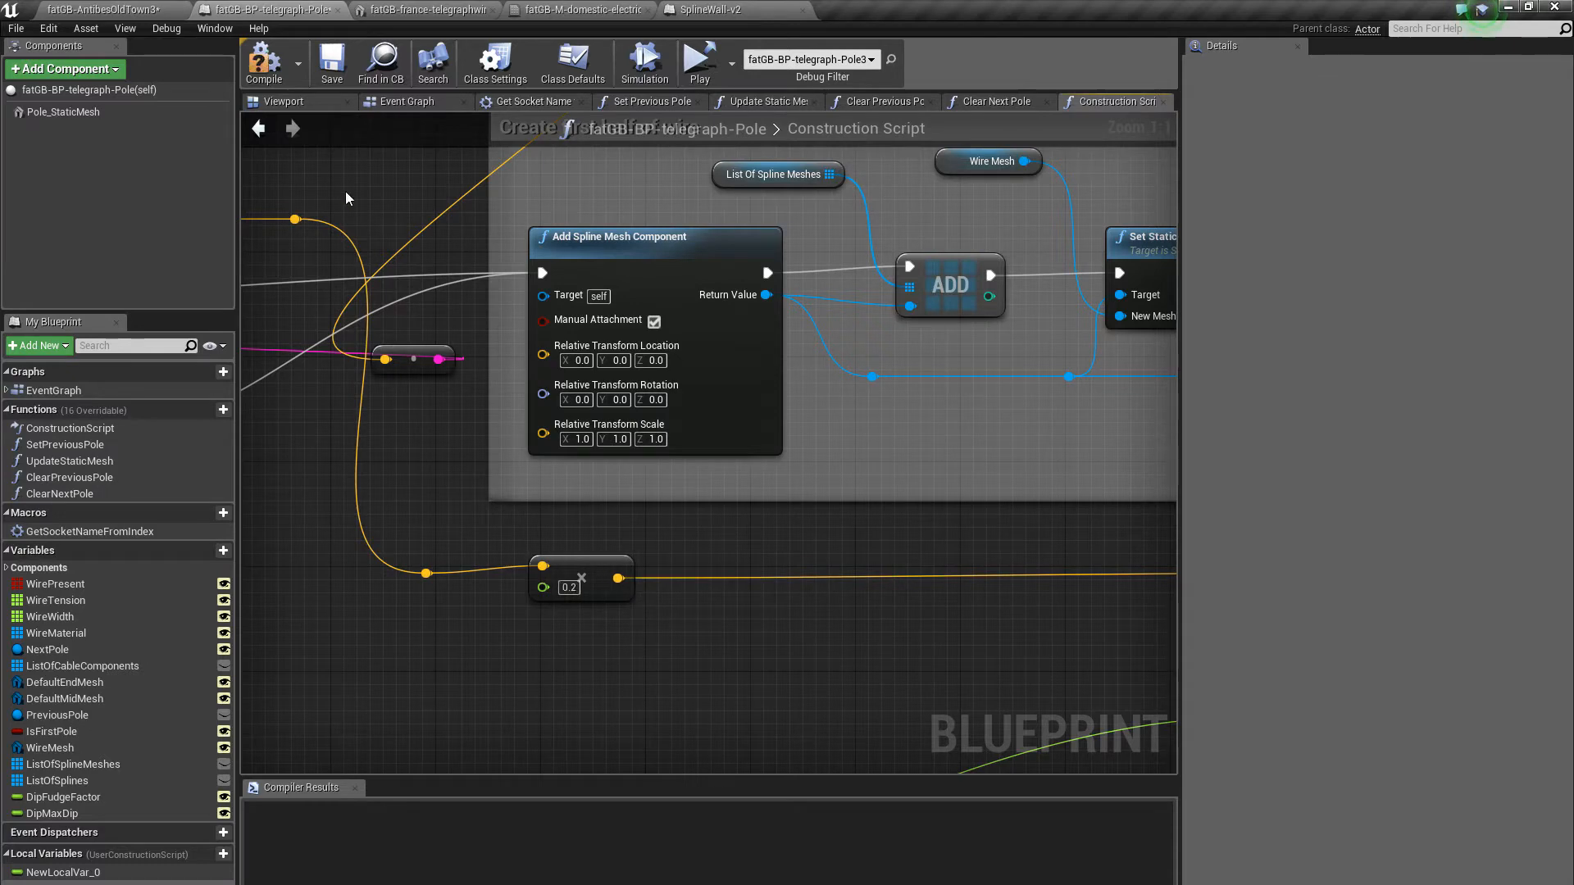
{"action": "mouse_move", "coordinate": [263, 62]}
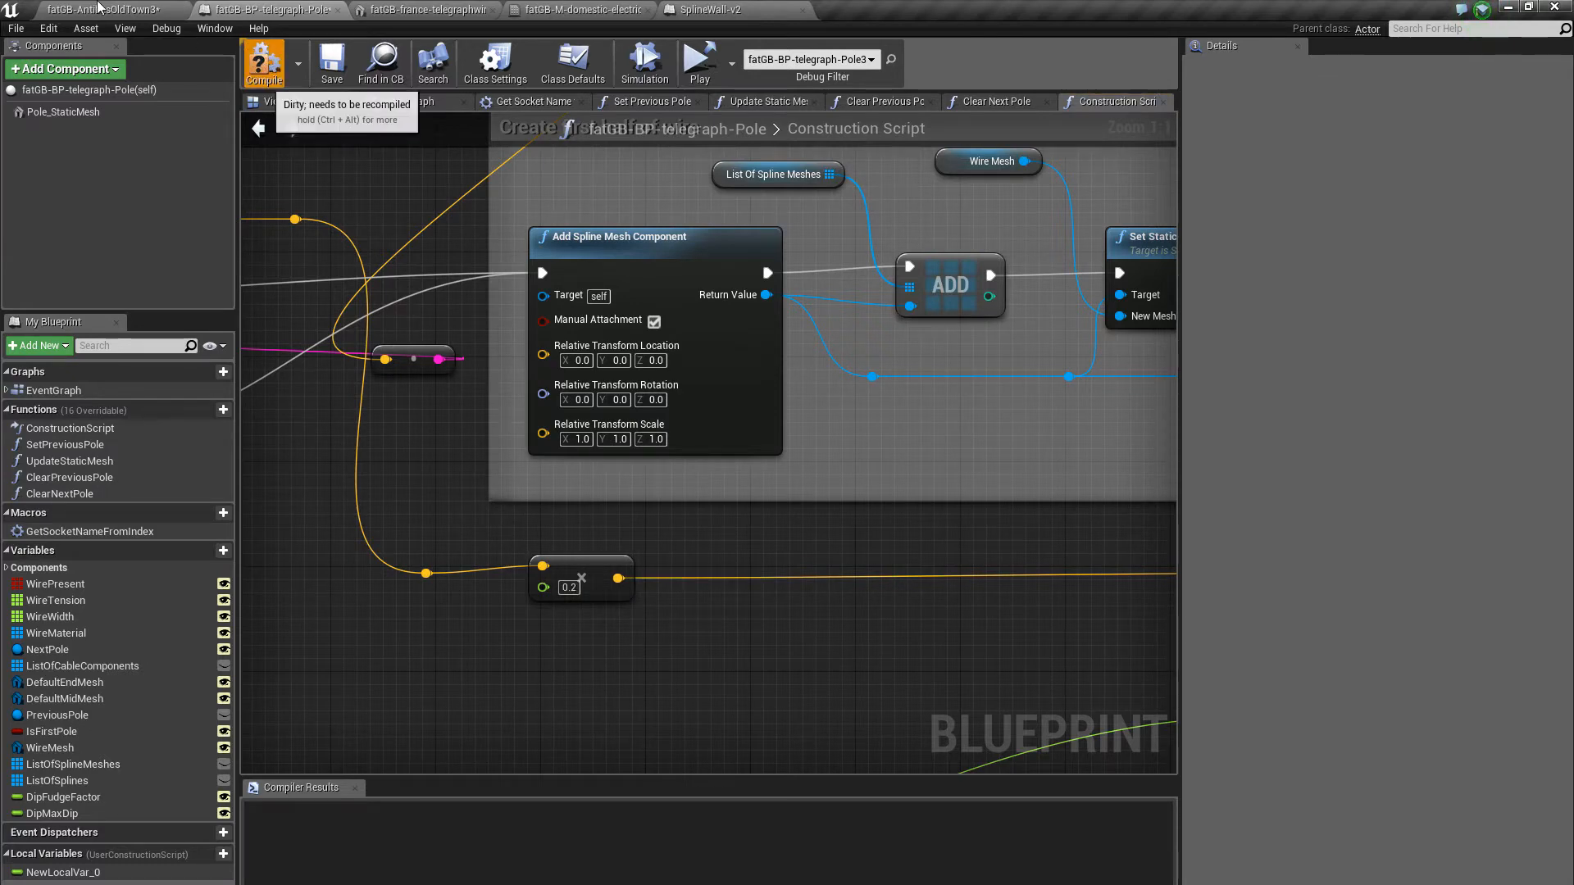
{"action": "left_click", "coordinate": [99, 10]}
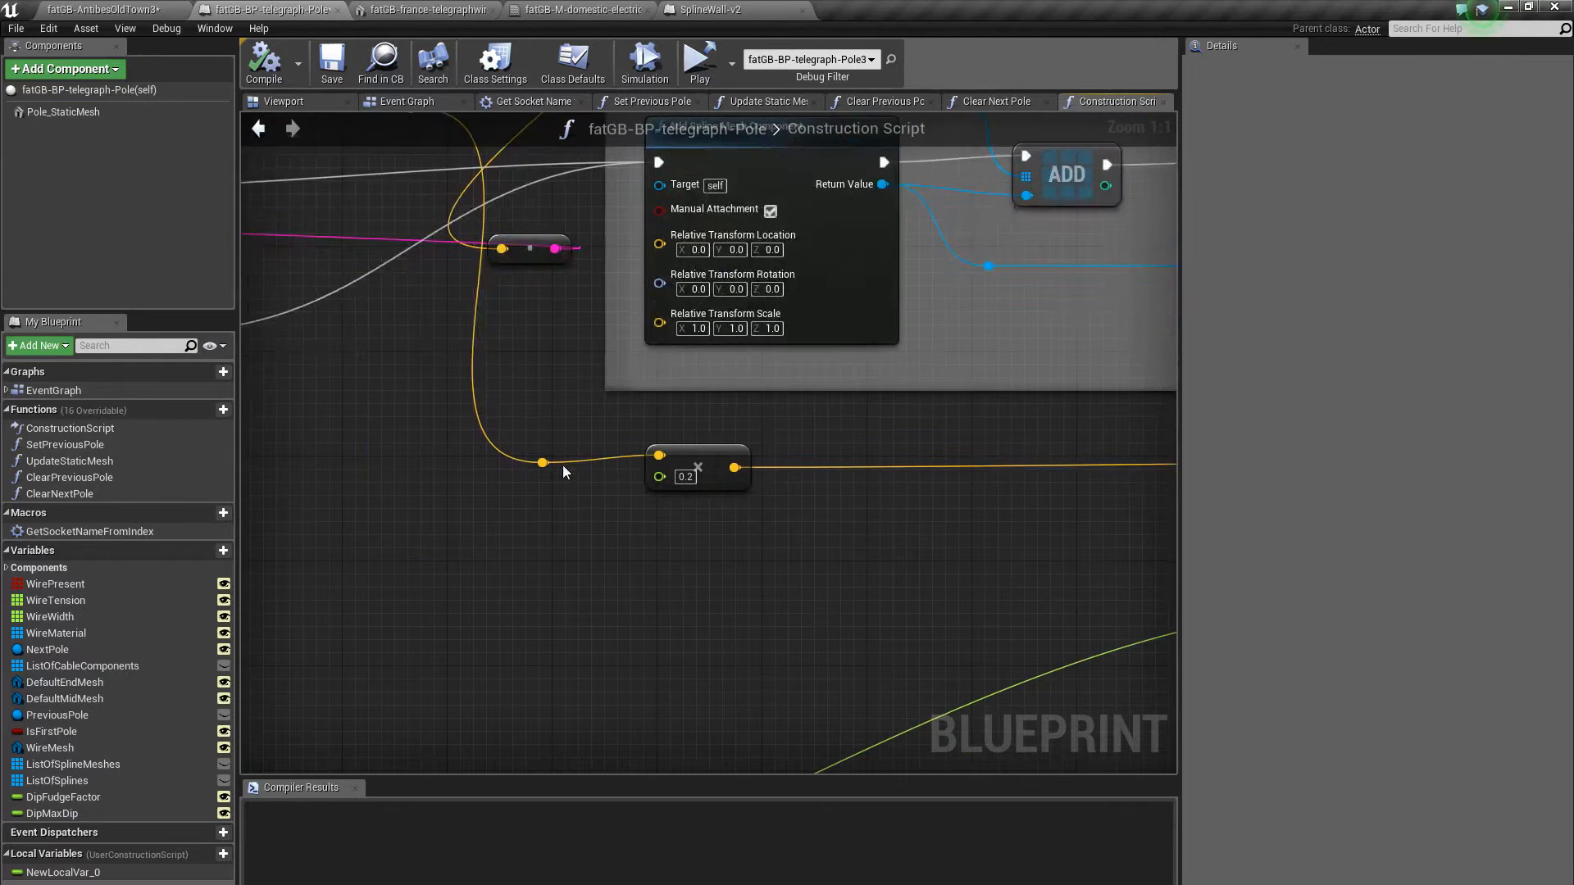
{"action": "mouse_move", "coordinate": [692, 449]}
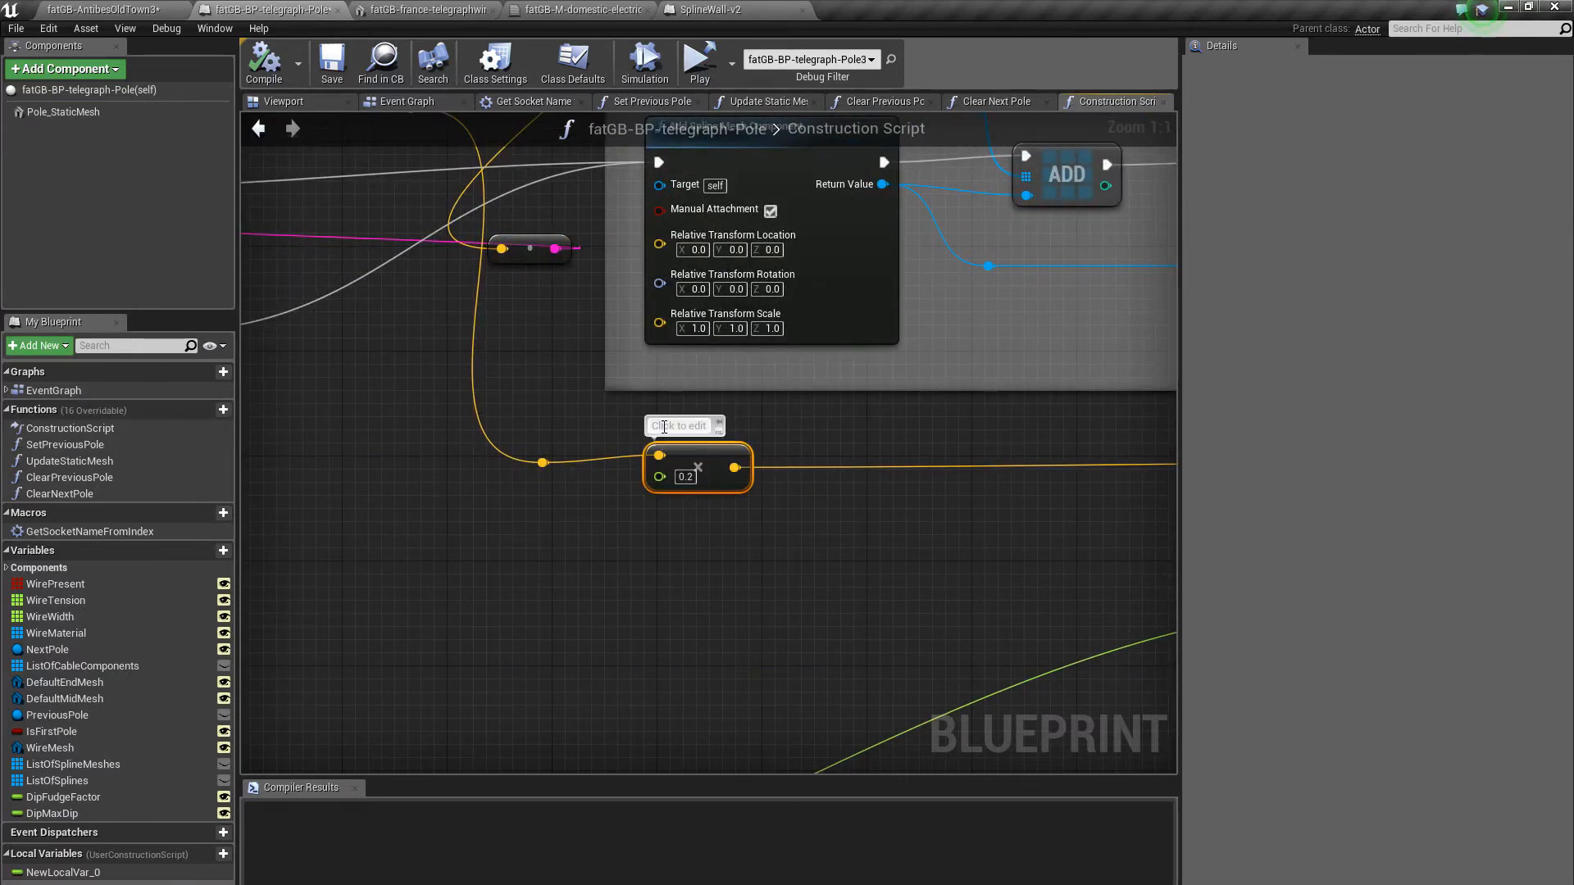
Comment the 0.2 scale node 'pole end' and add a vector * float node for the 0.8 midpoint scale
{"action": "type", "text": "pole end"}
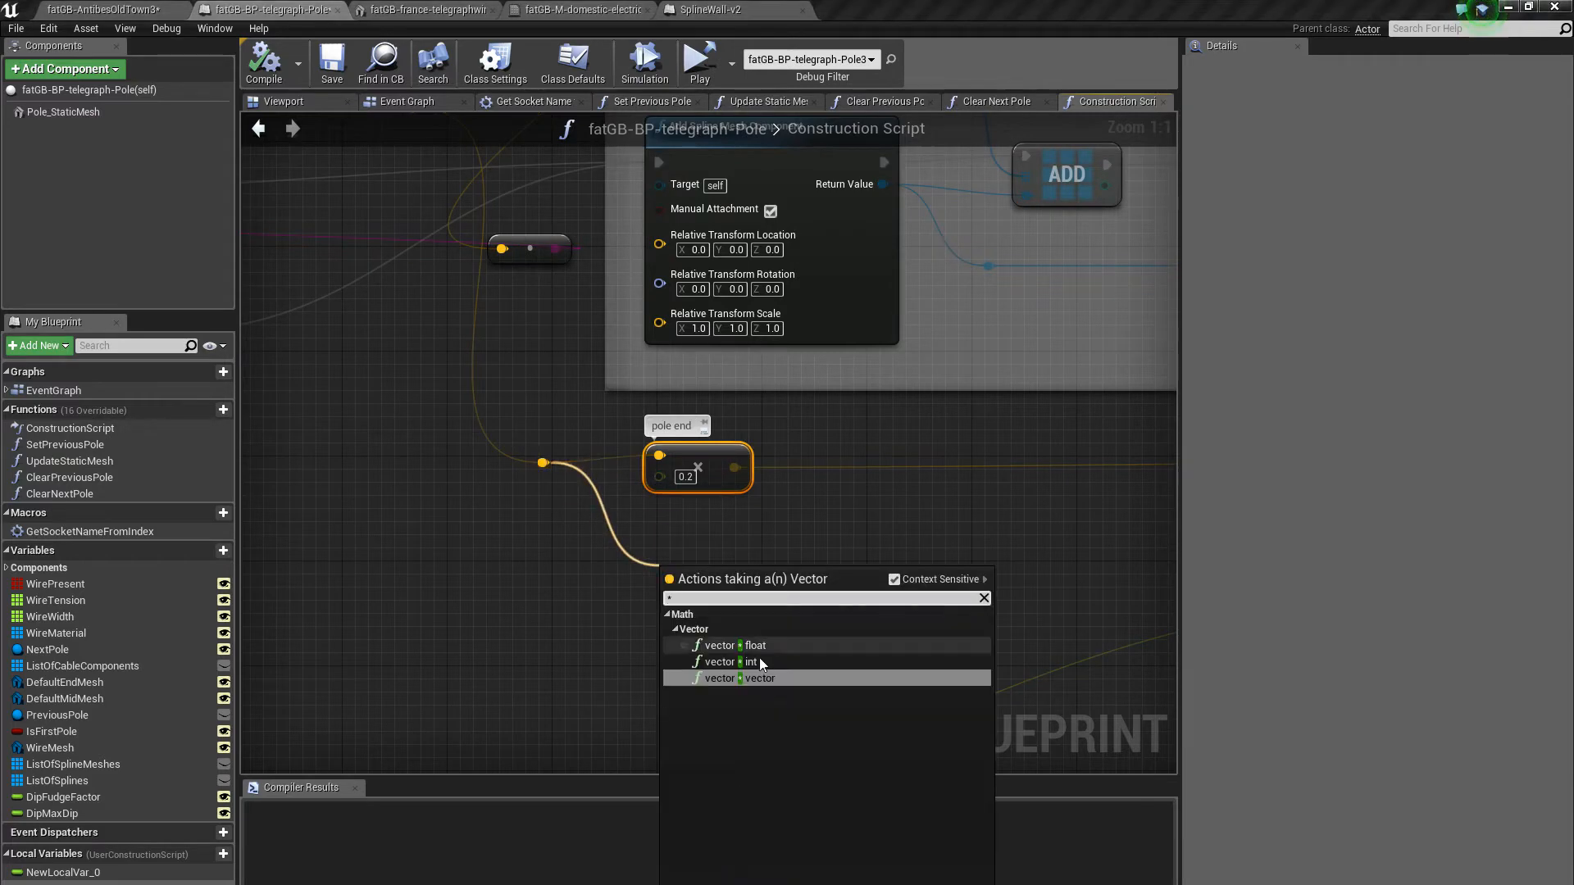
{"action": "left_click", "coordinate": [760, 677]}
{"action": "type", "text": "0.8"}
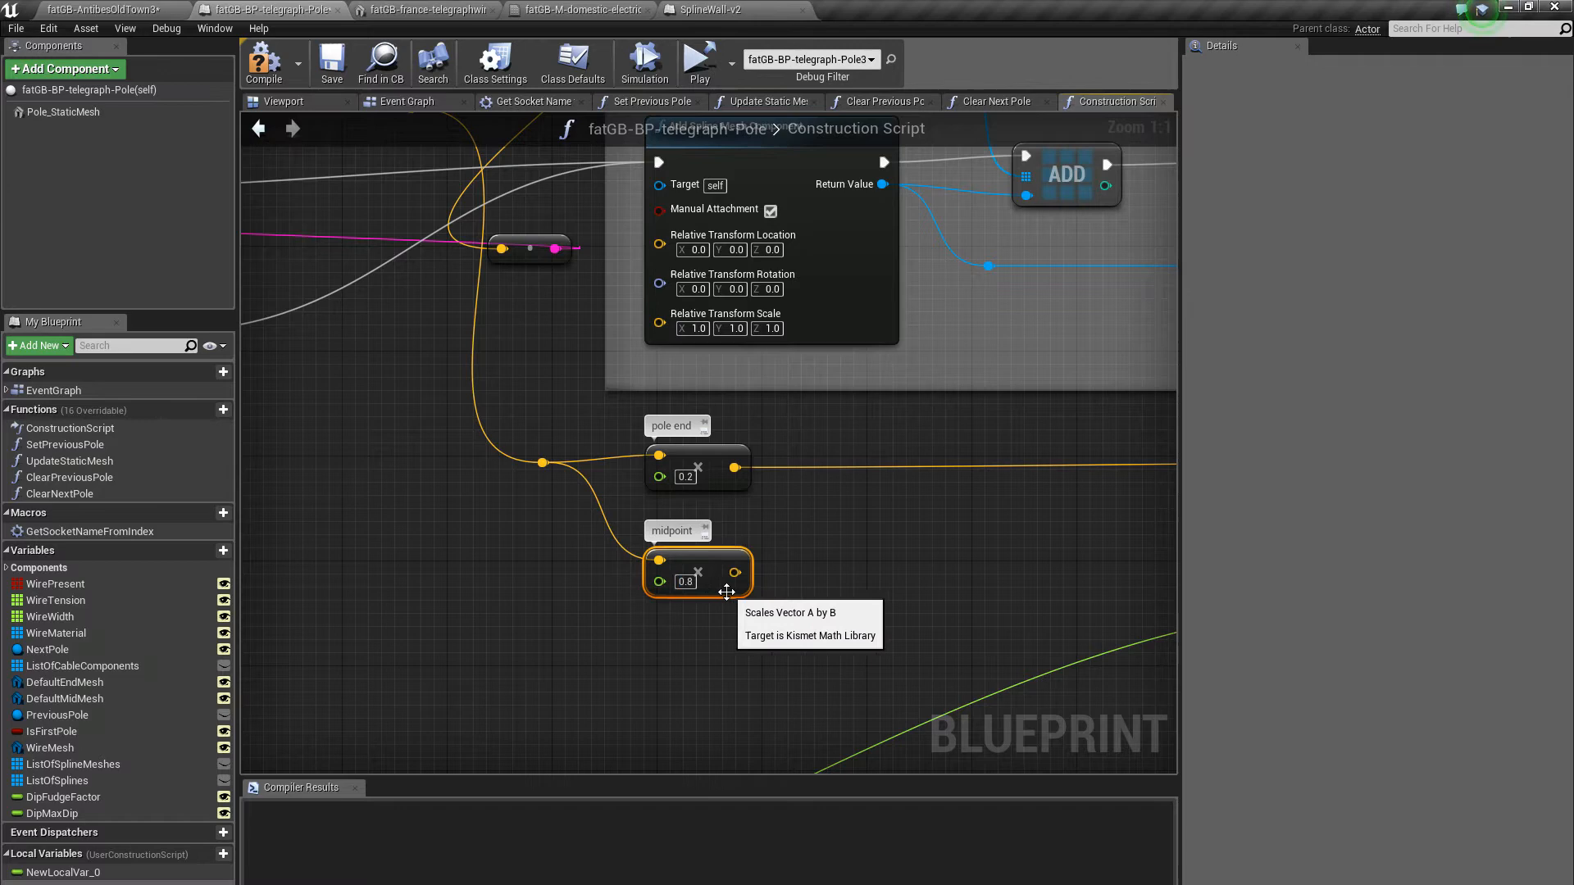
{"action": "scroll", "scroll_direction": "down", "scroll_amount": 3}
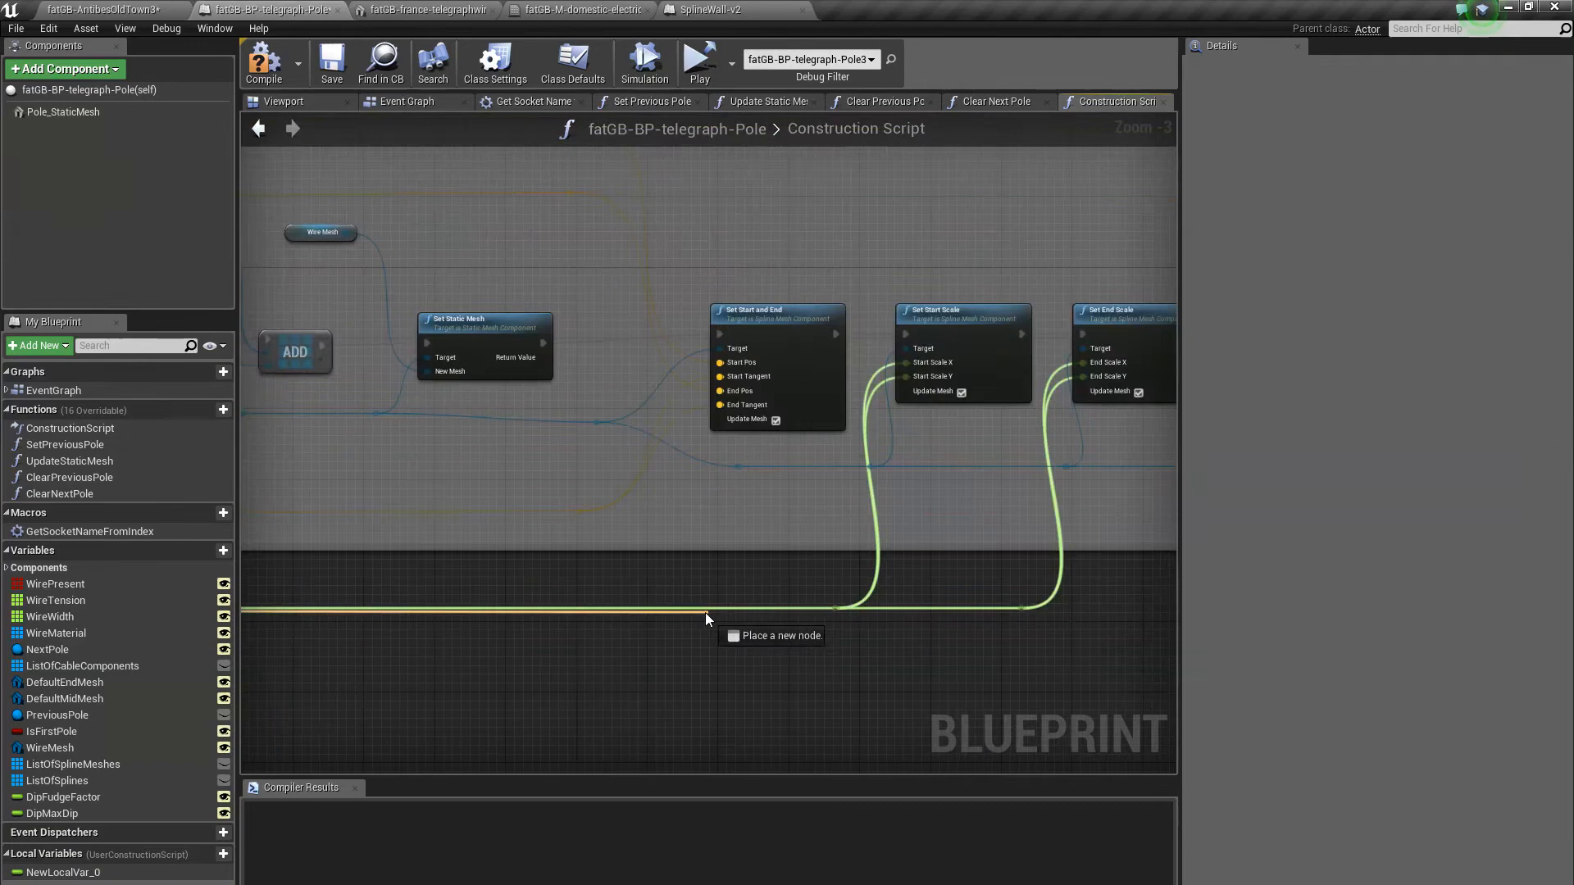
{"action": "mouse_move", "coordinate": [531, 634]}
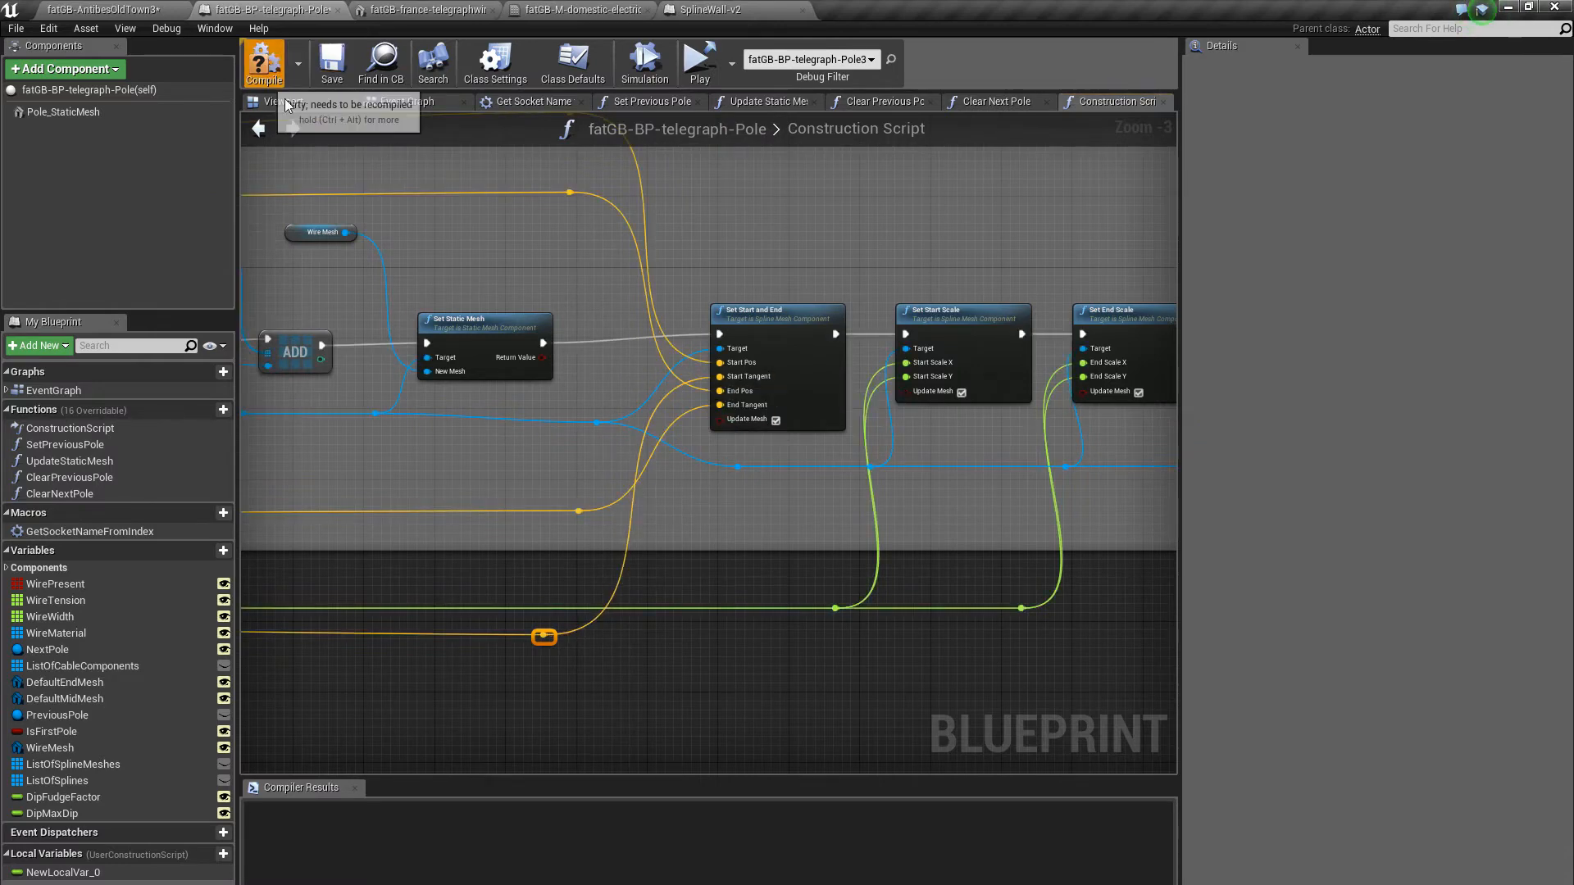
{"action": "mouse_move", "coordinate": [123, 10]}
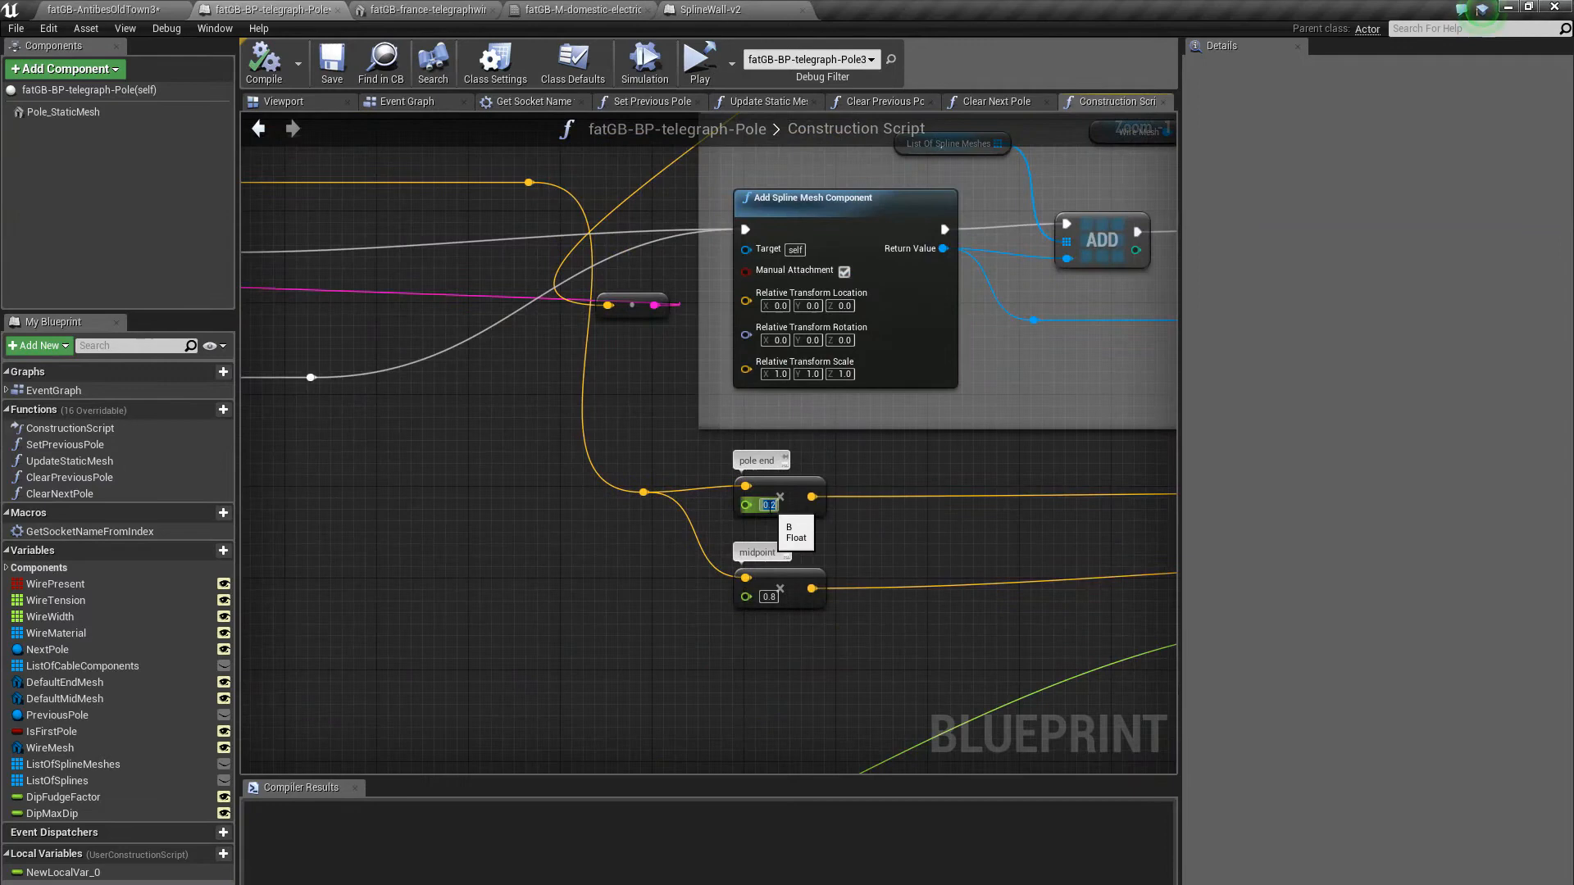
{"action": "mouse_move", "coordinate": [785, 505]}
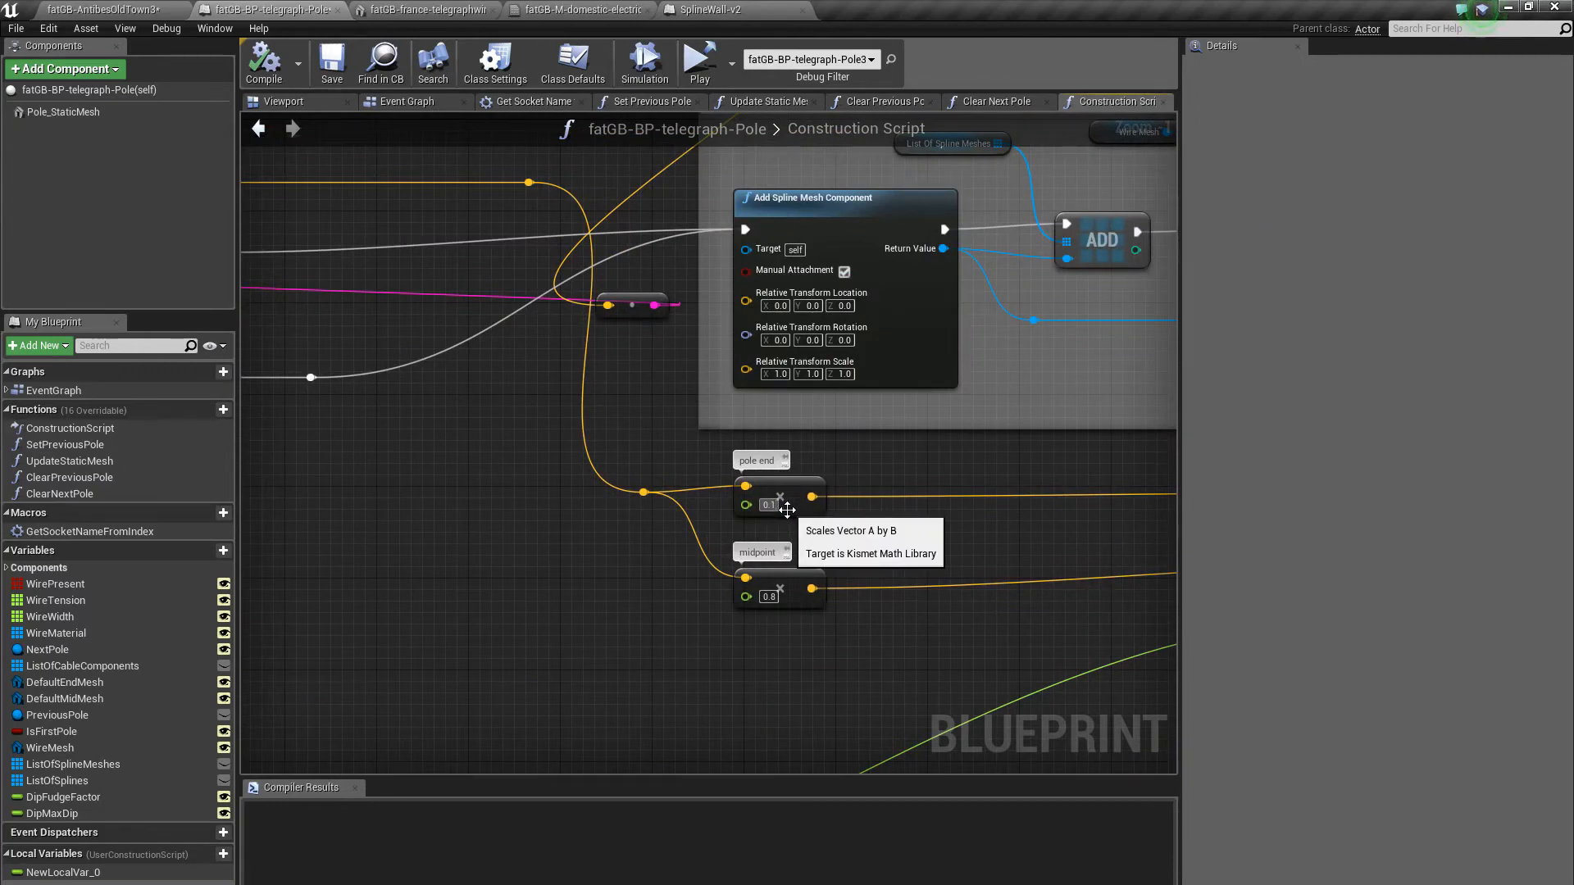
{"action": "mouse_move", "coordinate": [781, 600]}
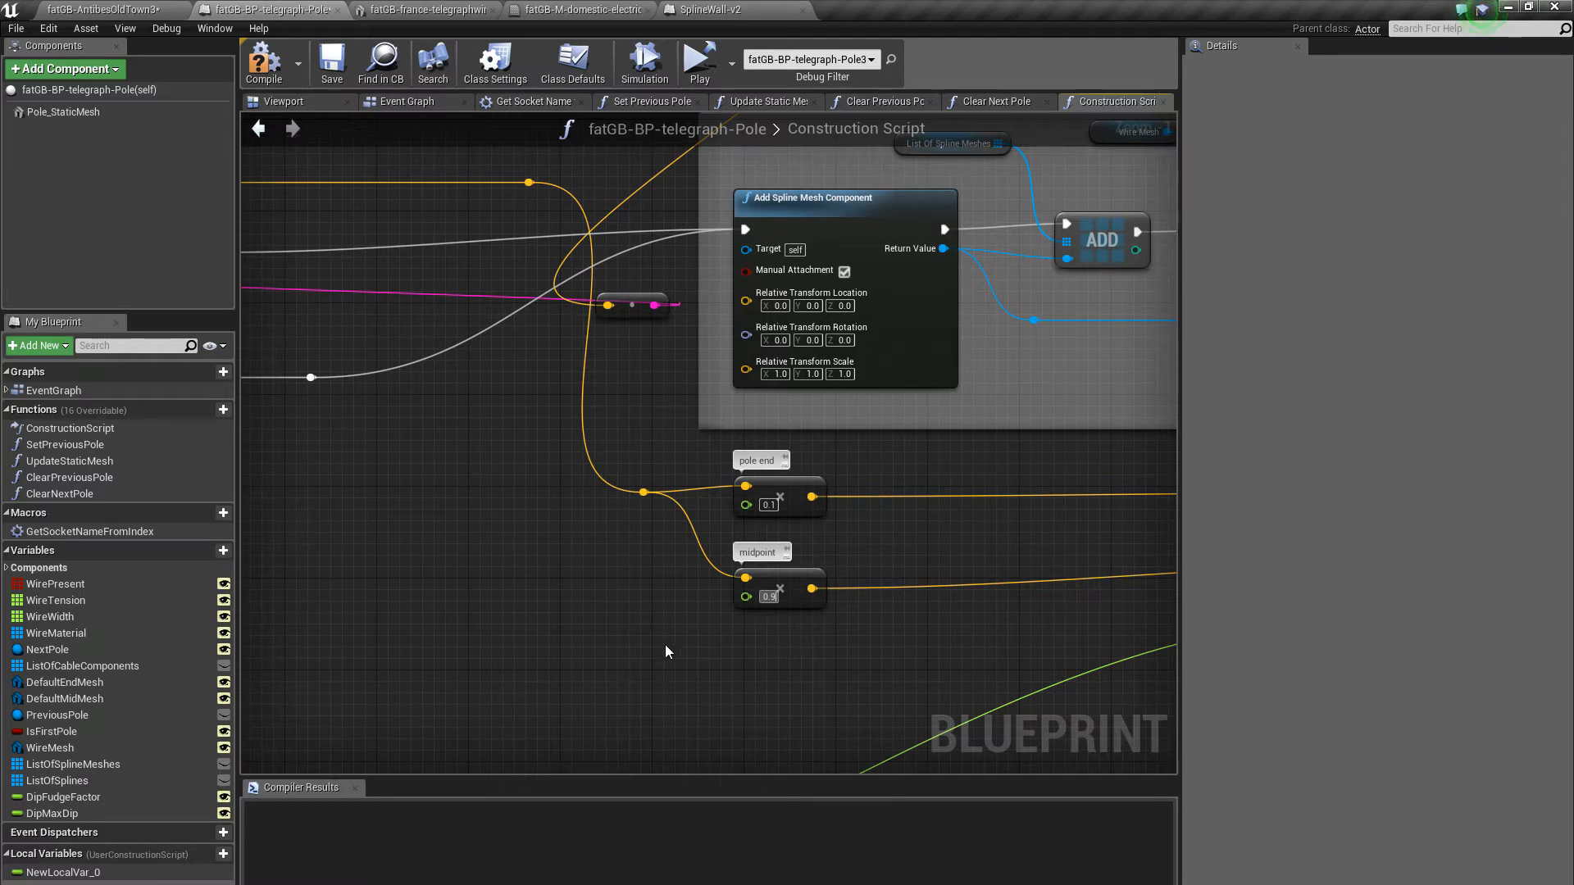
{"action": "mouse_move", "coordinate": [569, 593]}
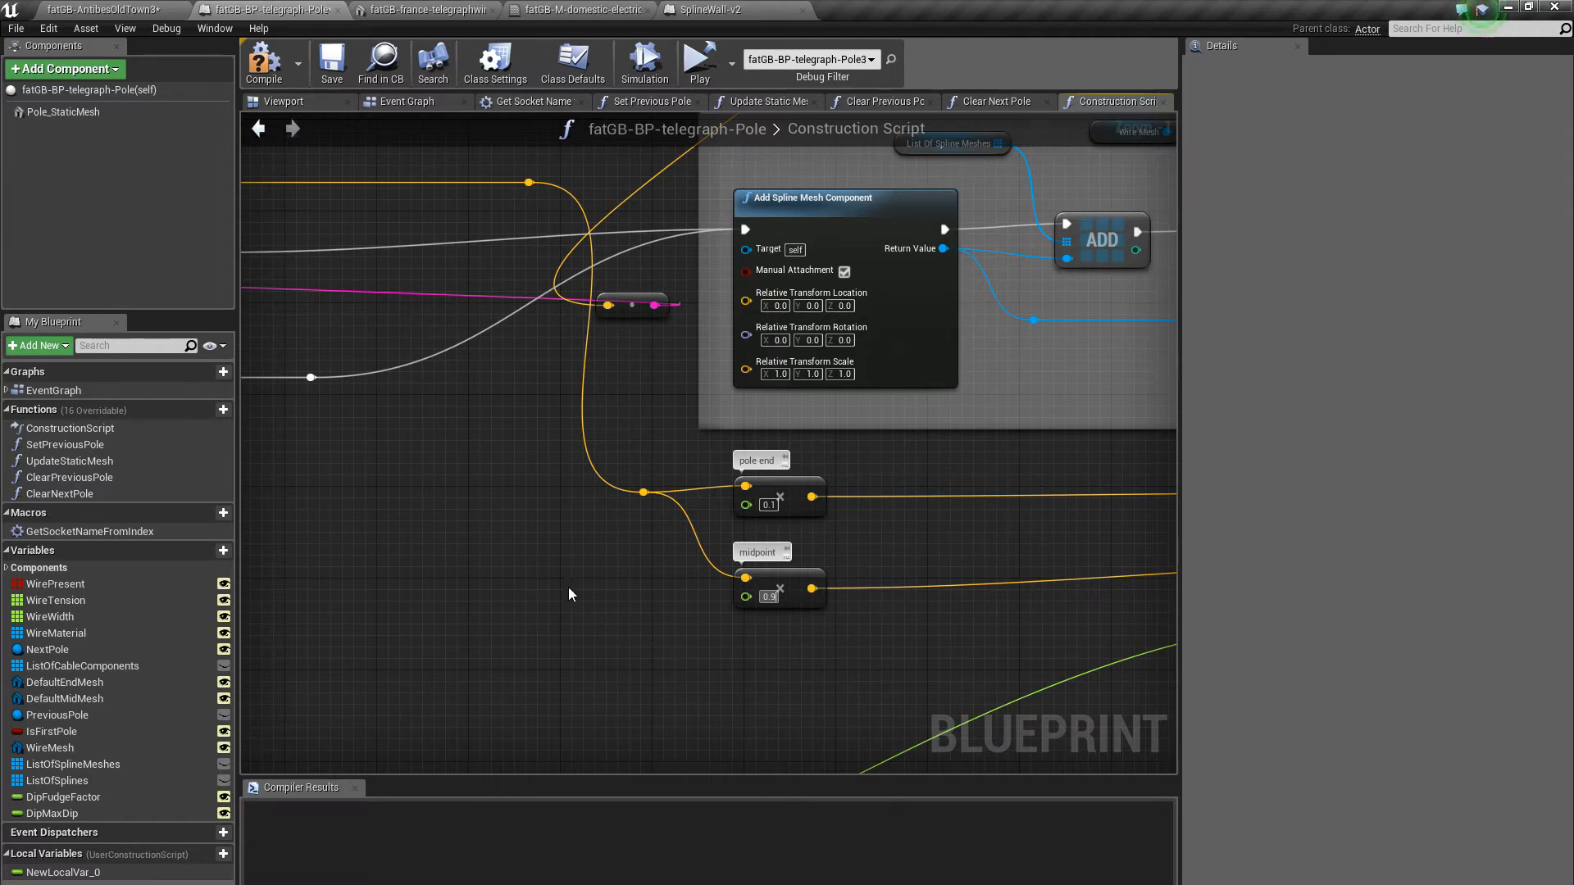
{"action": "mouse_move", "coordinate": [903, 619]}
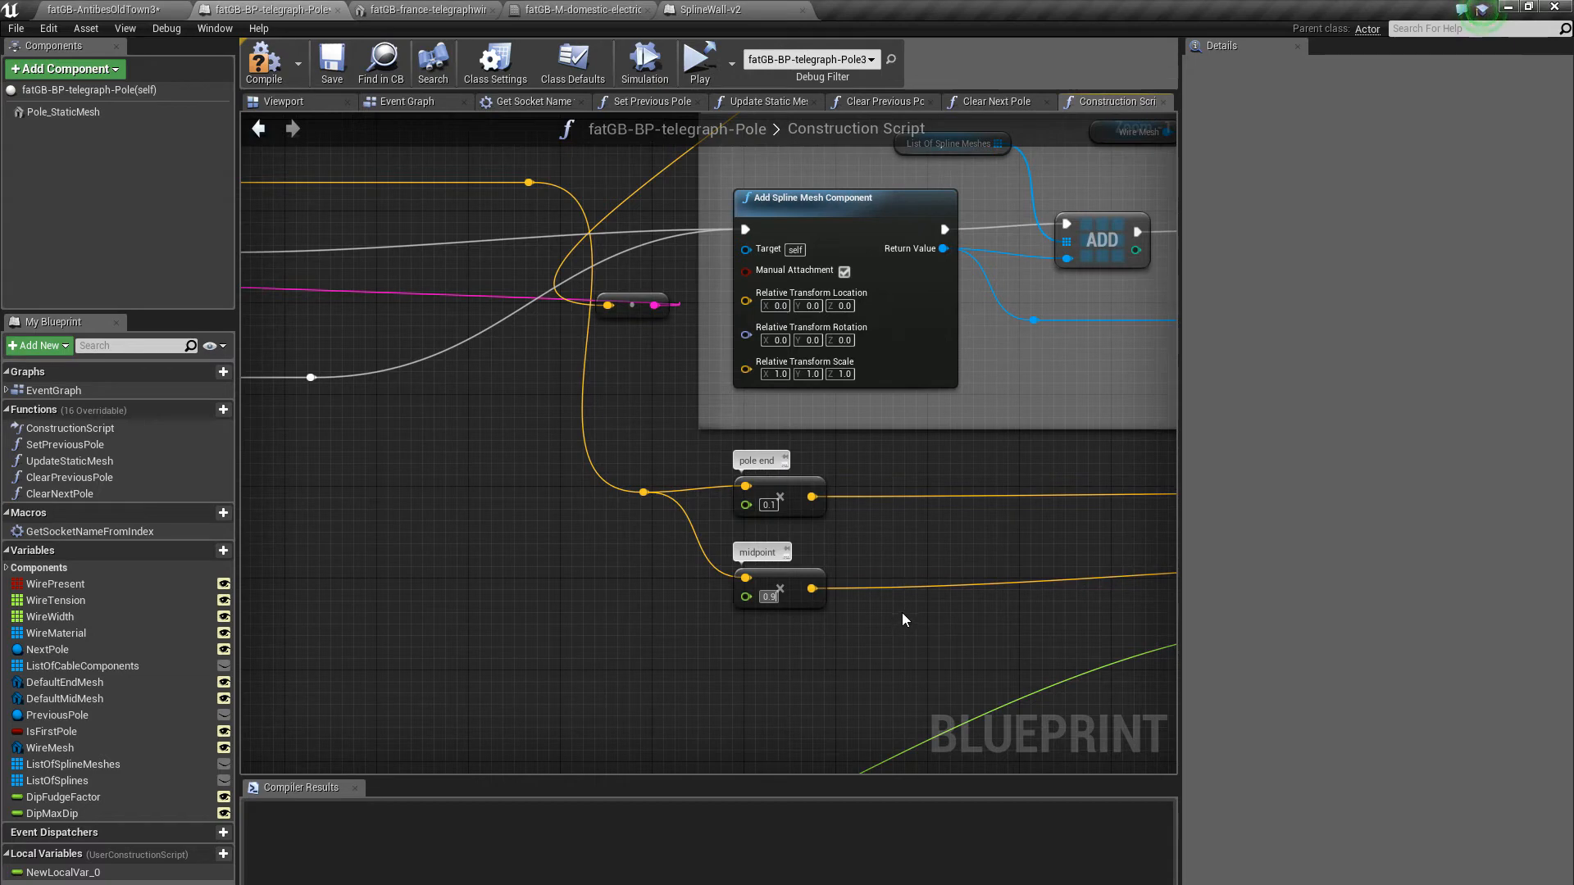
{"action": "mouse_move", "coordinate": [841, 634]}
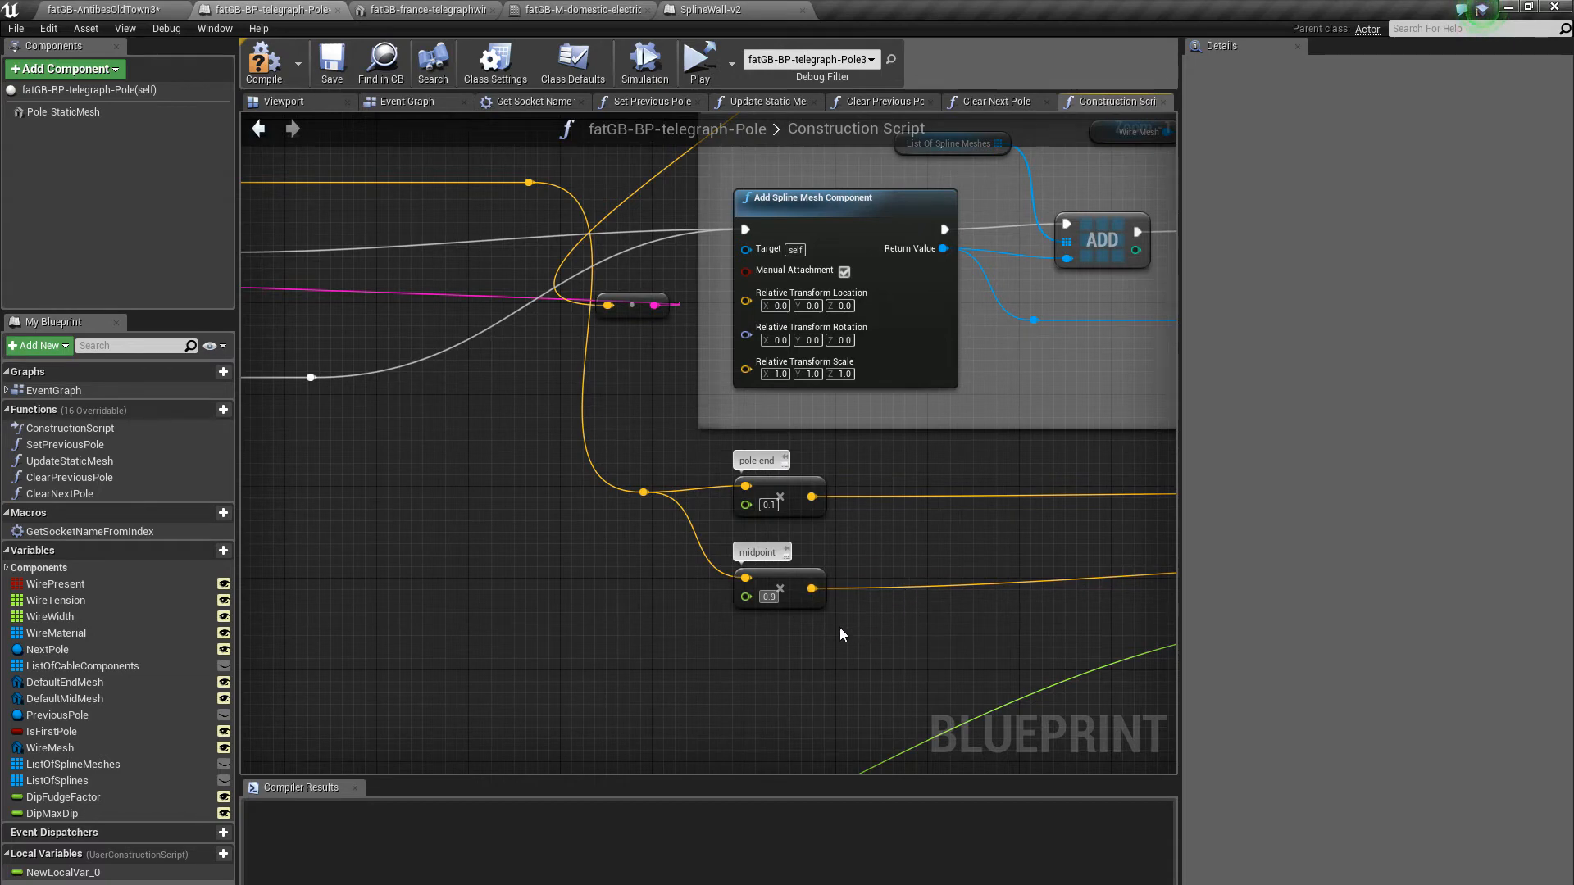
{"action": "mouse_move", "coordinate": [784, 638]}
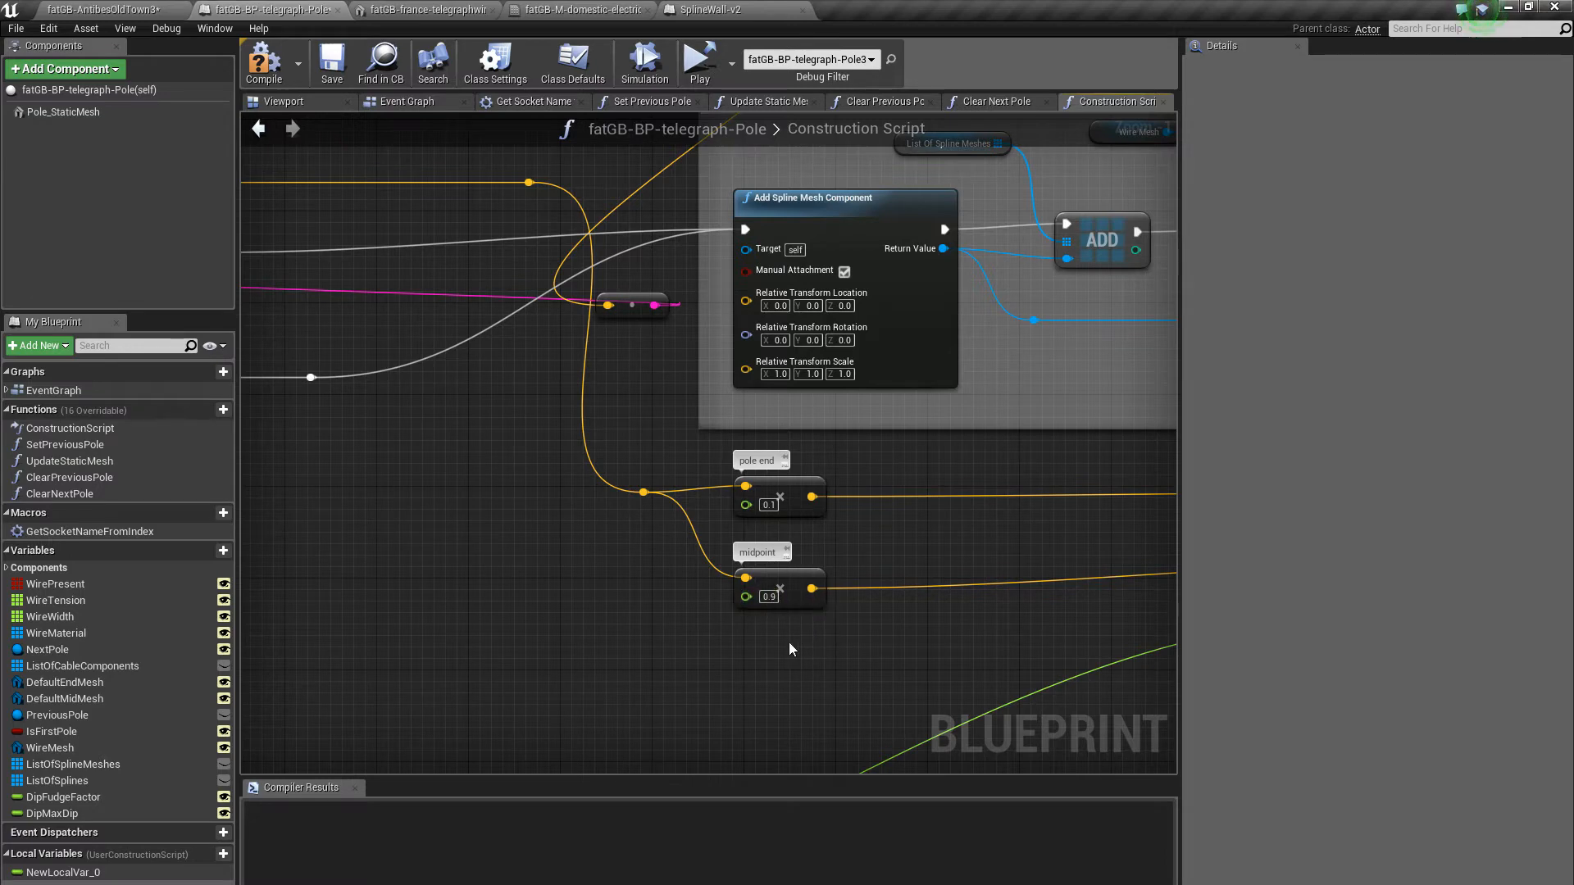
{"action": "mouse_move", "coordinate": [785, 676]}
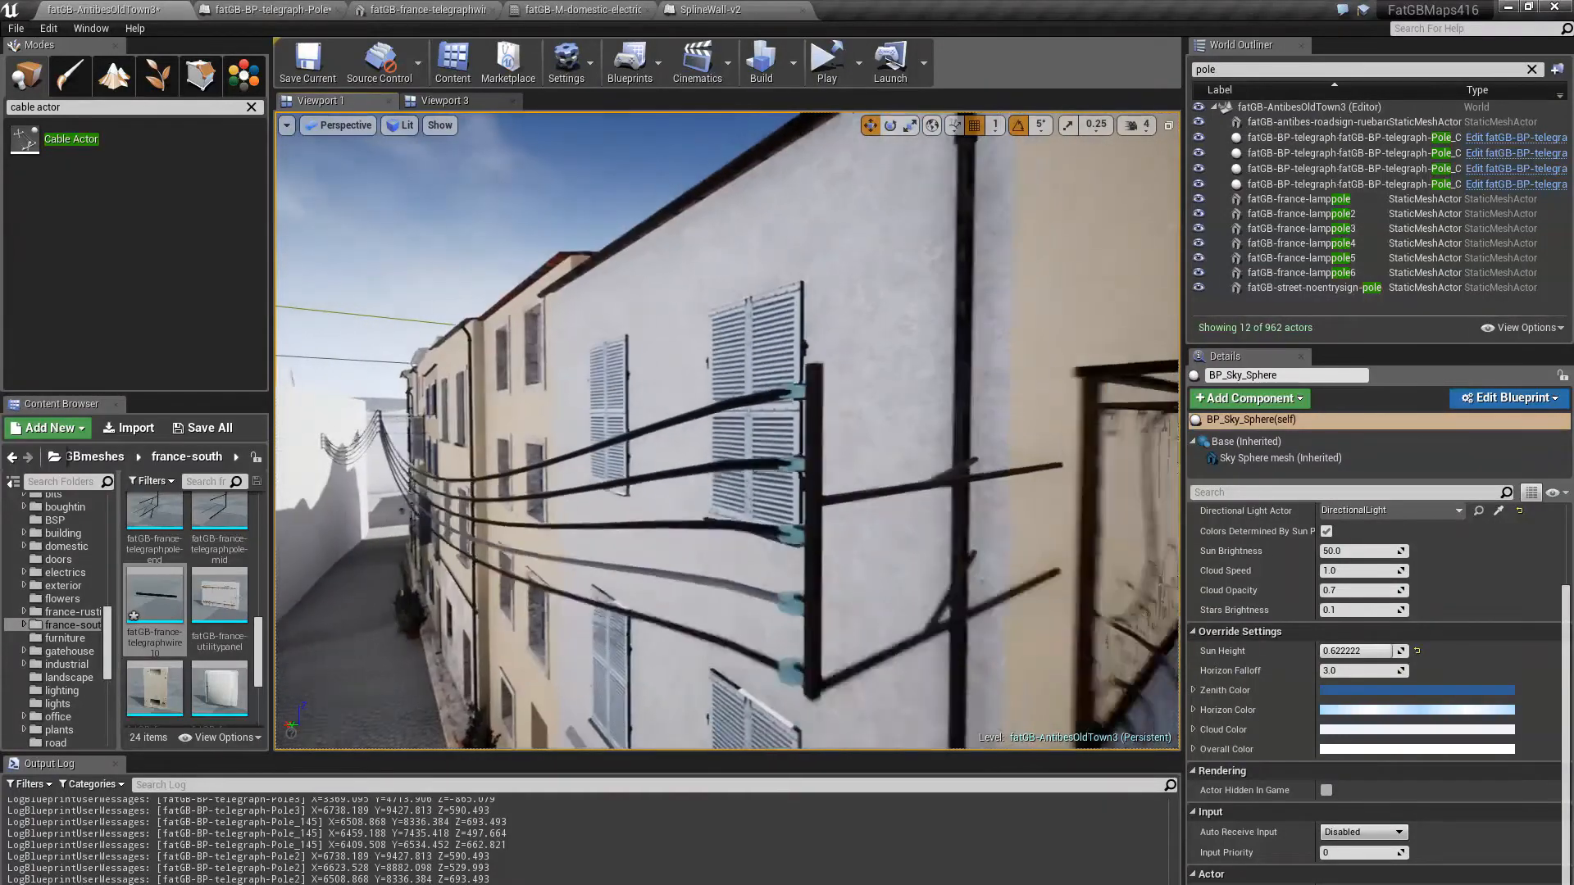
Select the building facade further along the narrow alley
{"action": "left_click", "coordinate": [271, 10]}
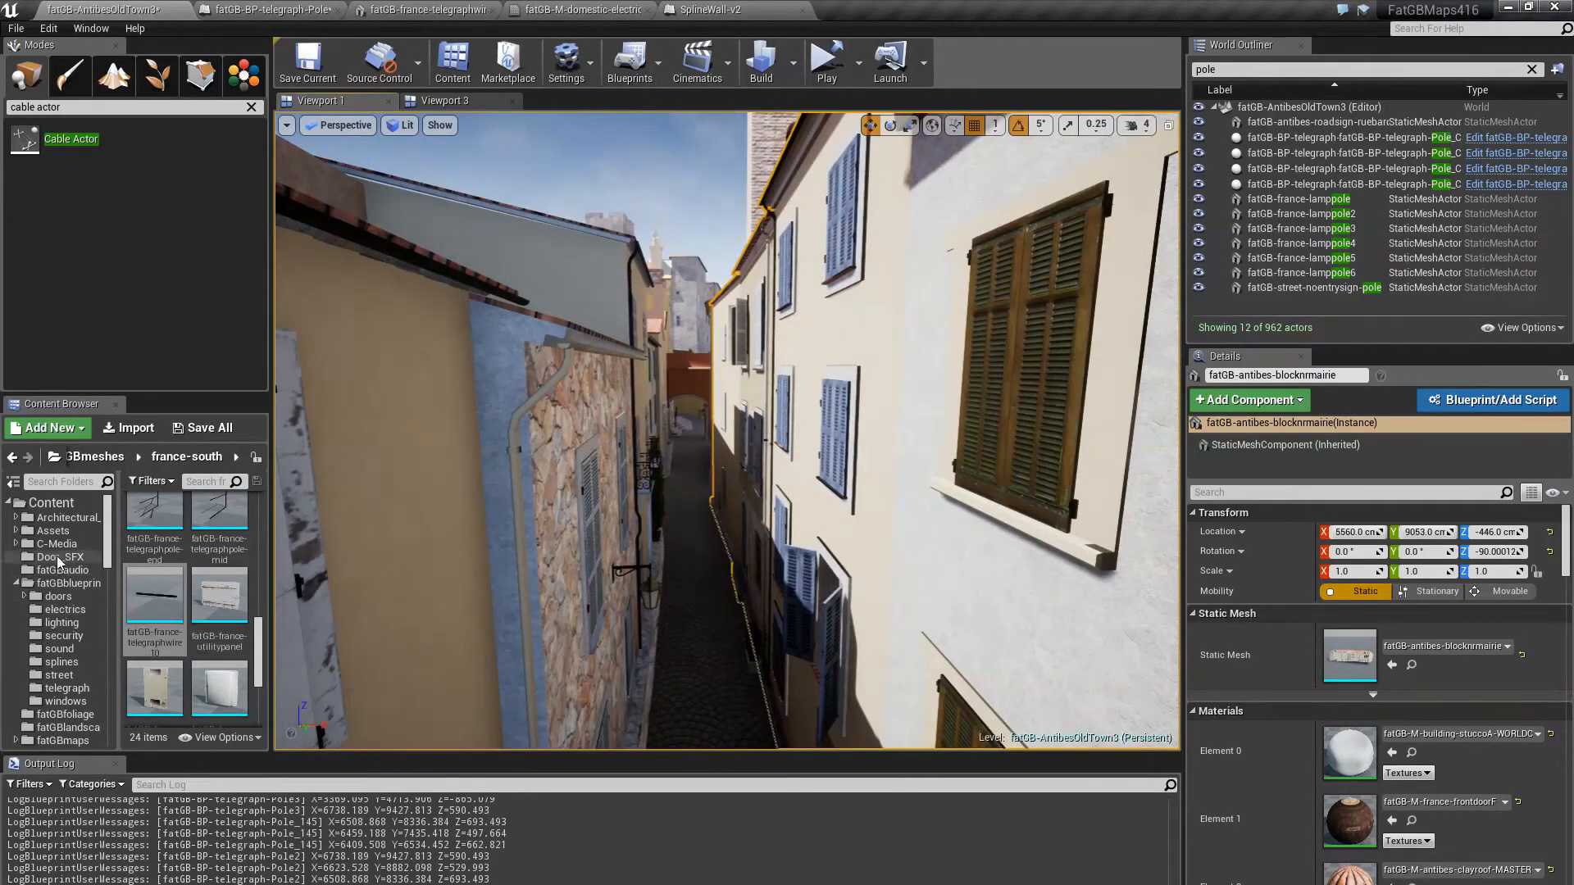
Place a telegraph pole from the telegraph folder and set its Next Pole in Details
{"action": "left_click", "coordinate": [67, 687]}
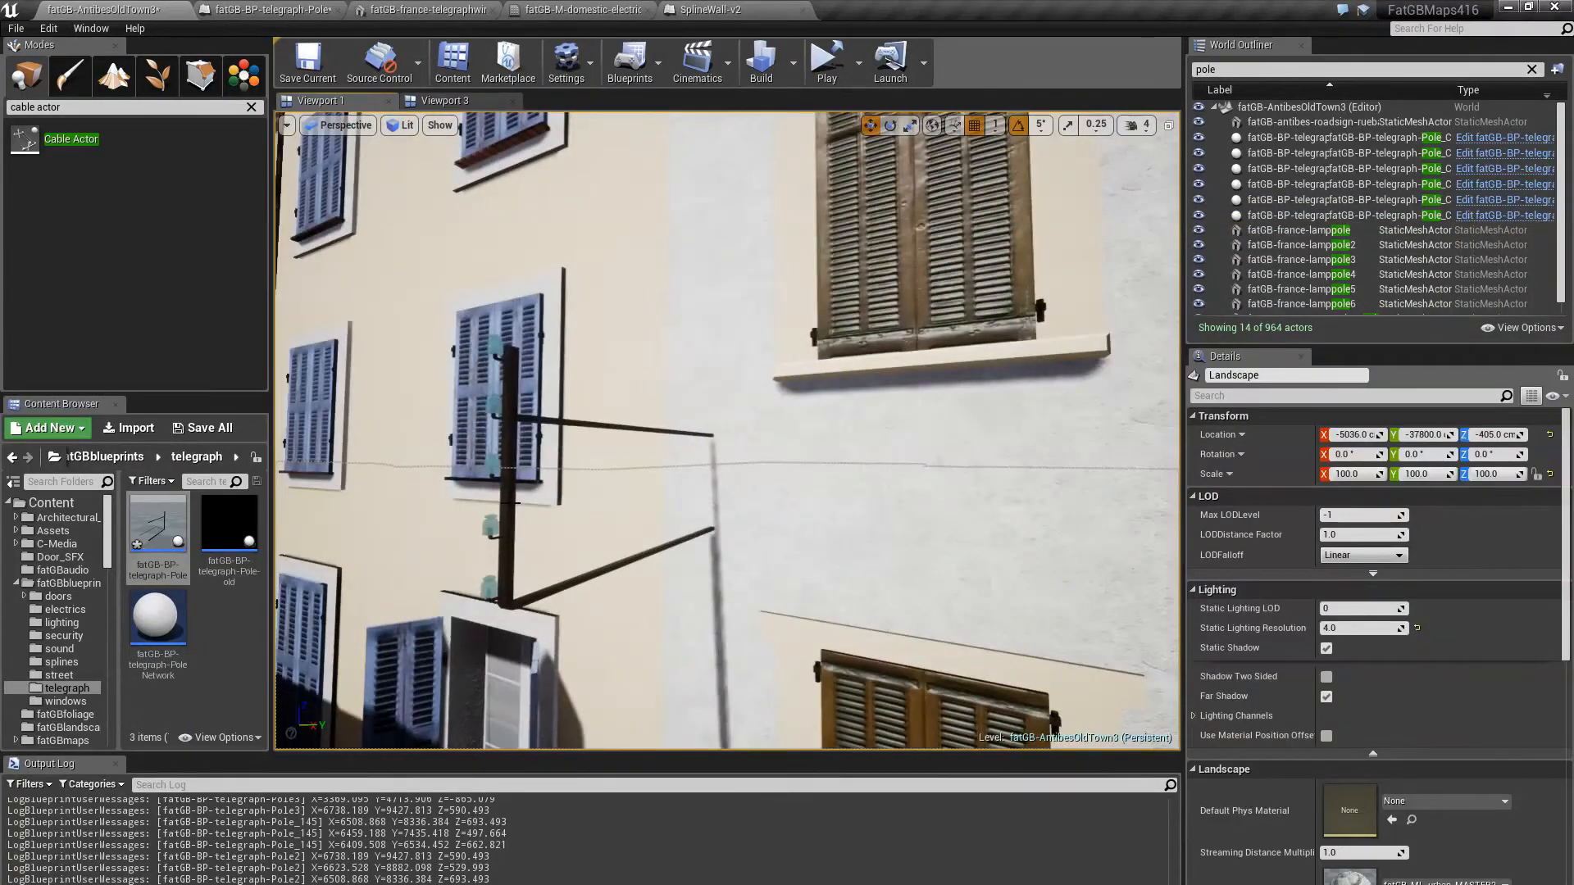
{"action": "left_click", "coordinate": [511, 452]}
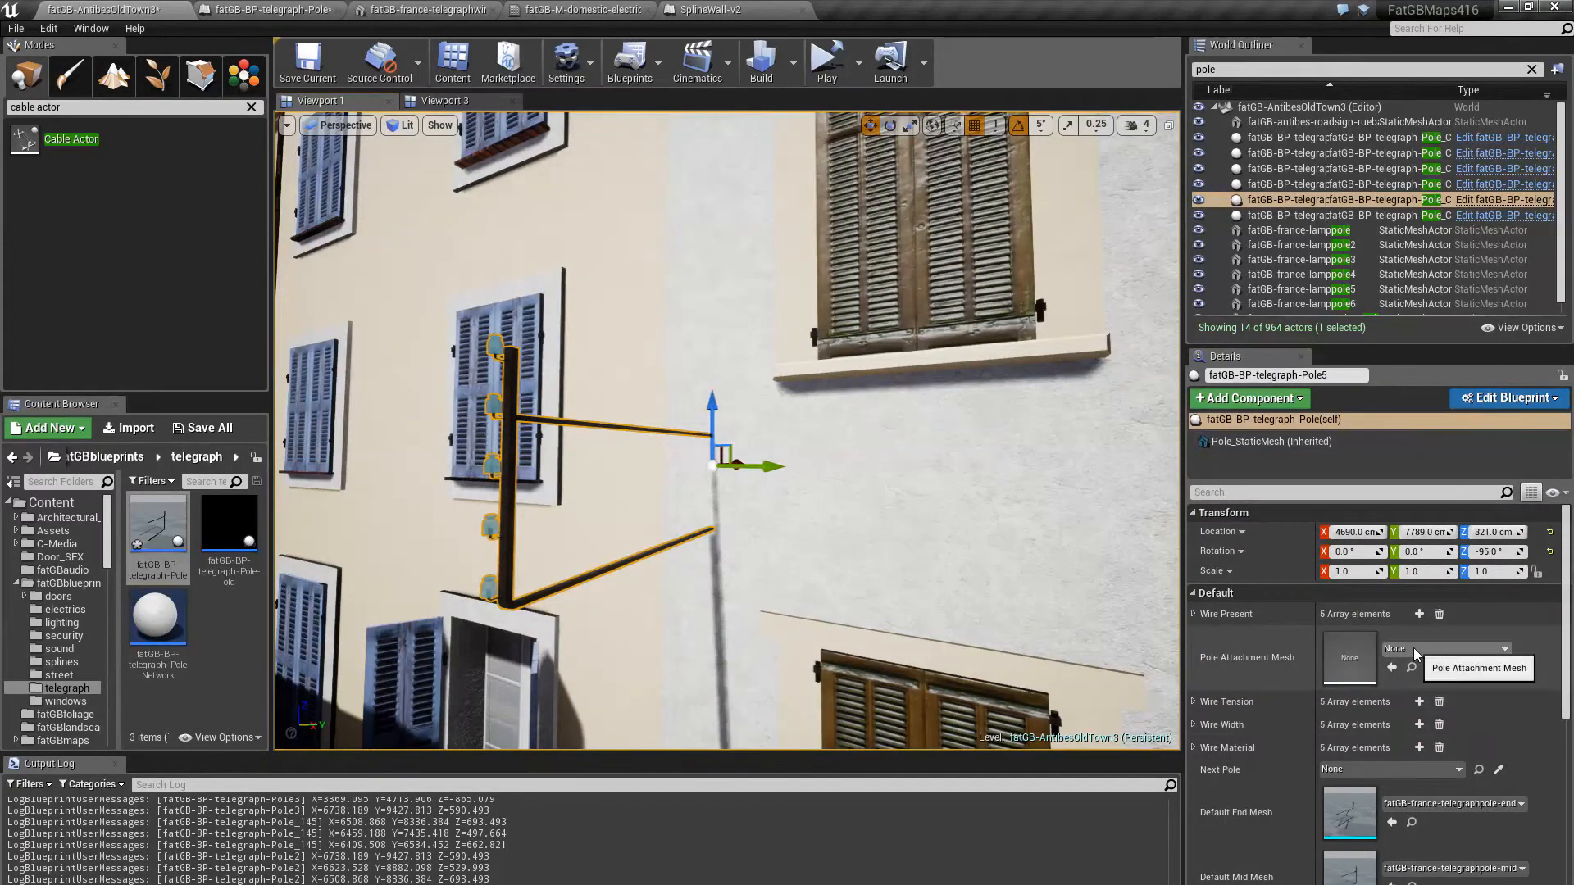
{"action": "mouse_move", "coordinate": [1394, 770]}
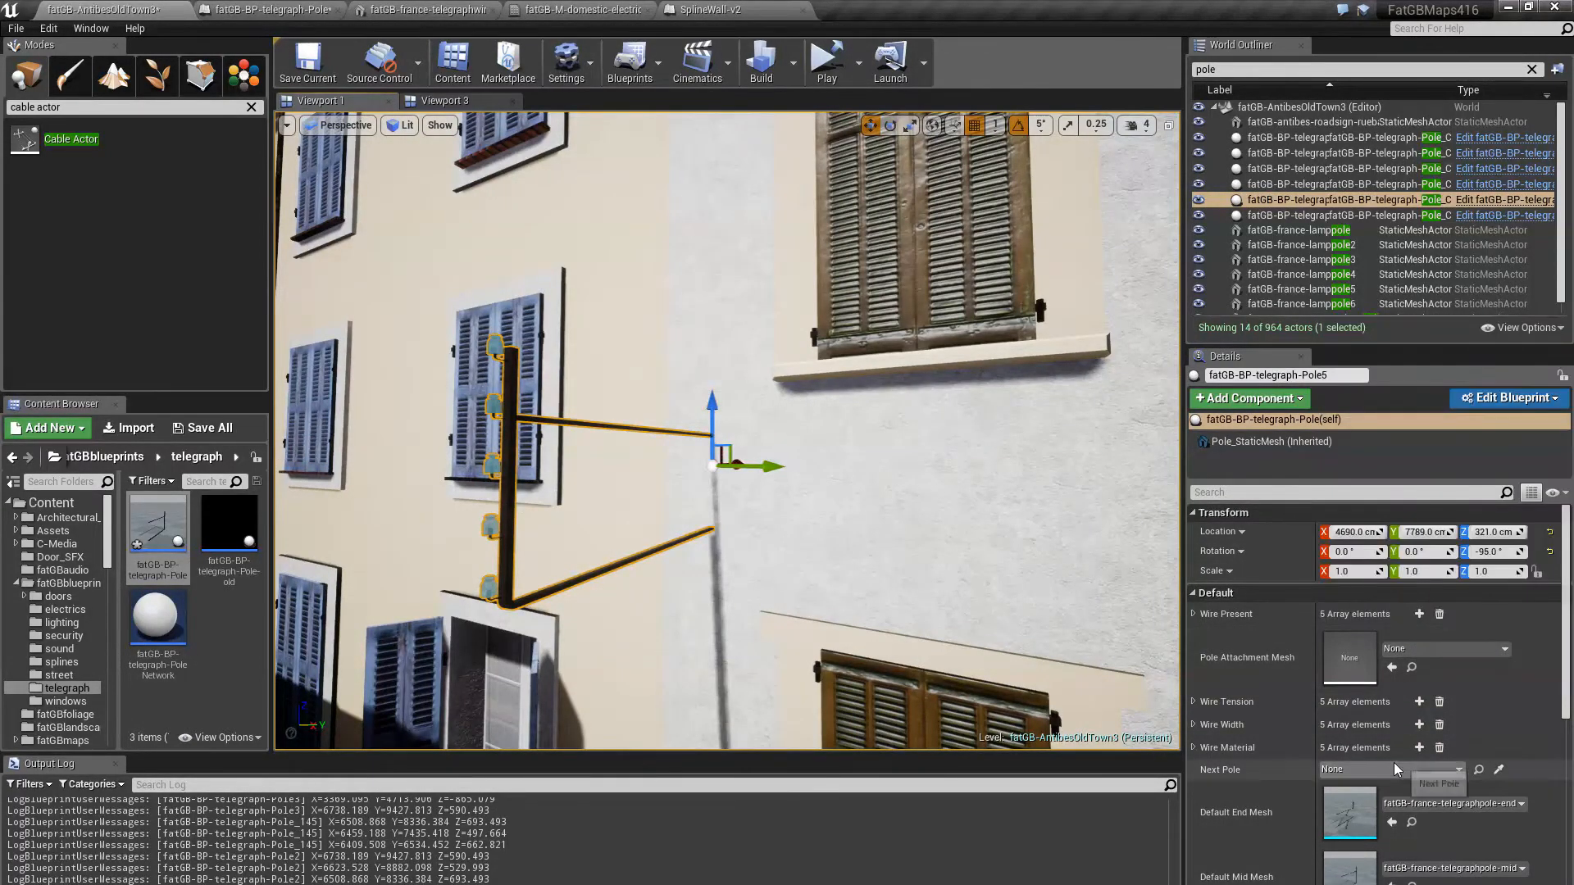
{"action": "left_click", "coordinate": [1389, 769]}
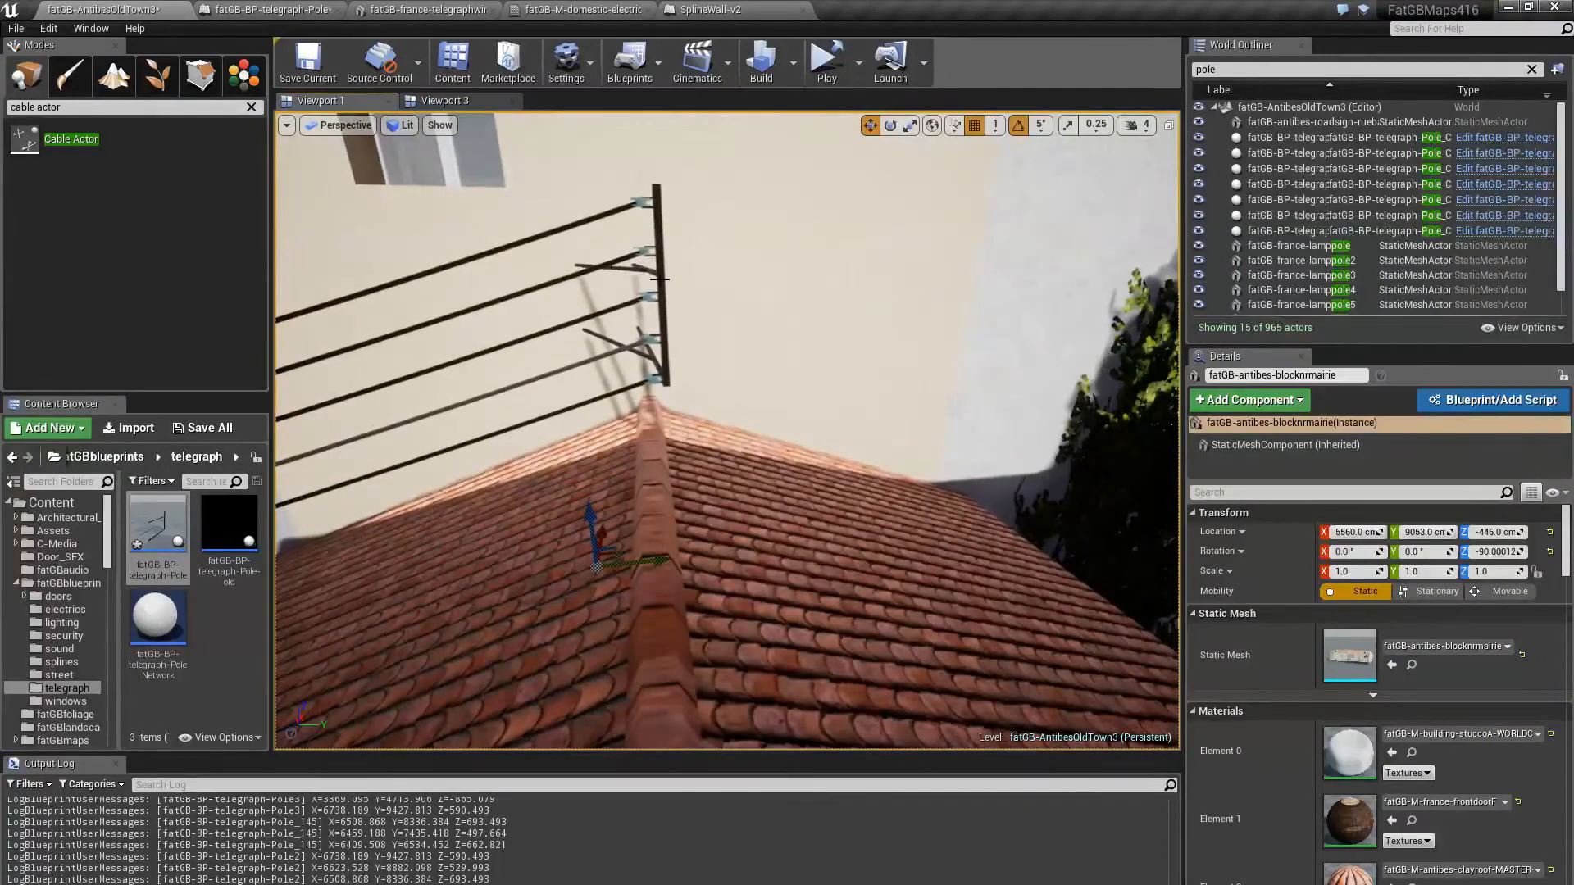
Select the pole above the tiled roof and assign its Next Pole
{"action": "left_click", "coordinate": [643, 274]}
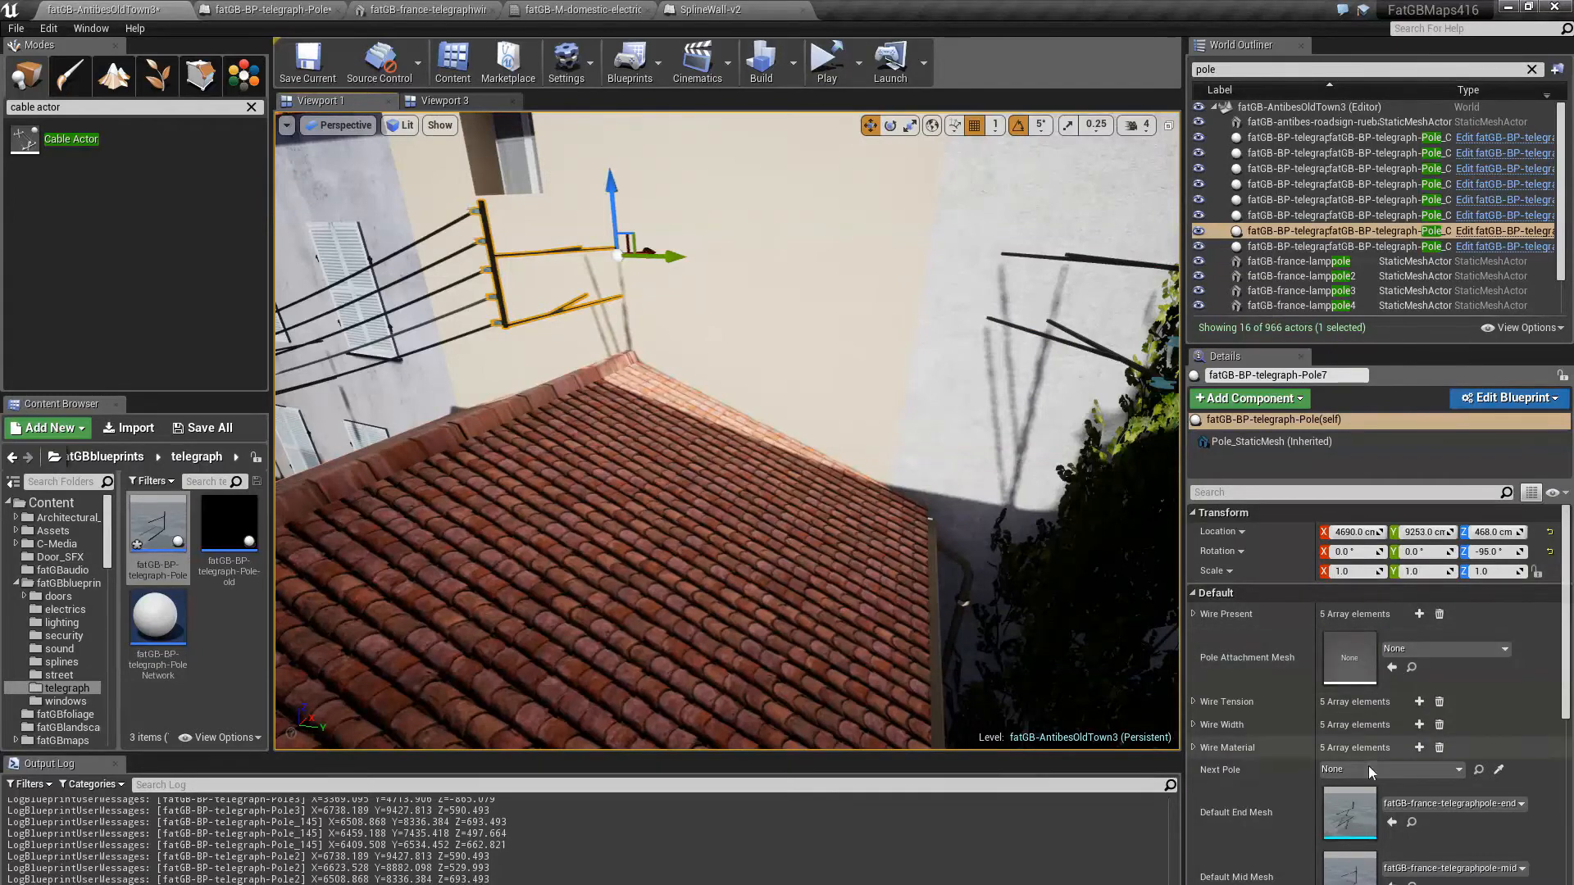
{"action": "left_click", "coordinate": [1385, 771]}
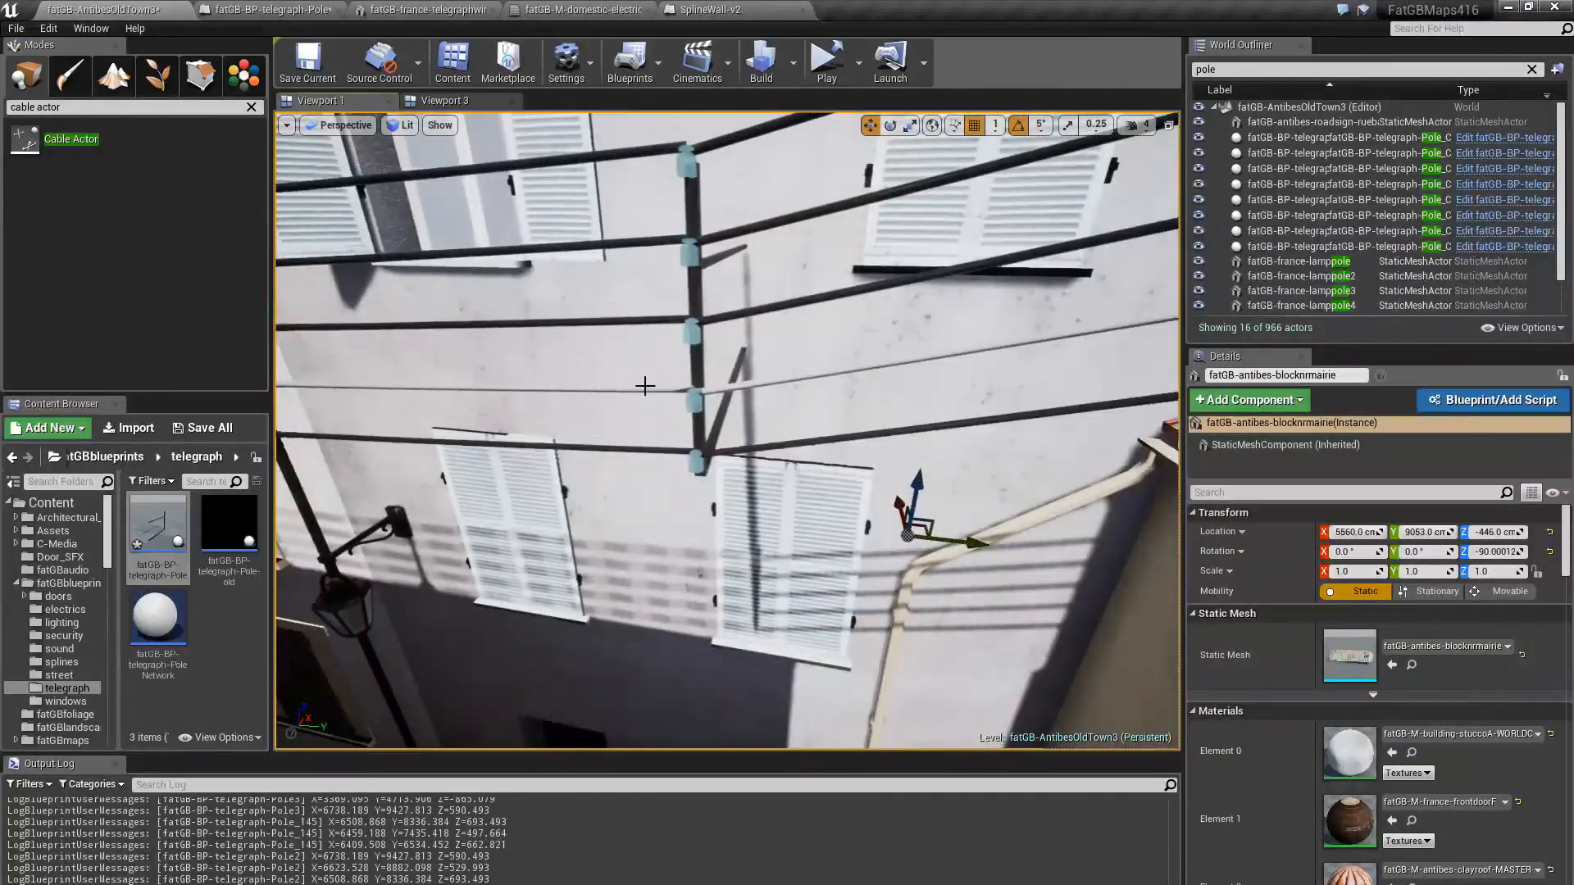
Add a Cable Actor in the alley and scroll through its Cable settings
{"action": "left_click", "coordinate": [1356, 215]}
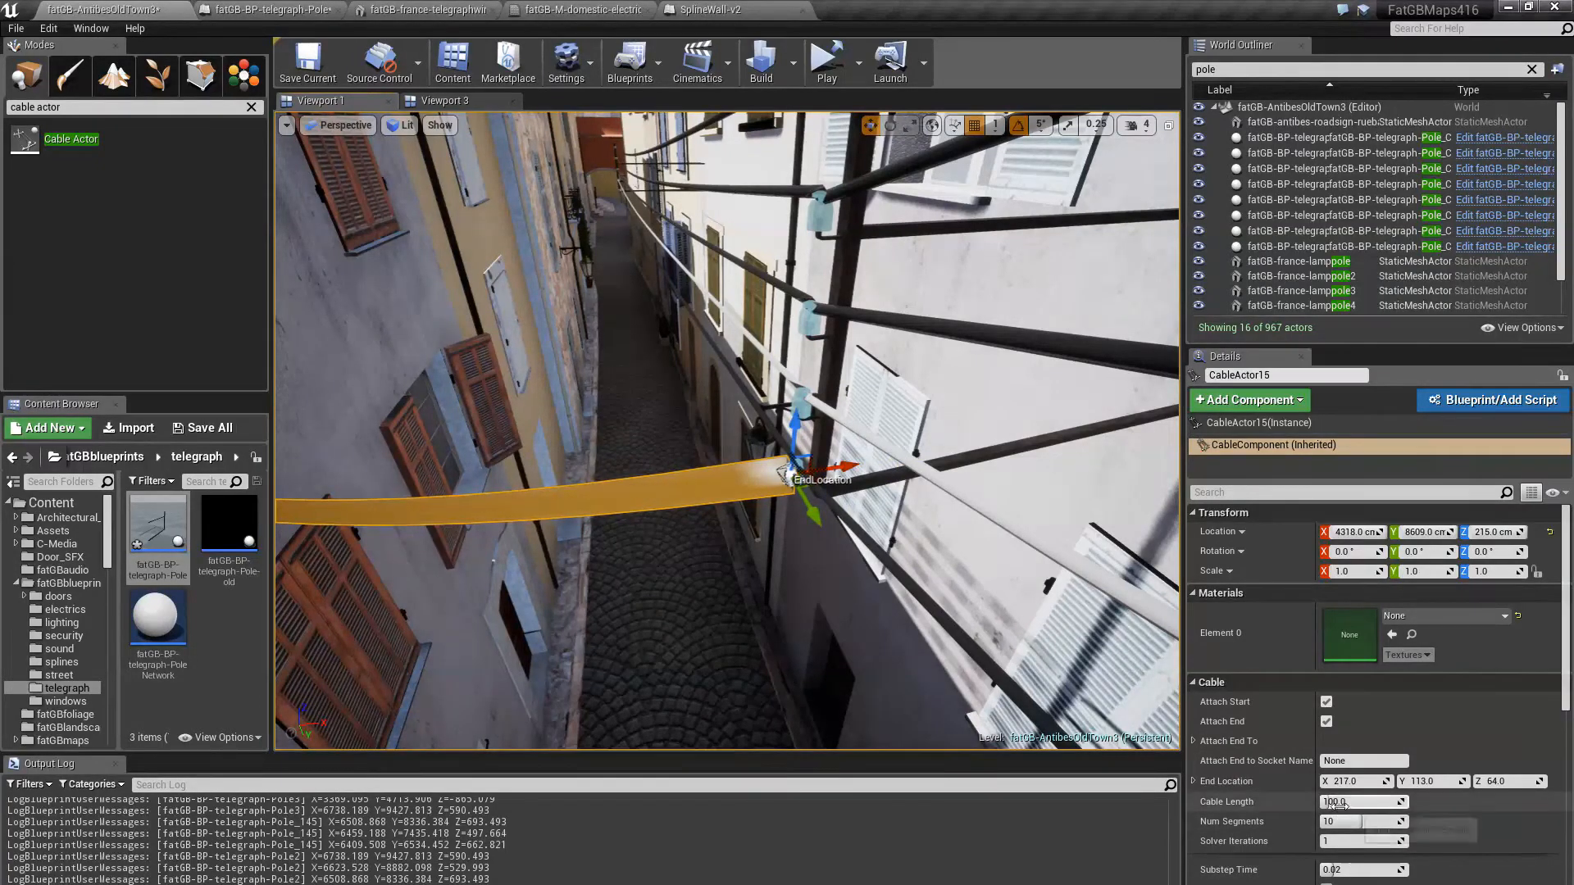
{"action": "scroll", "scroll_direction": "down", "scroll_amount": 3}
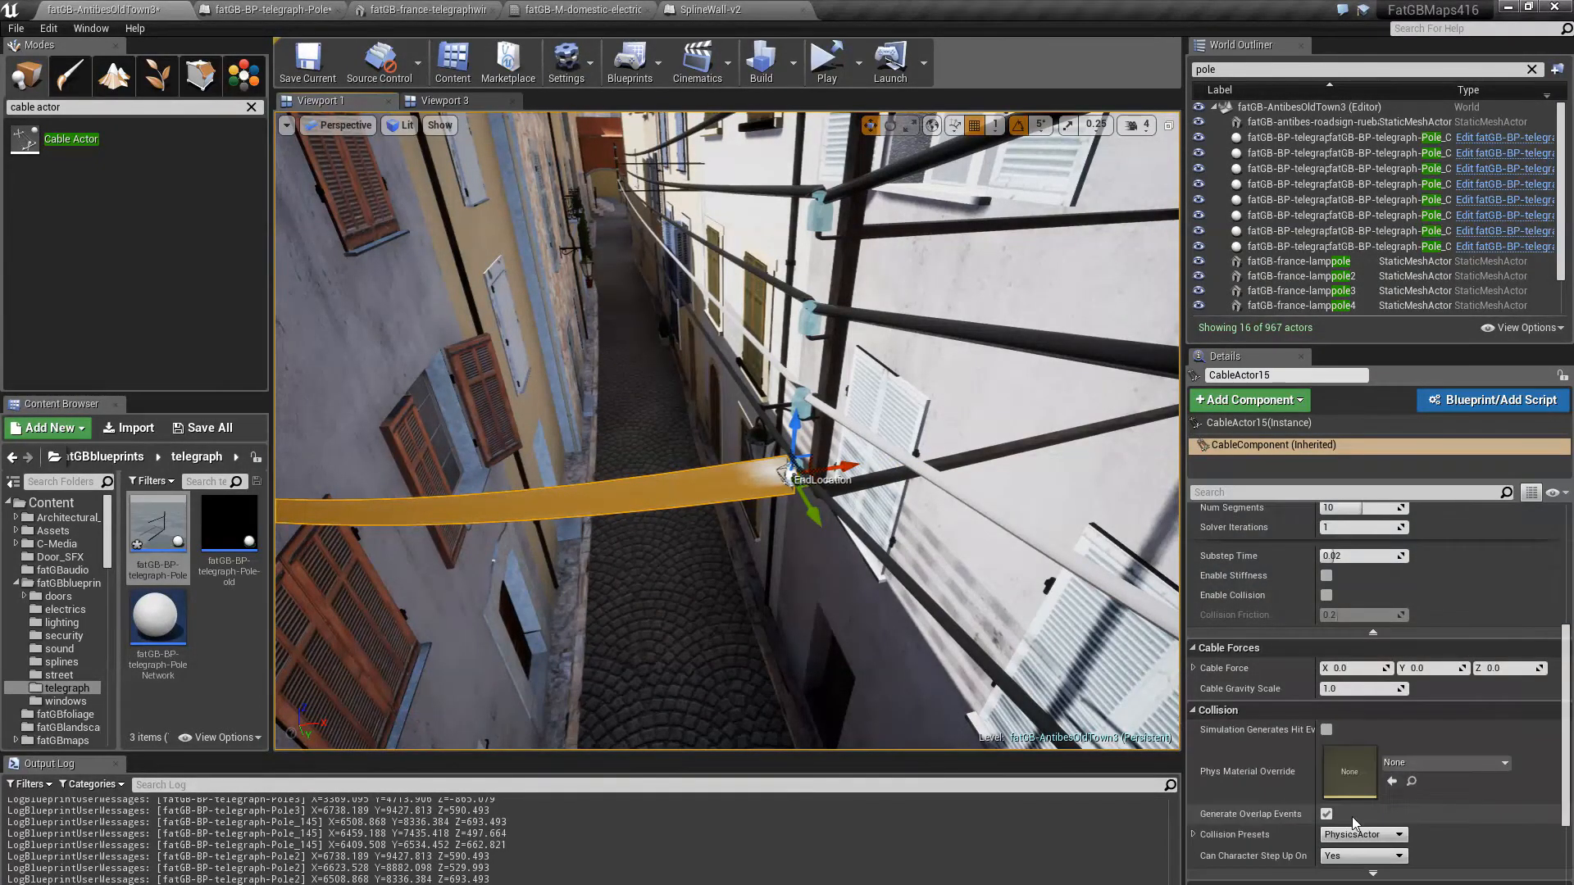
{"action": "scroll", "scroll_direction": "down", "scroll_amount": 3}
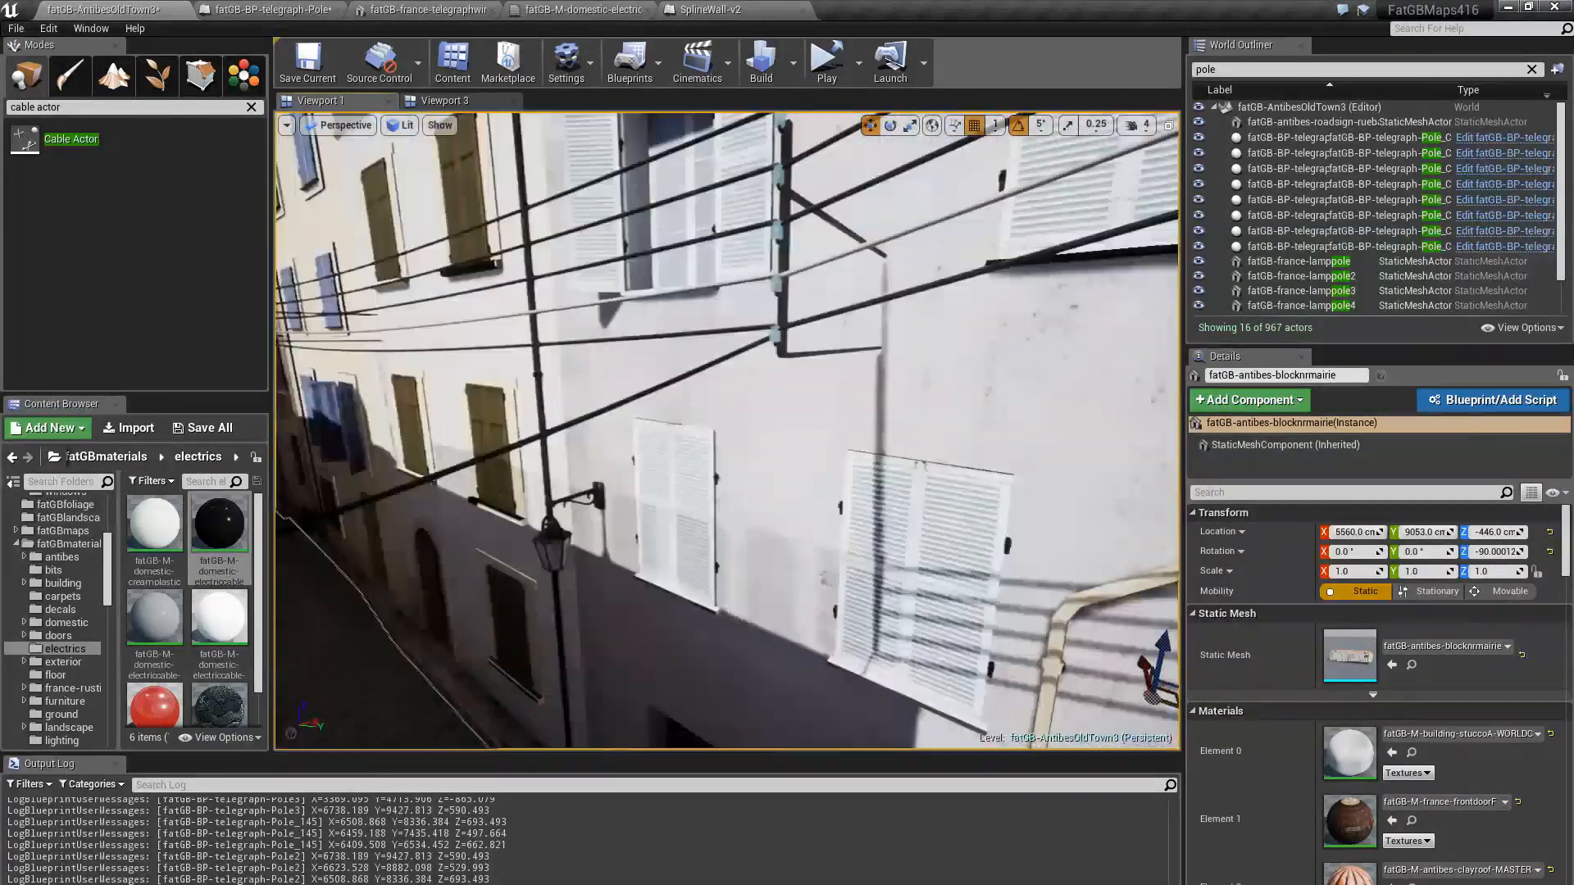
Check the selected pole's Next Pole, then move to the alley with the wall connector and balcony pole
{"action": "left_click_drag", "start_coordinate": [704, 402], "coordinate": [703, 321]}
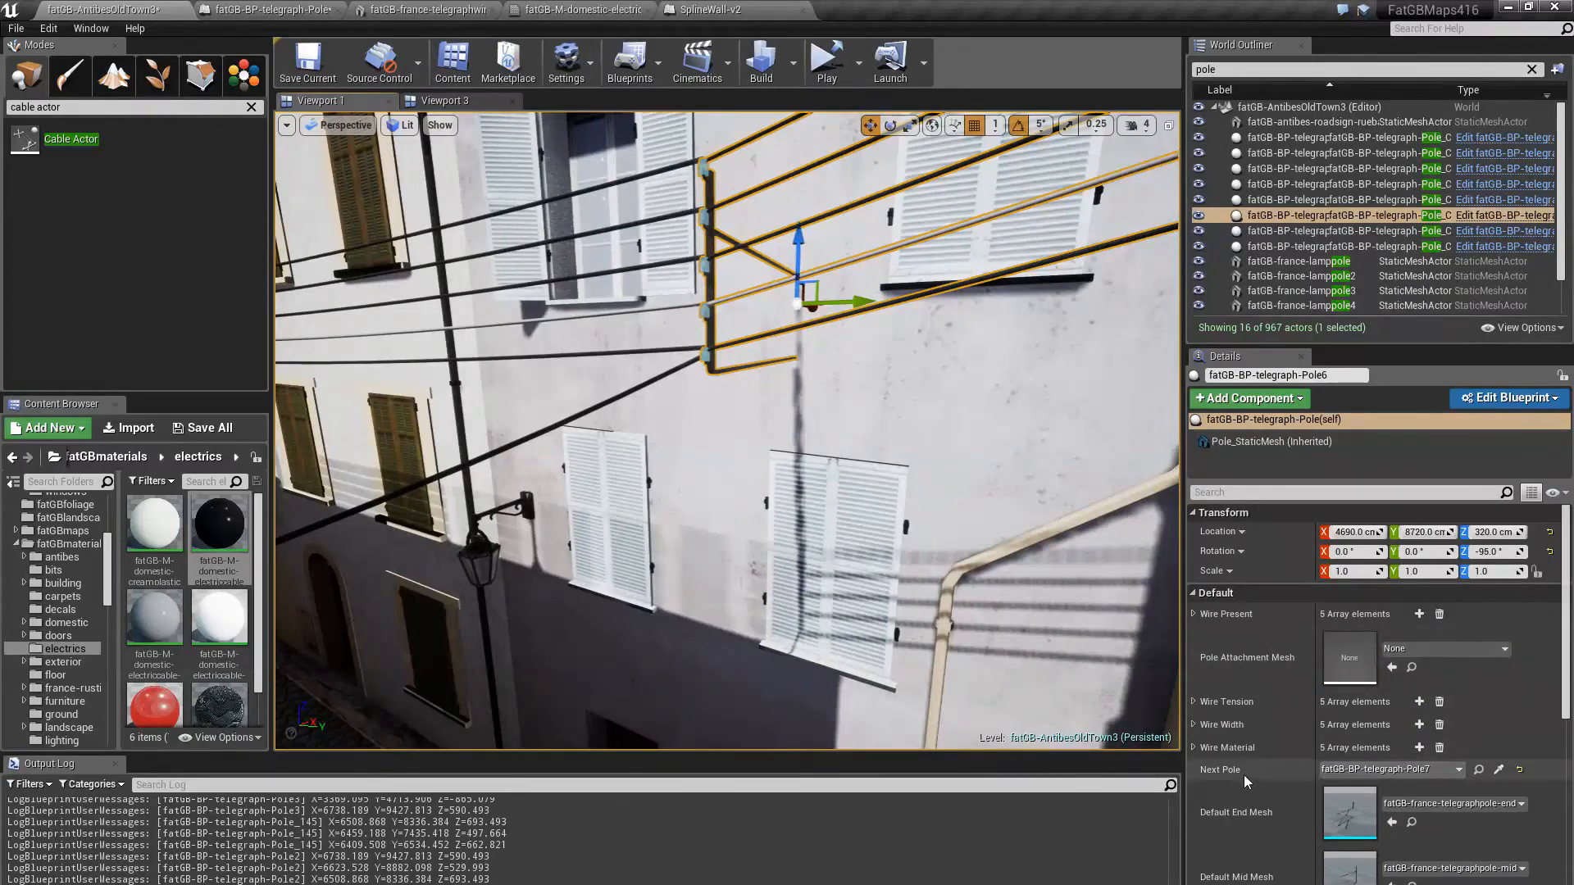
{"action": "left_click", "coordinate": [1193, 613]}
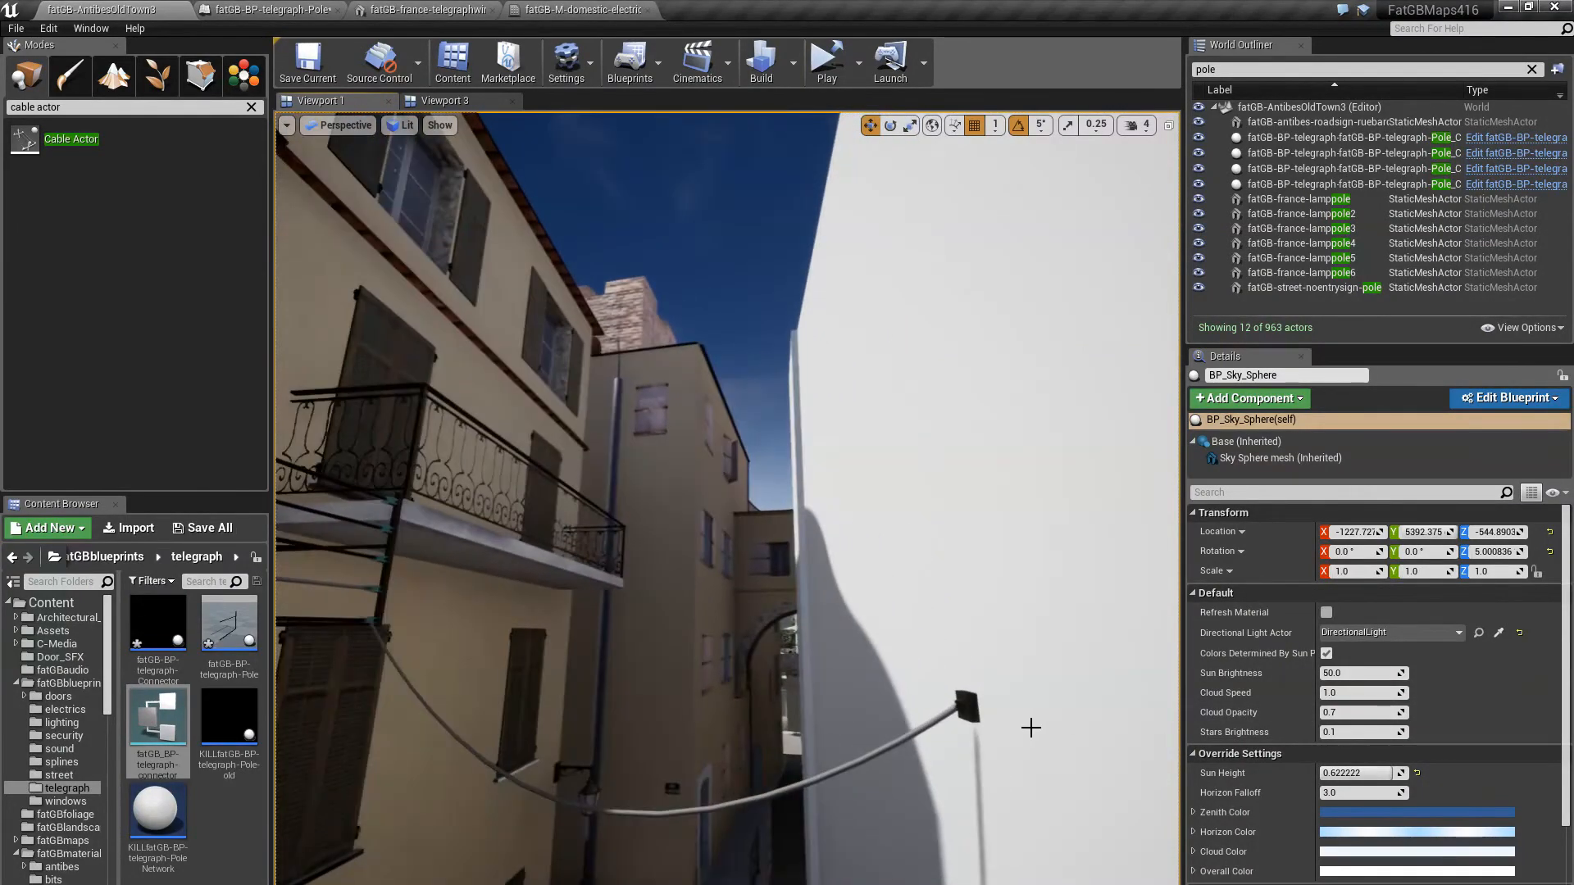
Add a new wall connector beside the existing one and give its List Of Connected Wires one entry
{"action": "left_click", "coordinate": [1093, 698]}
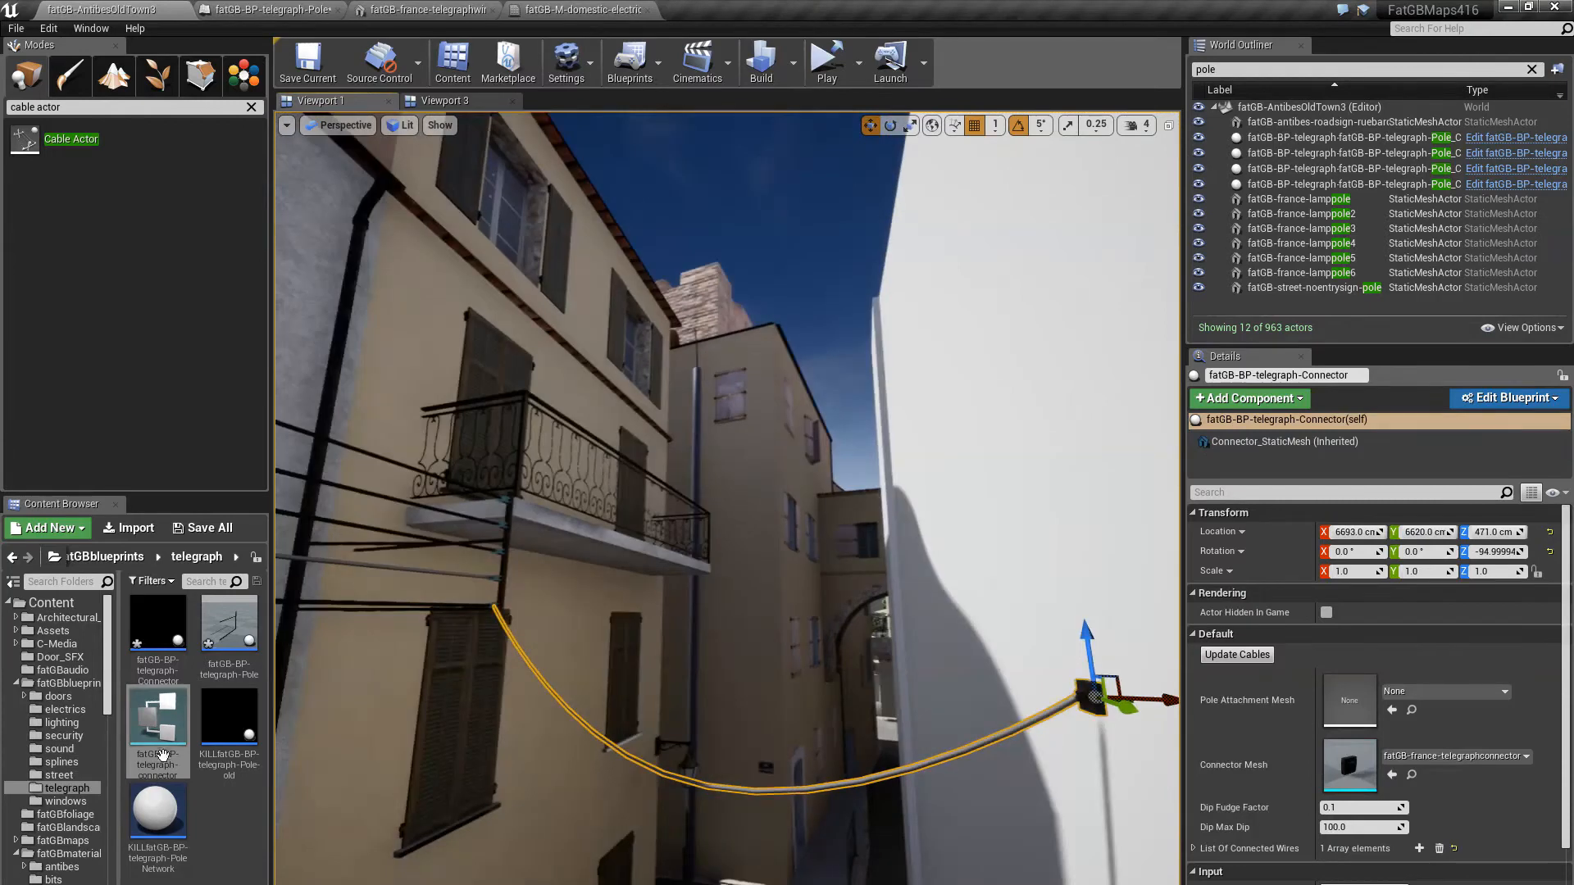
{"action": "mouse_move", "coordinate": [157, 633]}
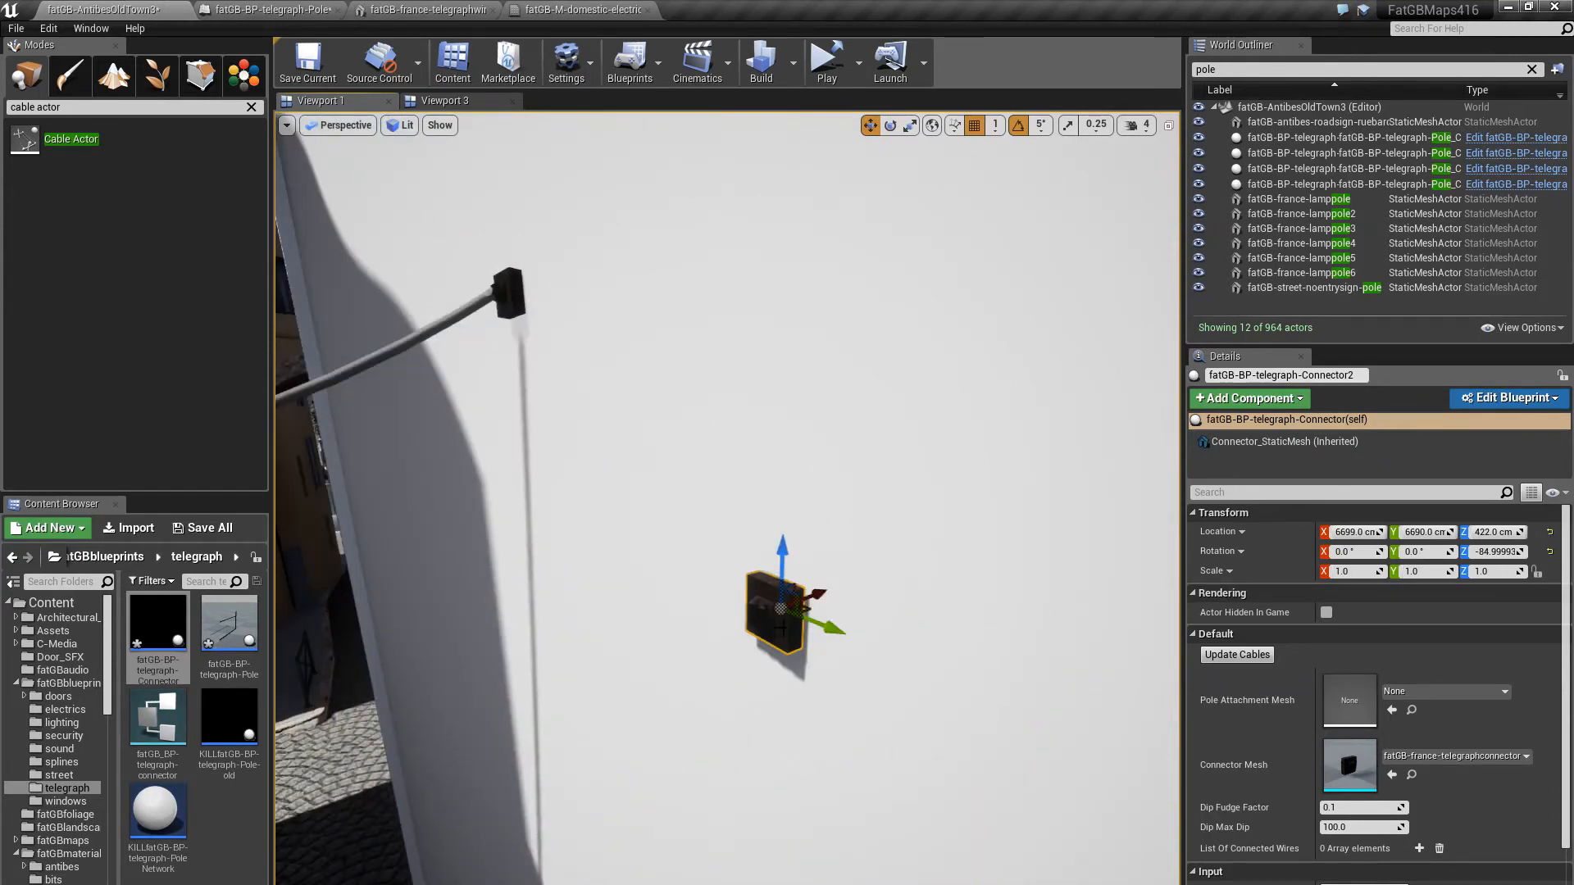
{"action": "scroll", "scroll_direction": "down", "scroll_amount": 3}
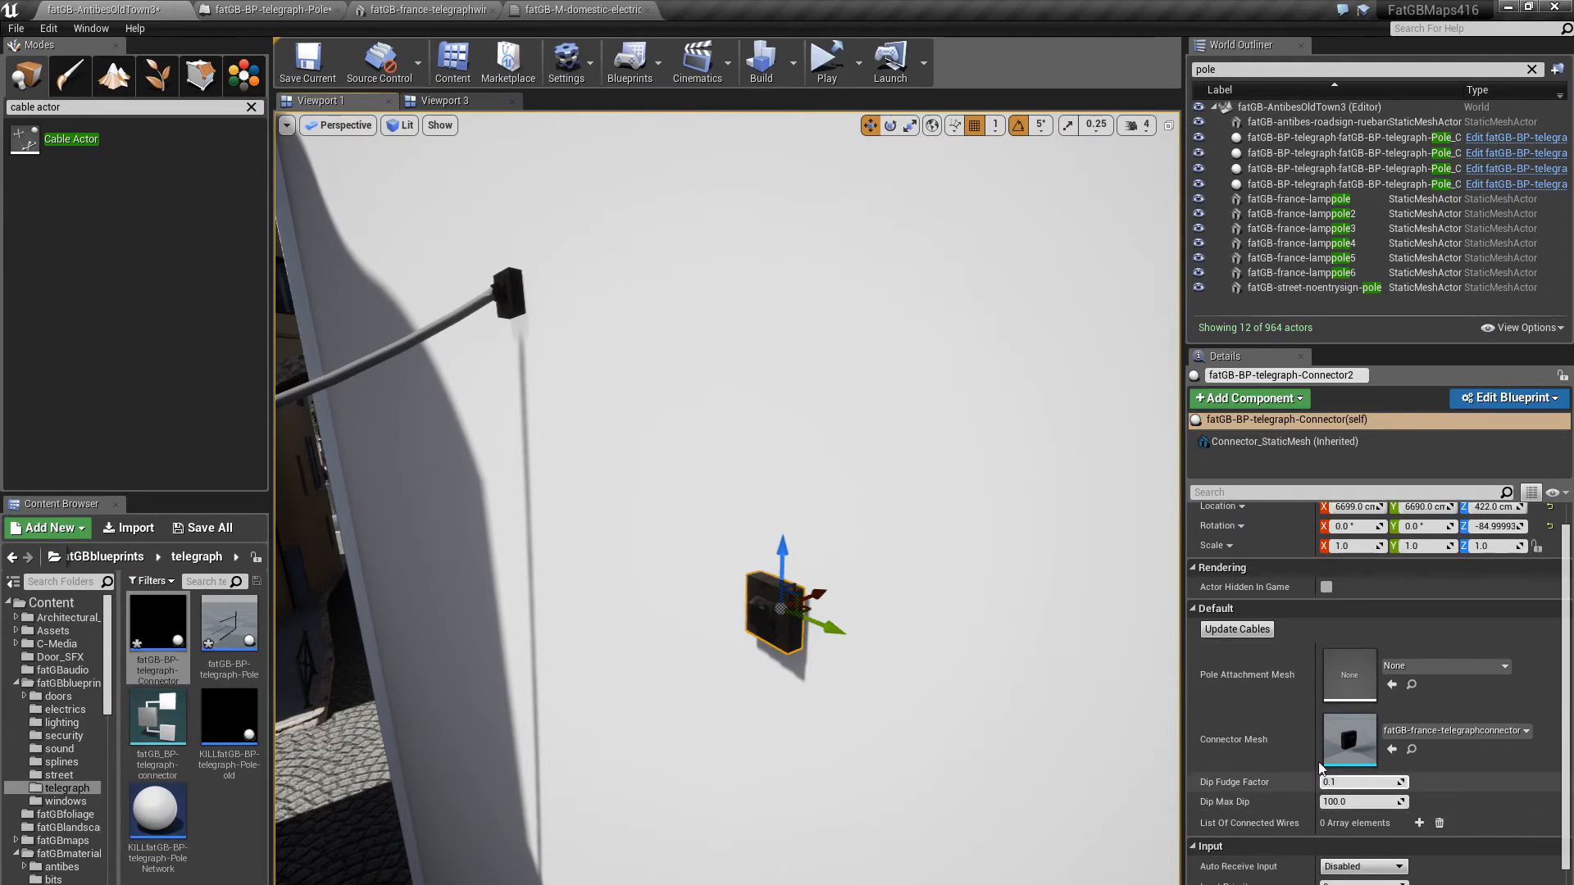
{"action": "left_click", "coordinate": [1420, 823]}
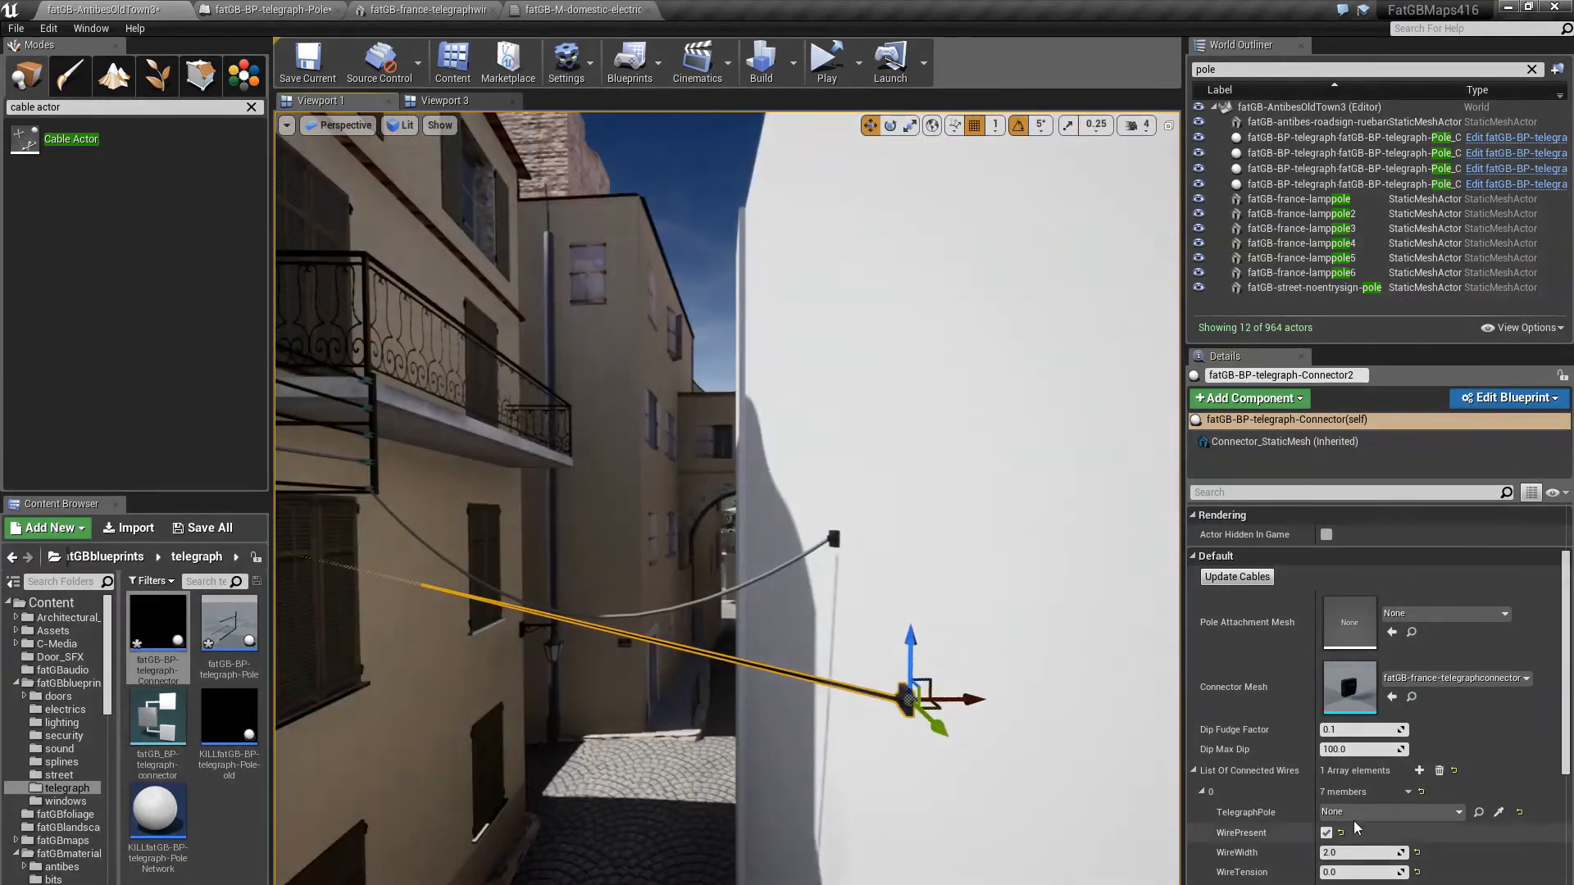
Assign the balcony telegraph pole to the wire entry with Wire Present on, width adjusted and tension 10
{"action": "left_click", "coordinate": [1449, 811]}
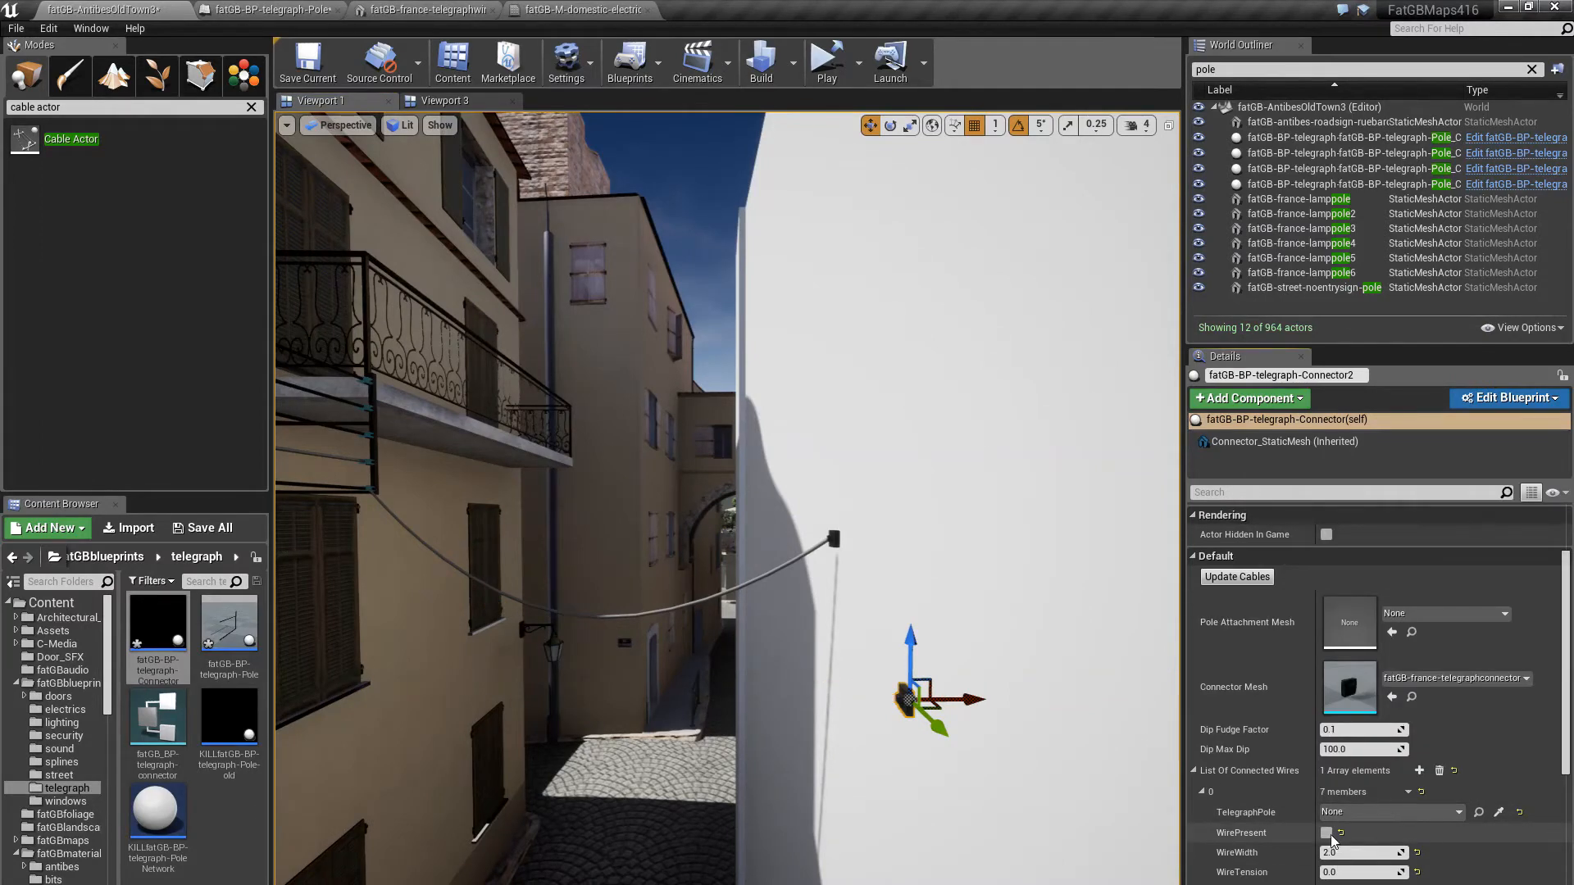
{"action": "left_click", "coordinate": [1443, 811]}
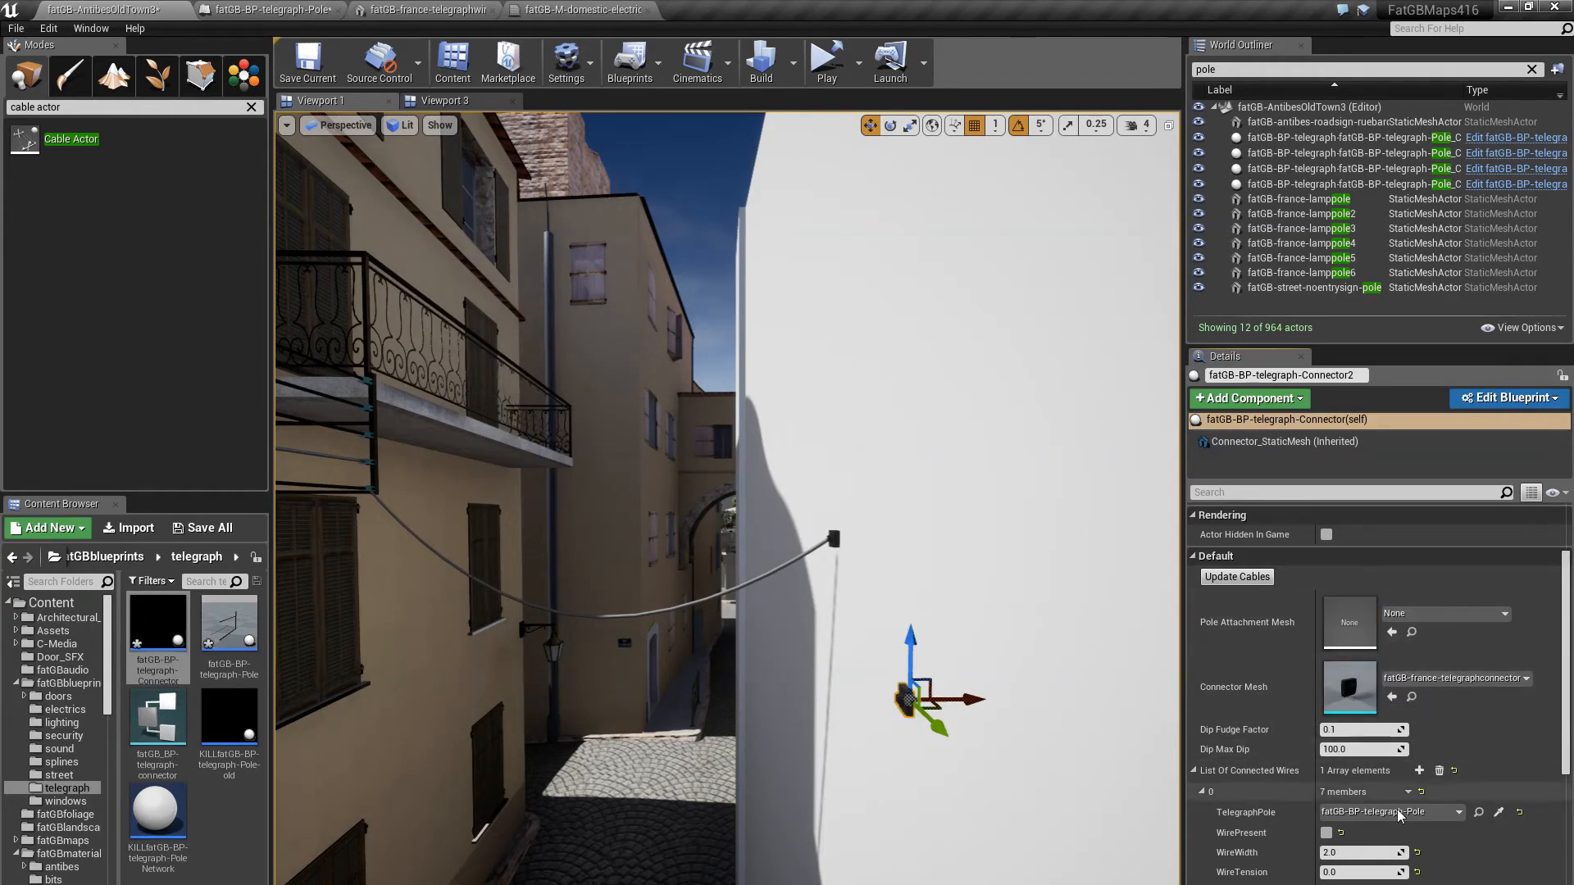
{"action": "left_click", "coordinate": [1326, 833]}
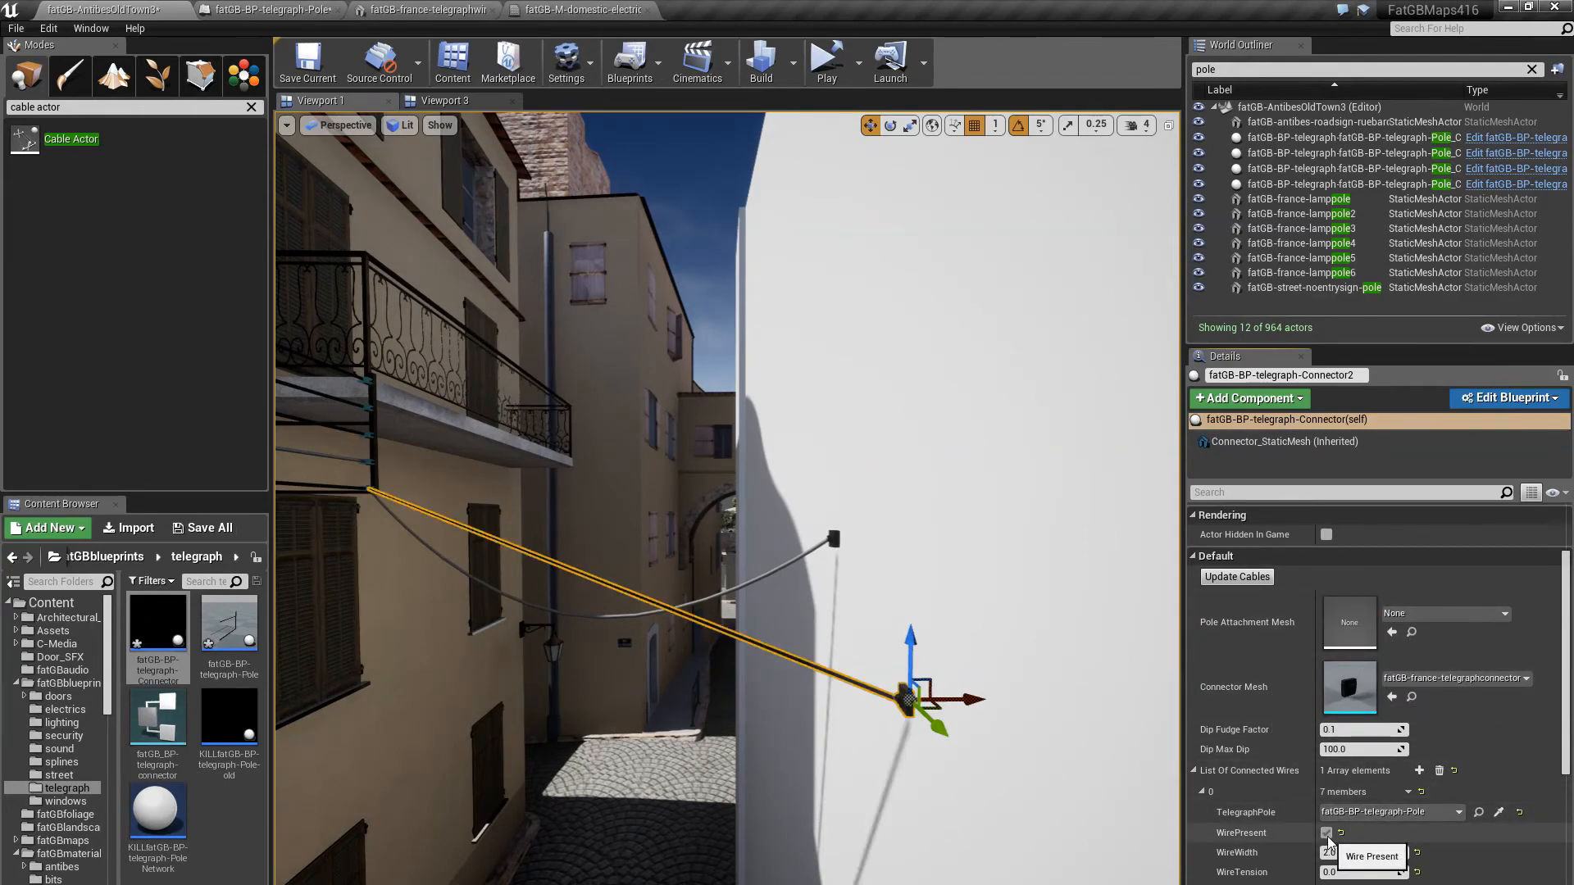
{"action": "left_click", "coordinate": [1324, 833]}
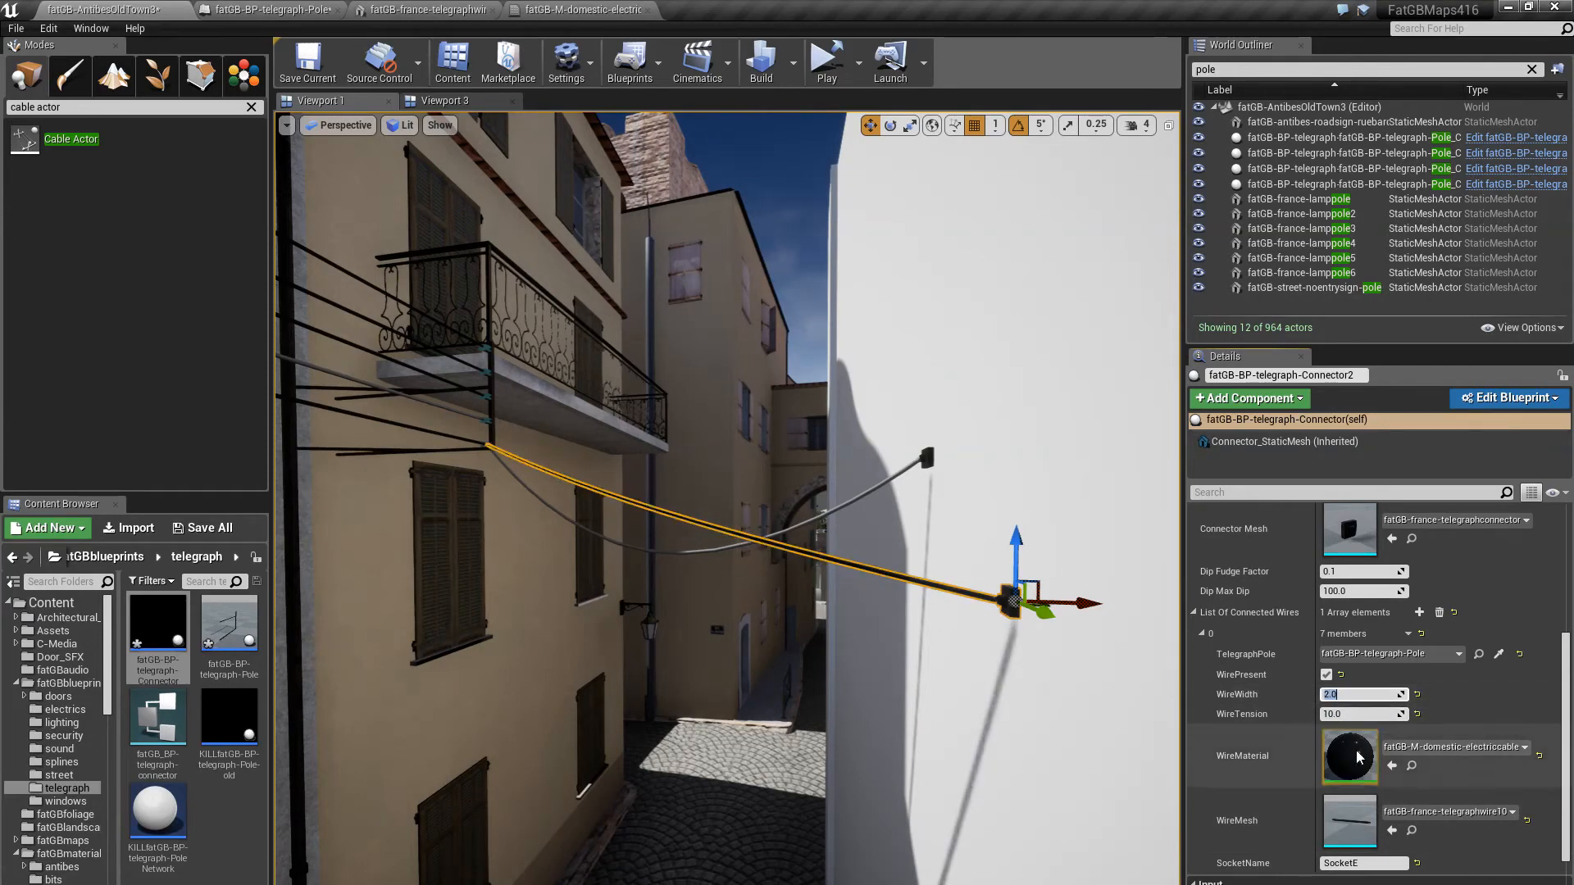
{"action": "left_click", "coordinate": [1362, 864]}
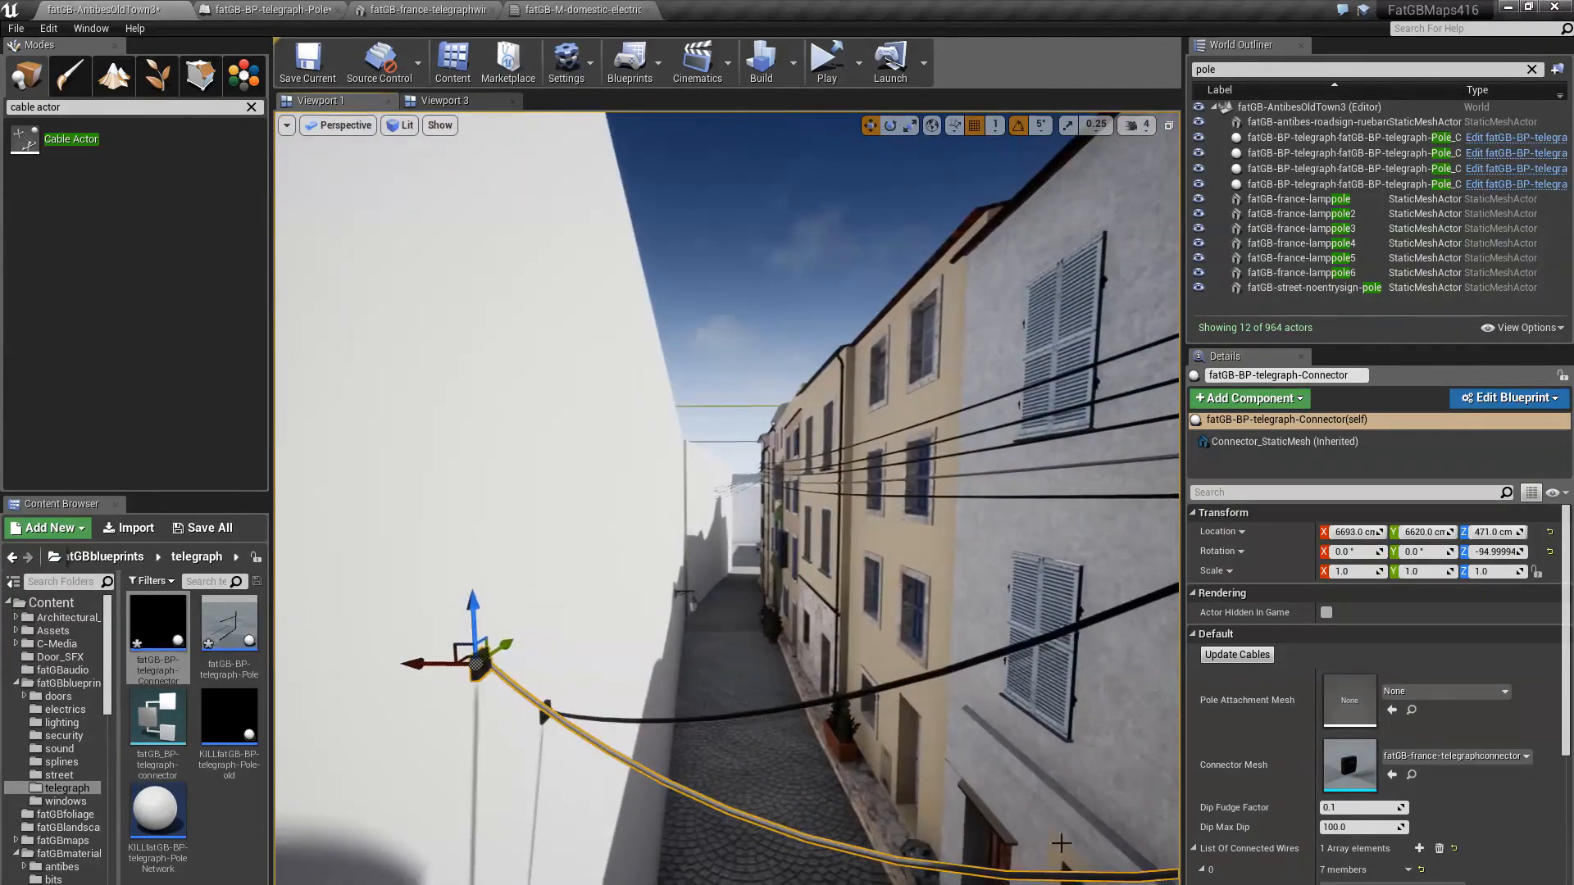
Open the connected-wire structure asset listing its pole, presence, width, tension, material, mesh and socket members
{"action": "scroll", "scroll_direction": "down", "scroll_amount": 3}
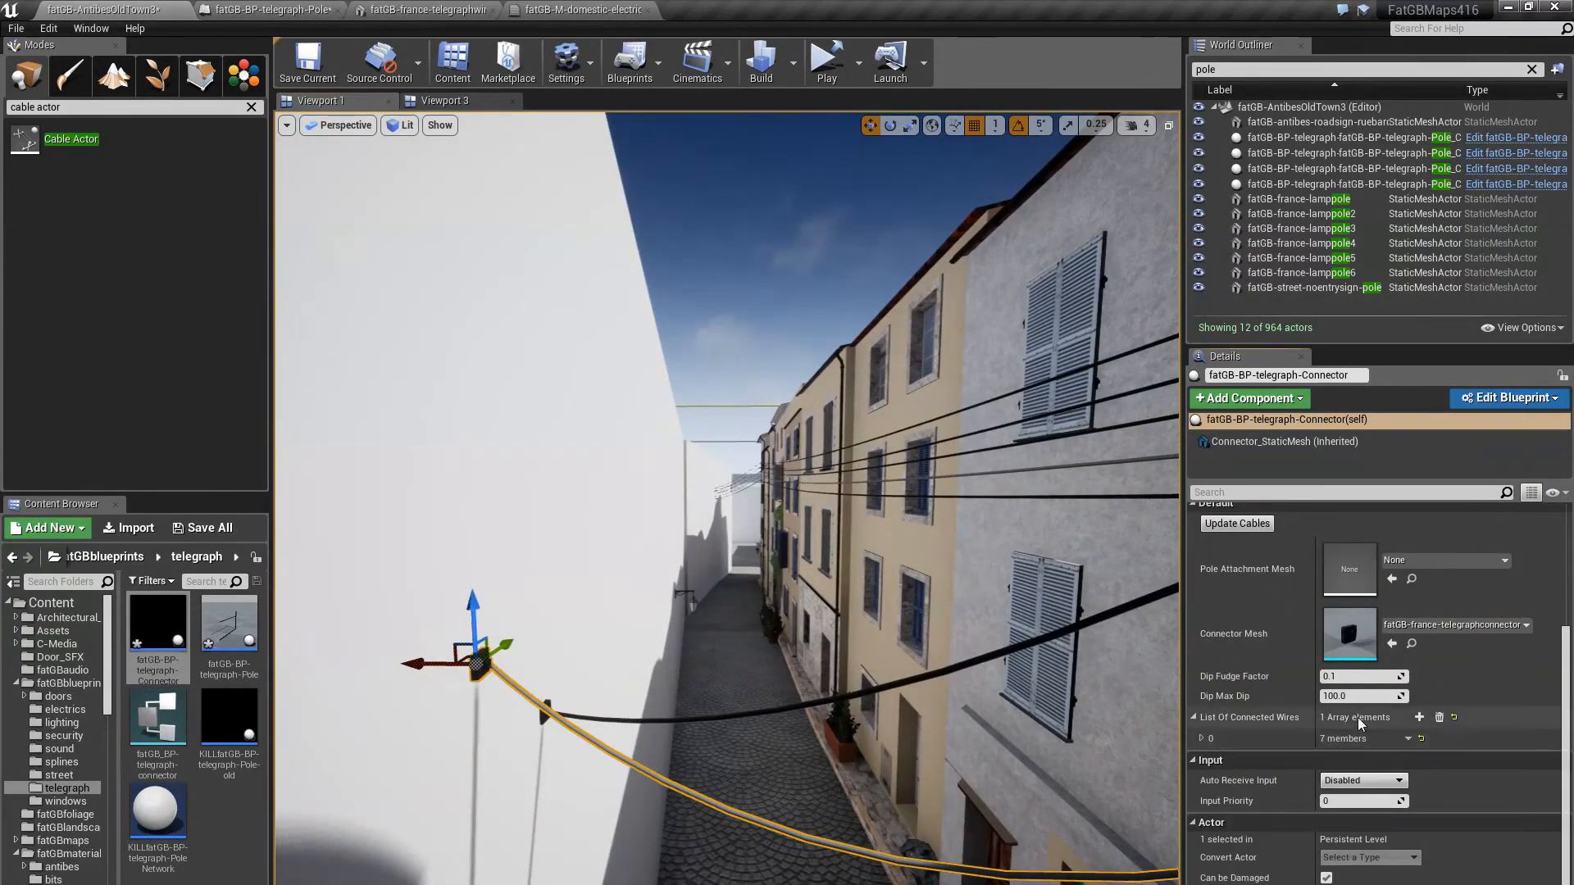
{"action": "left_click", "coordinate": [1420, 716]}
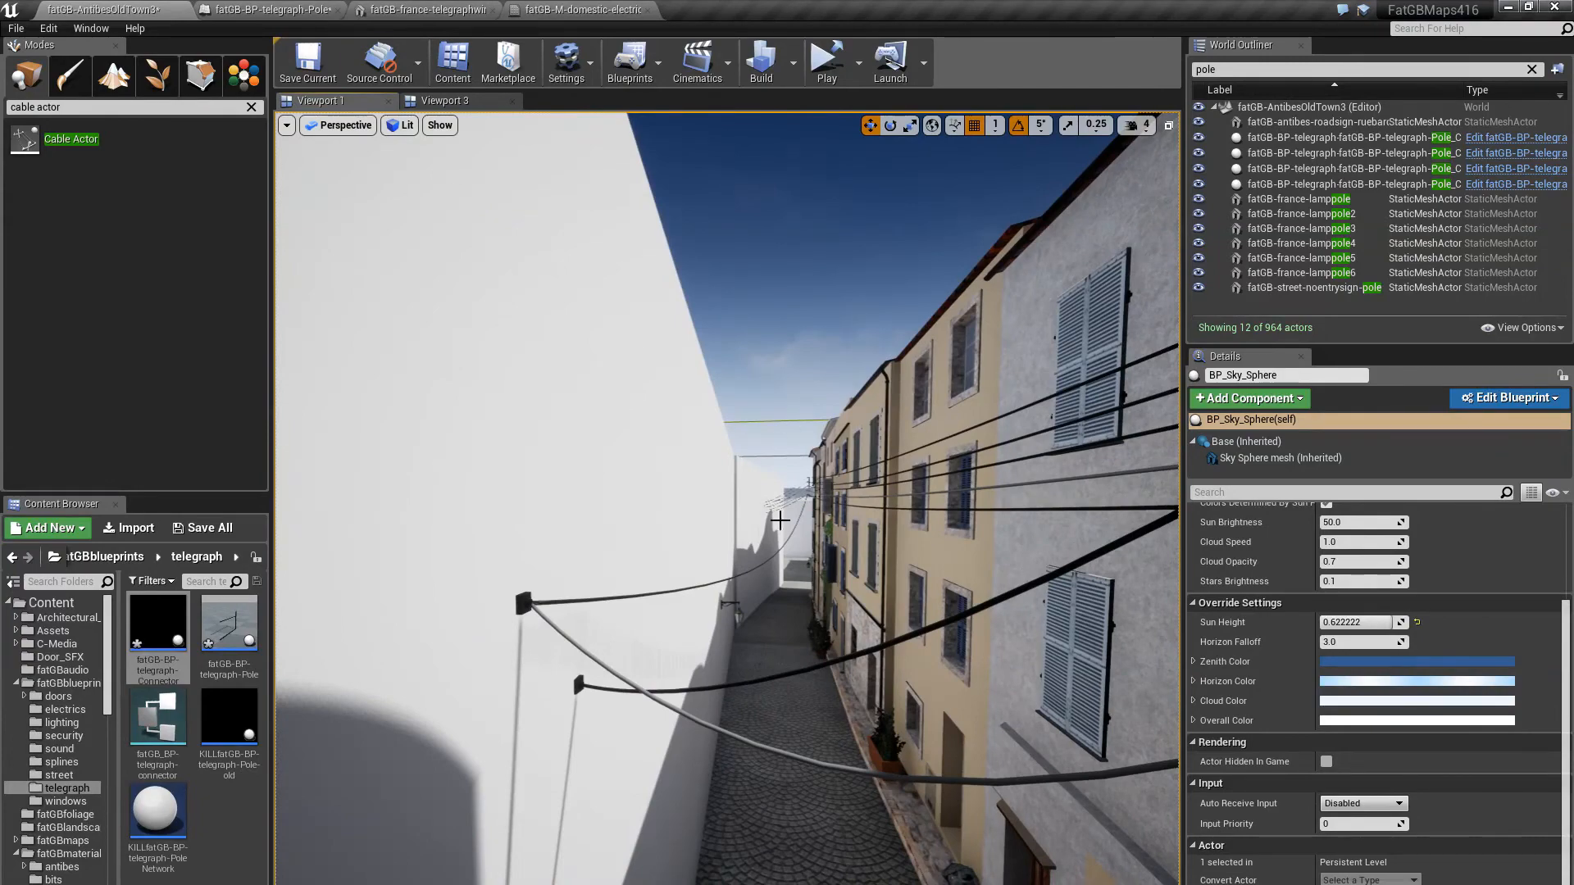
{"action": "left_click", "coordinate": [733, 10]}
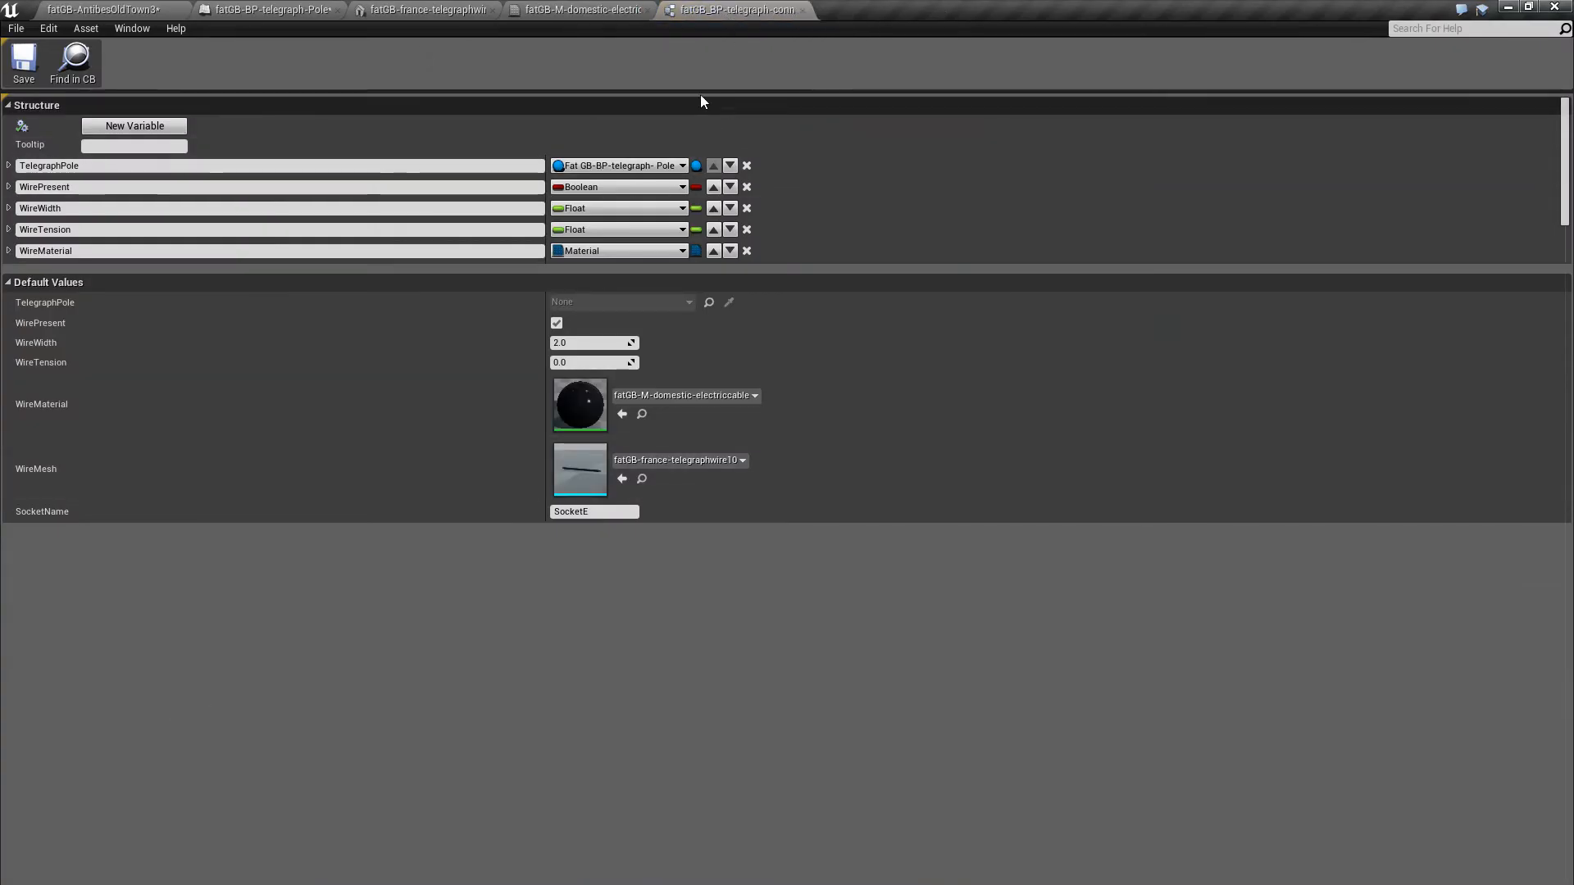
{"action": "mouse_move", "coordinate": [648, 65]}
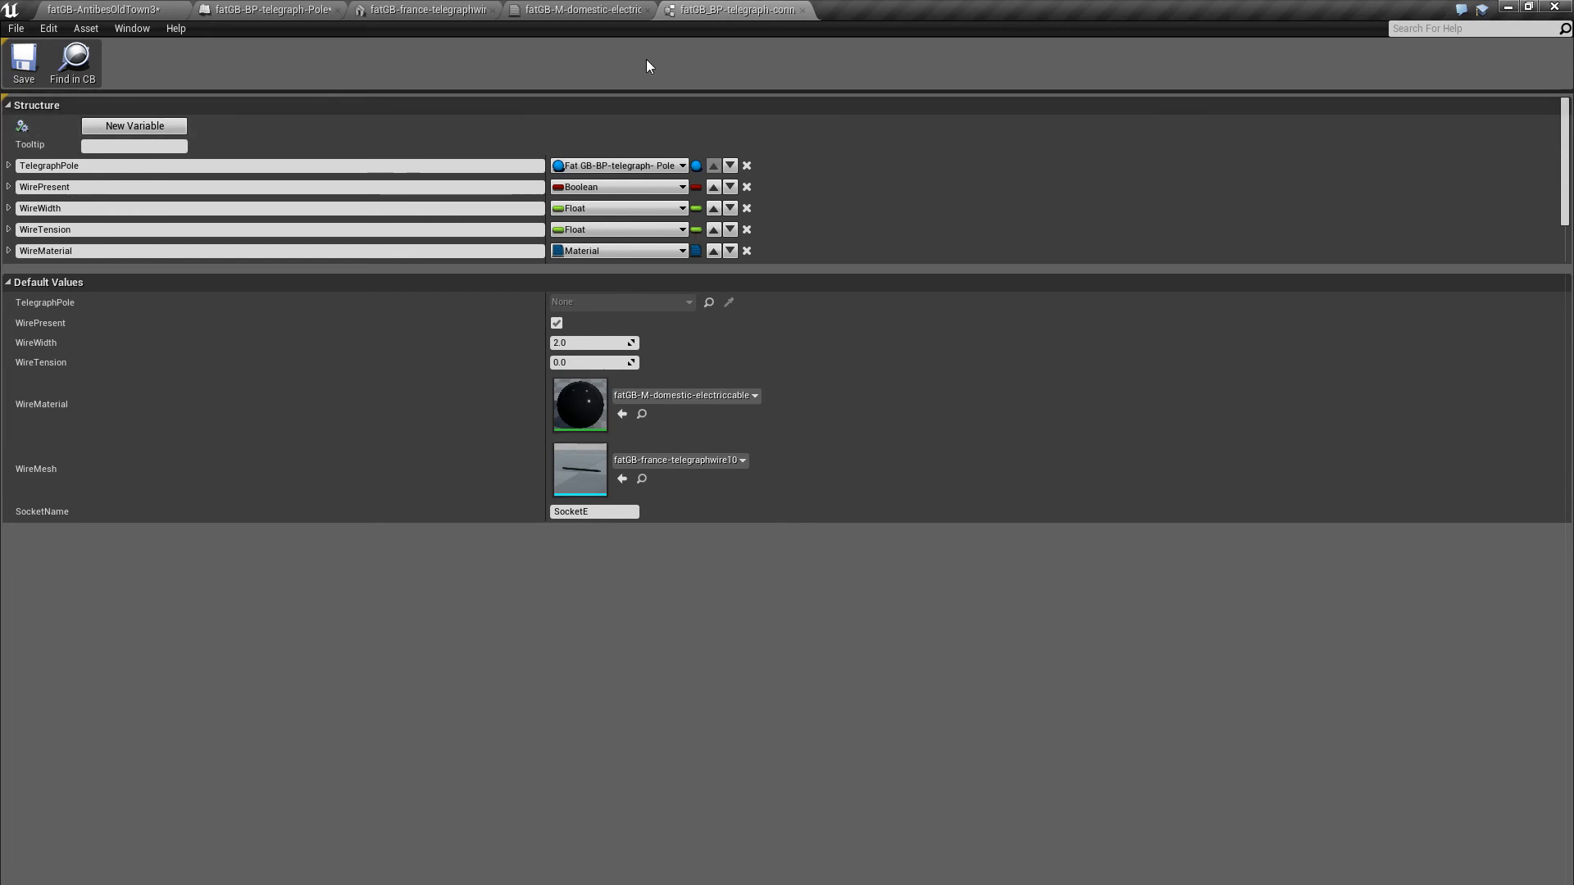
{"action": "mouse_move", "coordinate": [88, 187]}
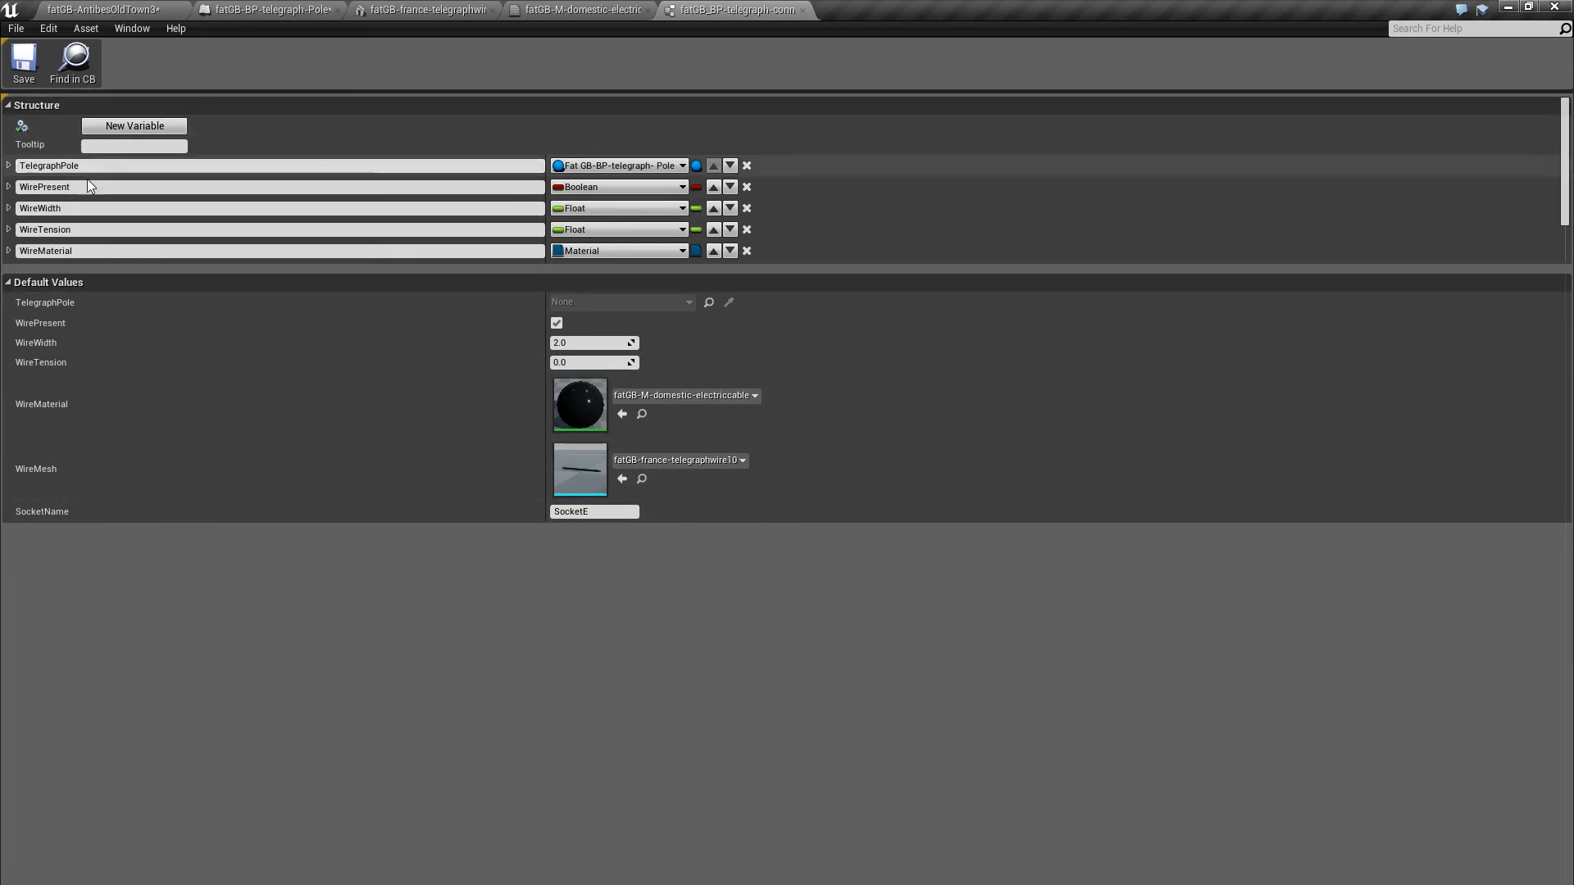
Set the structure's default WireTension to 3.0 and return to the connector Blueprint's Update Cables graph
{"action": "left_click", "coordinate": [270, 229]}
{"action": "type", "text": "5"}
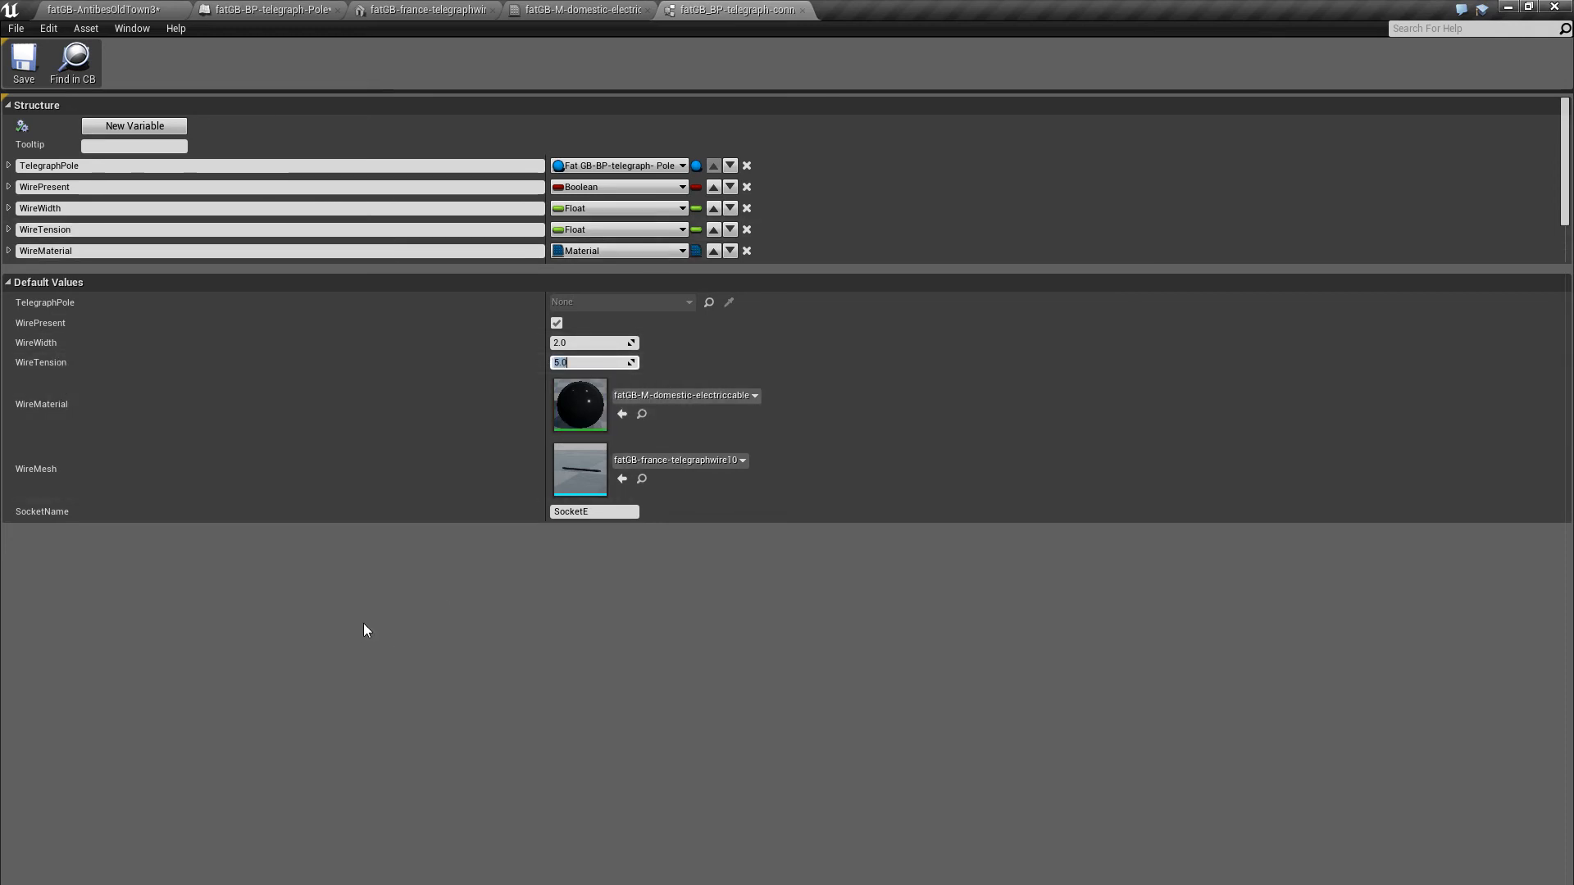
{"action": "type", "text": "4"}
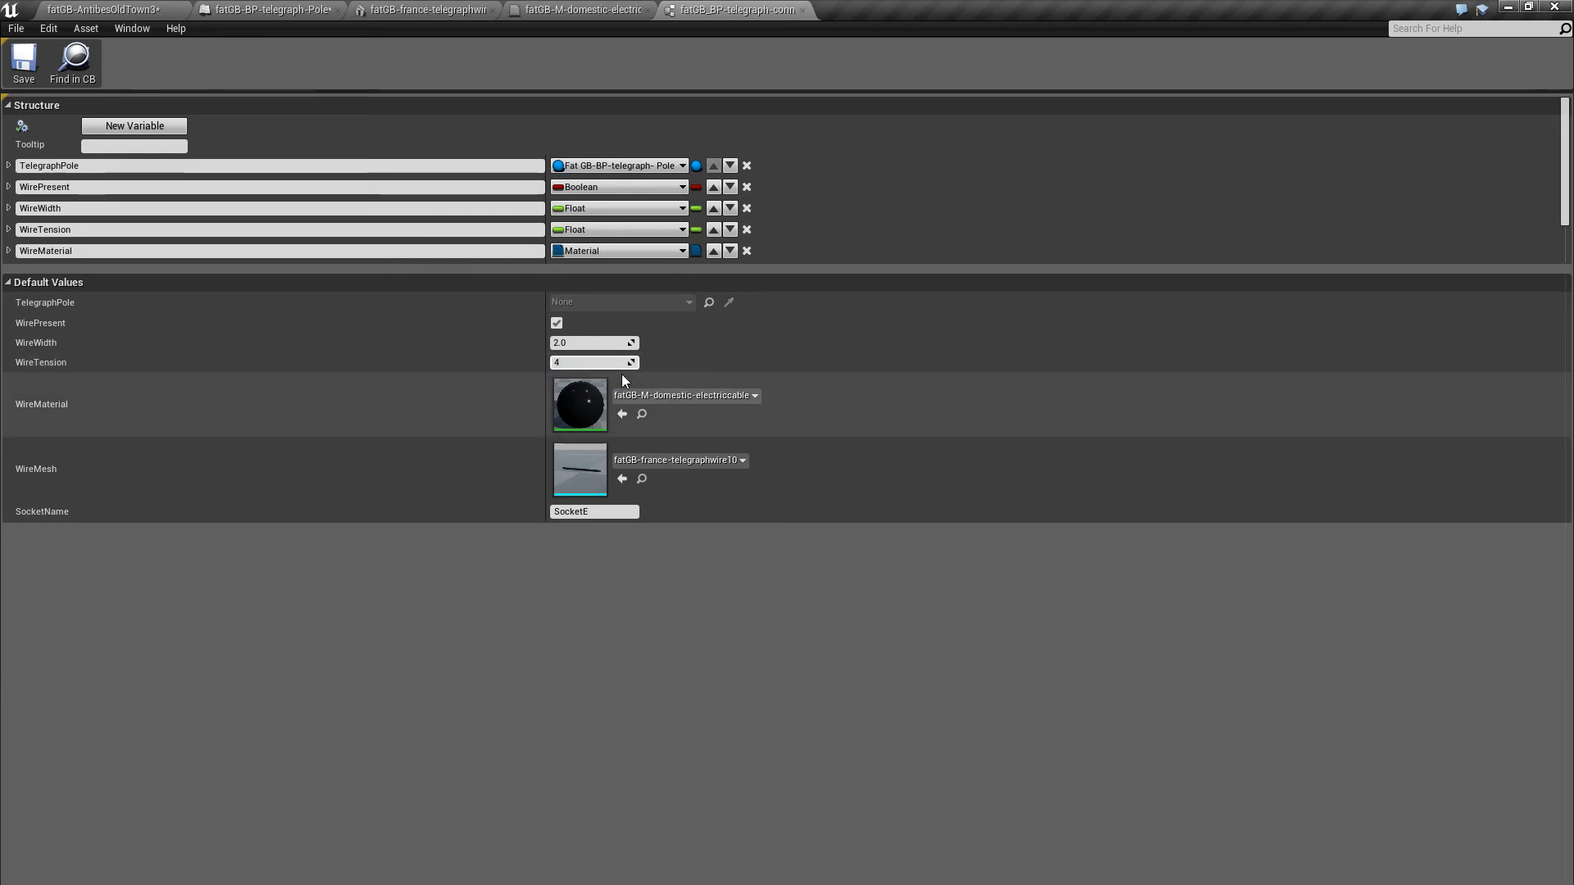
{"action": "triple_click", "coordinate": [592, 361]}
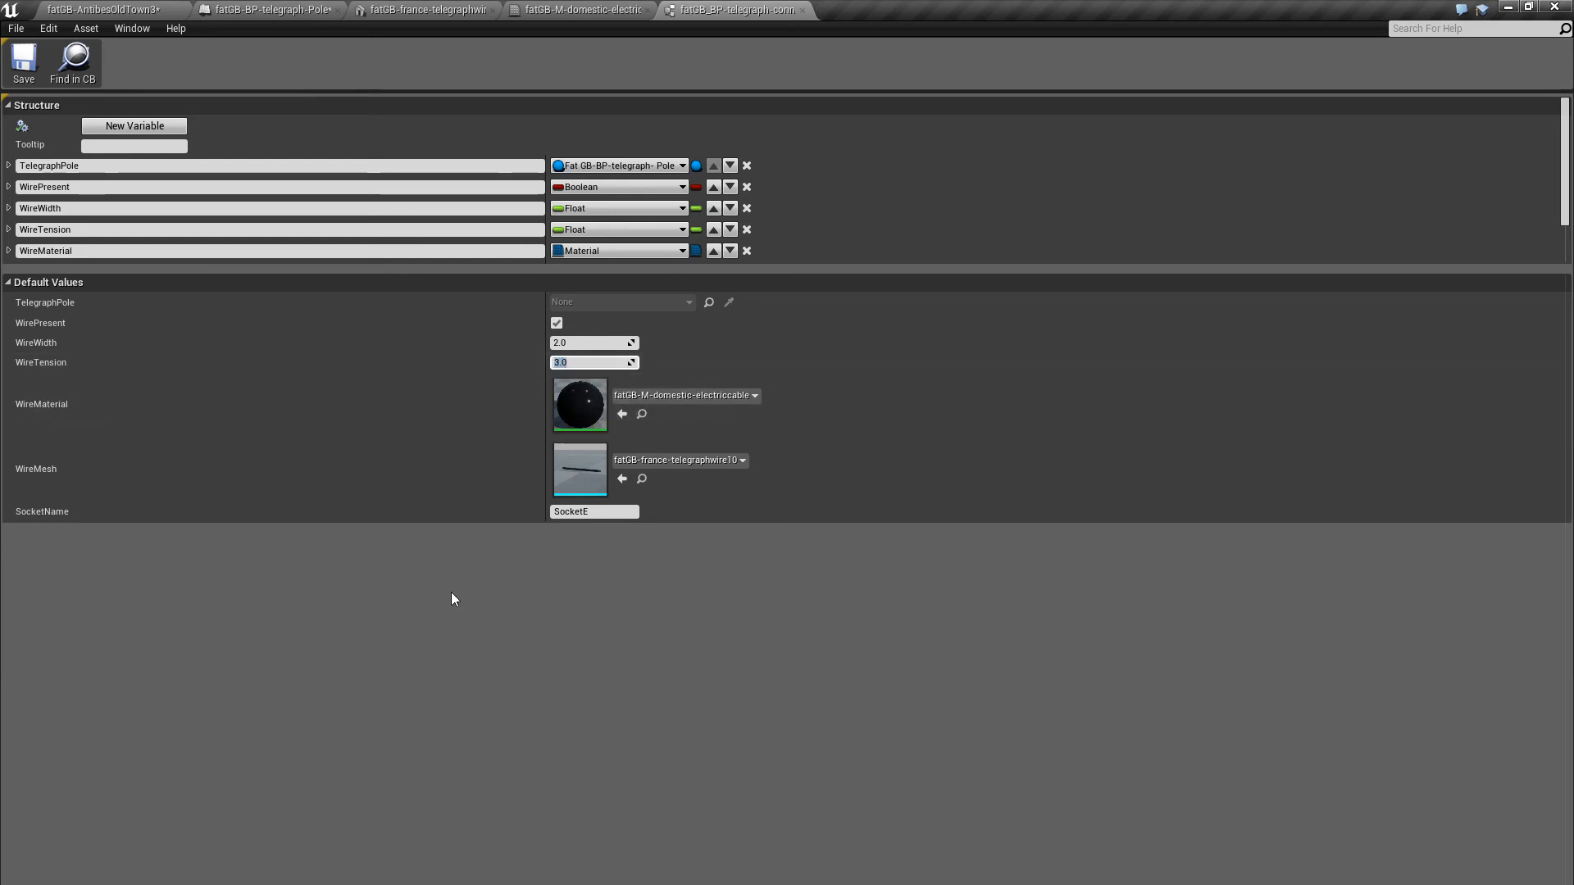
{"action": "mouse_move", "coordinate": [582, 407]}
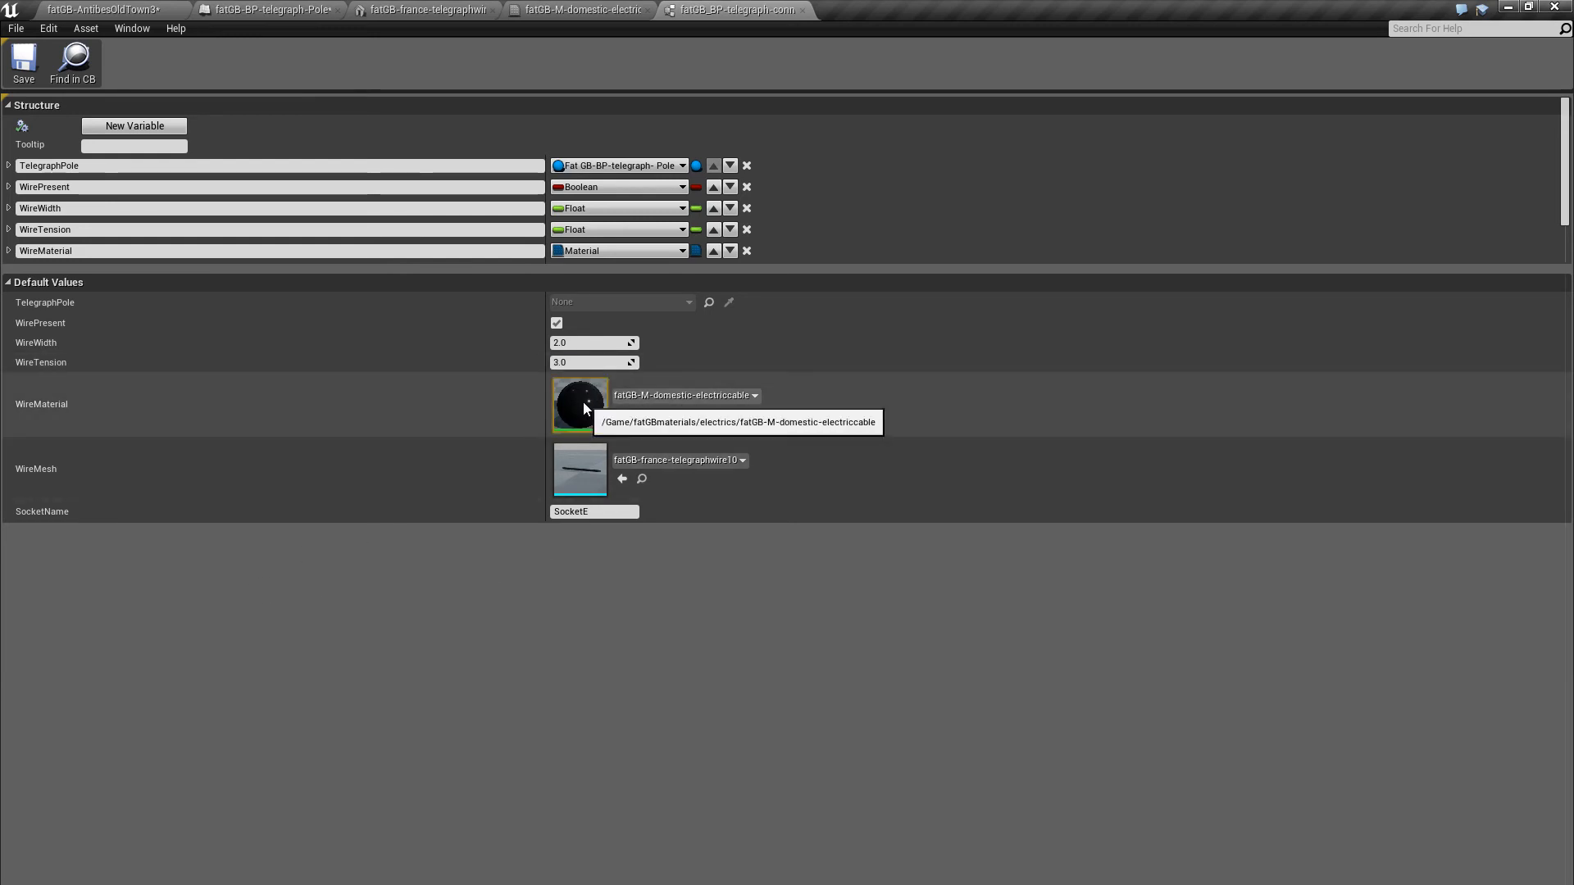
{"action": "mouse_move", "coordinate": [597, 501]}
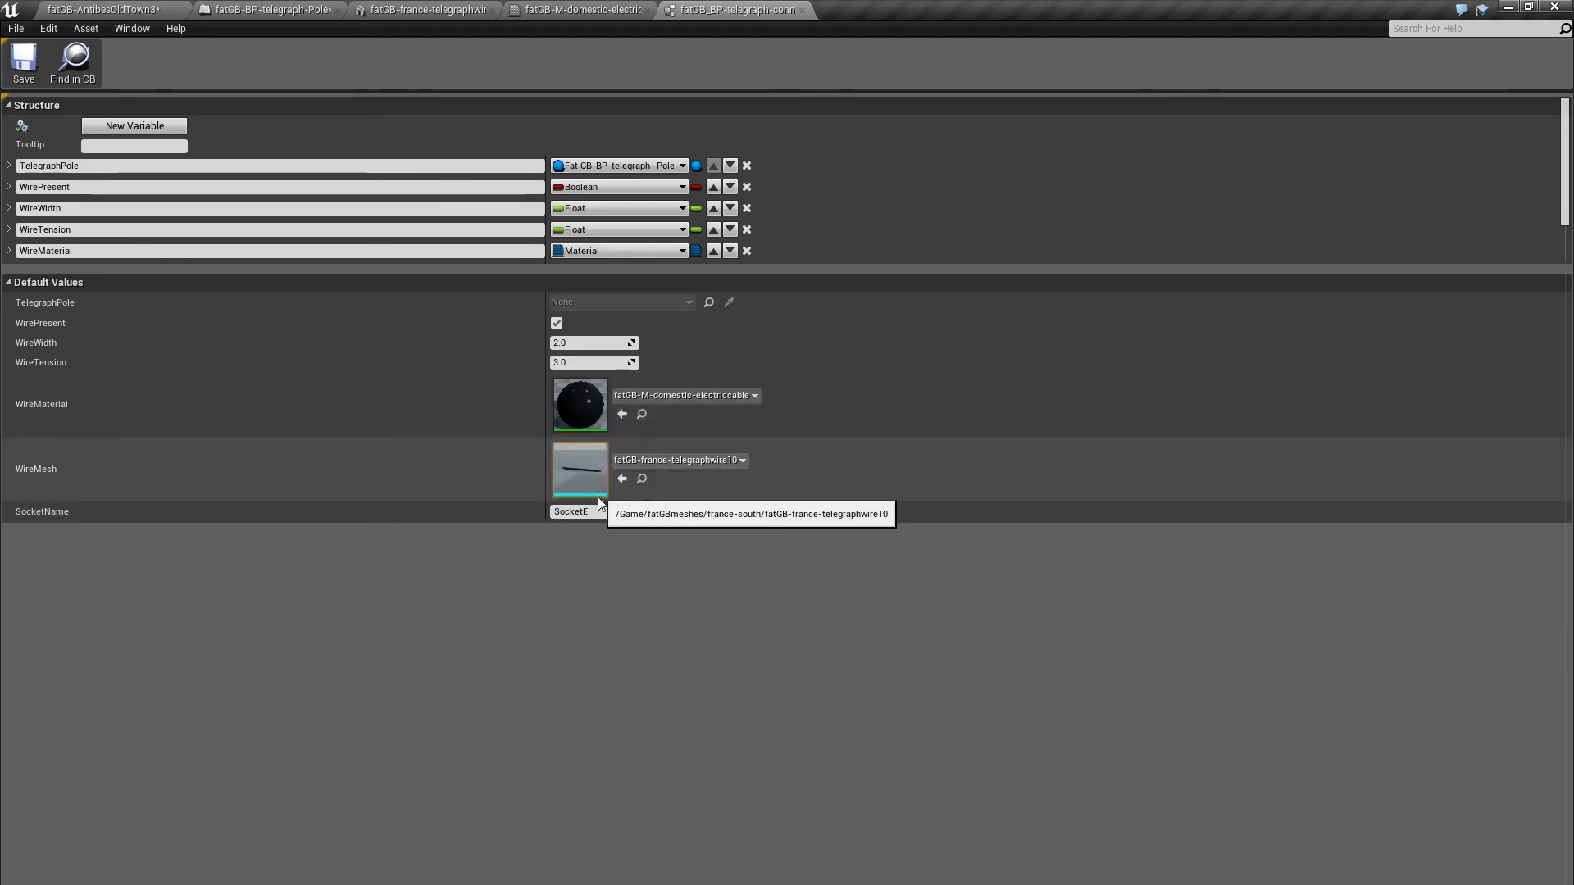
{"action": "mouse_move", "coordinate": [107, 185]}
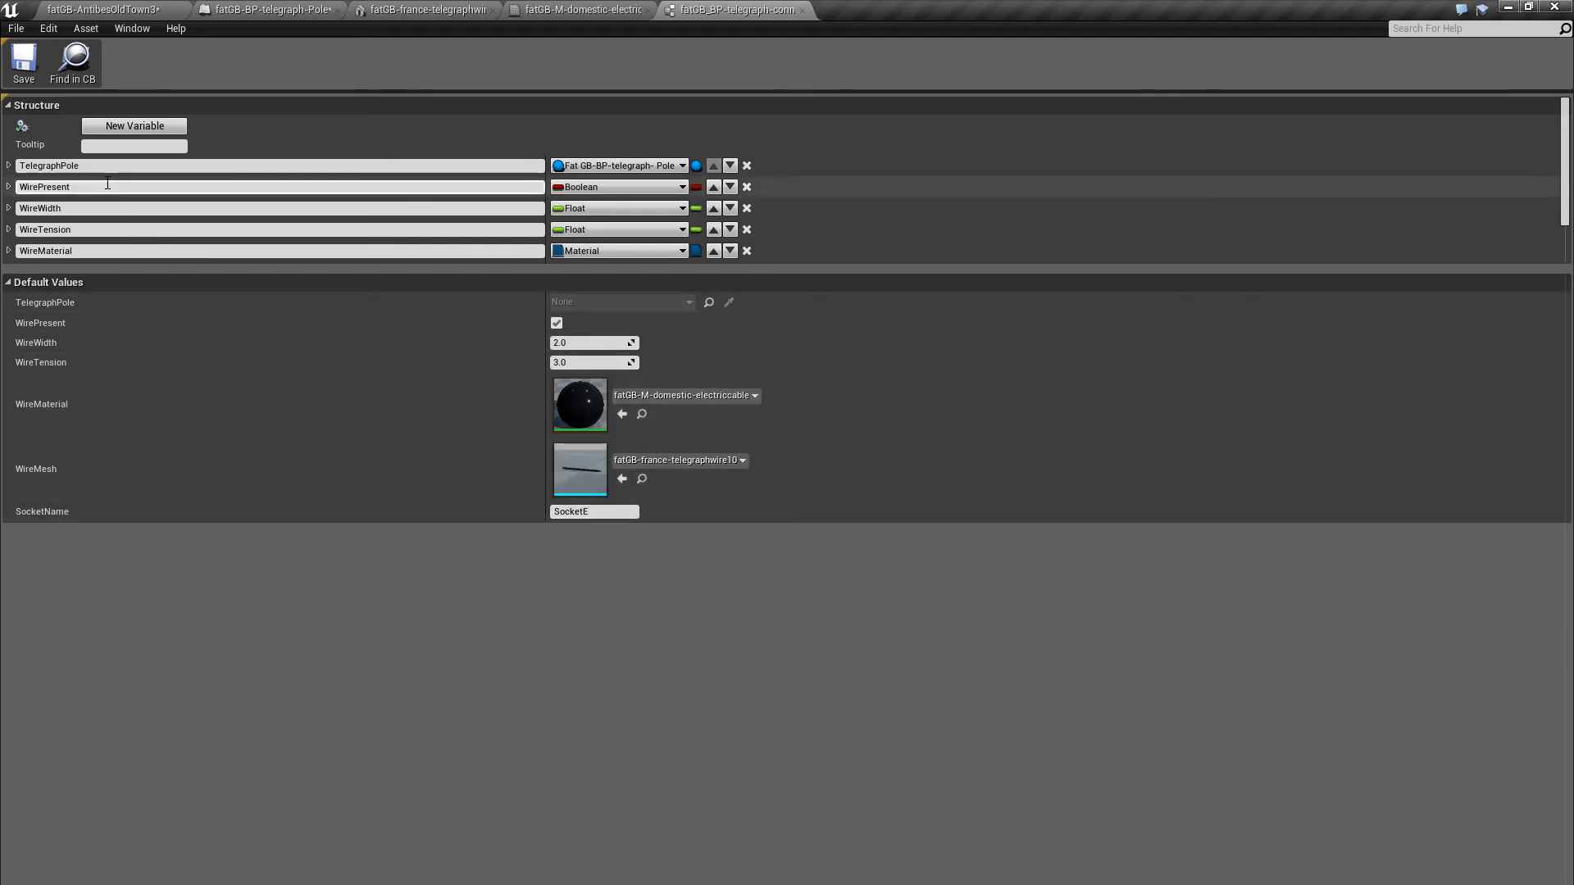
{"action": "mouse_move", "coordinate": [803, 10]}
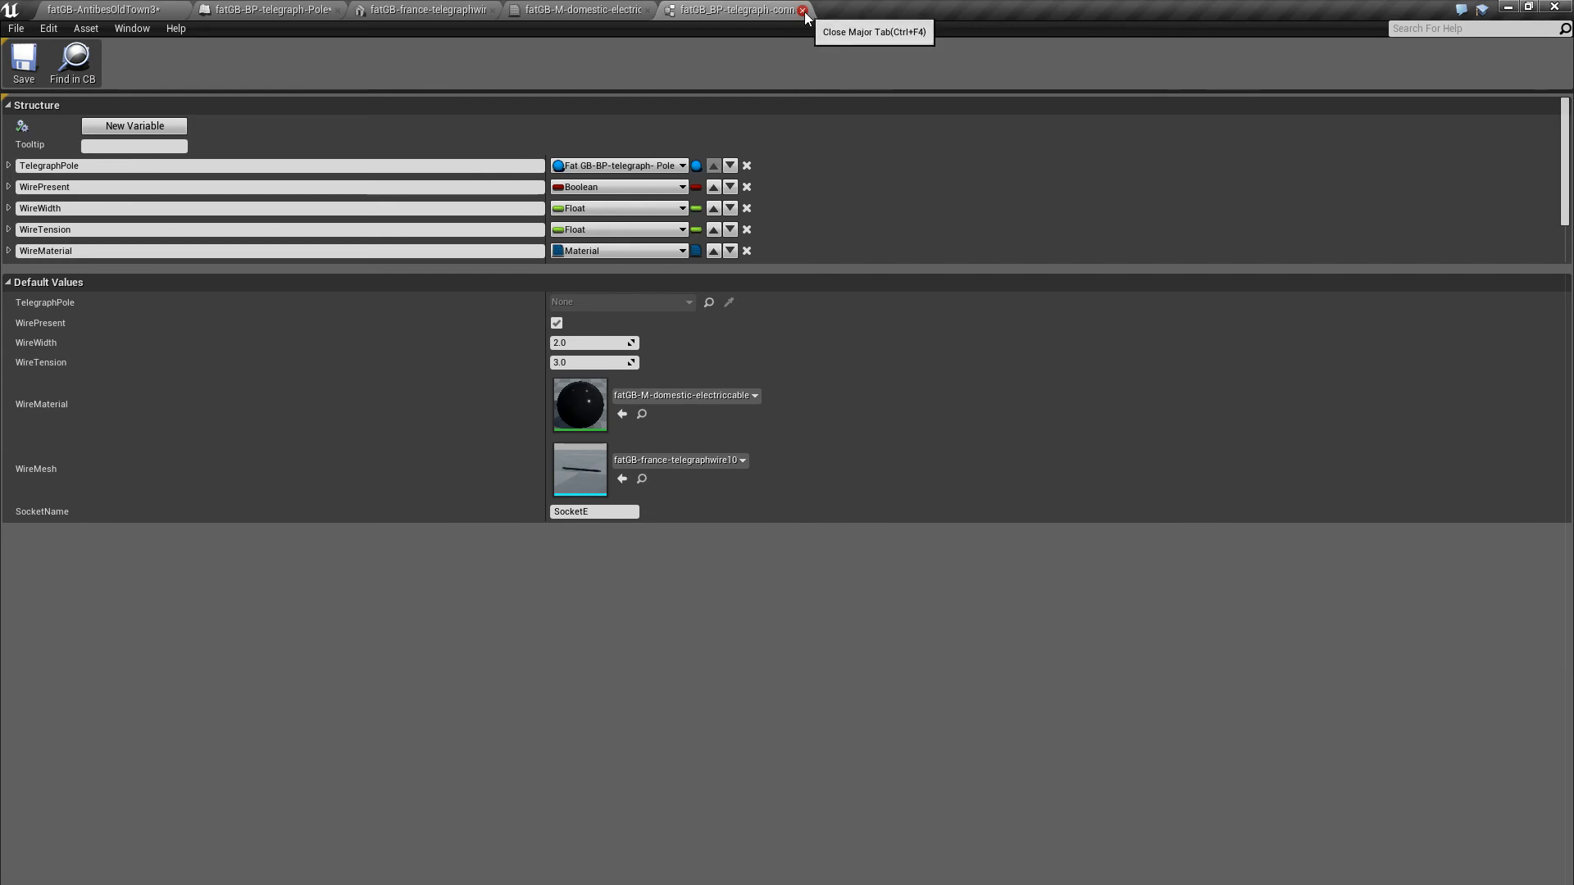
{"action": "left_click", "coordinate": [803, 9]}
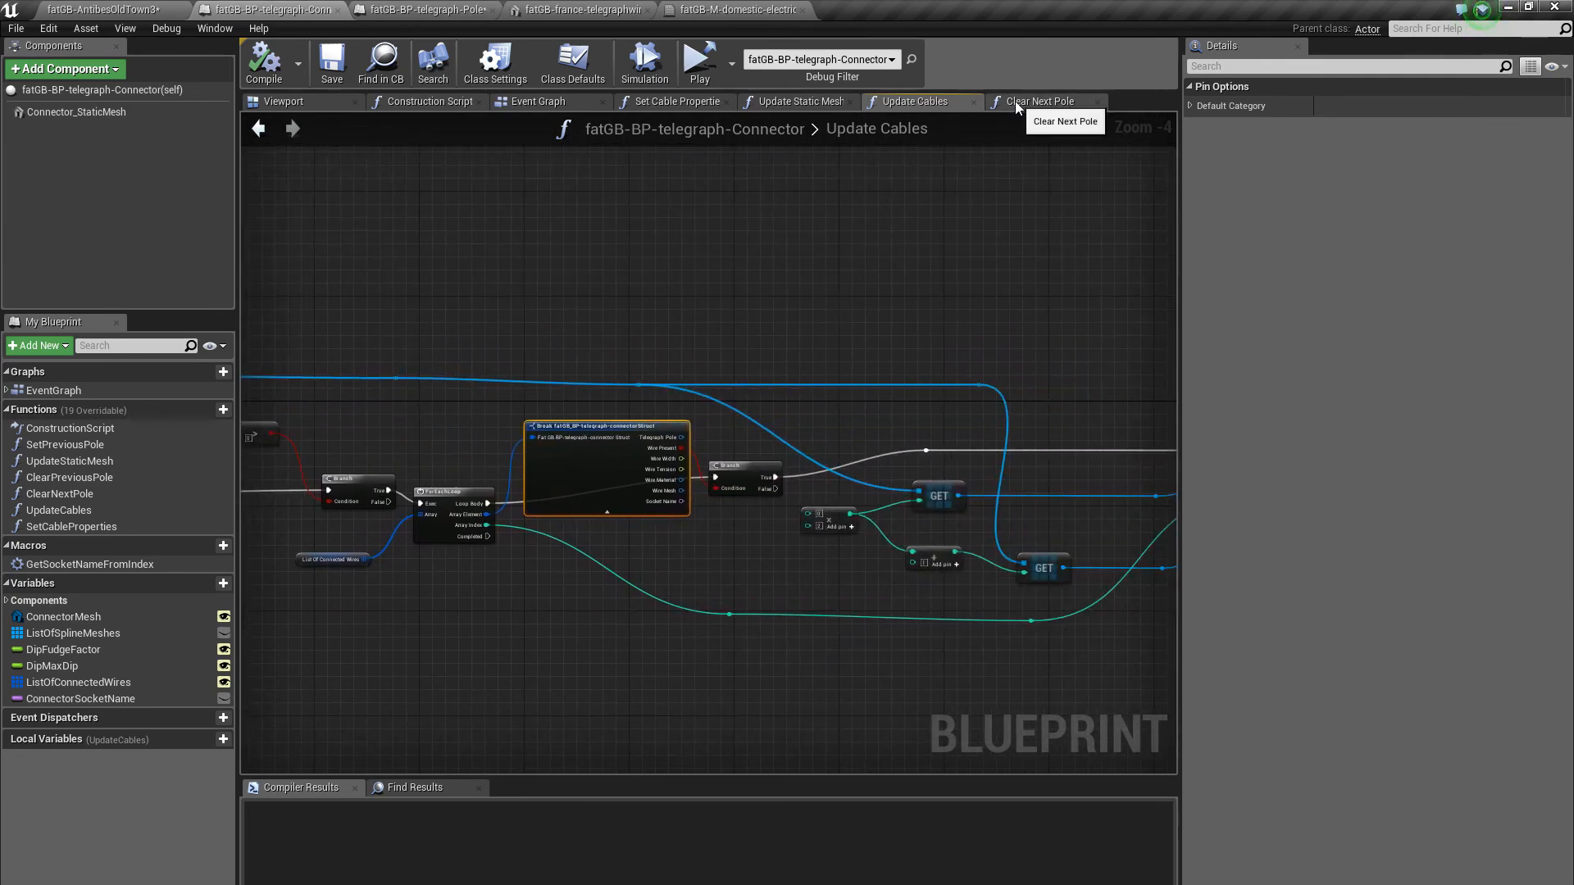
Review the Clear Next Pole and Construction Script graphs, then the Set Cable Properties function
{"action": "left_click", "coordinate": [1040, 100]}
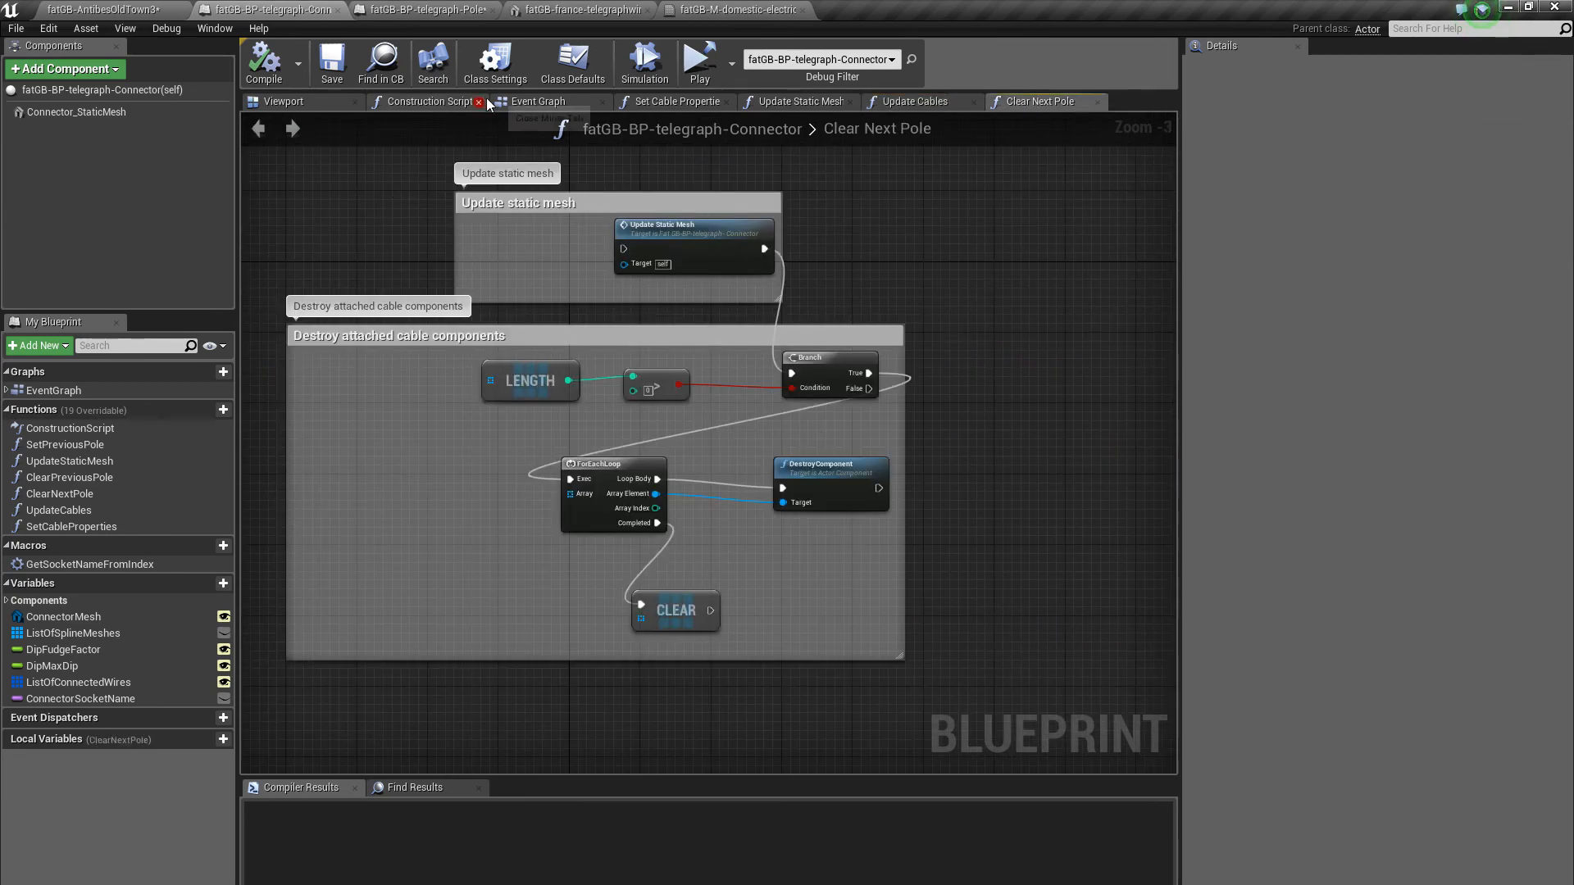
{"action": "left_click", "coordinate": [426, 101]}
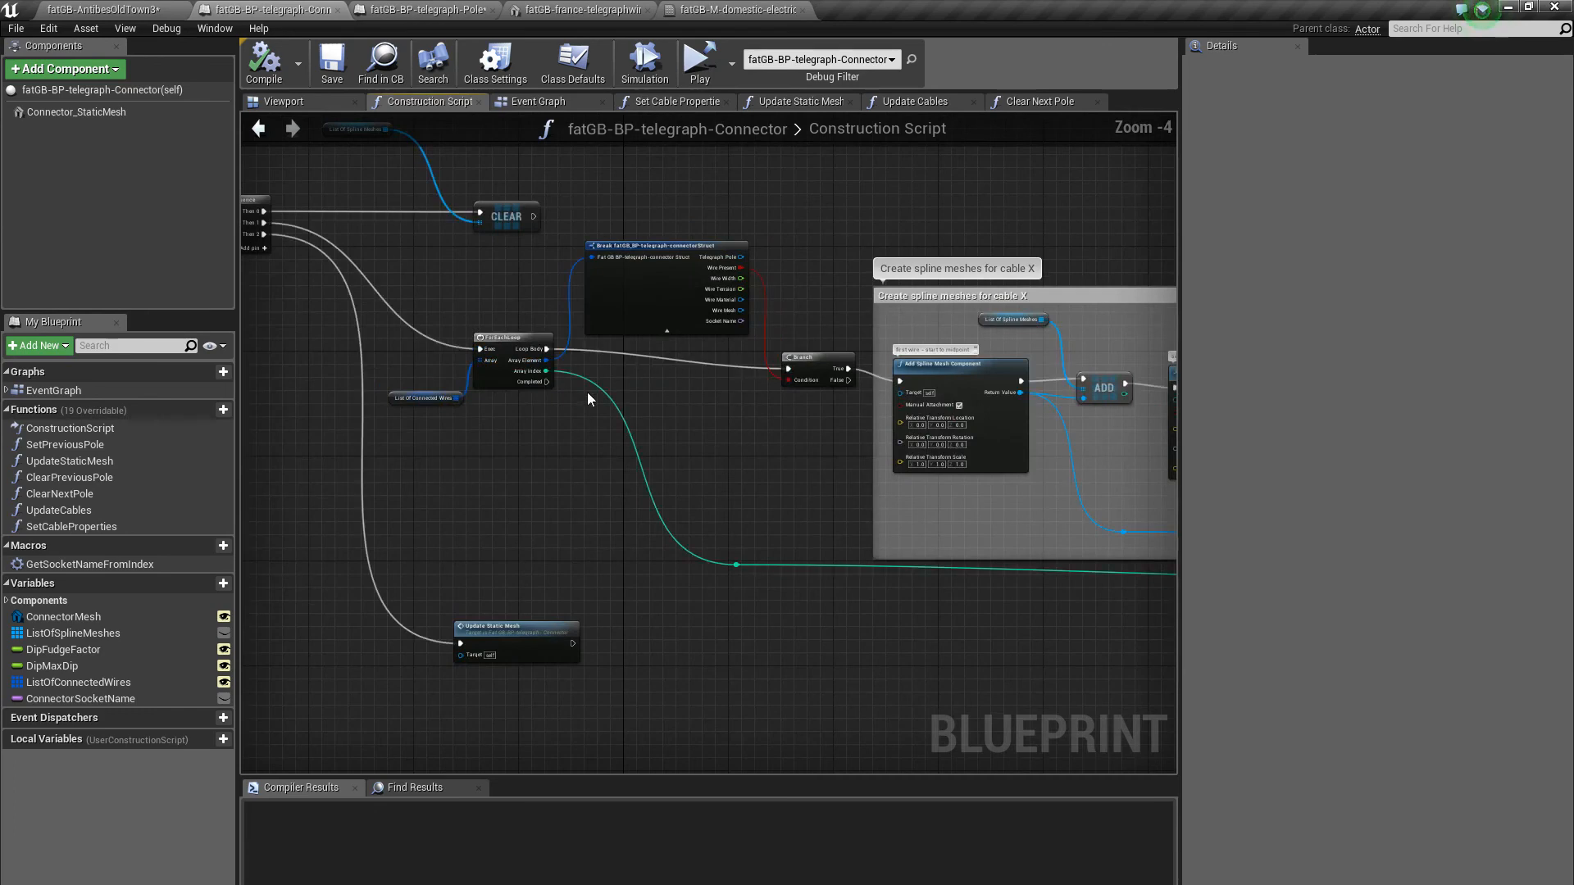
{"action": "scroll", "scroll_direction": "up", "scroll_amount": 3}
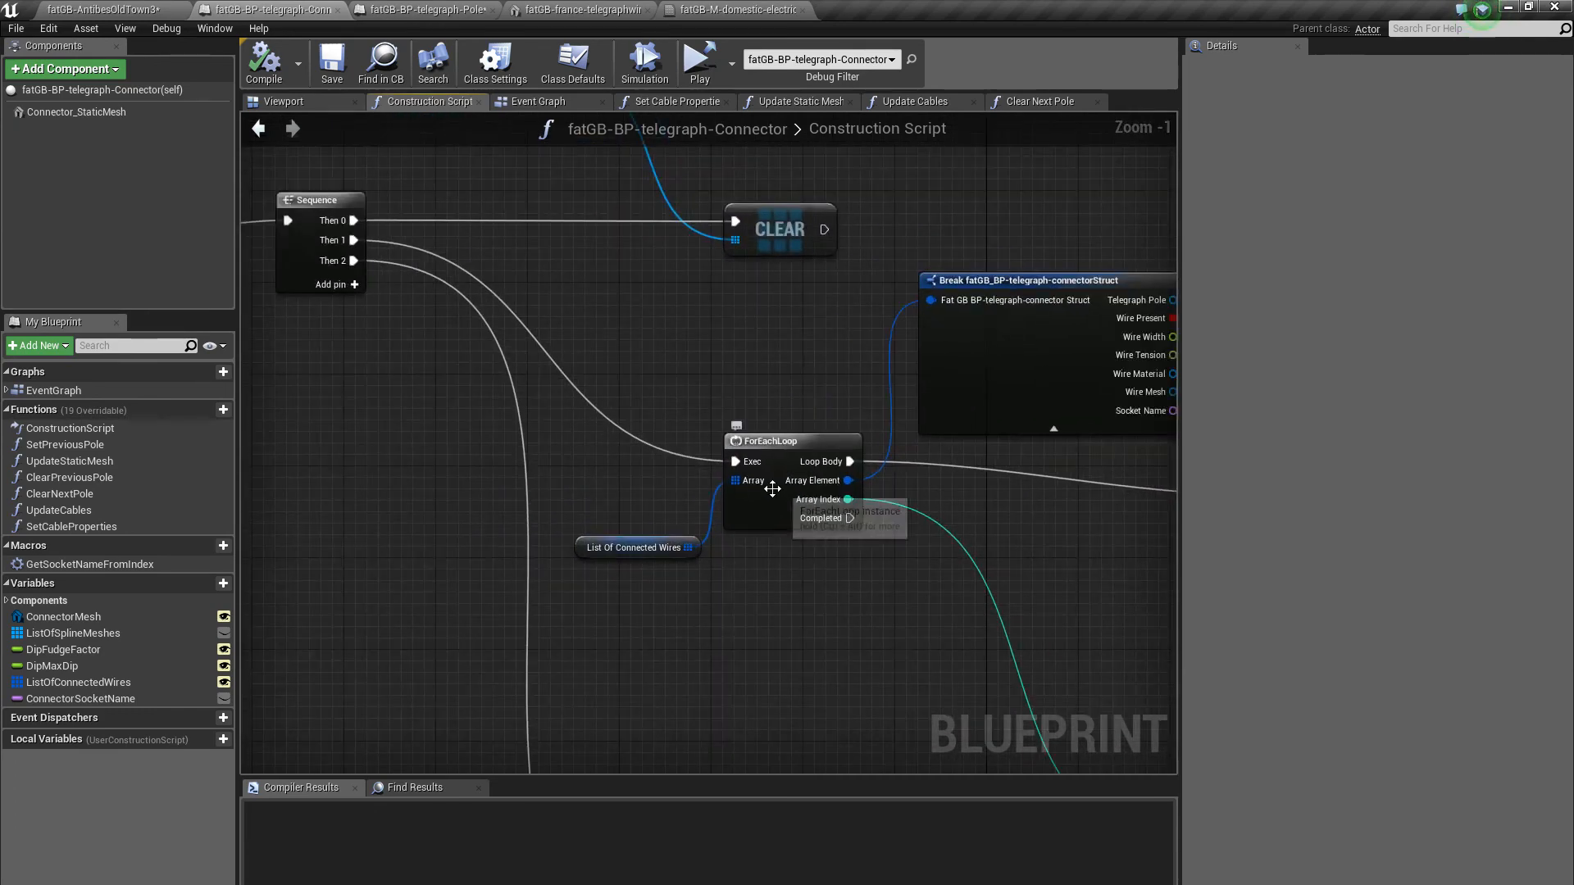
{"action": "mouse_move", "coordinate": [765, 481]}
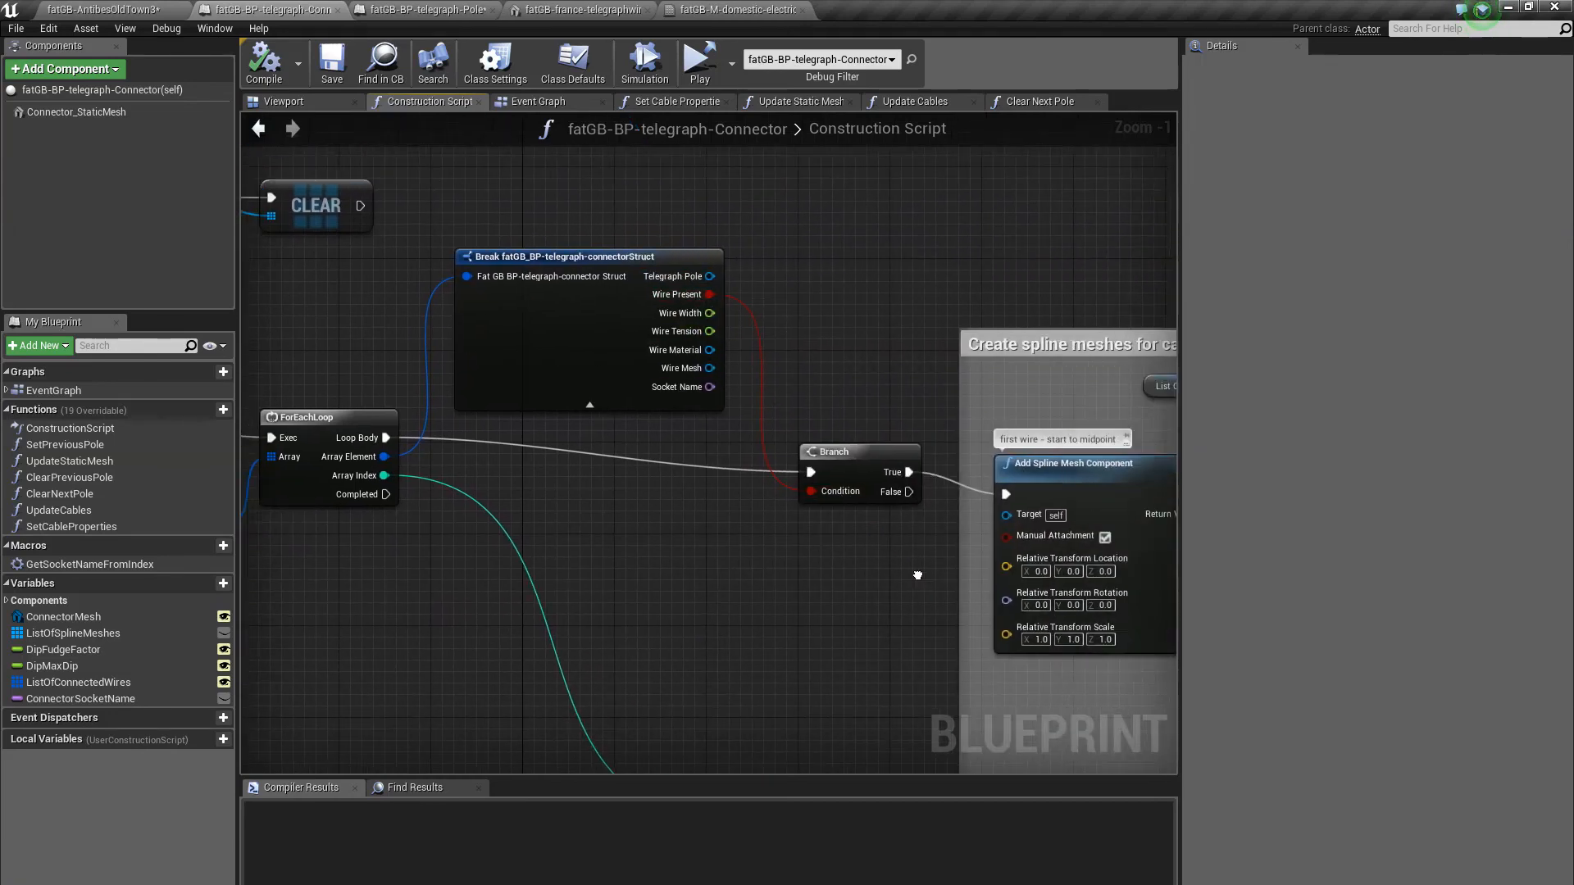
{"action": "scroll", "scroll_direction": "down", "scroll_amount": 3}
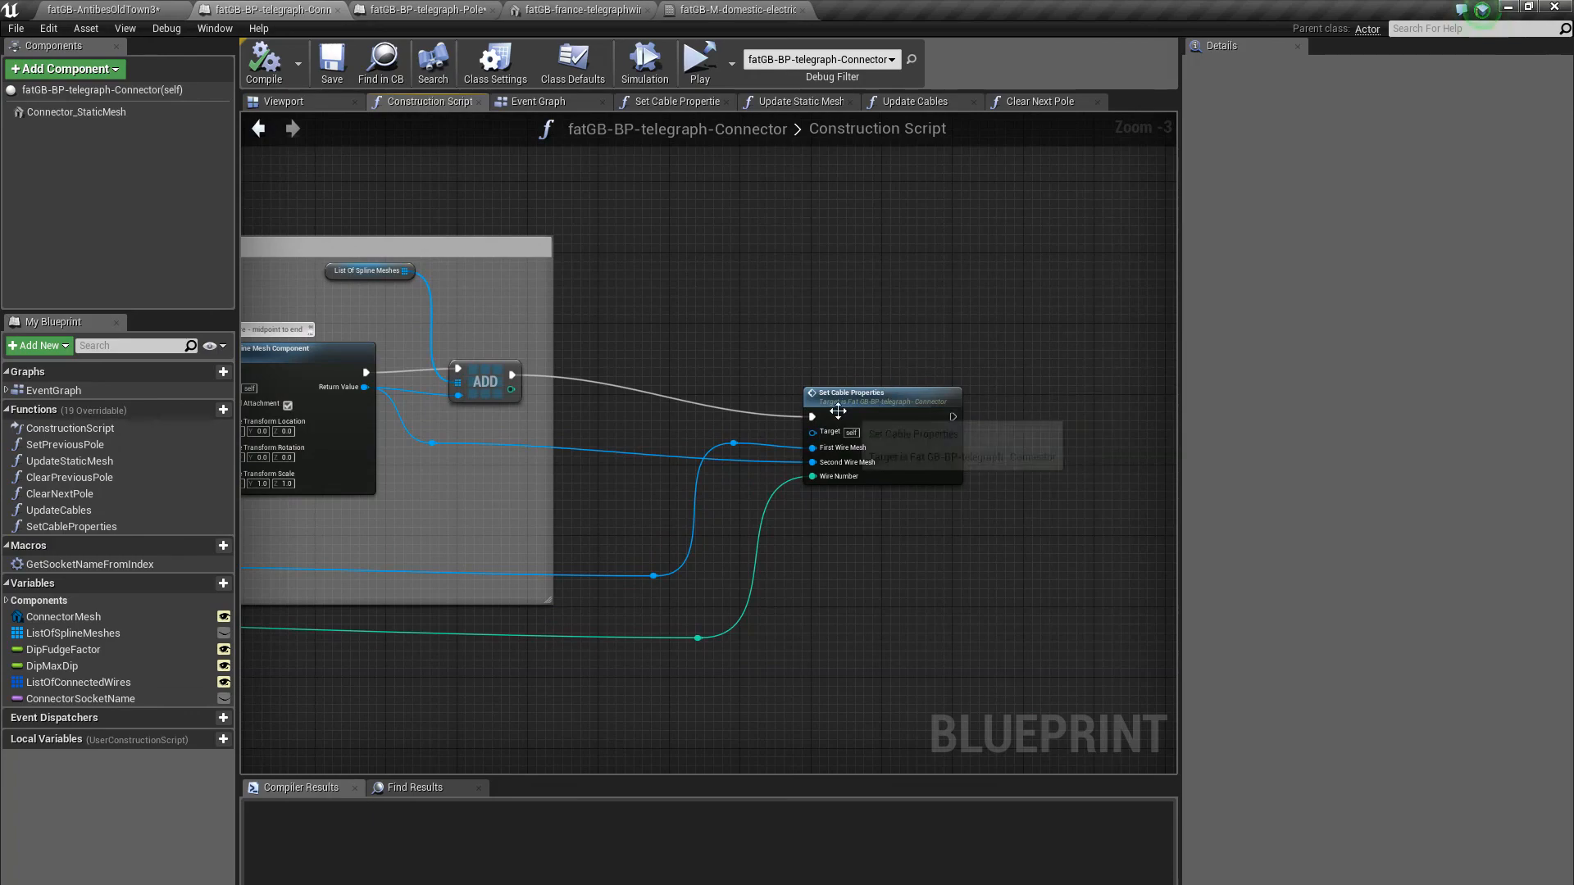
{"action": "mouse_move", "coordinate": [673, 100]}
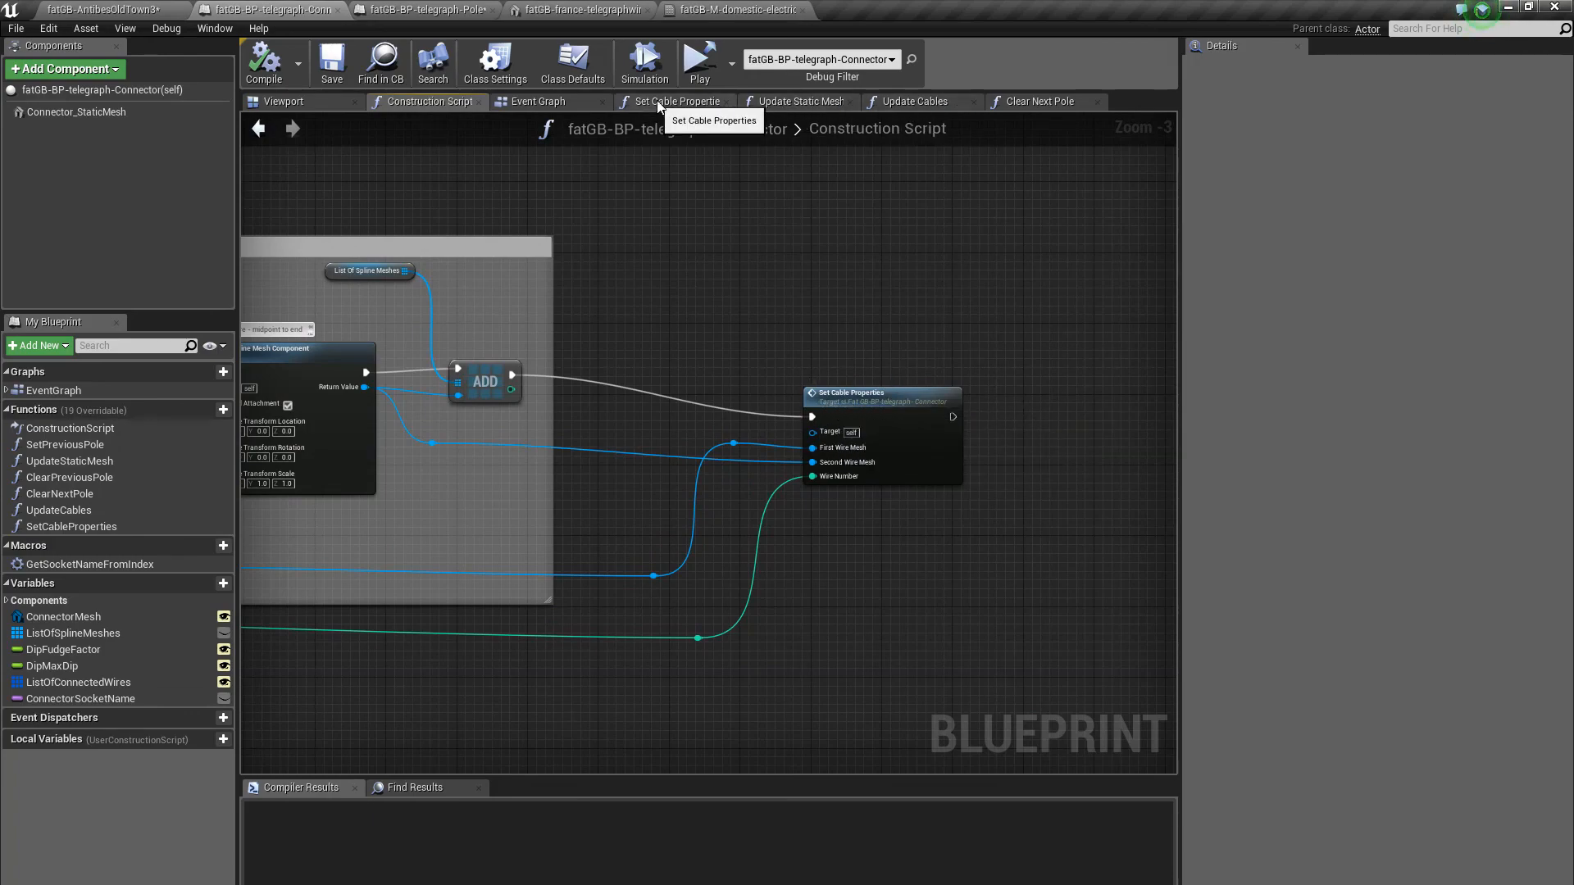
{"action": "left_click", "coordinate": [681, 100]}
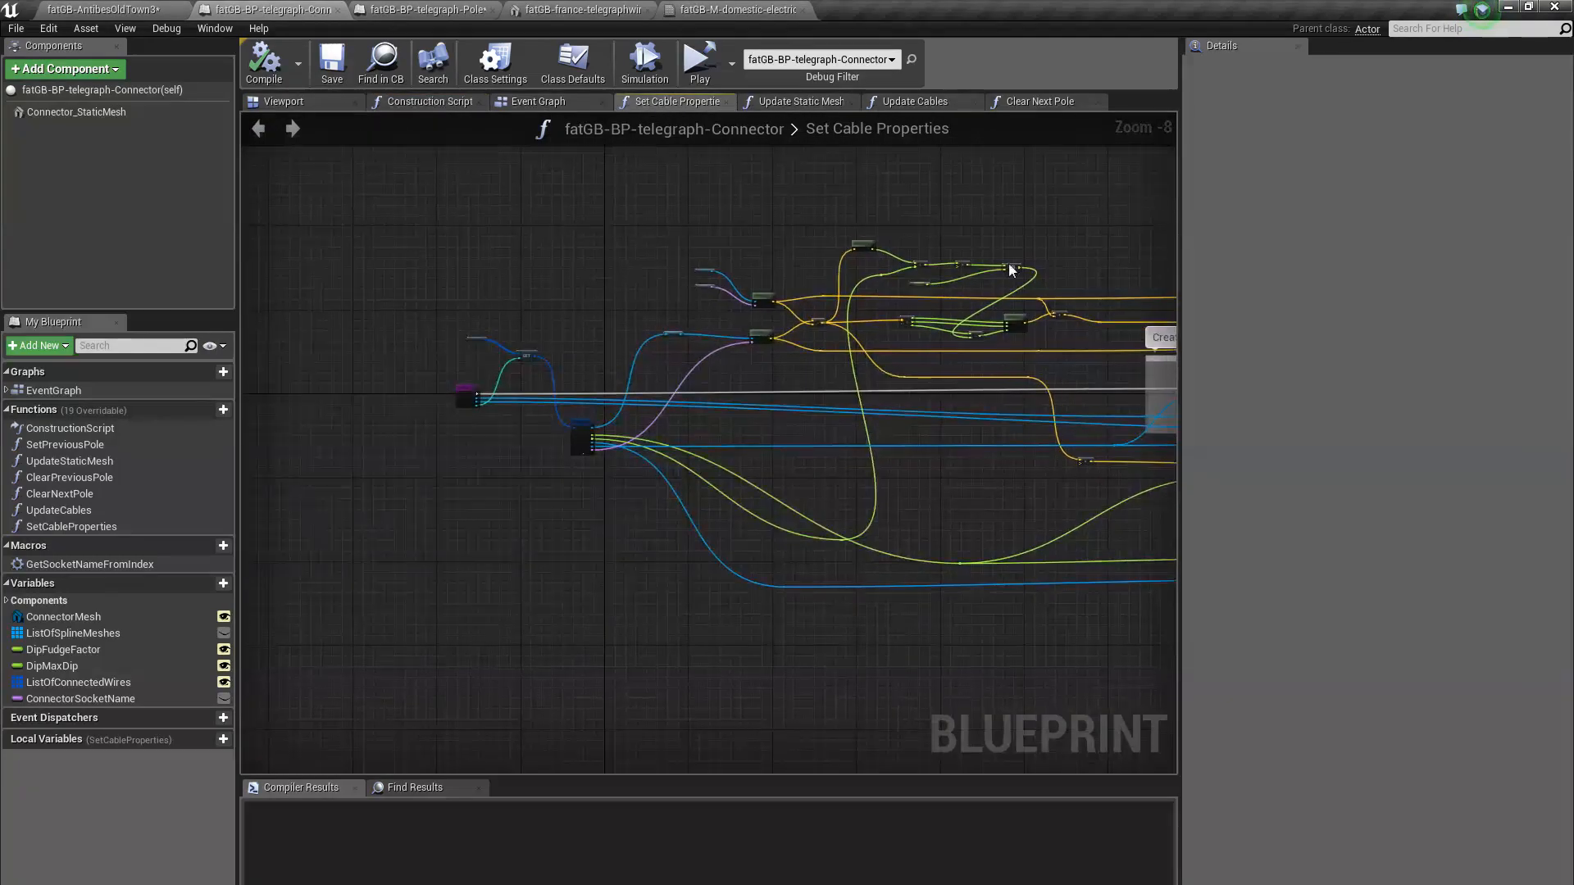
Confirm UpdateCables is Call In Editor, then select the wall connector in the level to show its Update Cables button
{"action": "scroll", "scroll_direction": "up", "scroll_amount": 3}
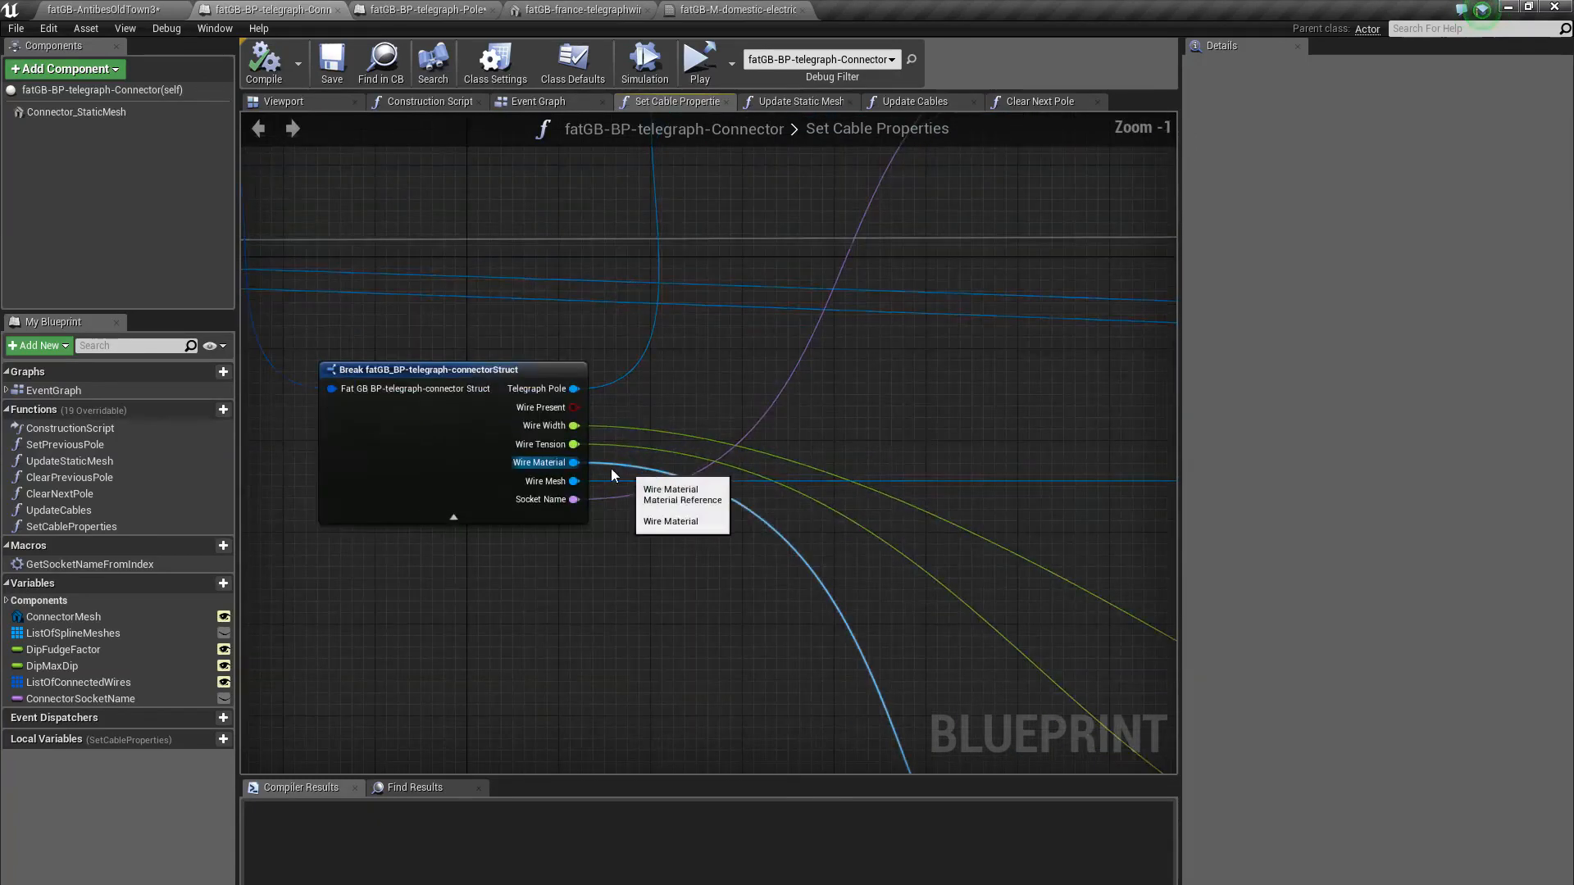
{"action": "scroll", "scroll_direction": "down", "scroll_amount": 3}
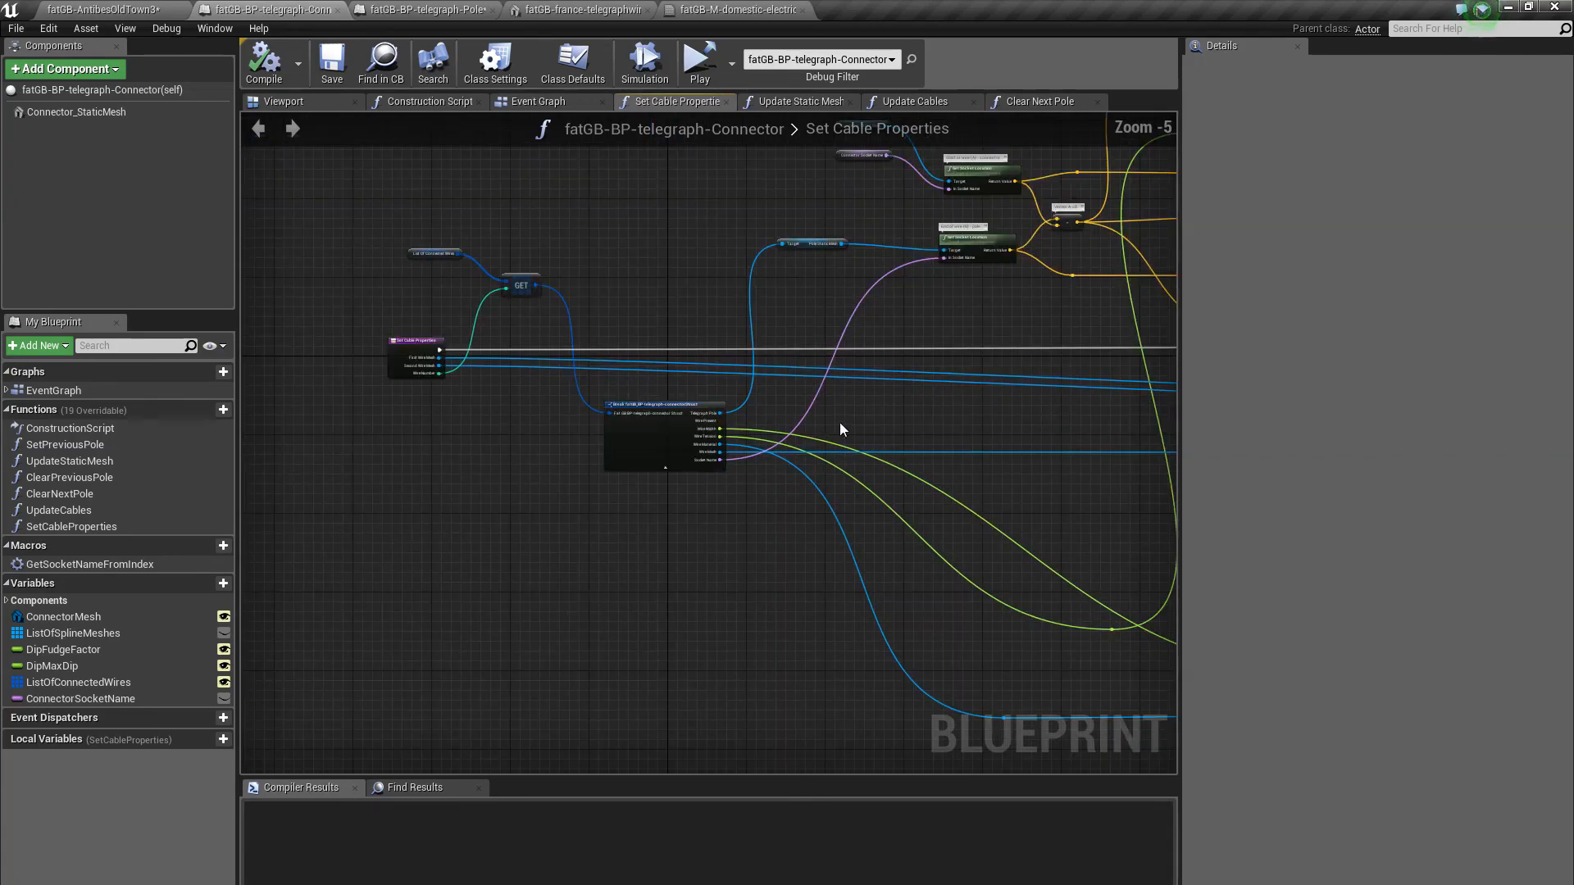
{"action": "scroll", "scroll_direction": "up", "scroll_amount": 3}
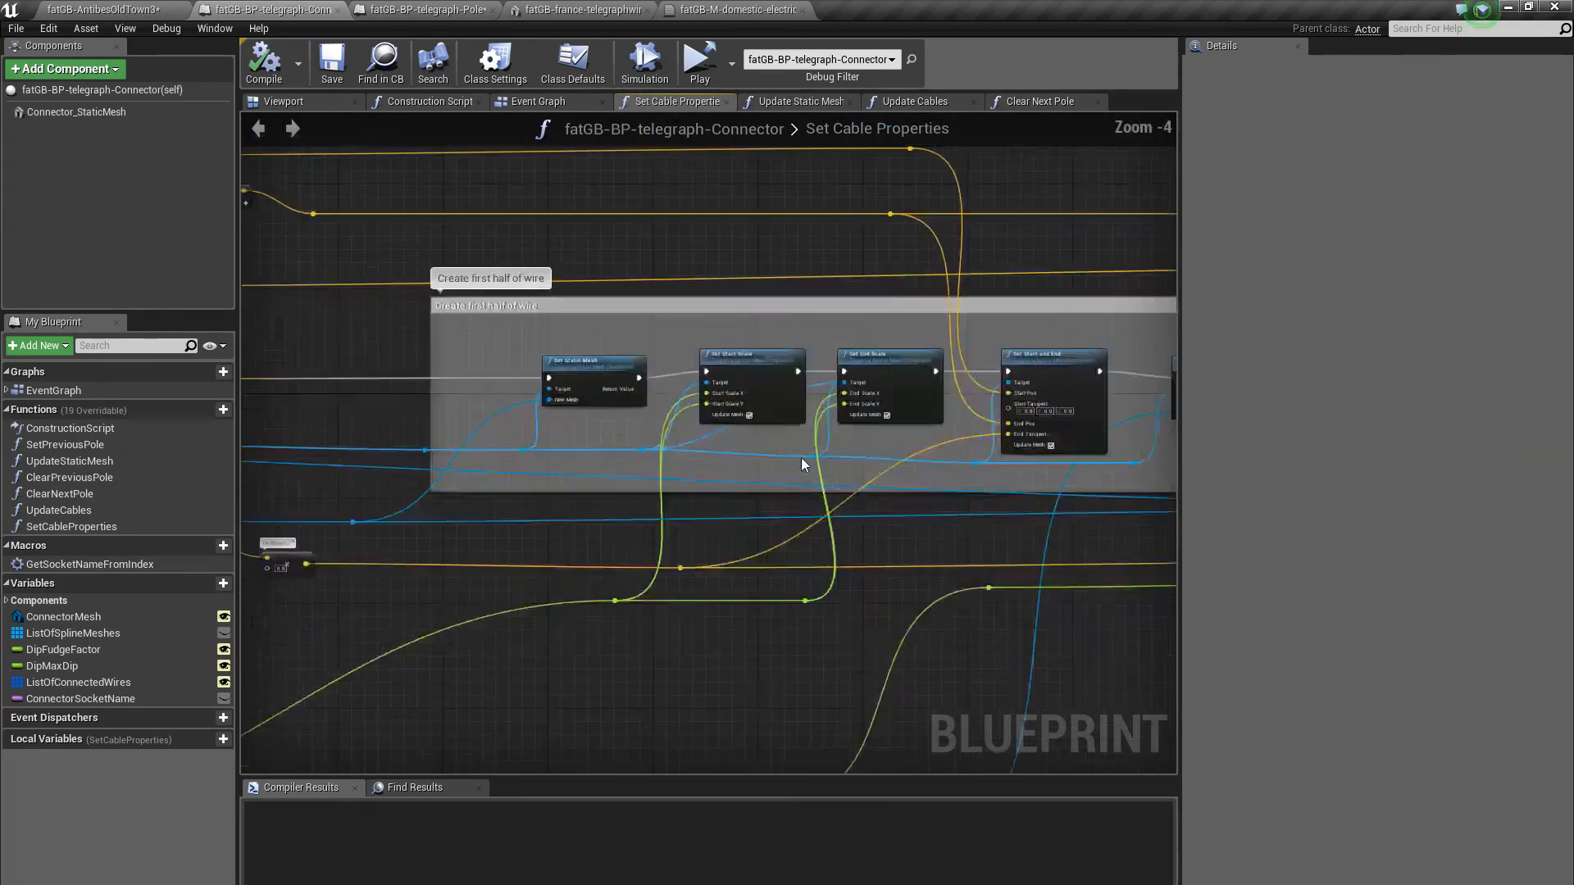
{"action": "scroll", "scroll_direction": "down", "scroll_amount": 3}
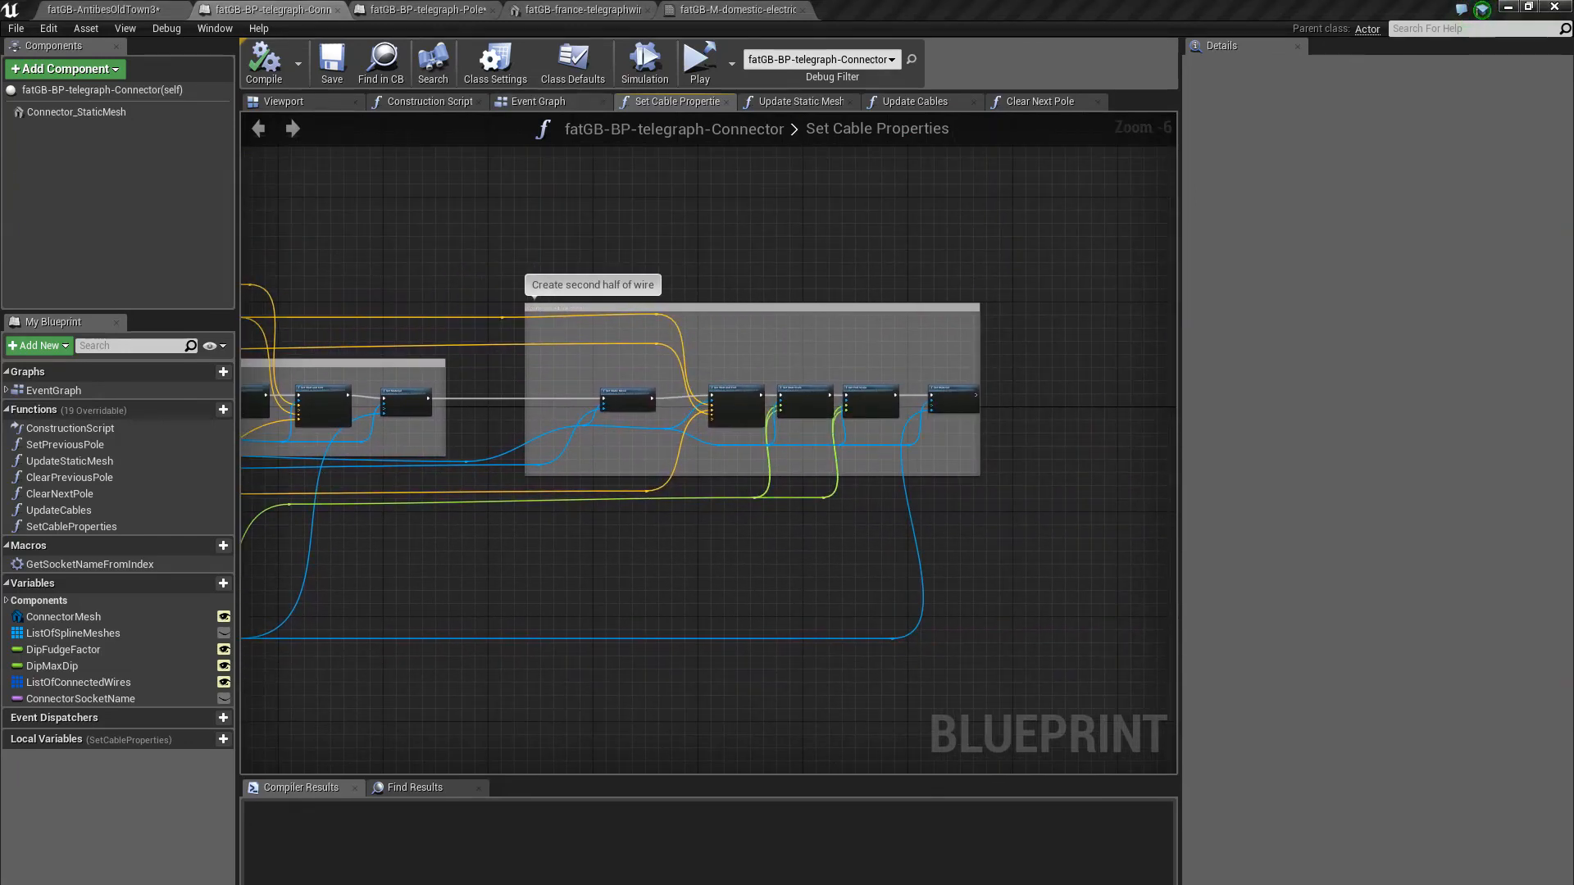
{"action": "mouse_move", "coordinate": [60, 493]}
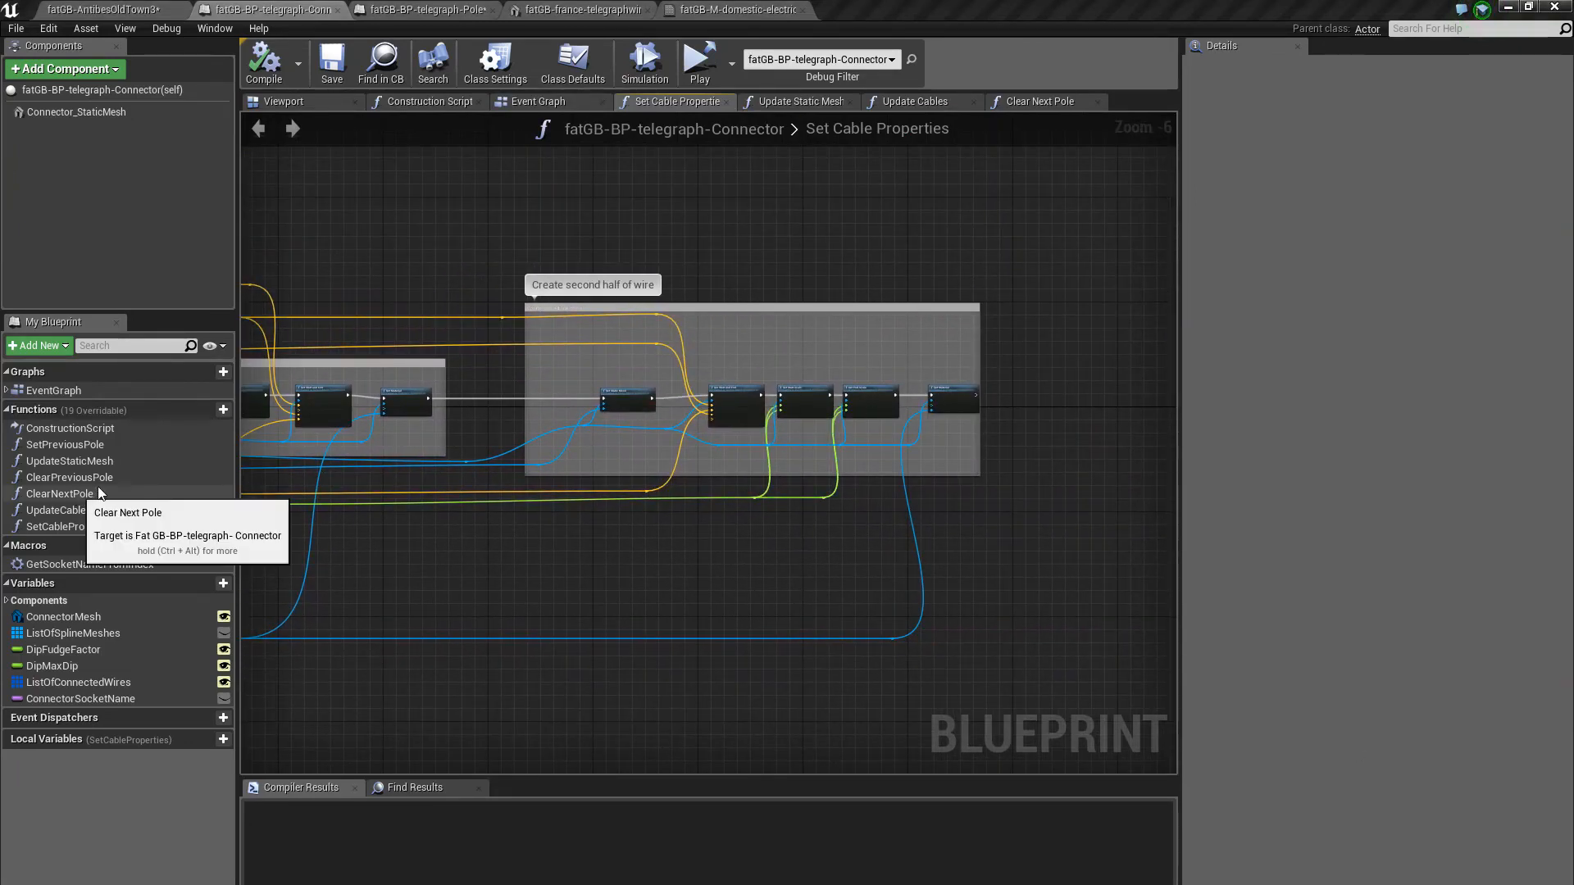
{"action": "mouse_move", "coordinate": [138, 518]}
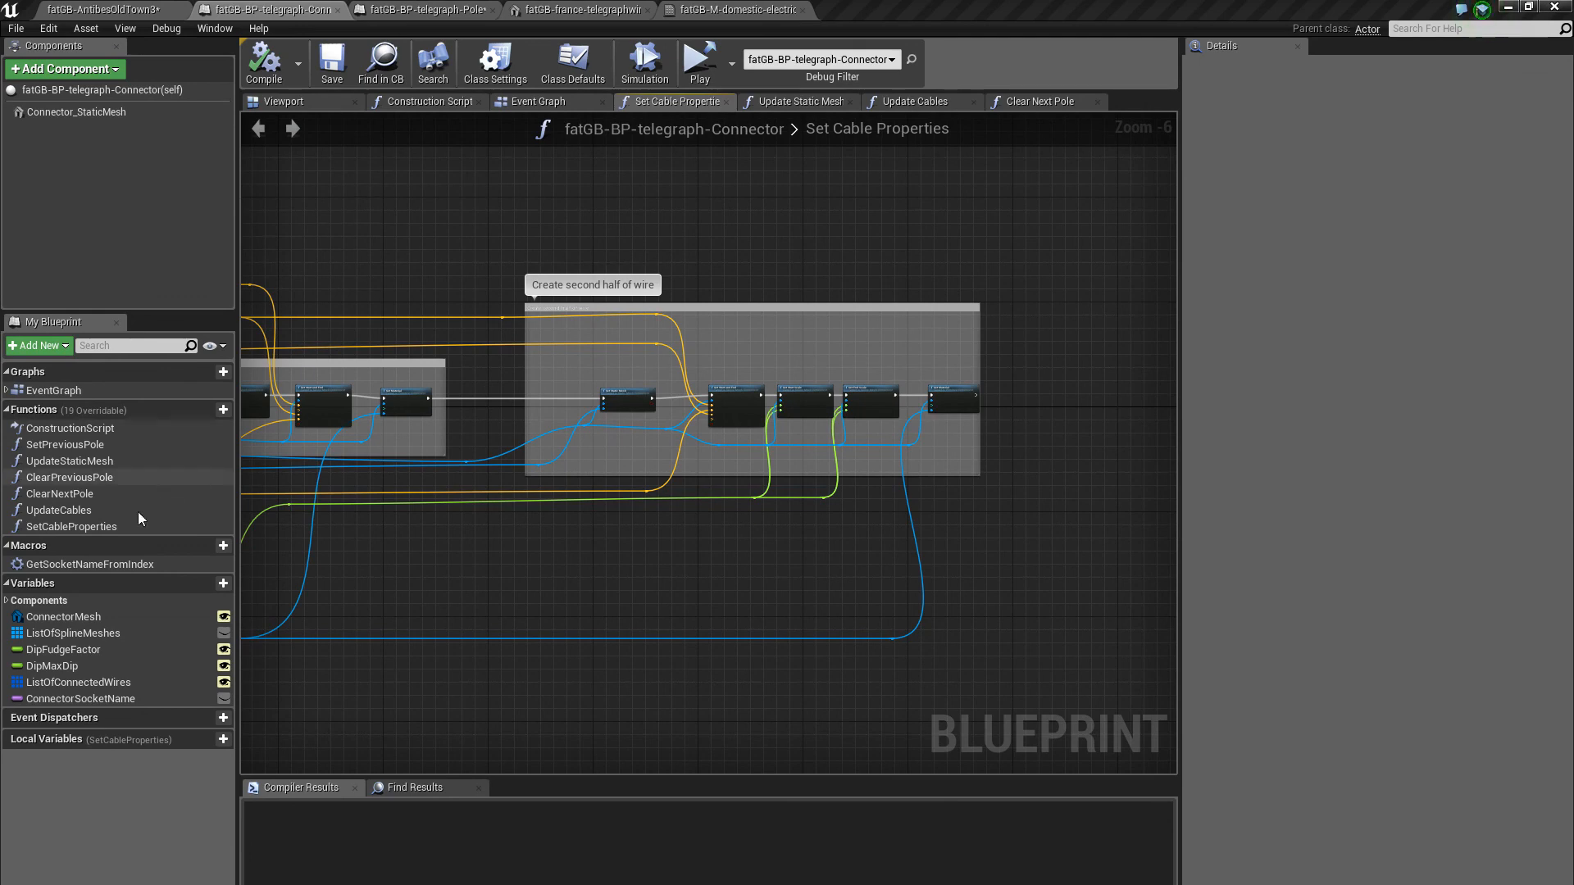
{"action": "left_click", "coordinate": [59, 510]}
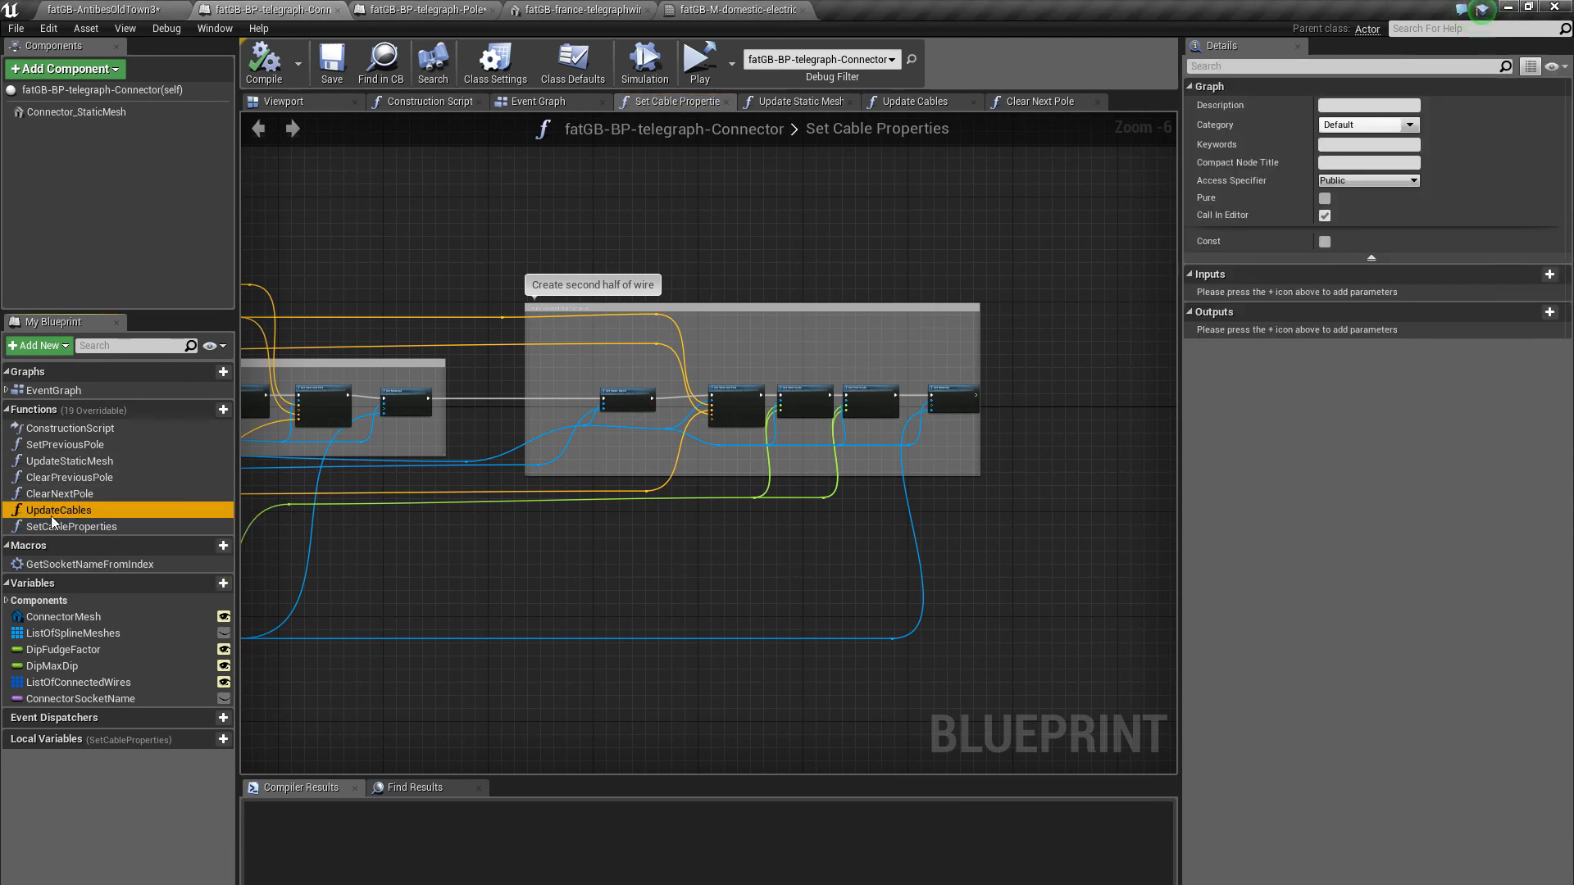
{"action": "mouse_move", "coordinate": [1236, 227]}
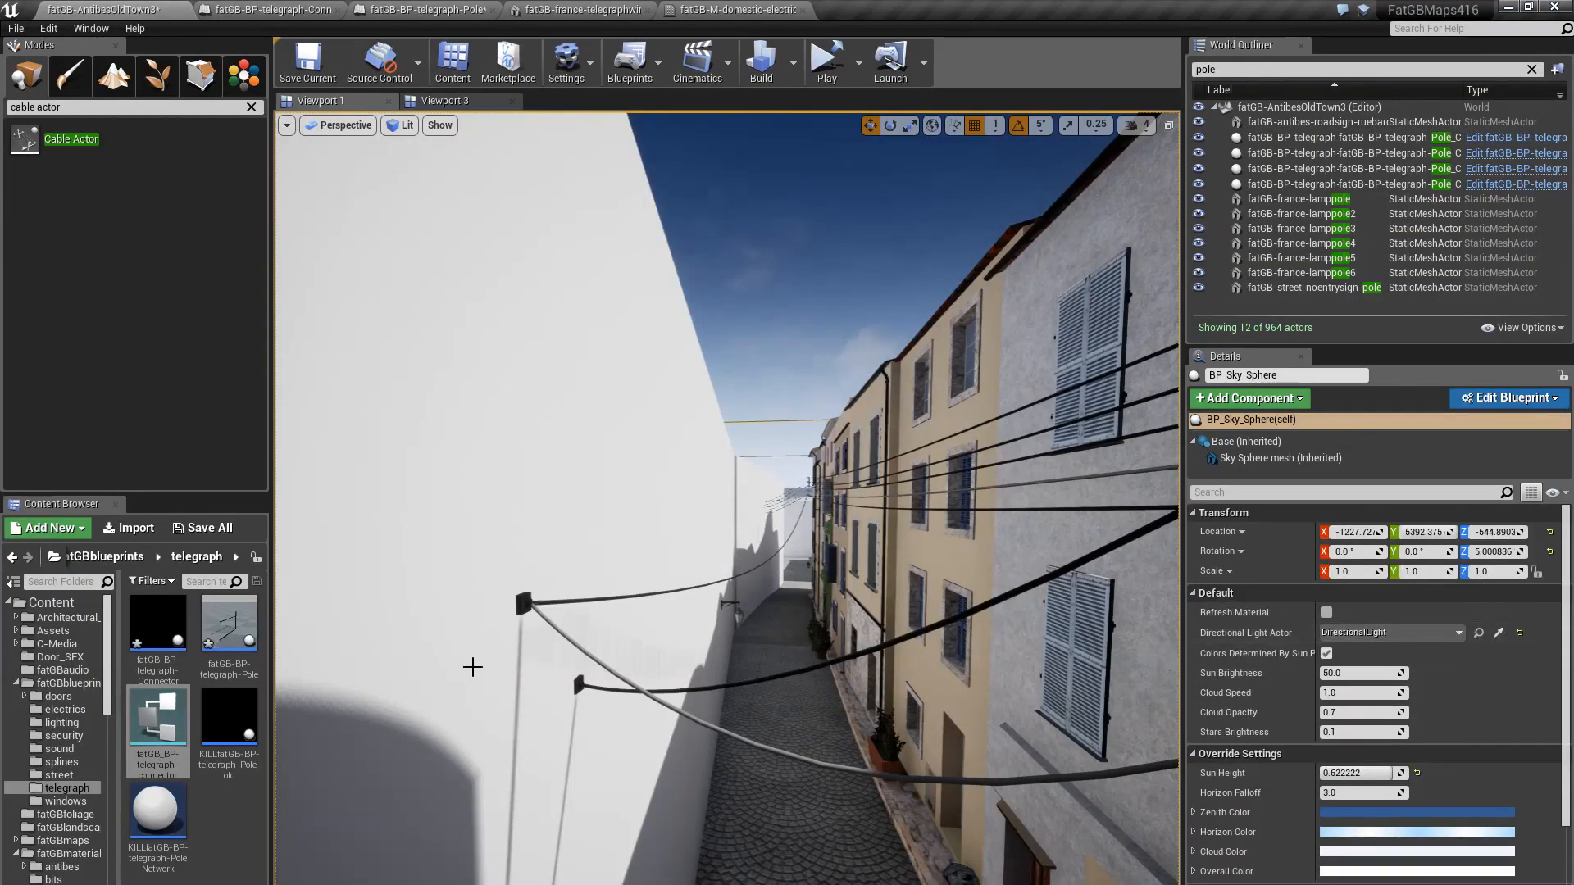
{"action": "left_click", "coordinate": [522, 602]}
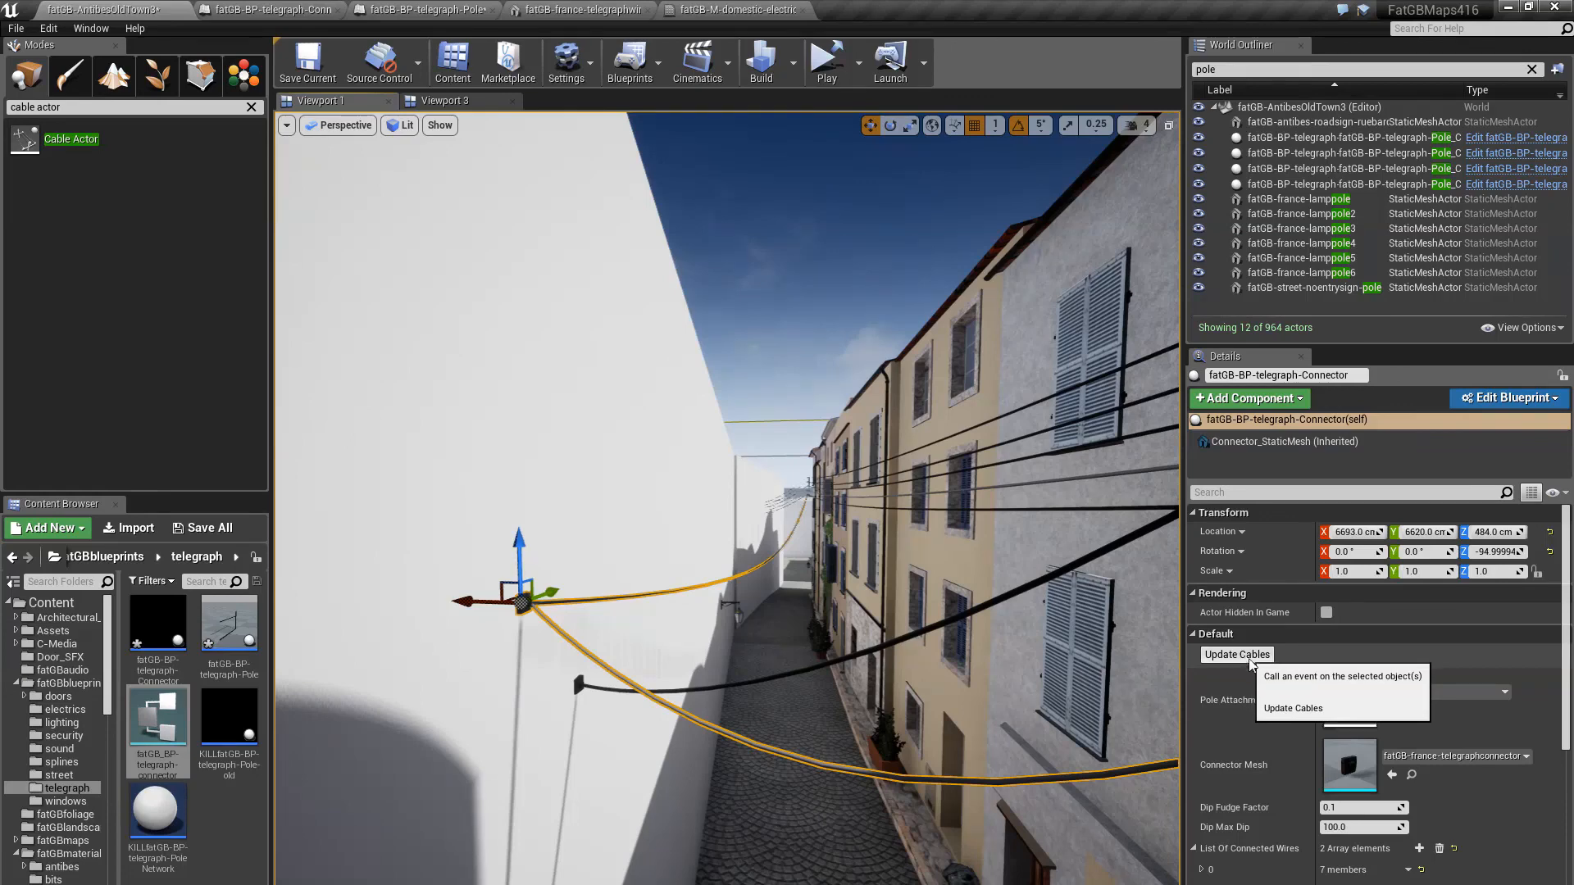